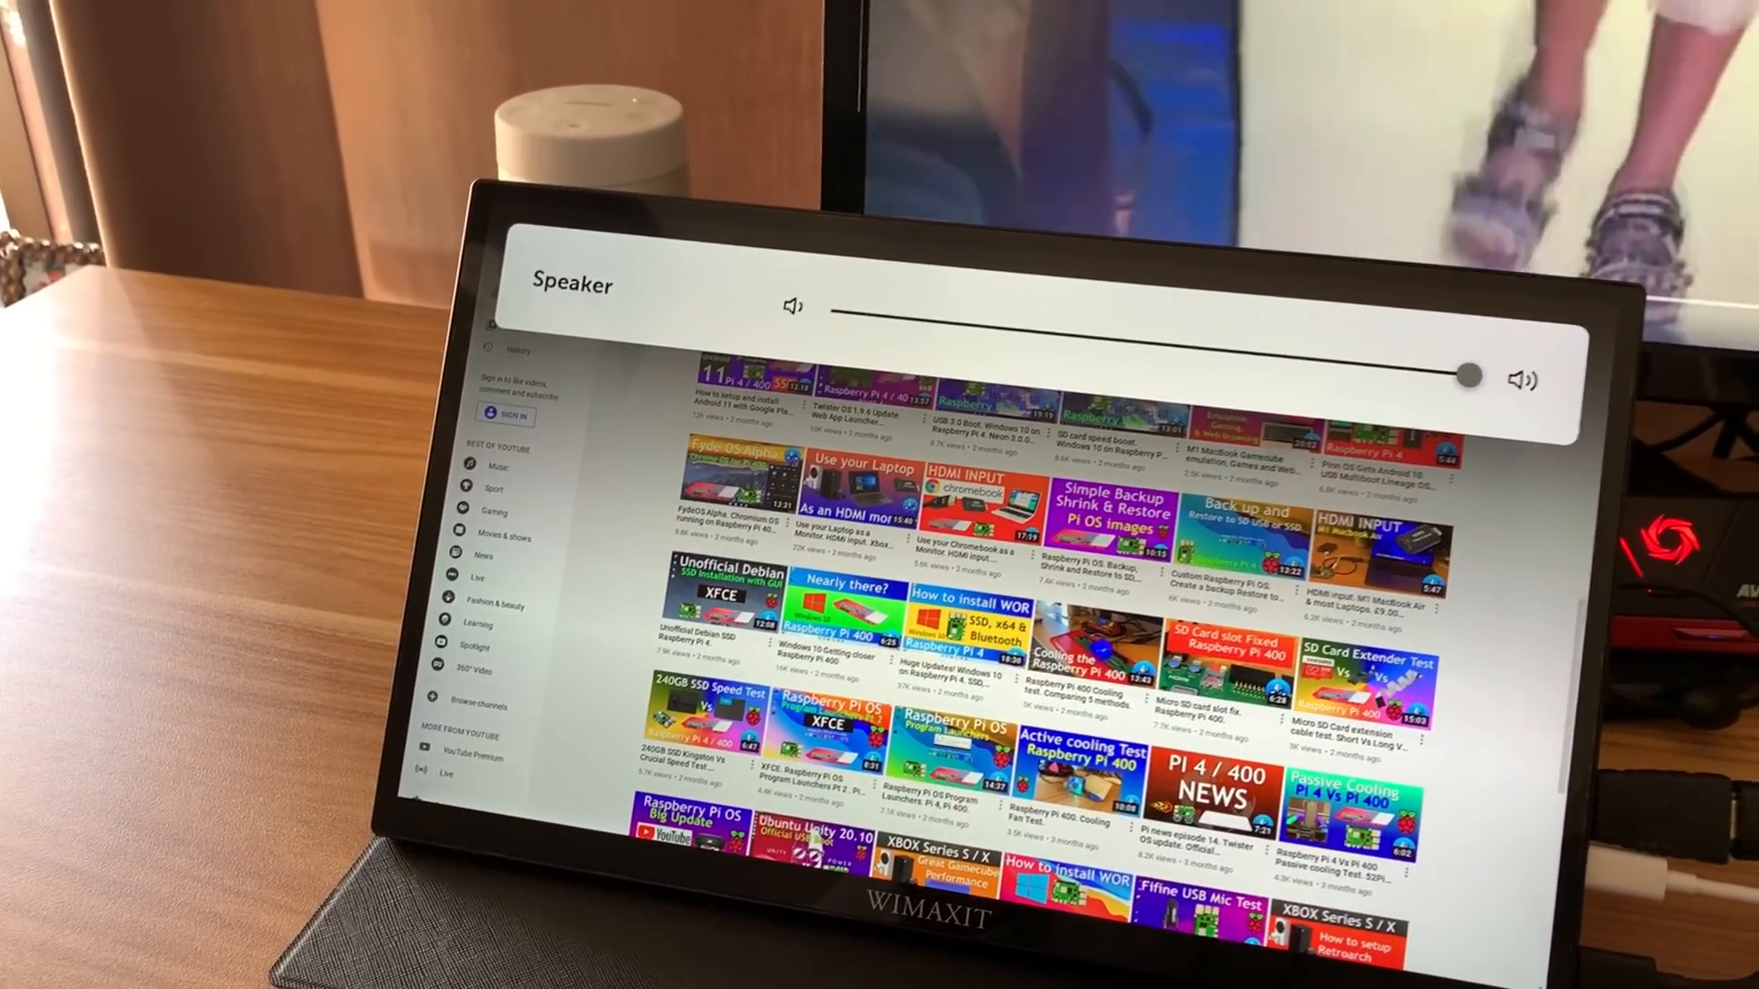
Lower the Speaker volume slider to about half
{"action": "left_click_drag", "start_coordinate": [1470, 377], "coordinate": [1173, 339]}
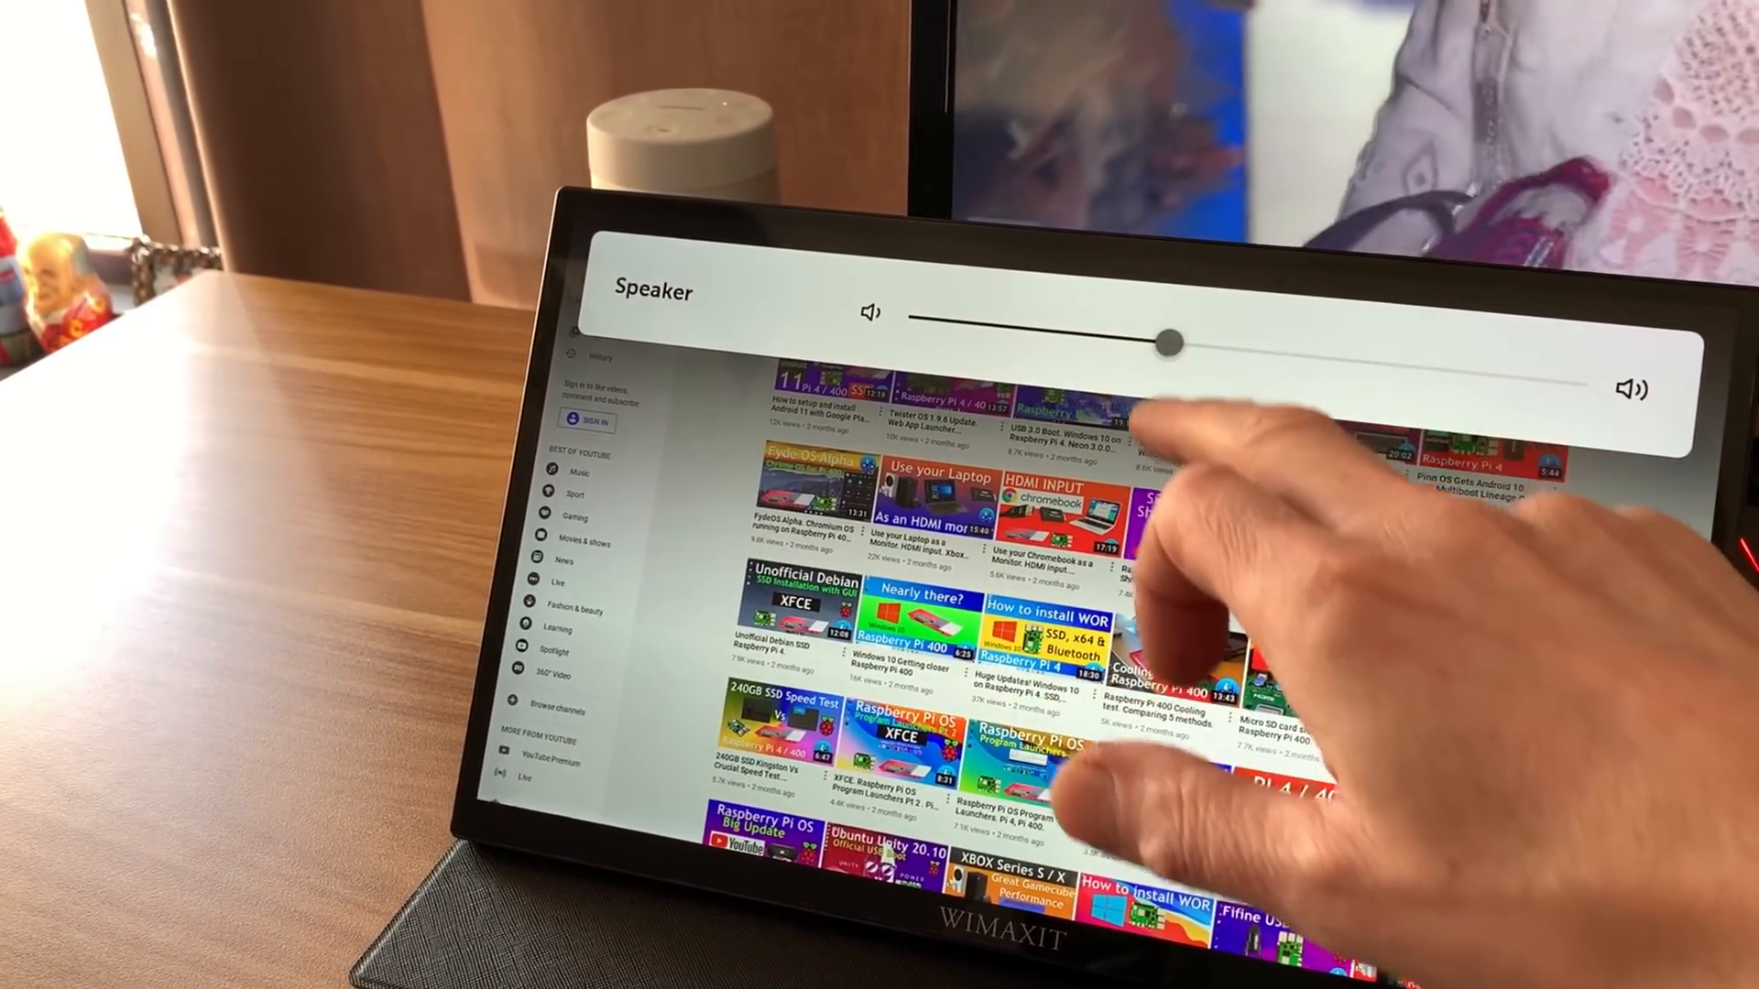
{"action": "left_click_drag", "start_coordinate": [1173, 337], "coordinate": [1378, 394]}
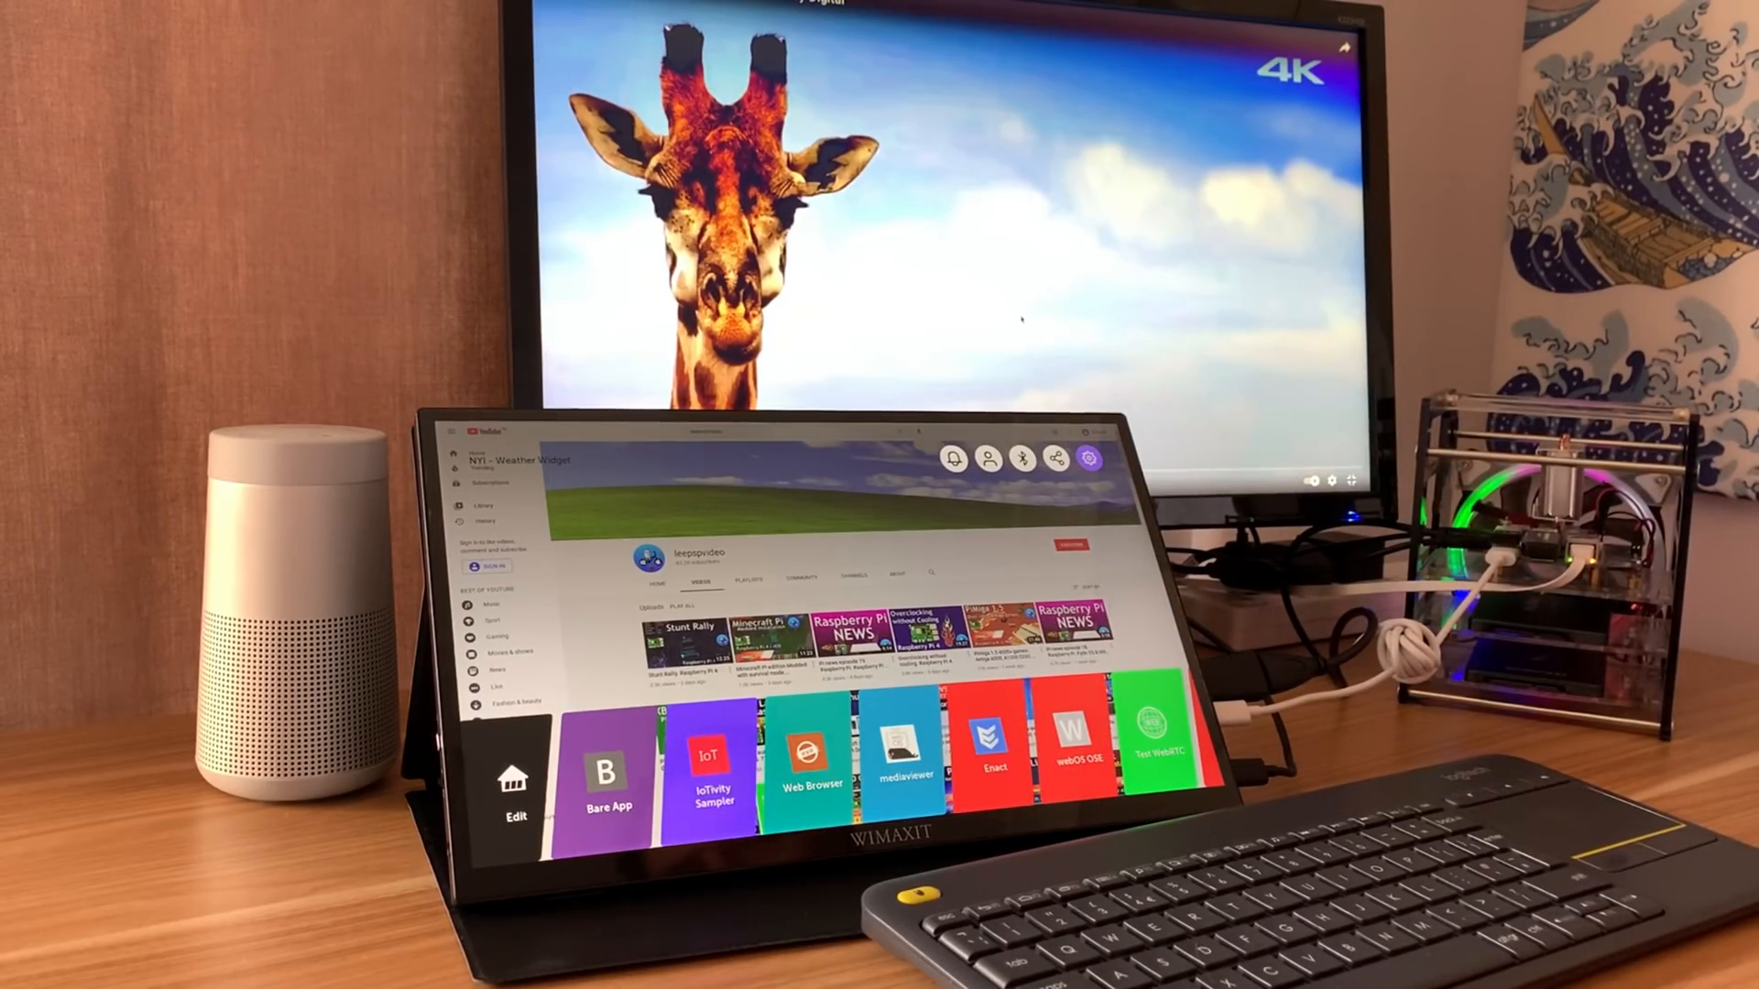
{"action": "left_click", "coordinate": [1090, 460]}
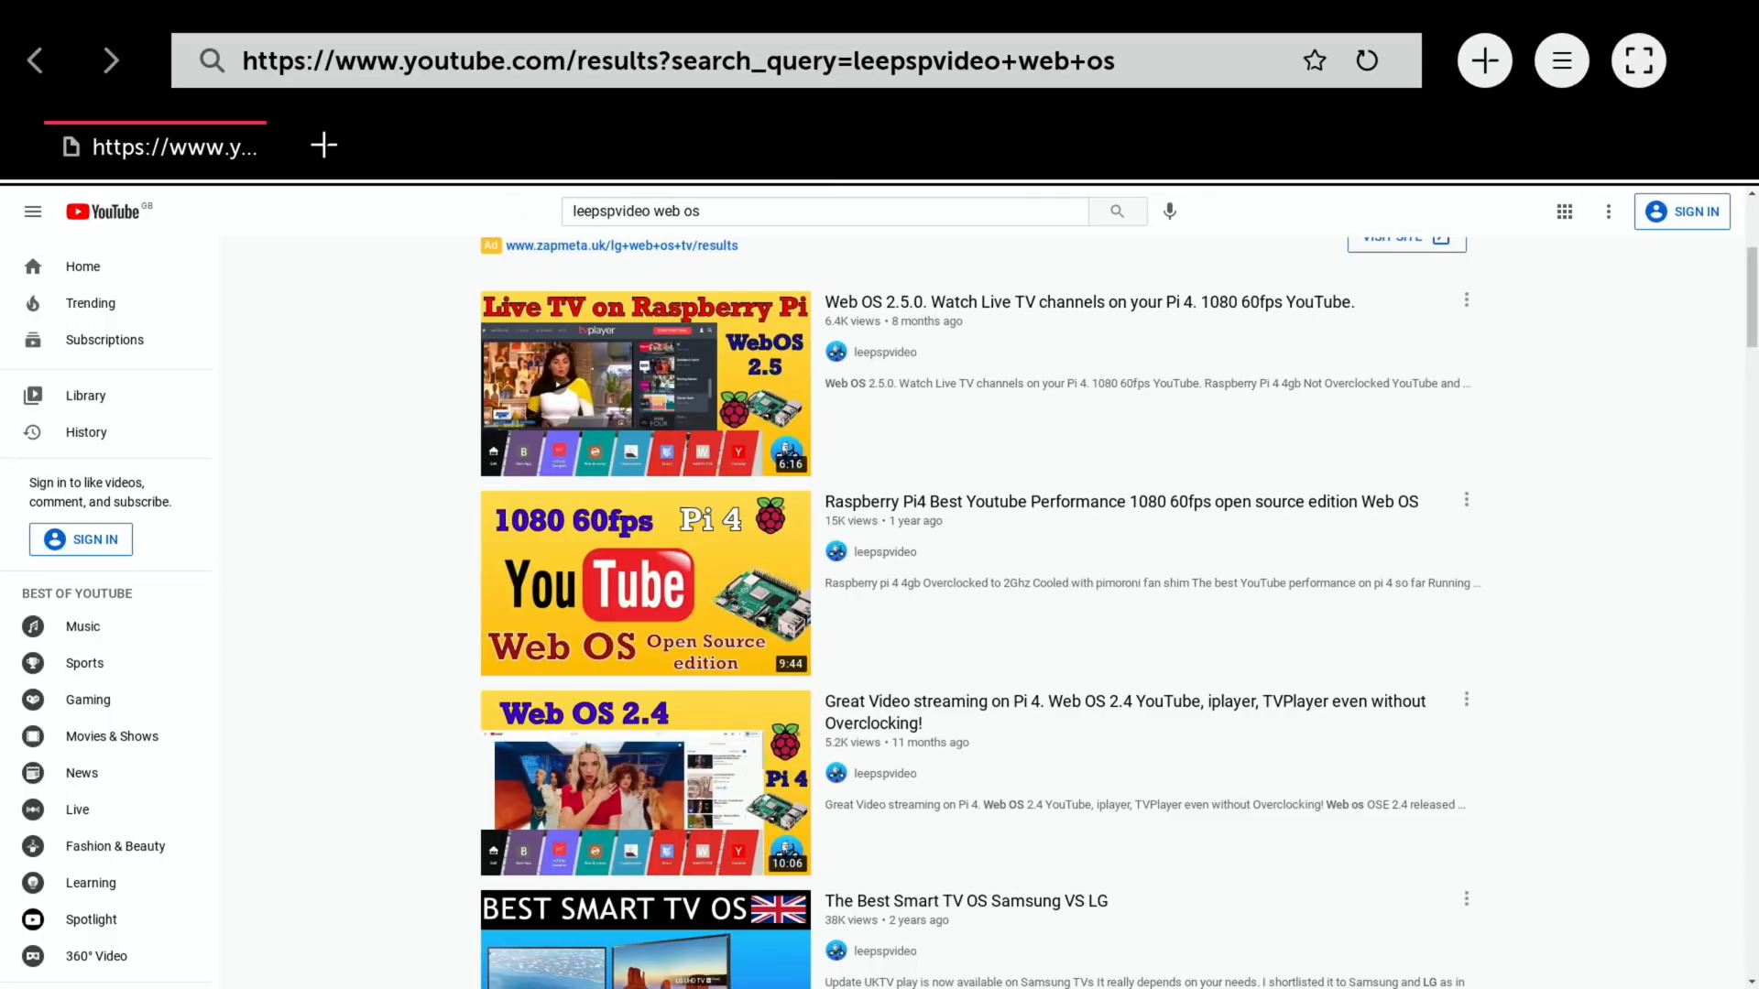
{"action": "mouse_move", "coordinate": [513, 758]}
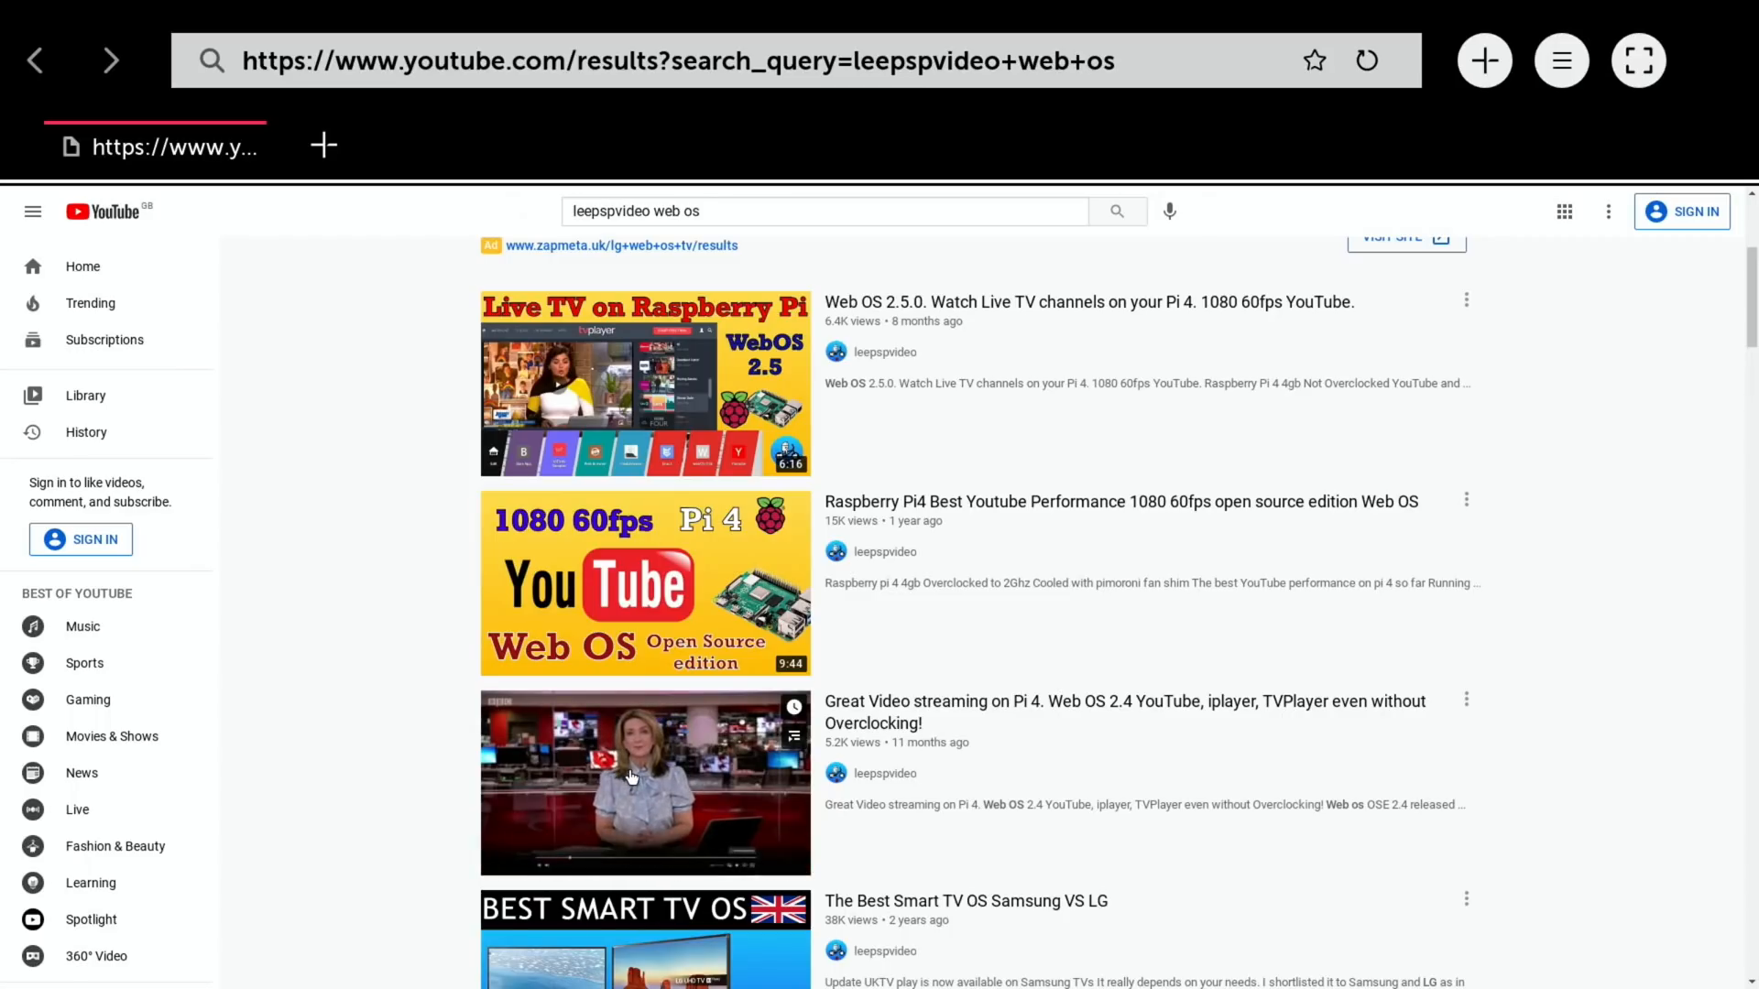
Play the Web OS 2.4 streaming video and expand its full description
{"action": "left_click", "coordinate": [631, 777]}
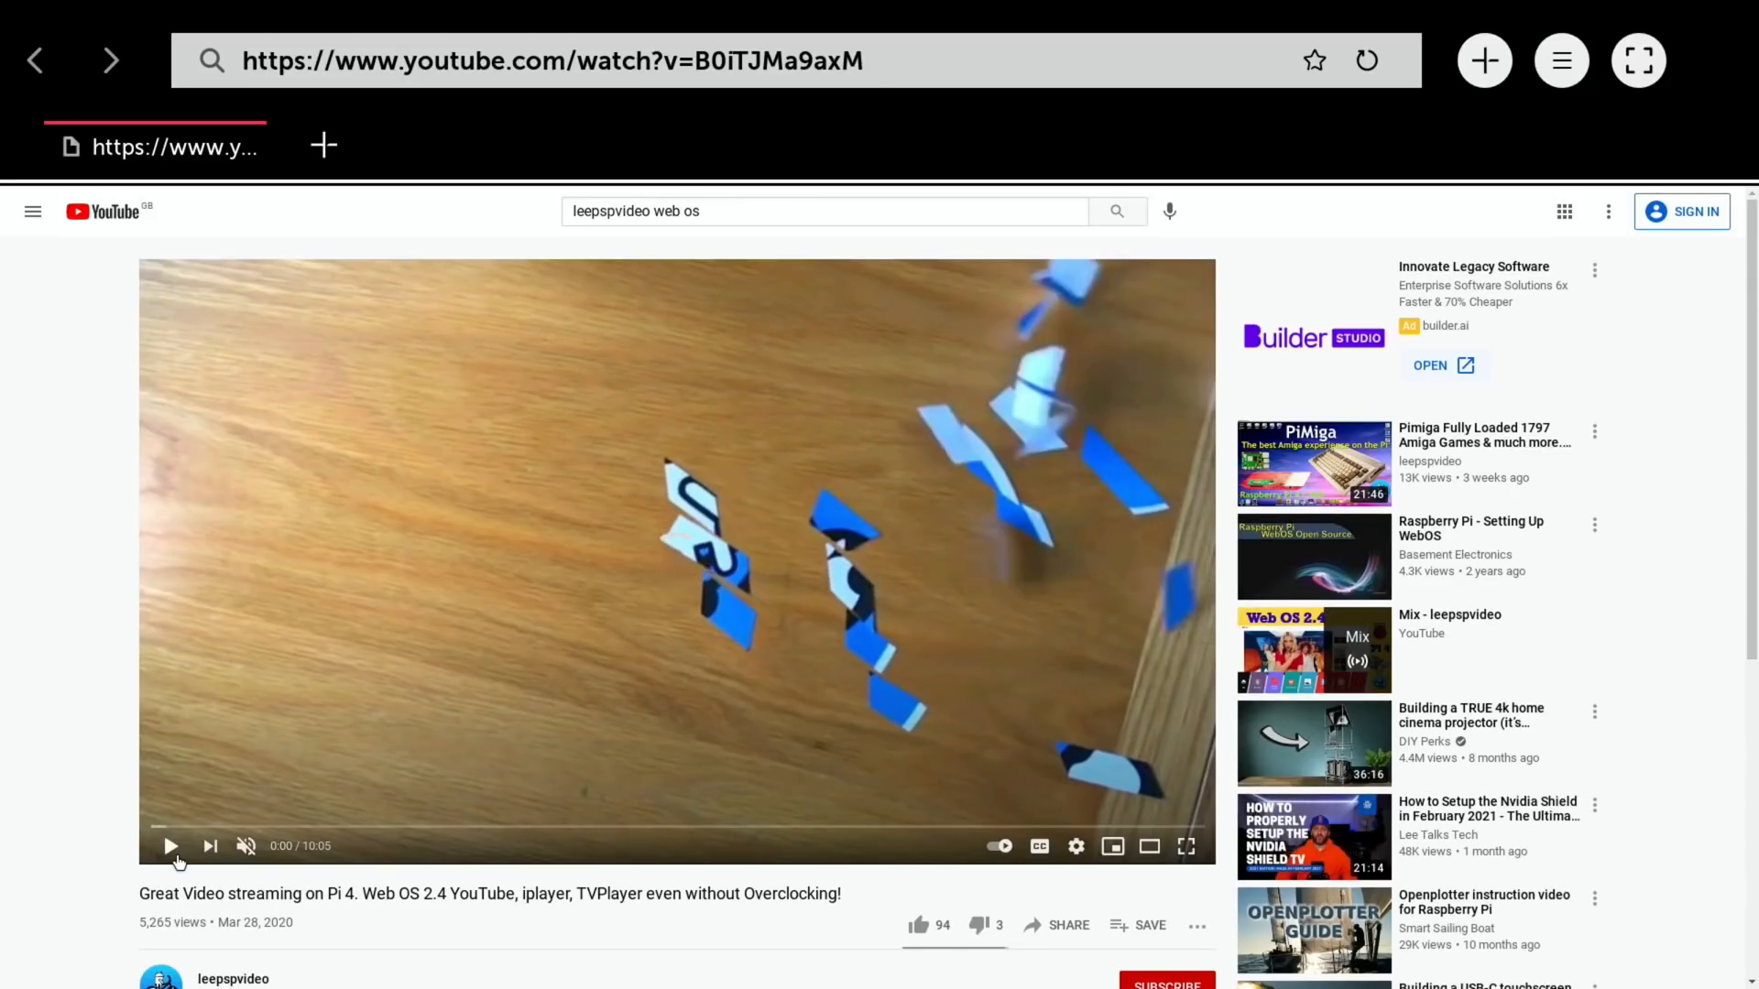
{"action": "scroll", "scroll_direction": "down", "scroll_amount": 3}
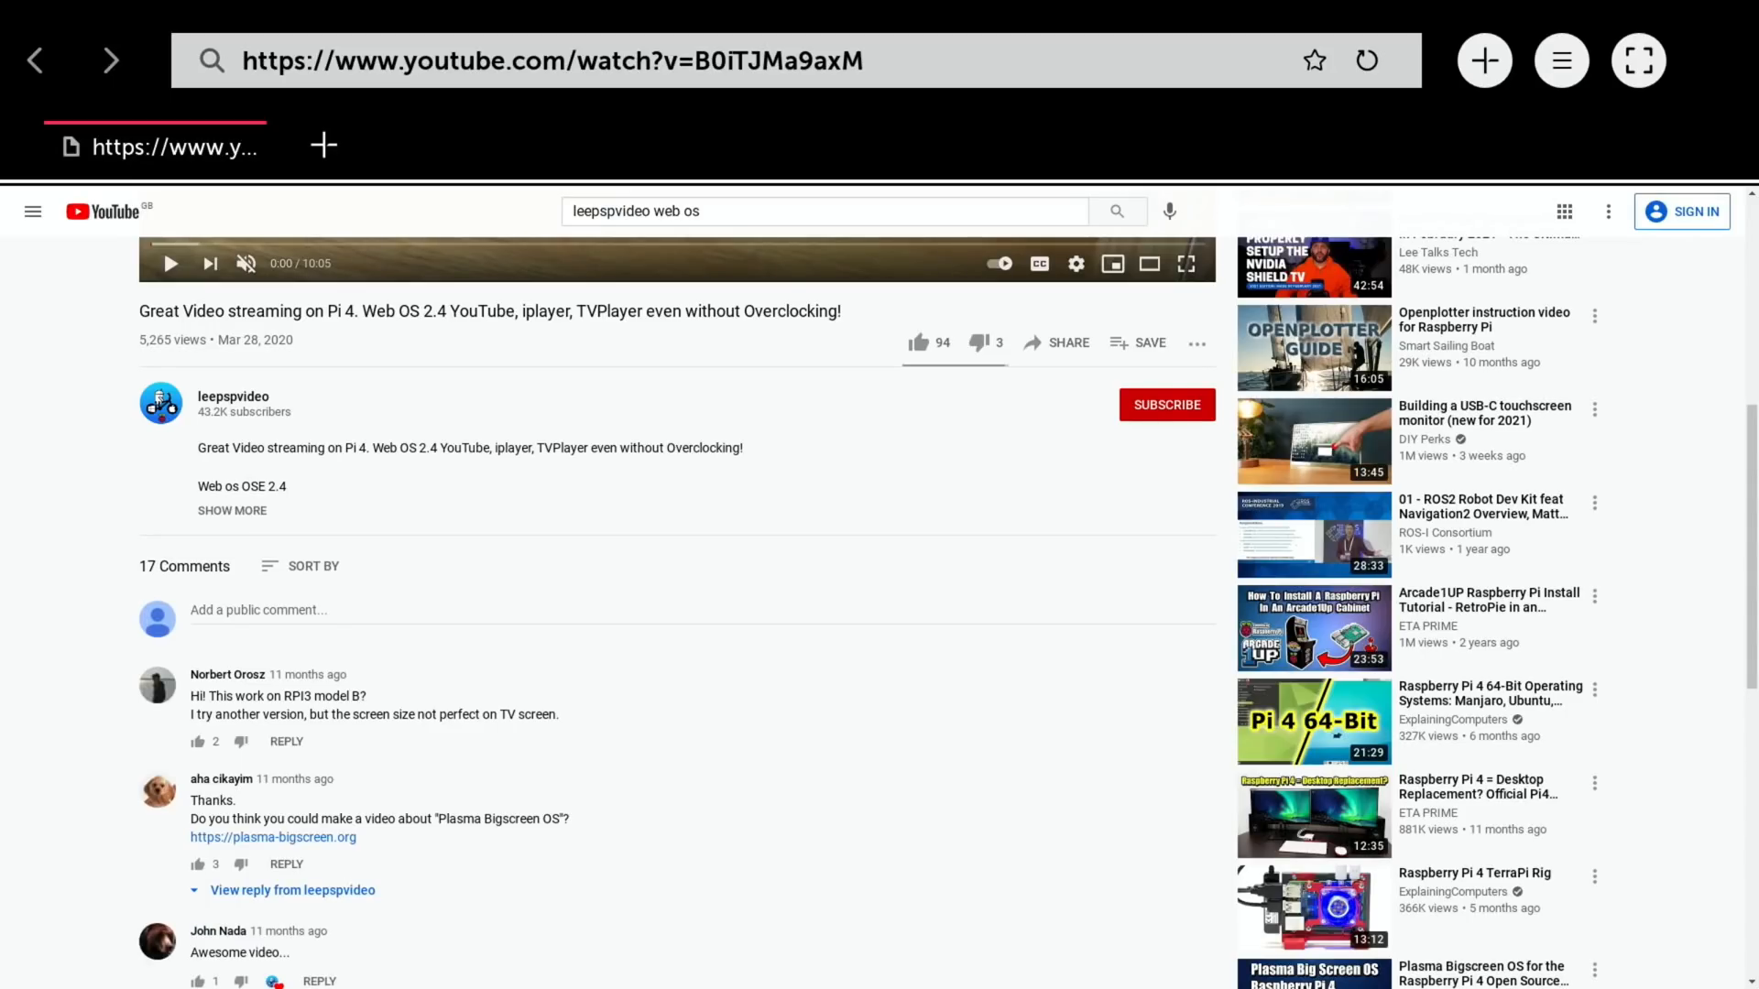
{"action": "mouse_move", "coordinate": [249, 528]}
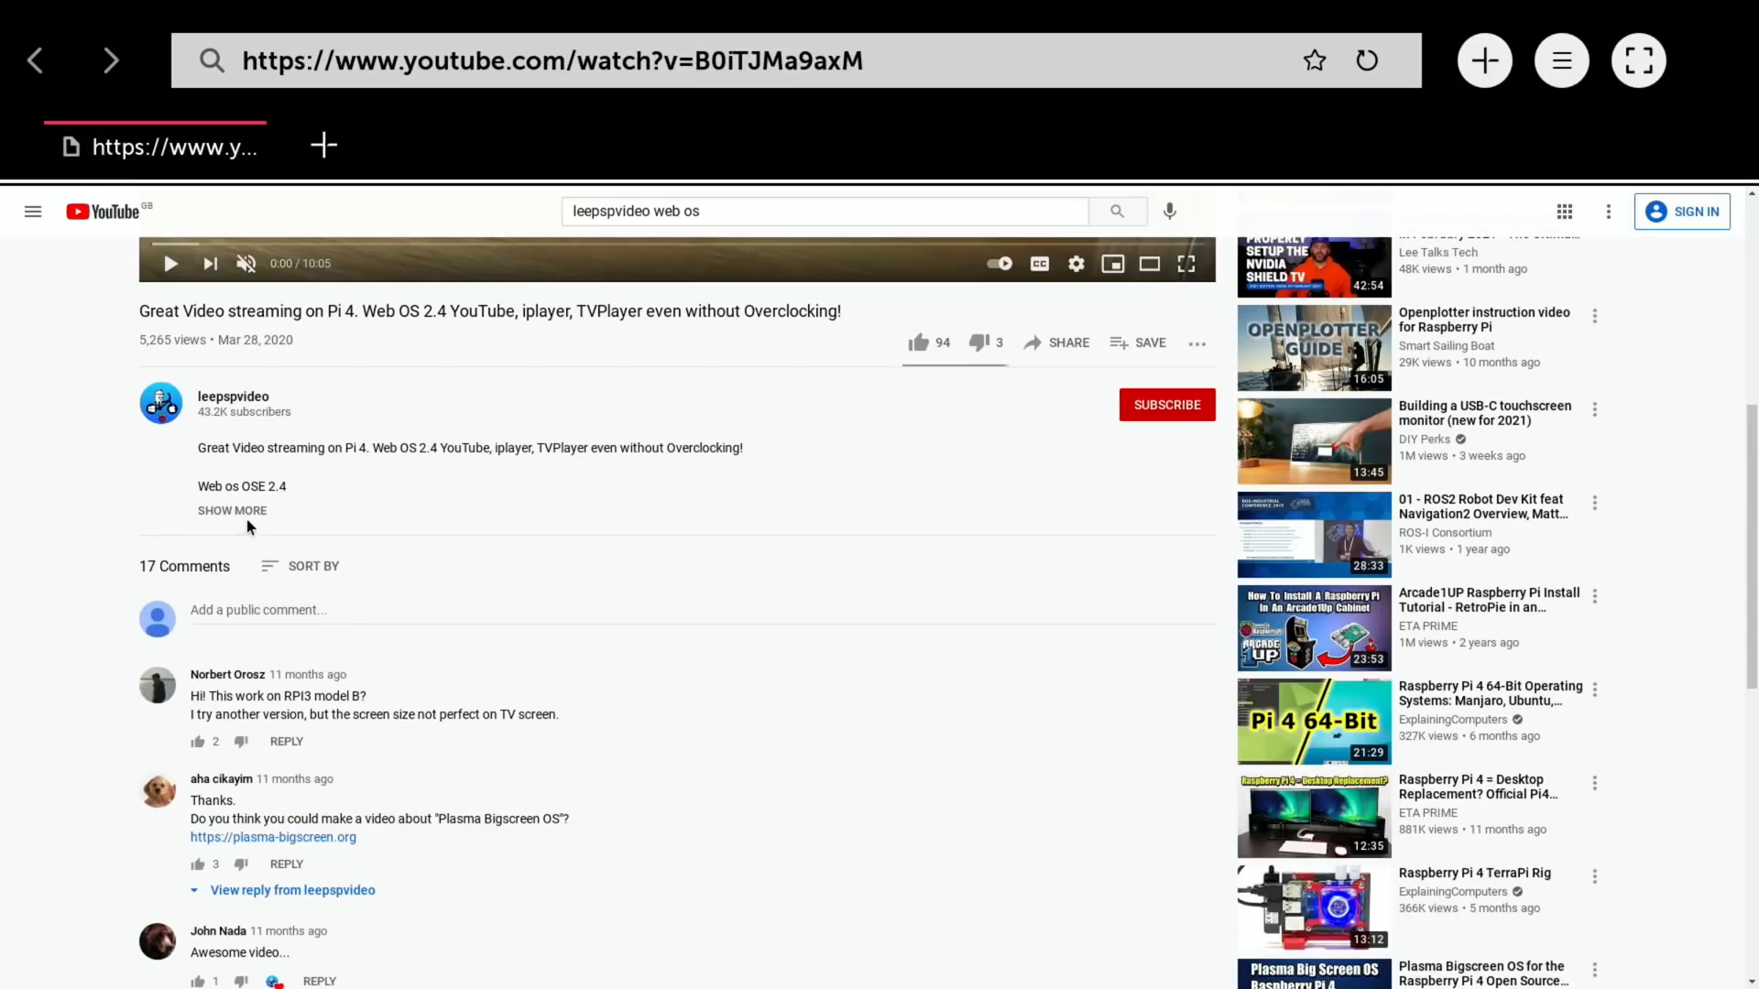
{"action": "left_click", "coordinate": [231, 509]}
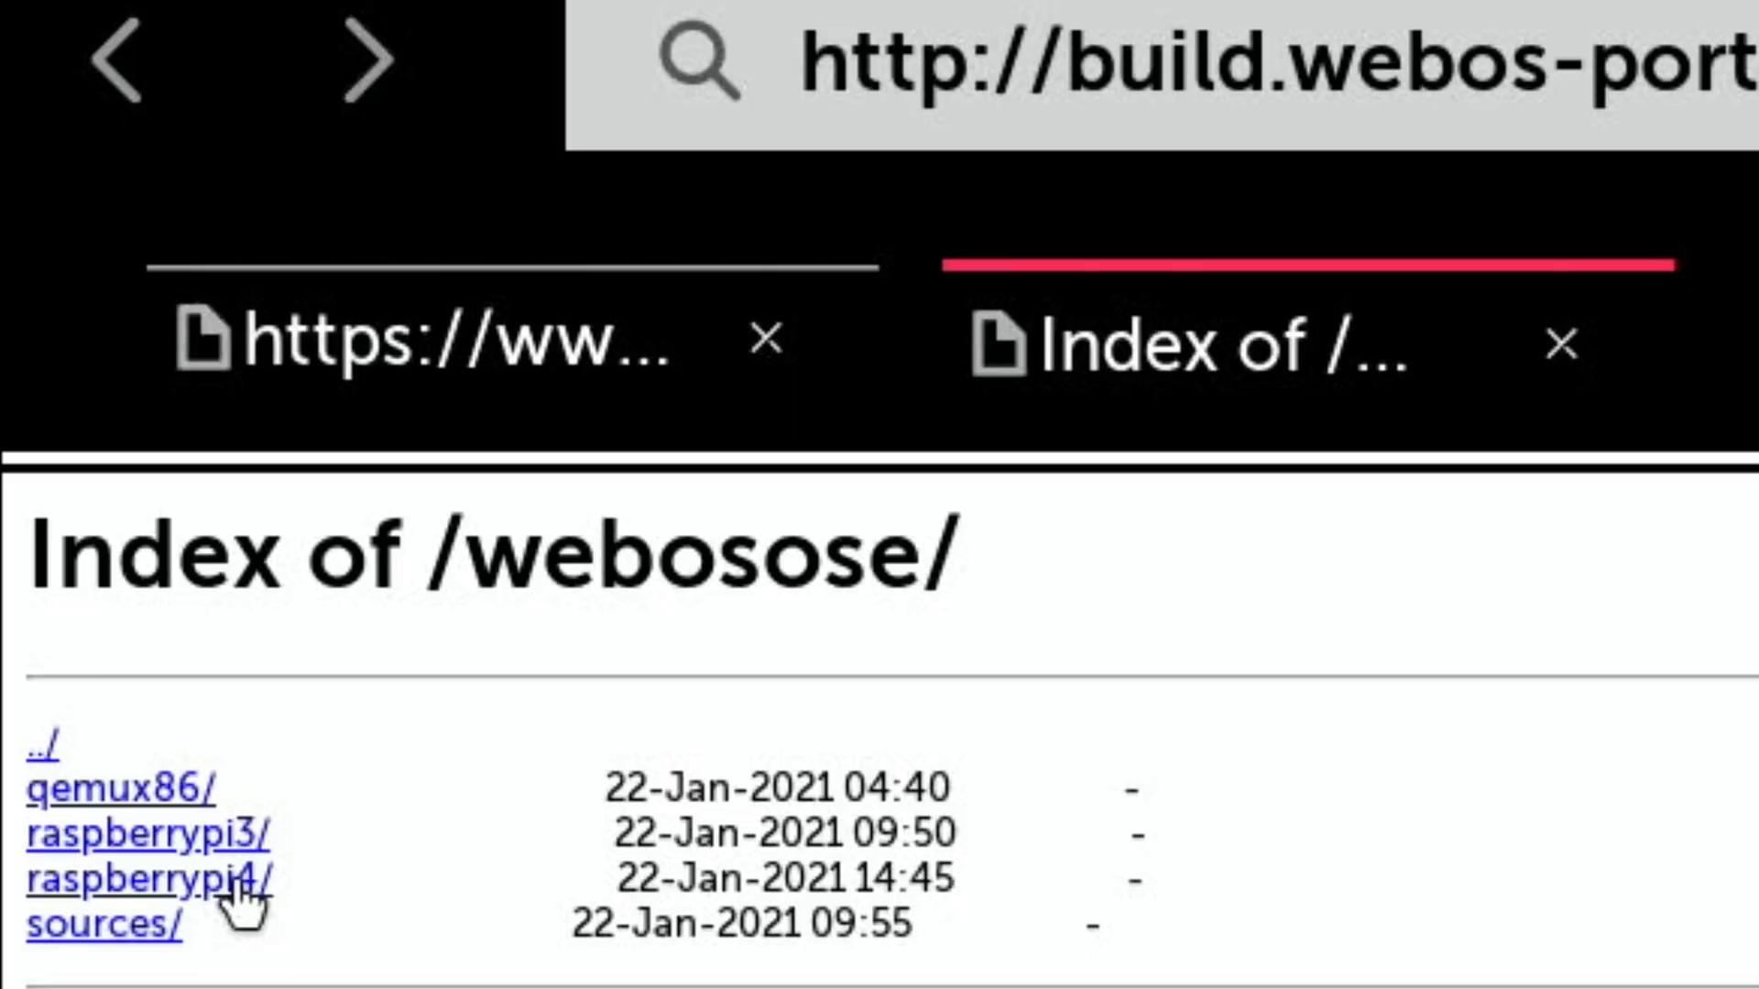
Open the raspberrypi4/ folder in the webOS OSE build index
{"action": "left_click", "coordinate": [137, 887]}
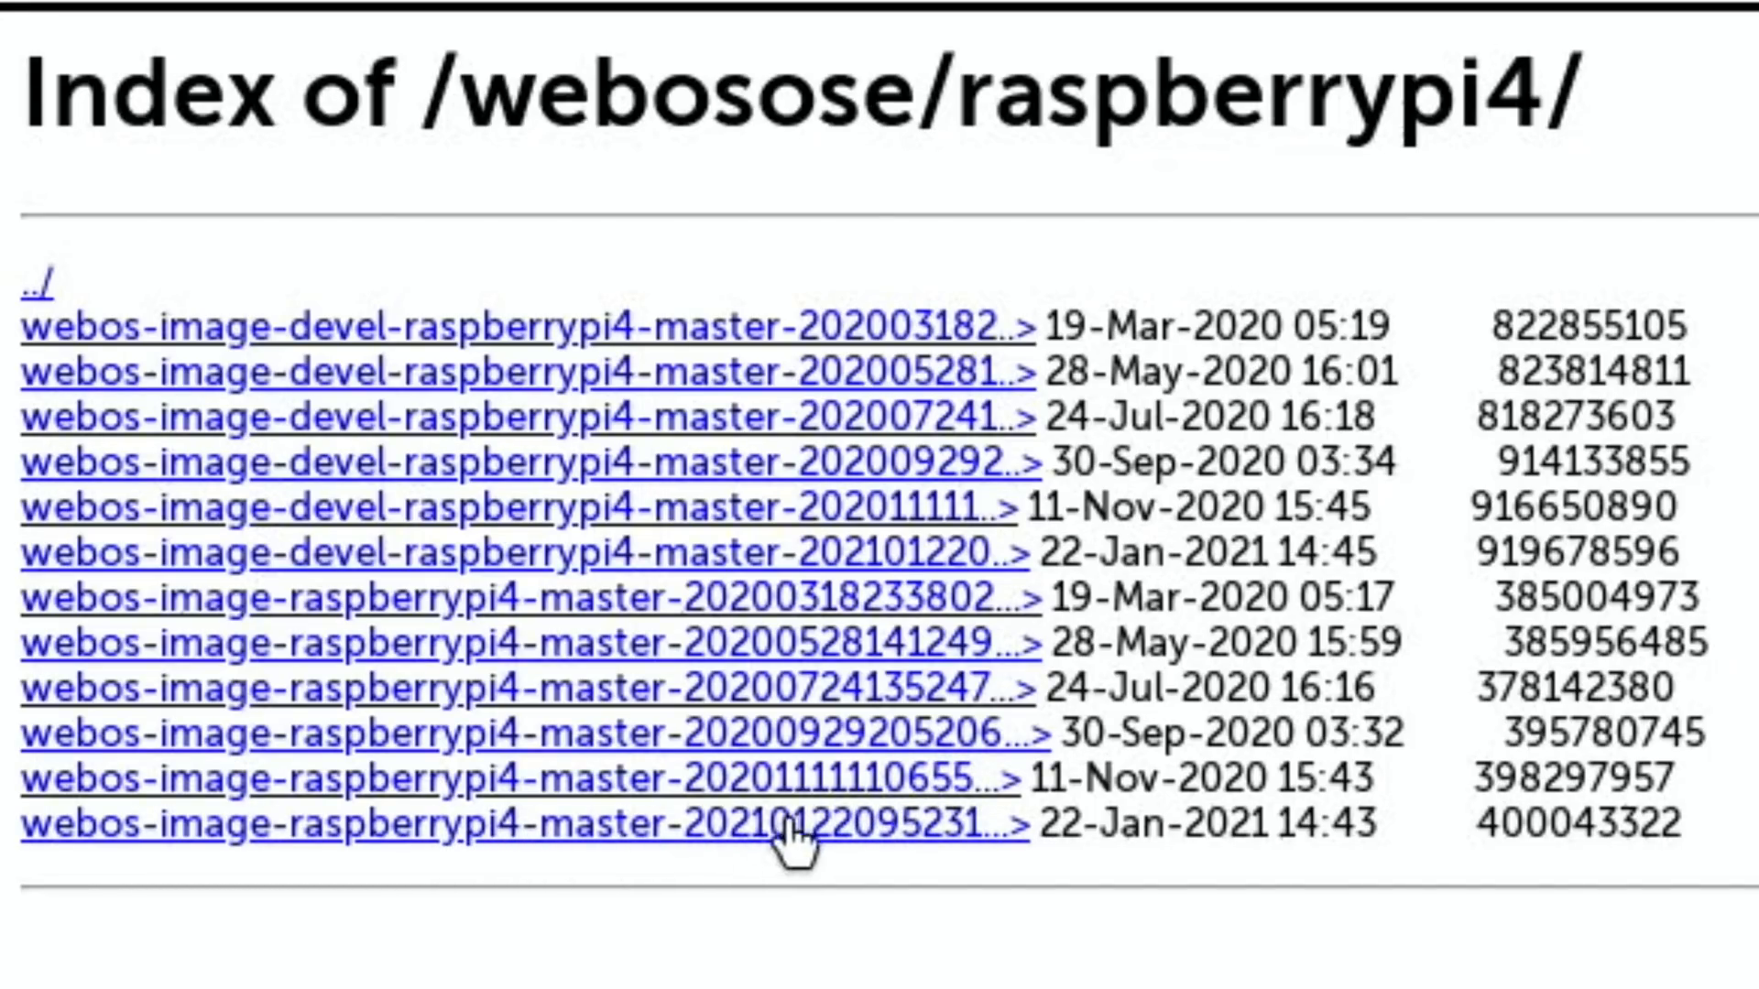
{"action": "mouse_move", "coordinate": [1236, 854]}
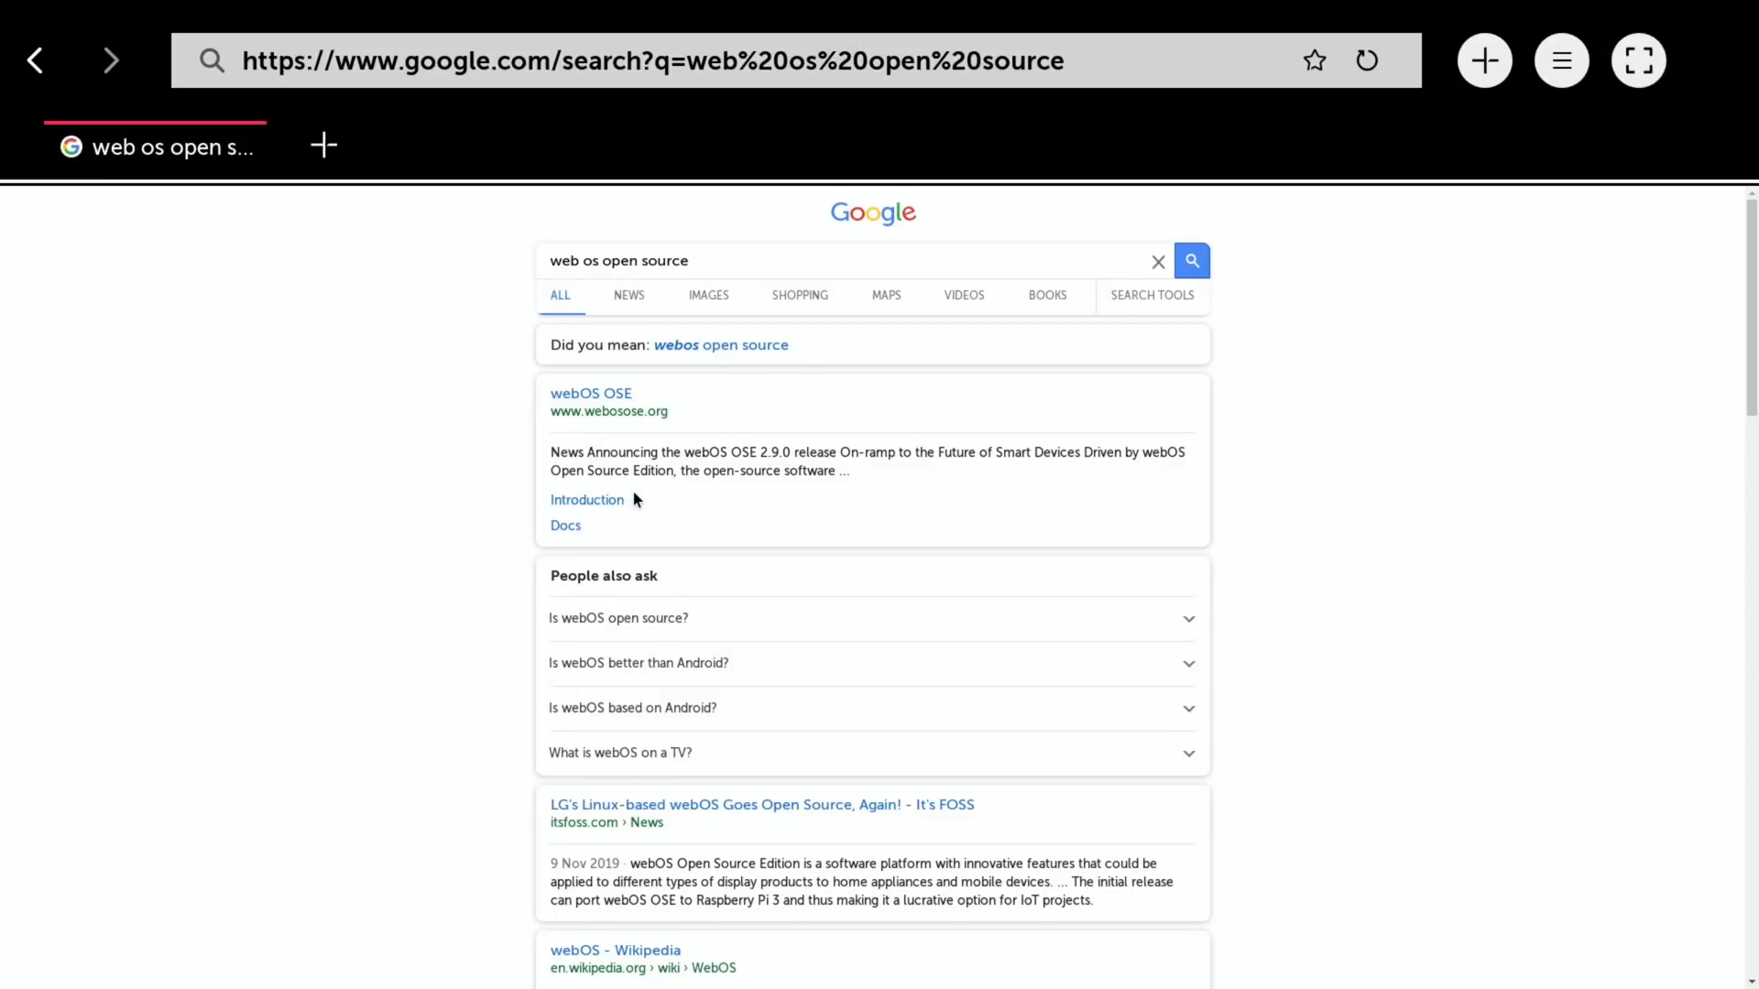
Go to the Introduction page, then the webOS OSE 2.6.0 release notes from the About sidebar
{"action": "left_click", "coordinate": [586, 499]}
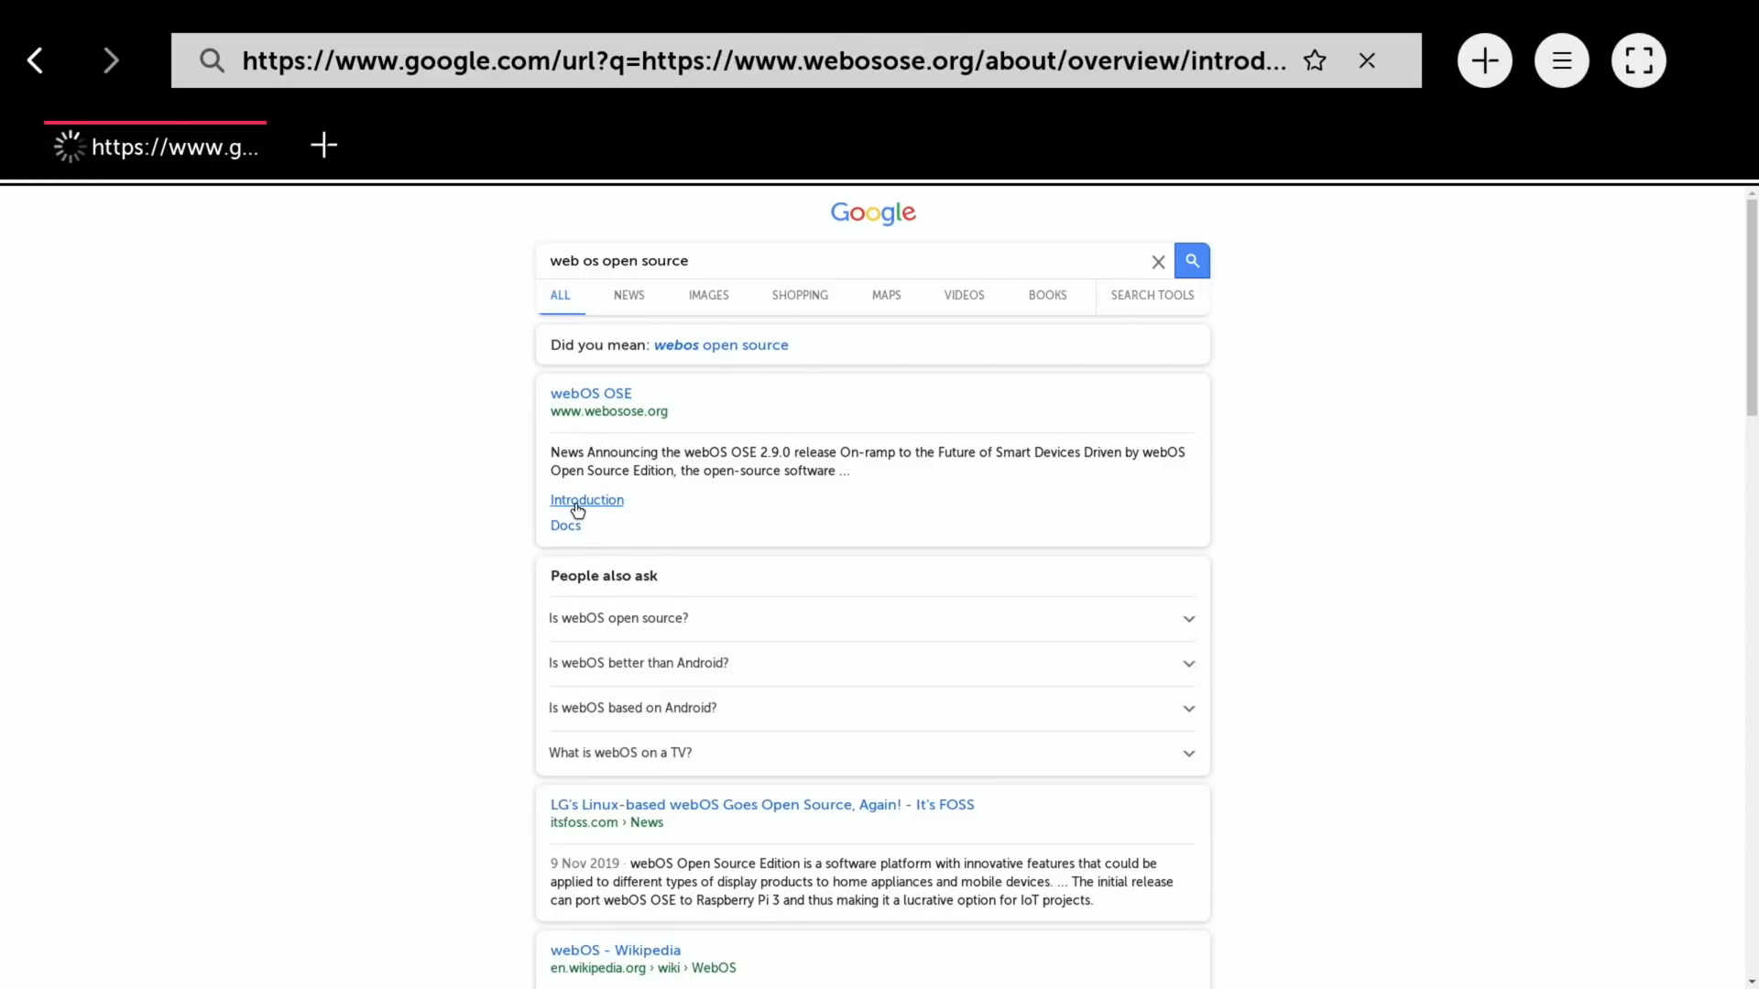
{"action": "left_click", "coordinate": [586, 500]}
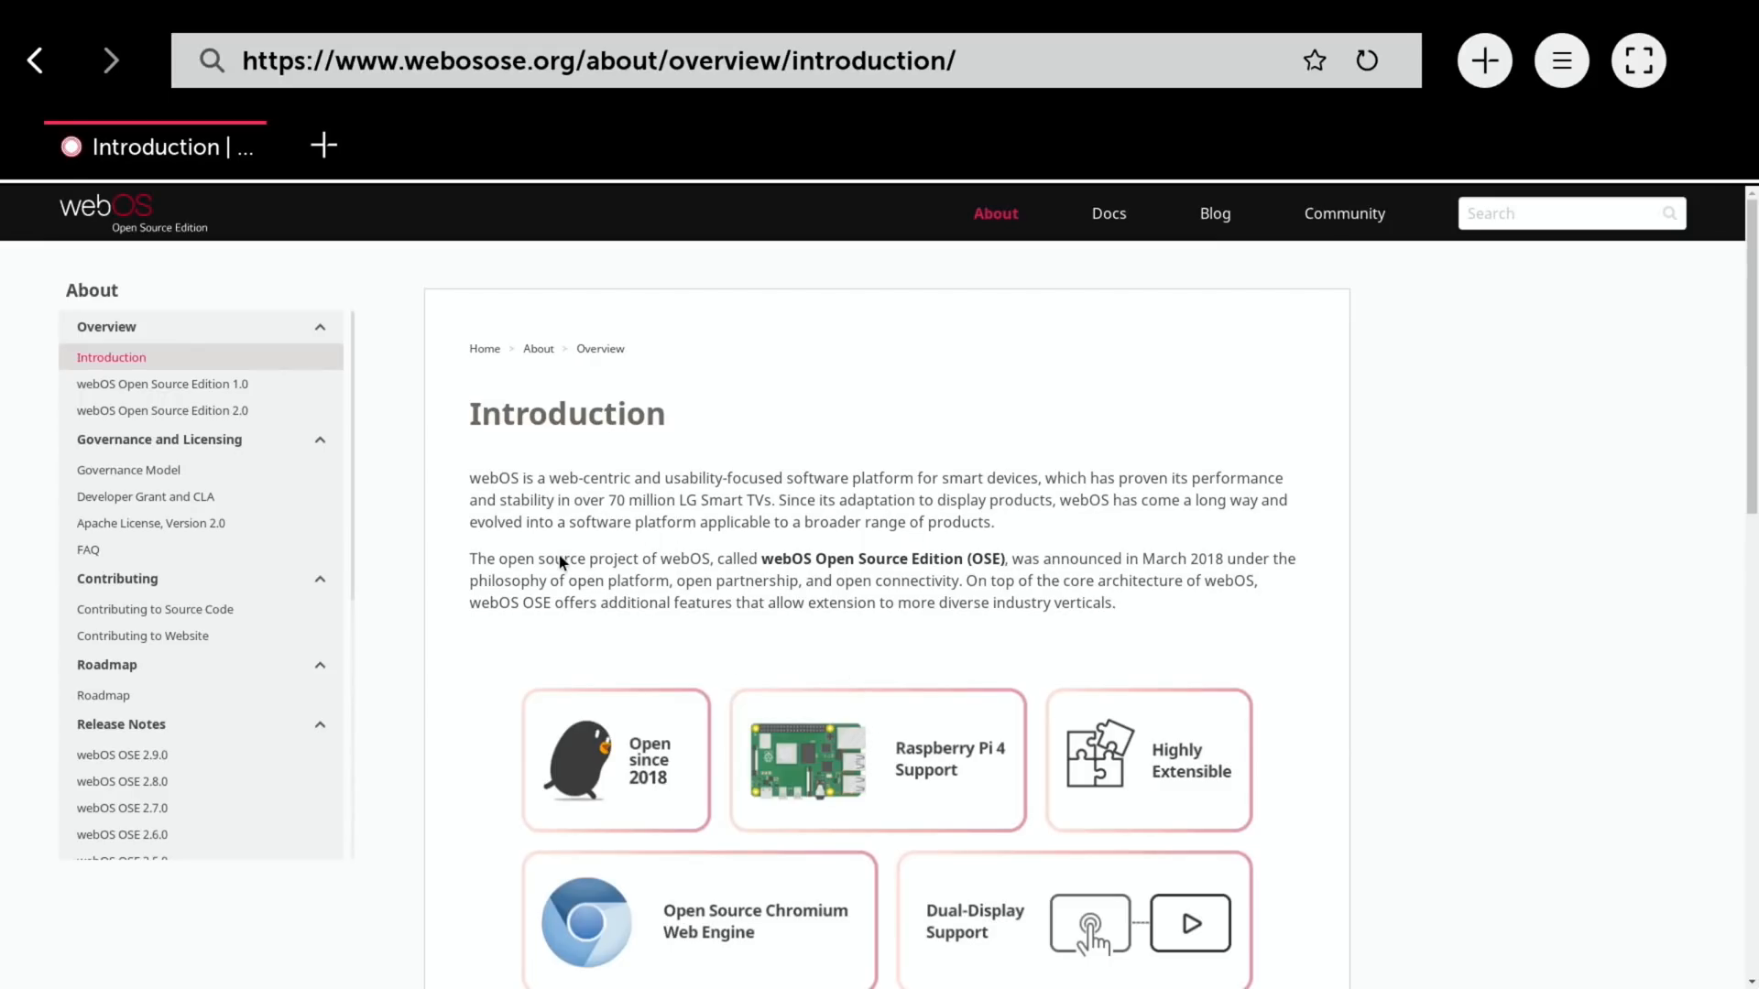
{"action": "scroll", "scroll_direction": "down", "scroll_amount": 3}
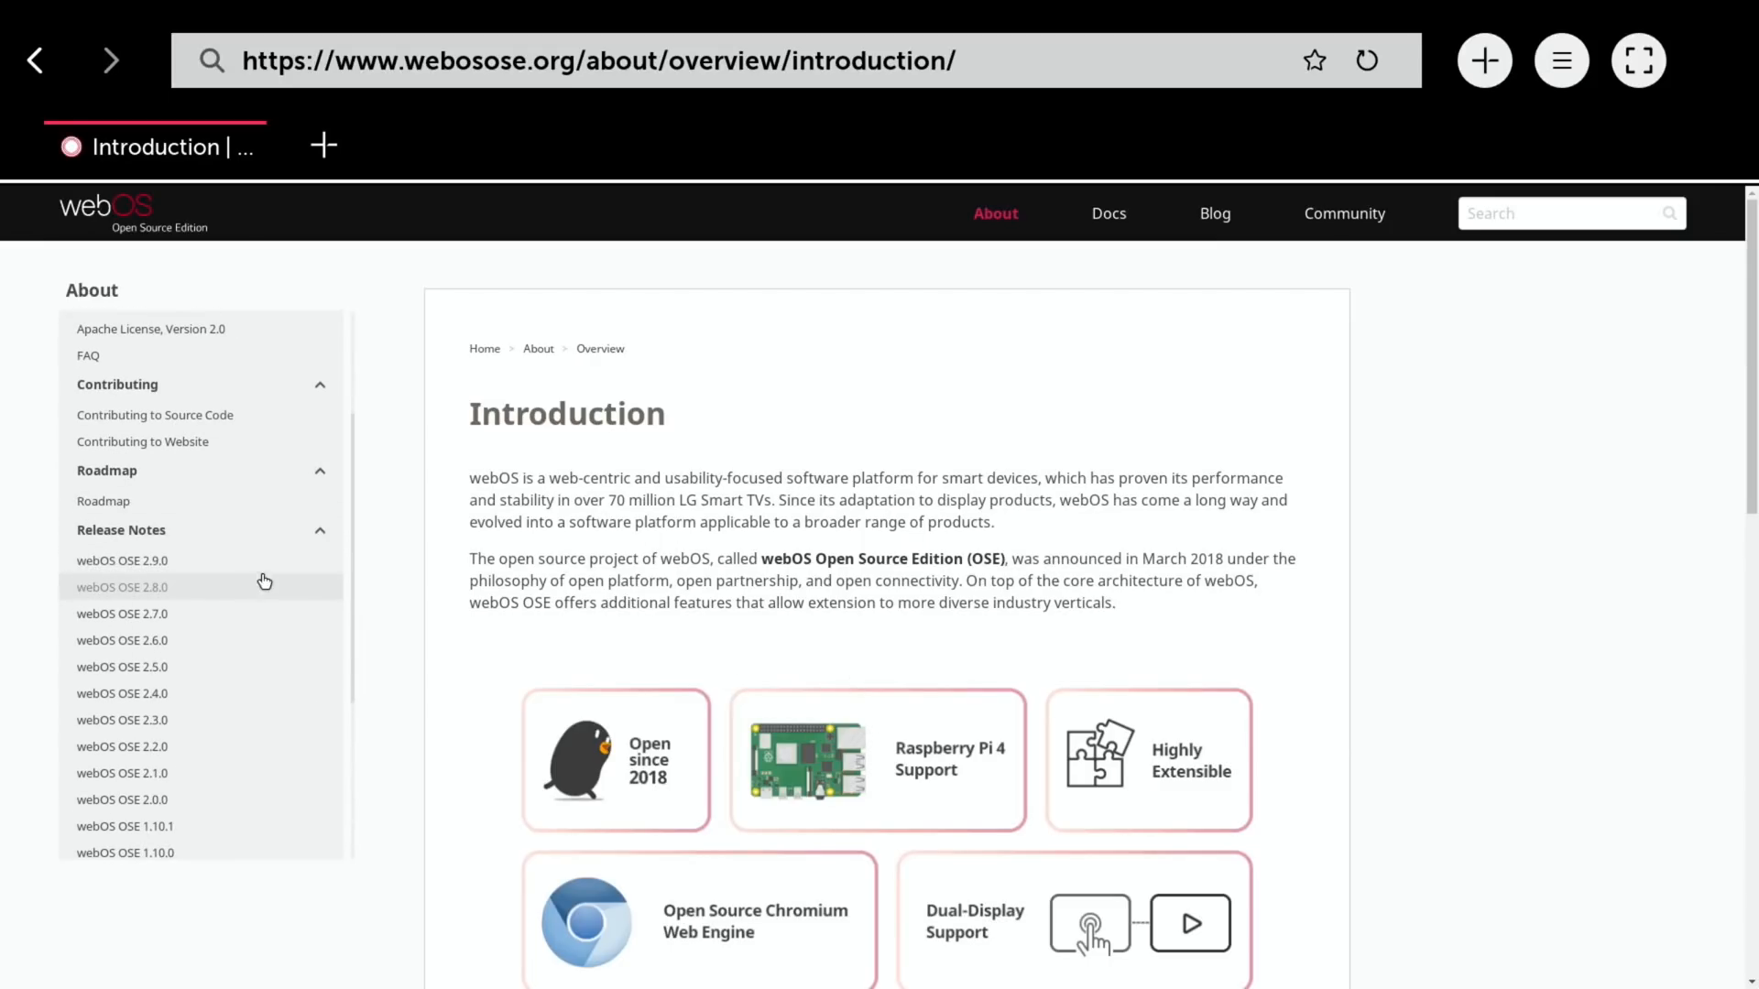
{"action": "mouse_move", "coordinate": [91, 679]}
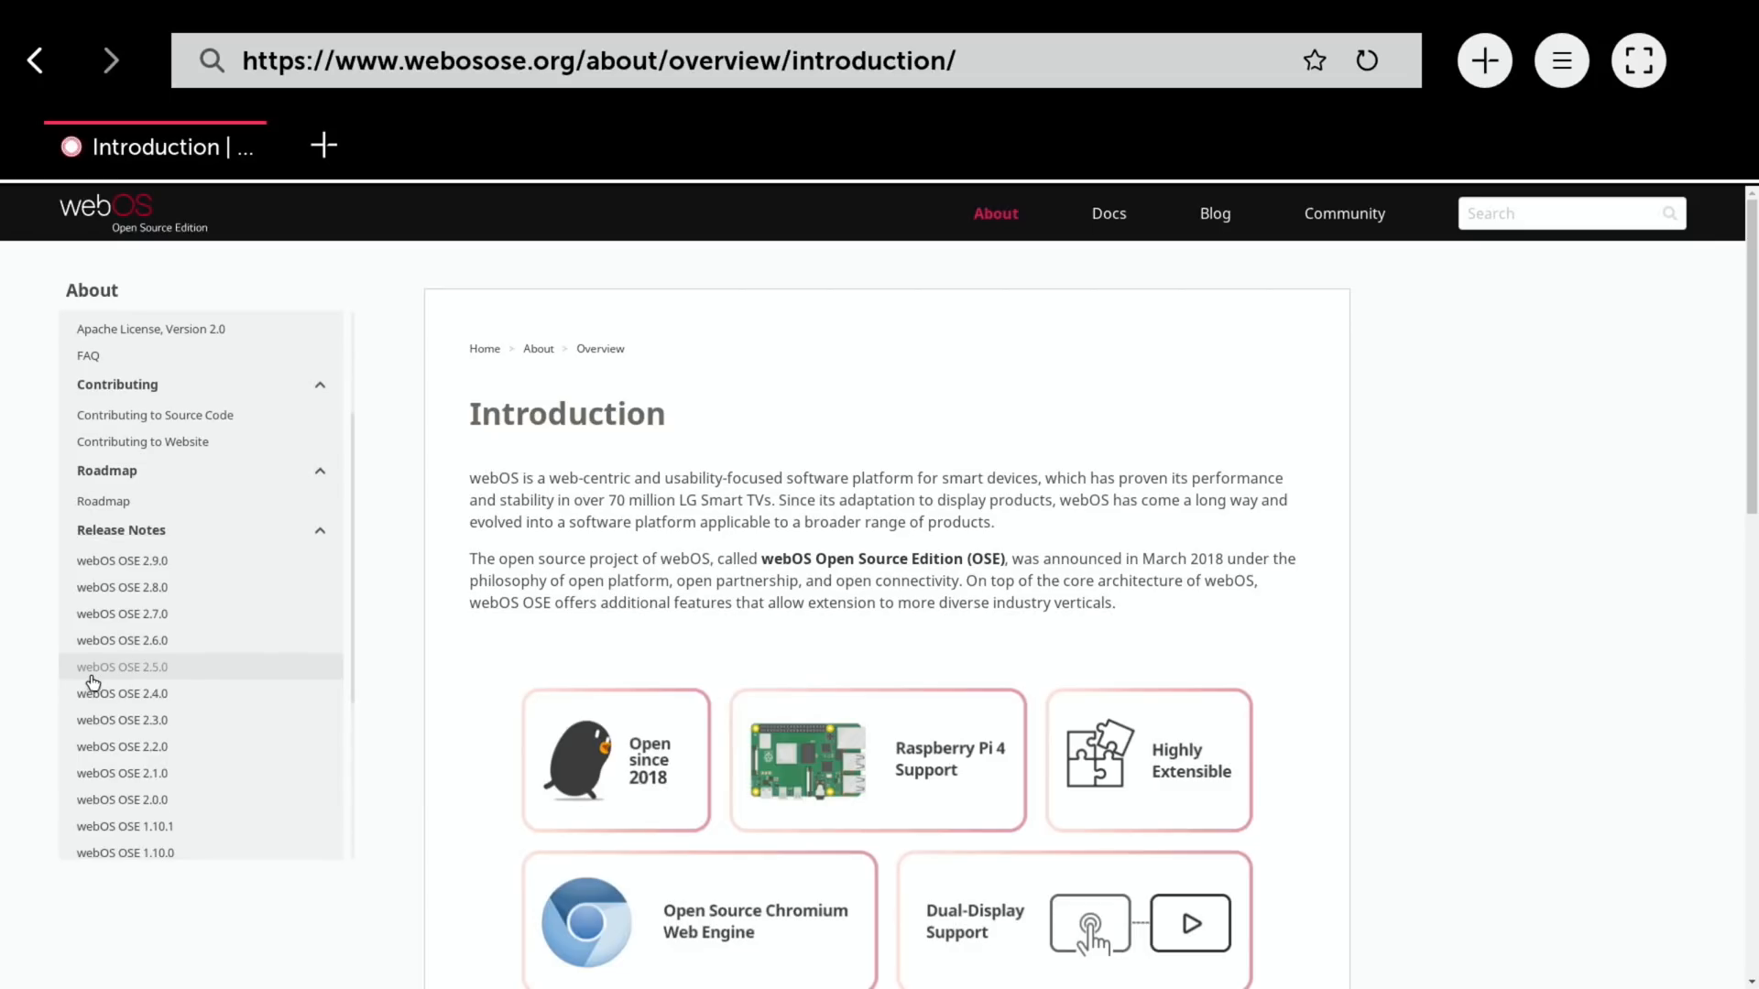
{"action": "mouse_move", "coordinate": [134, 649]}
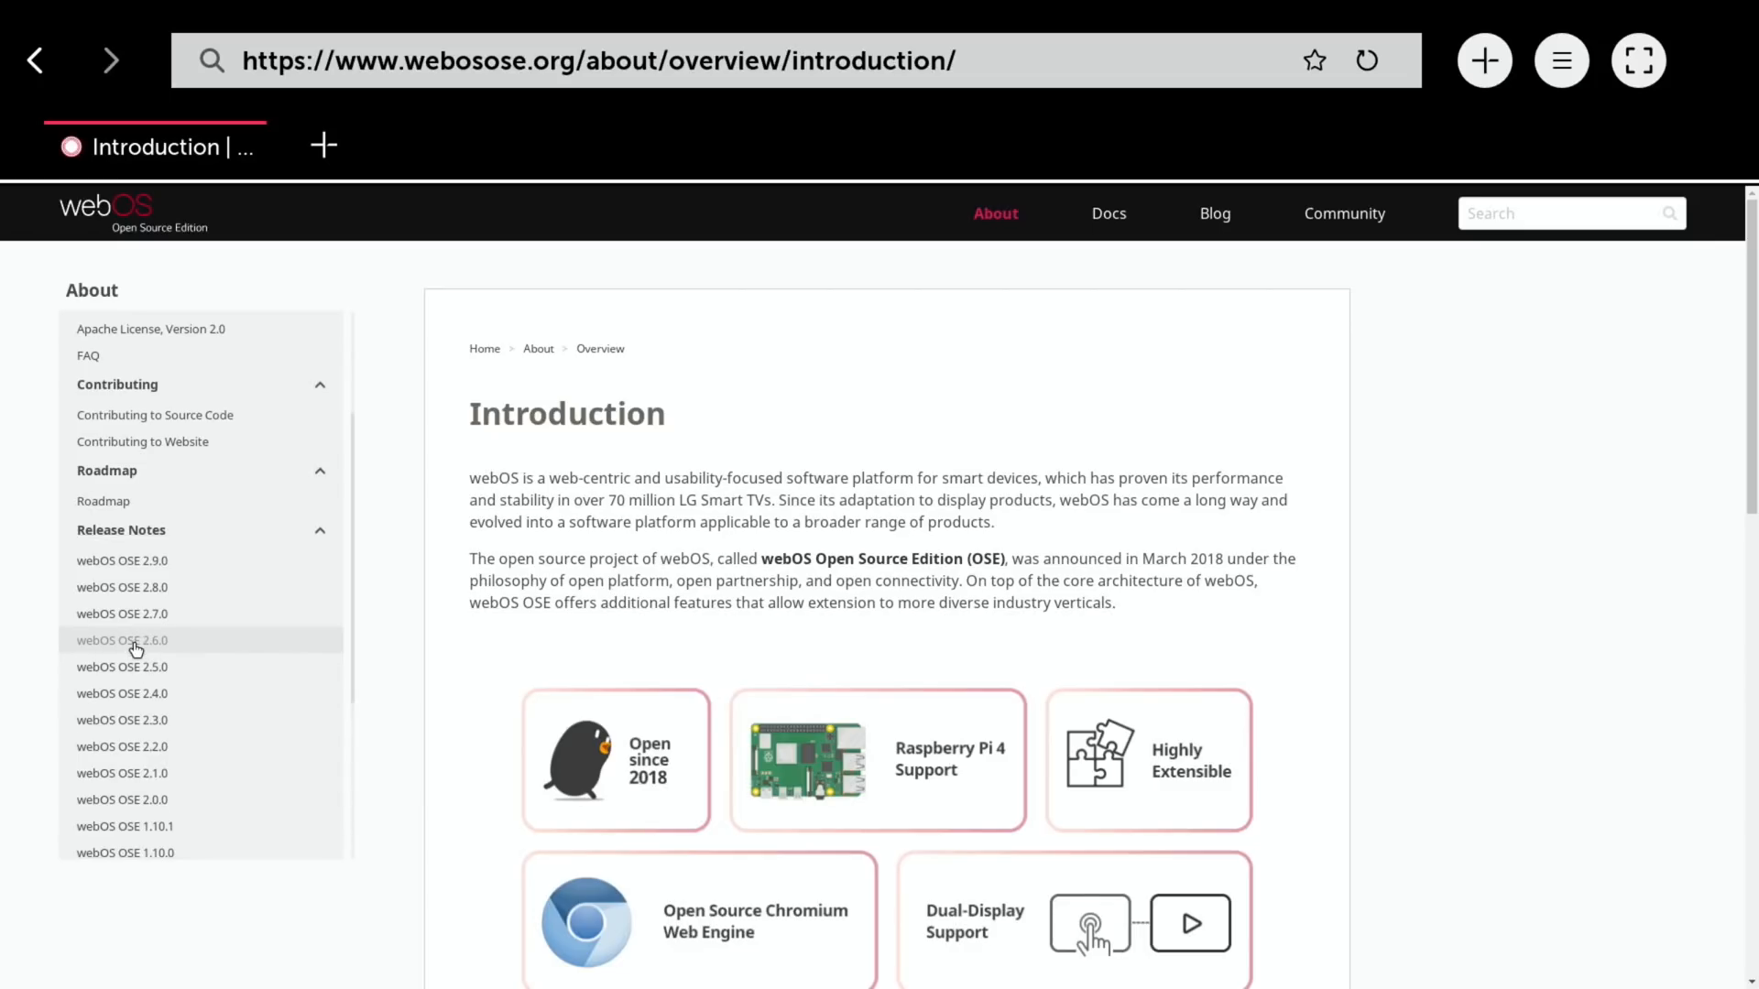
{"action": "left_click", "coordinate": [129, 641]}
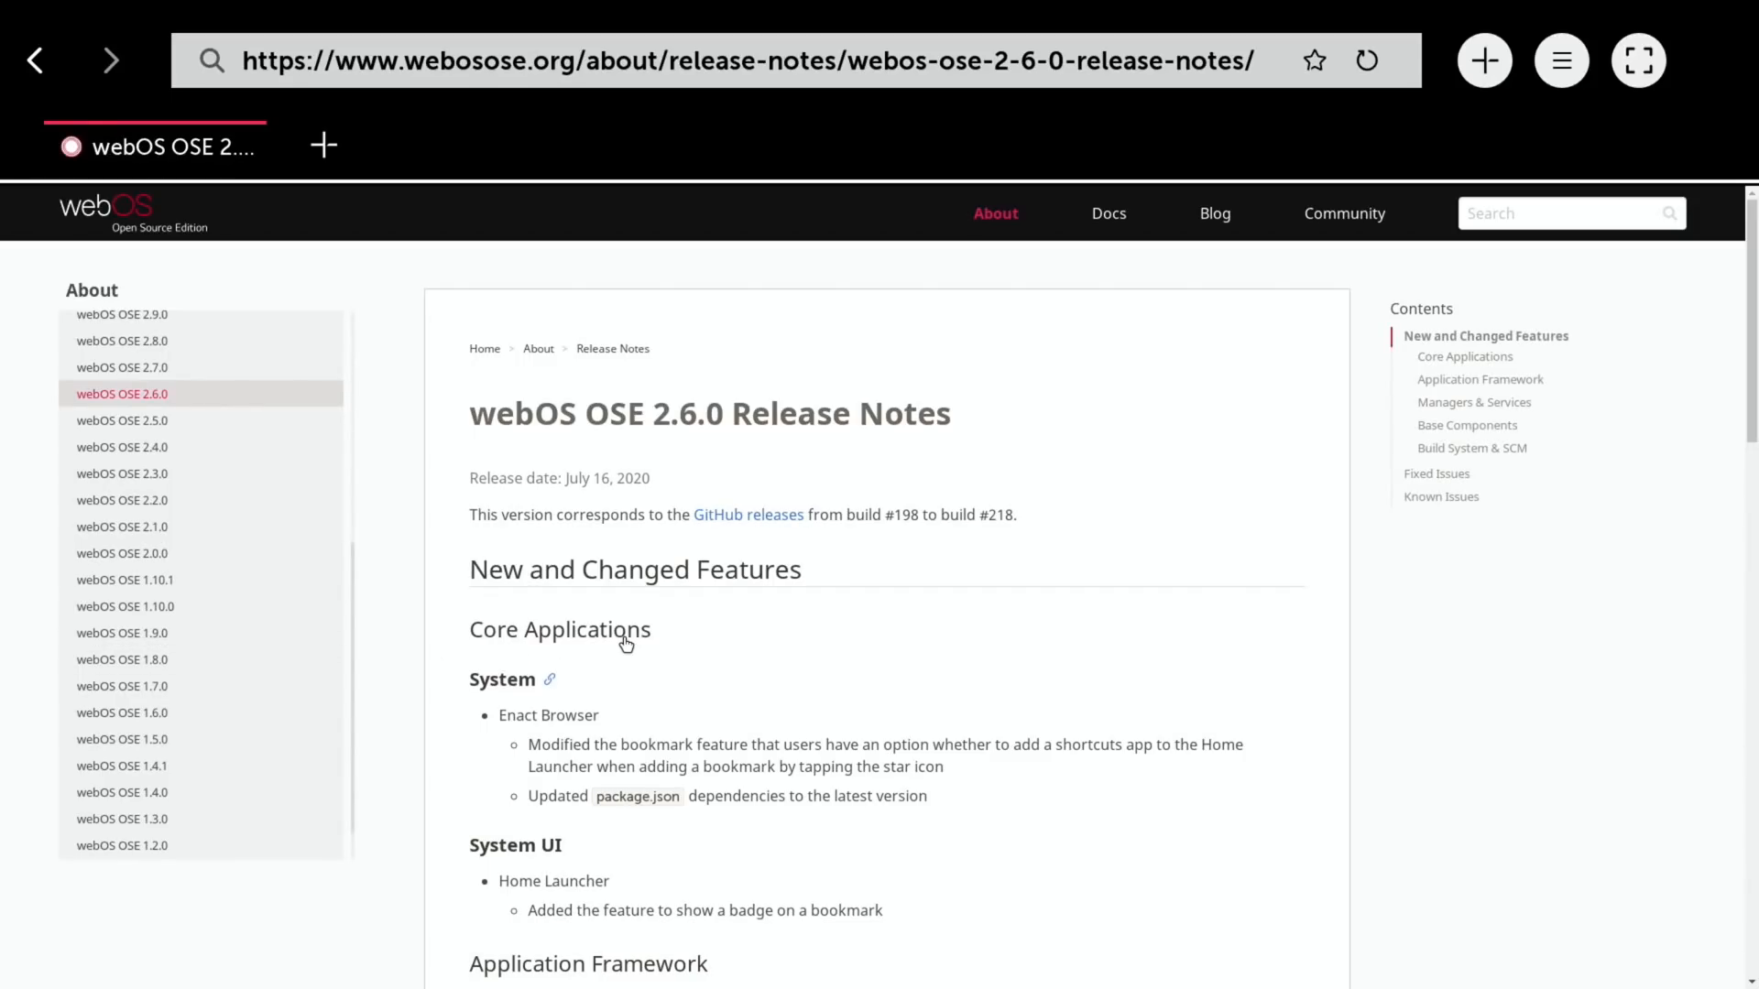
Scroll the 2.6.0 release notes down through Fixed Issues to the Known Issues section
{"action": "scroll", "scroll_direction": "down", "scroll_amount": 3}
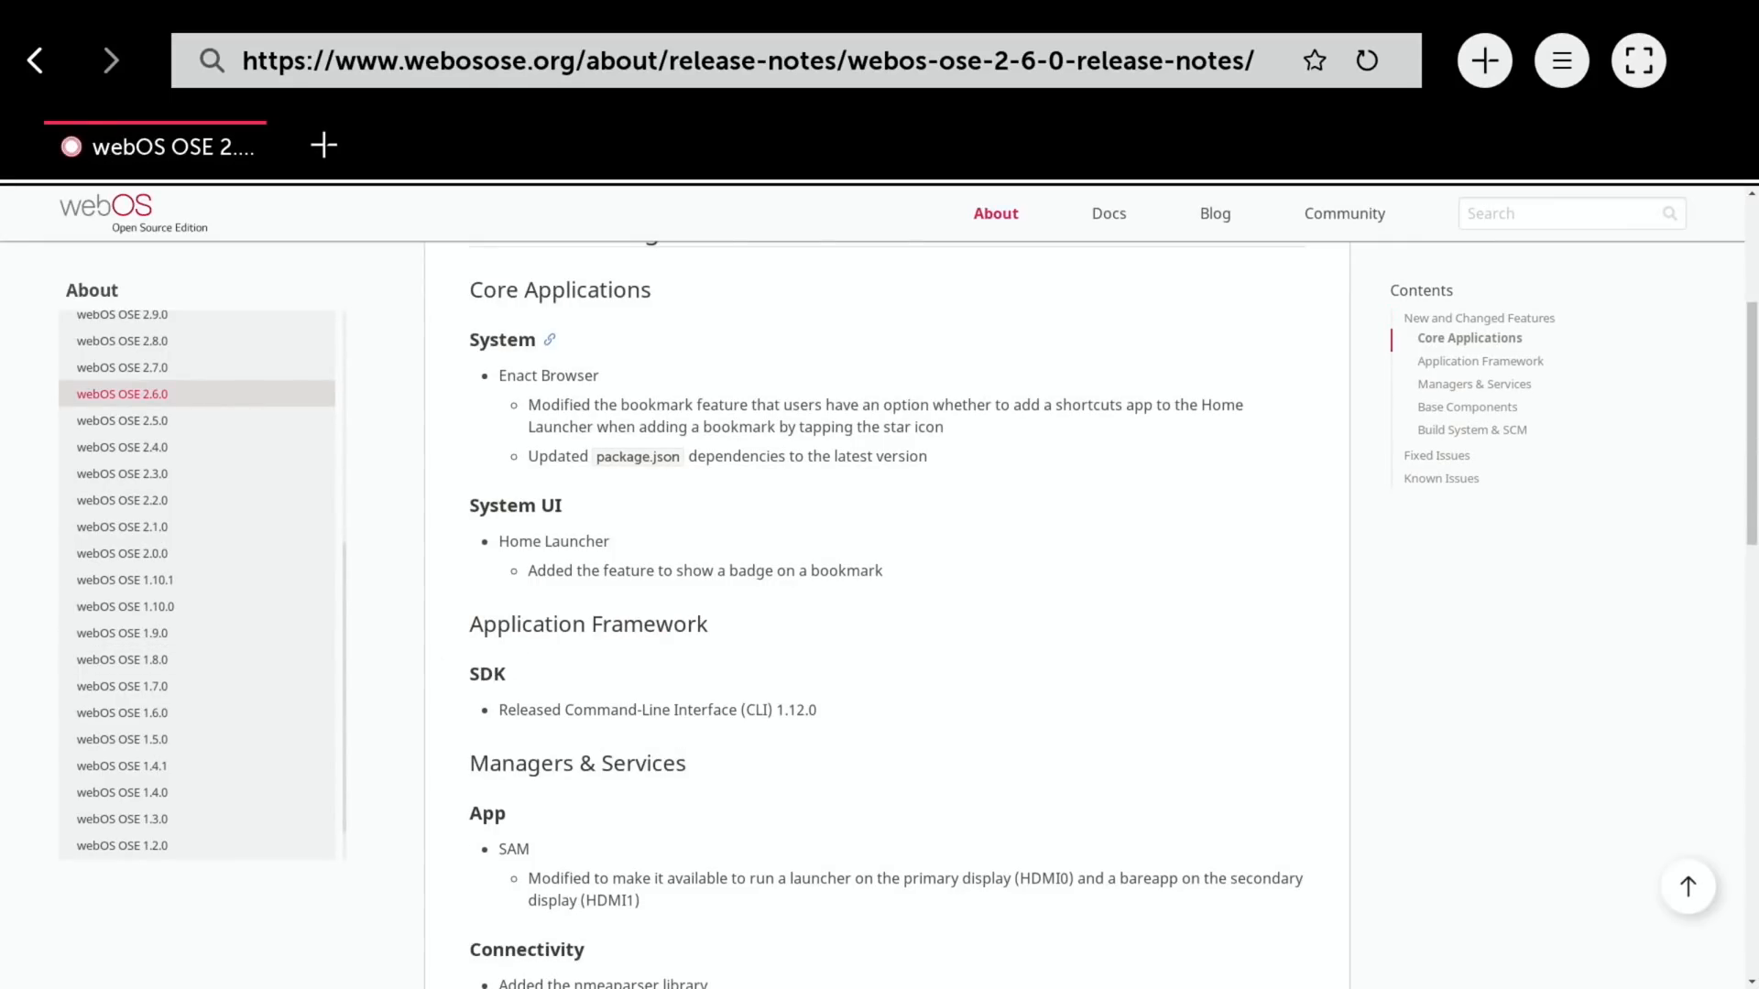
{"action": "mouse_move", "coordinate": [937, 564]}
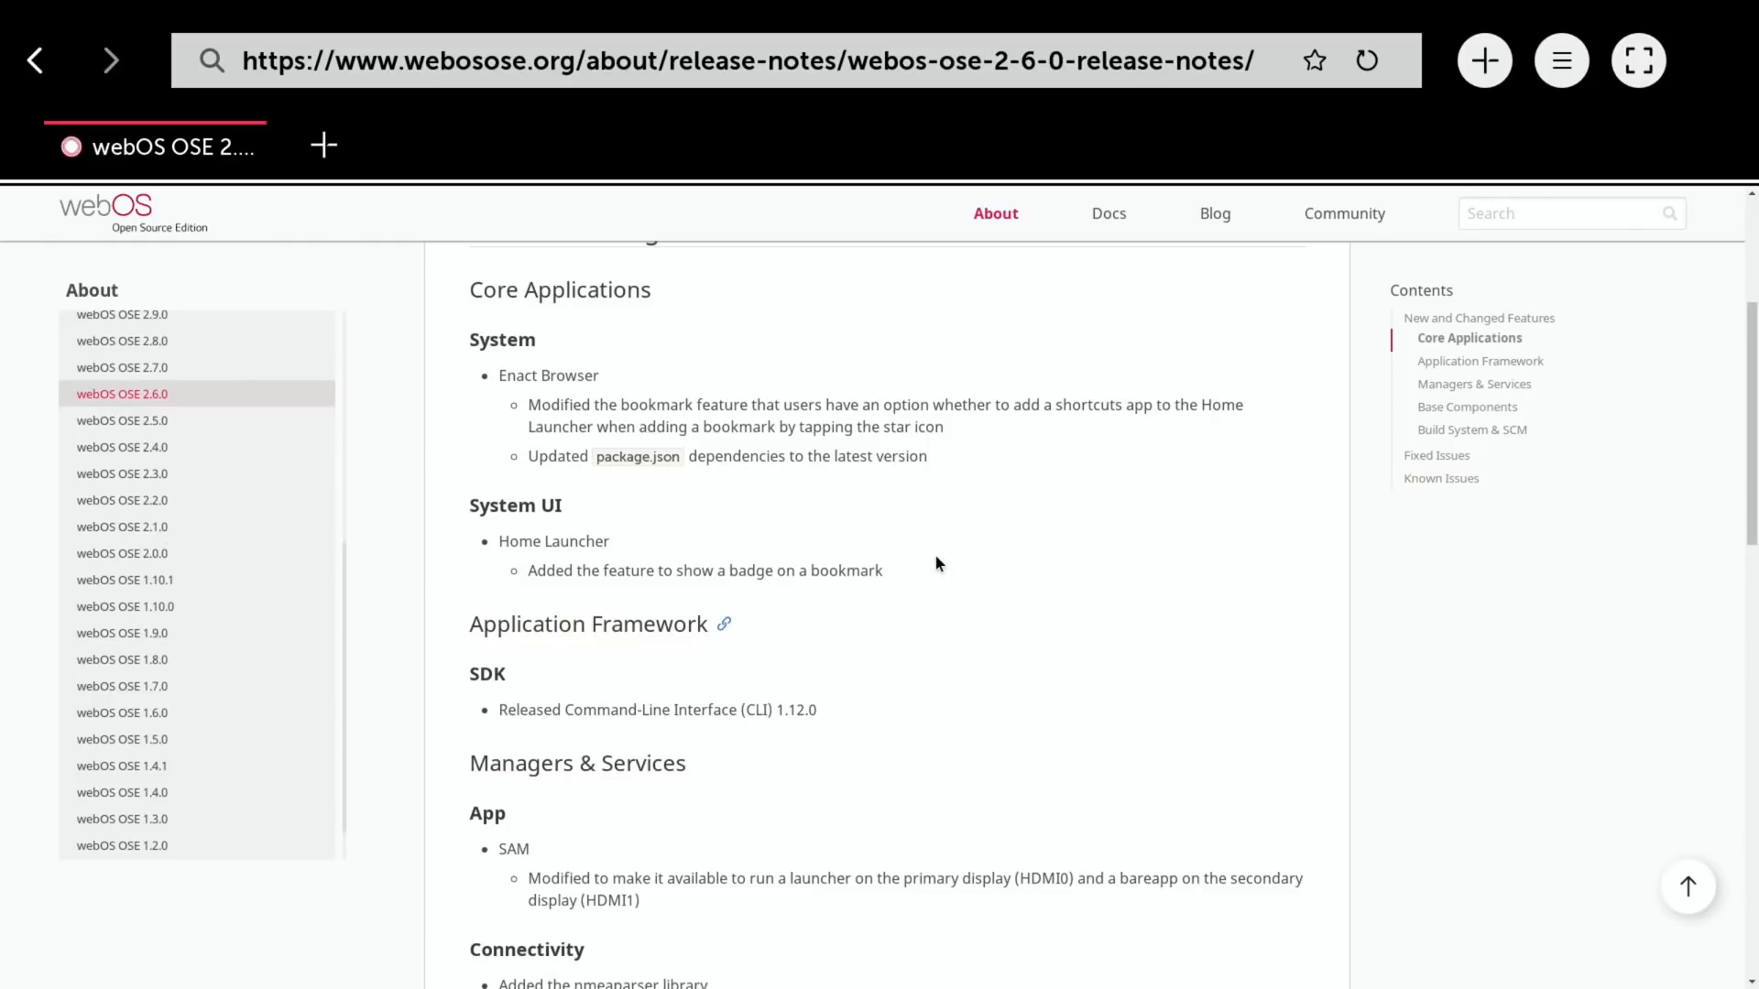
{"action": "scroll", "scroll_direction": "down", "scroll_amount": 3}
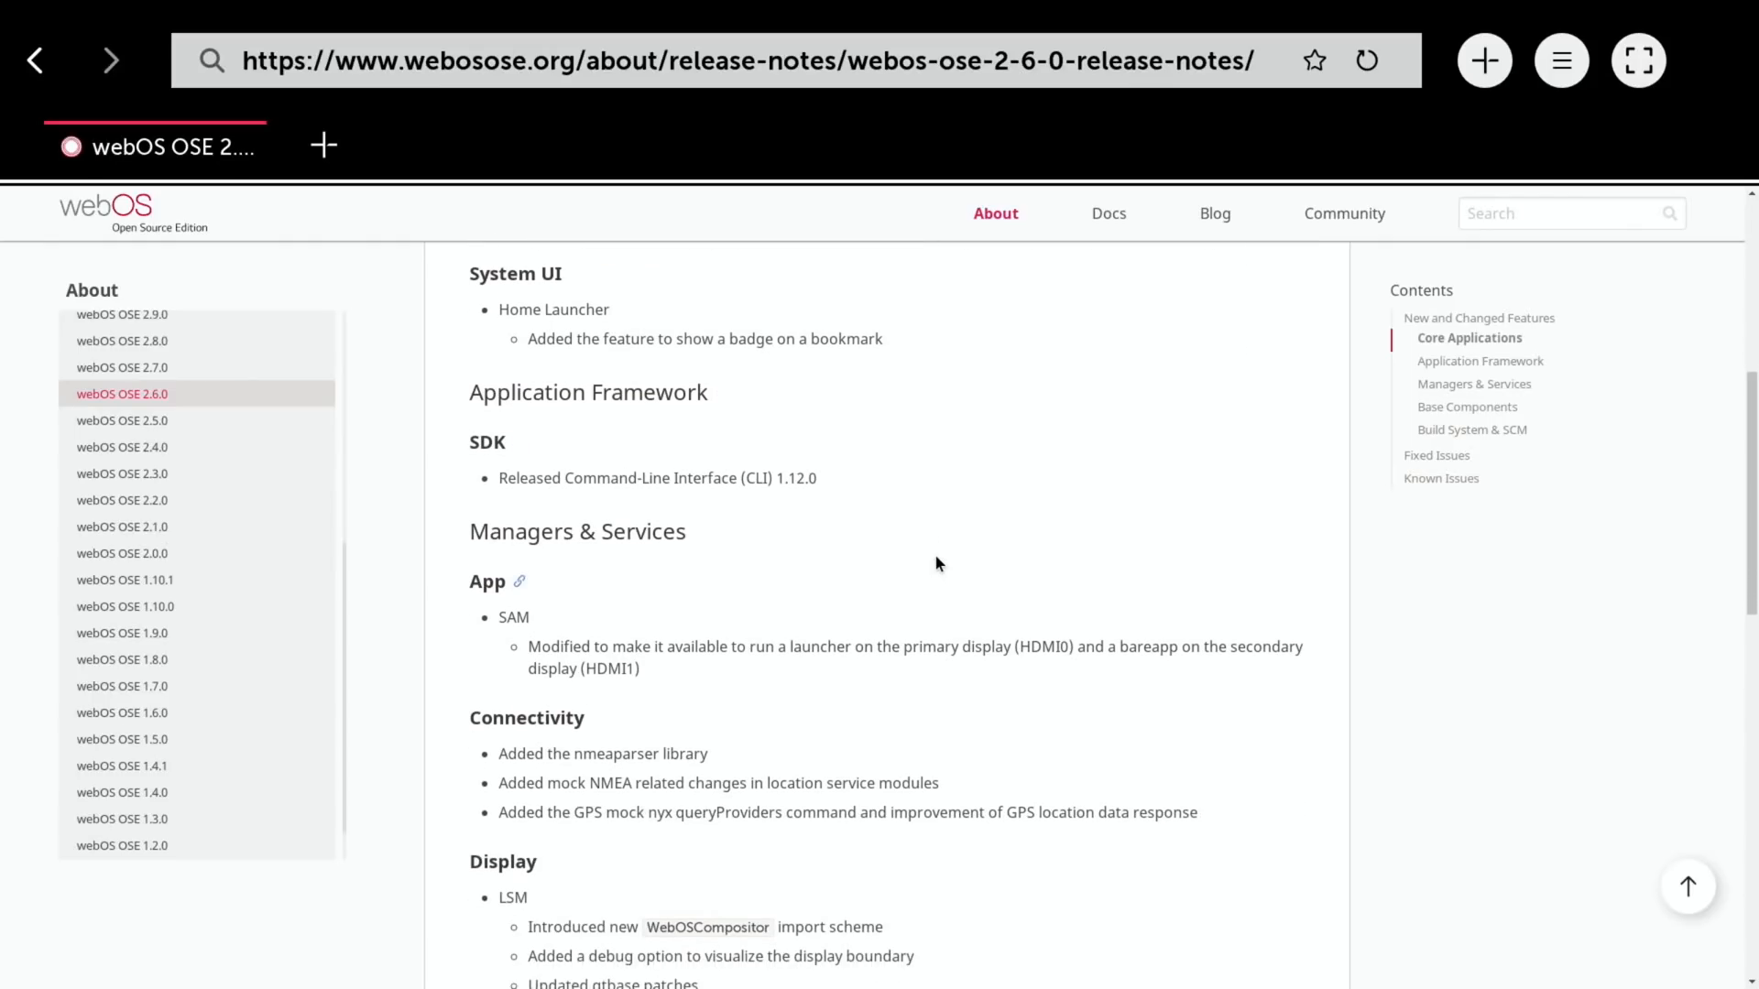
{"action": "scroll", "scroll_direction": "down", "scroll_amount": 3}
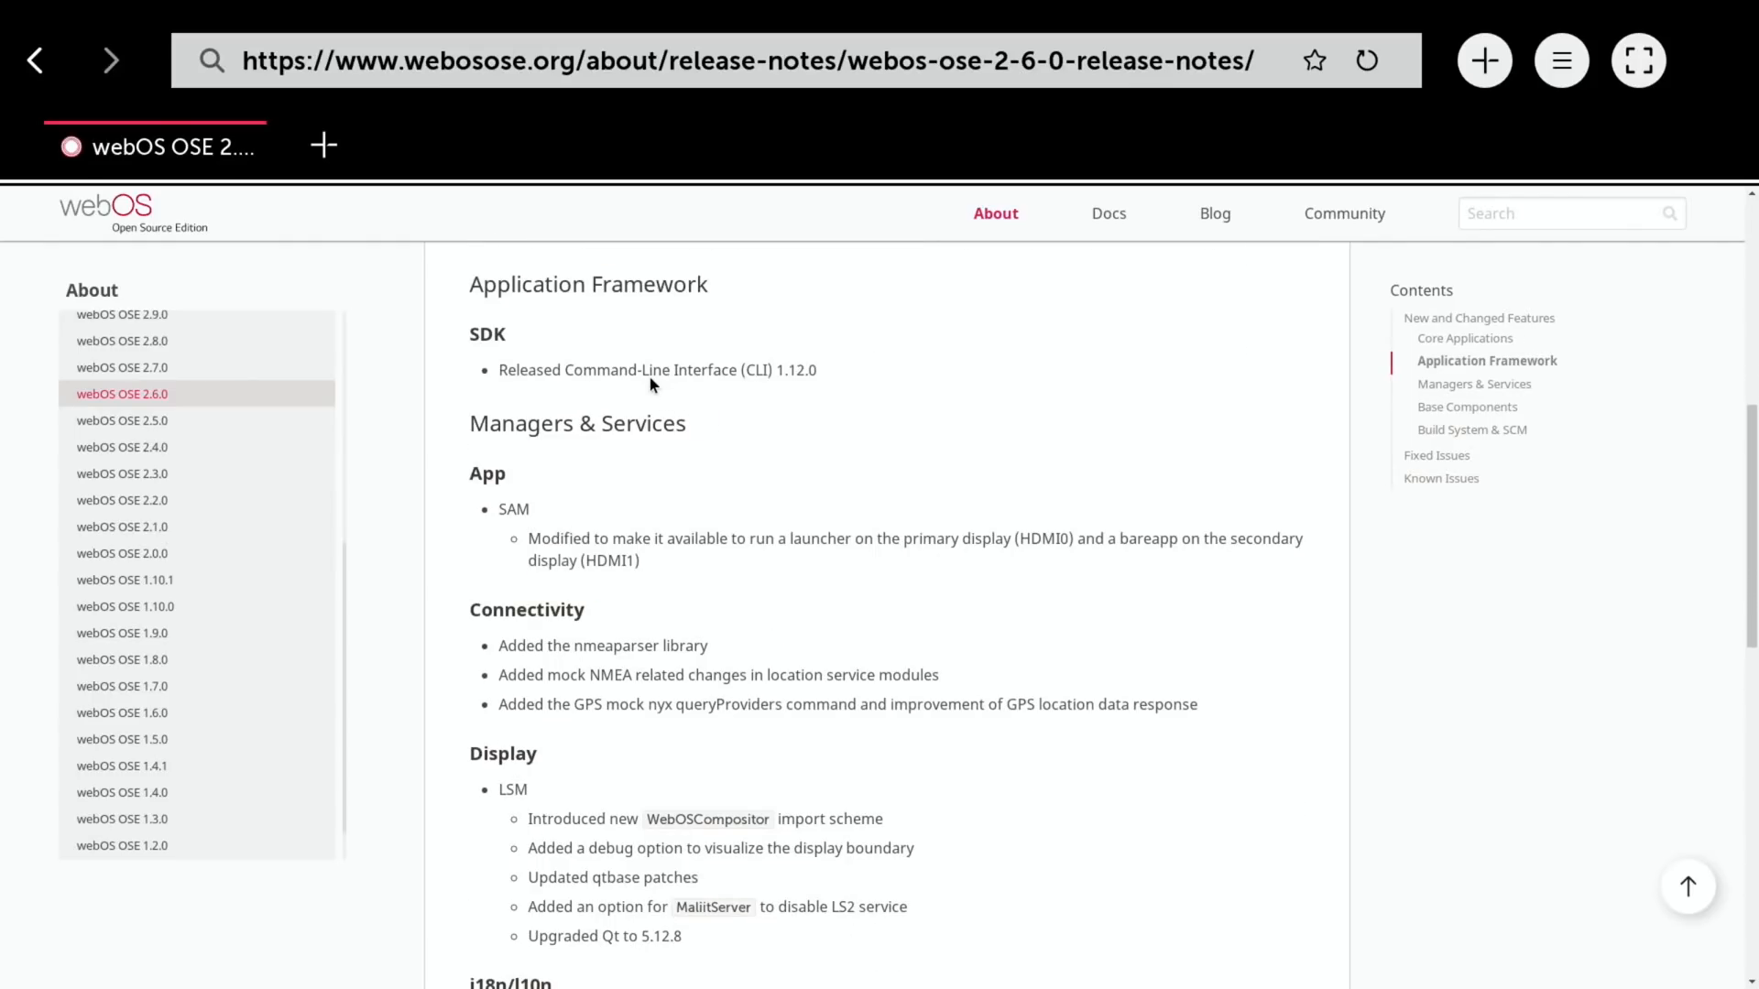
{"action": "scroll", "scroll_direction": "down", "scroll_amount": 3}
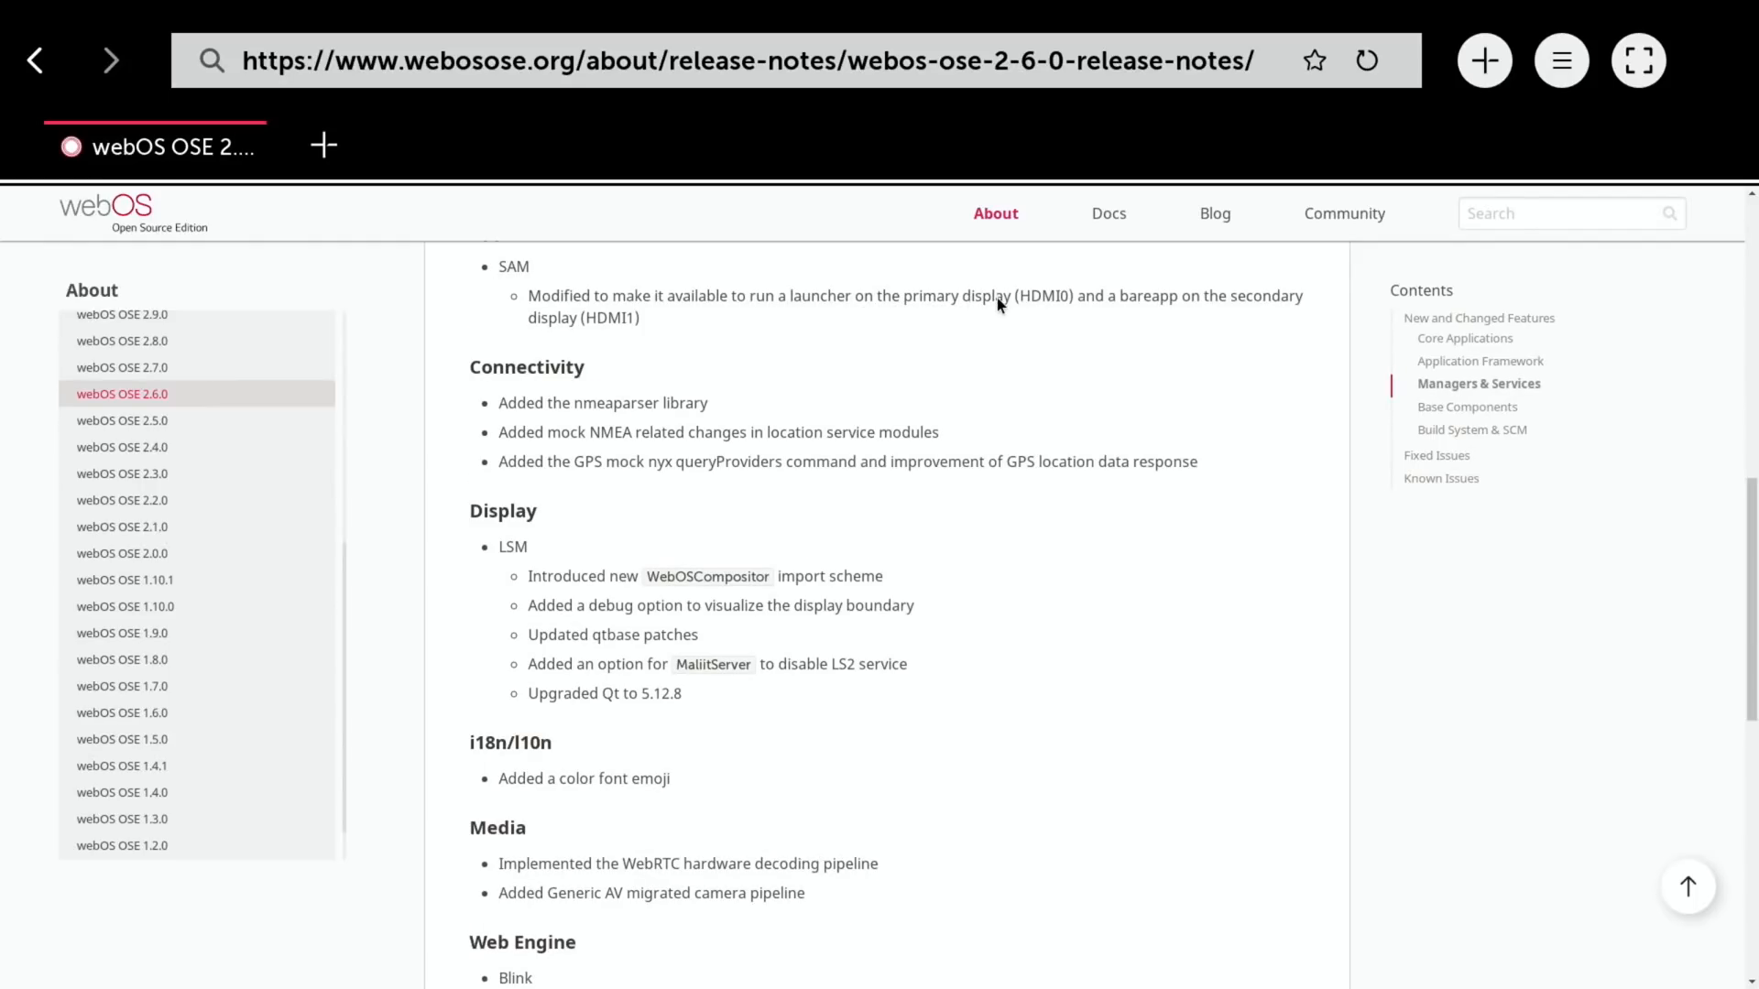
{"action": "mouse_move", "coordinate": [1153, 312]}
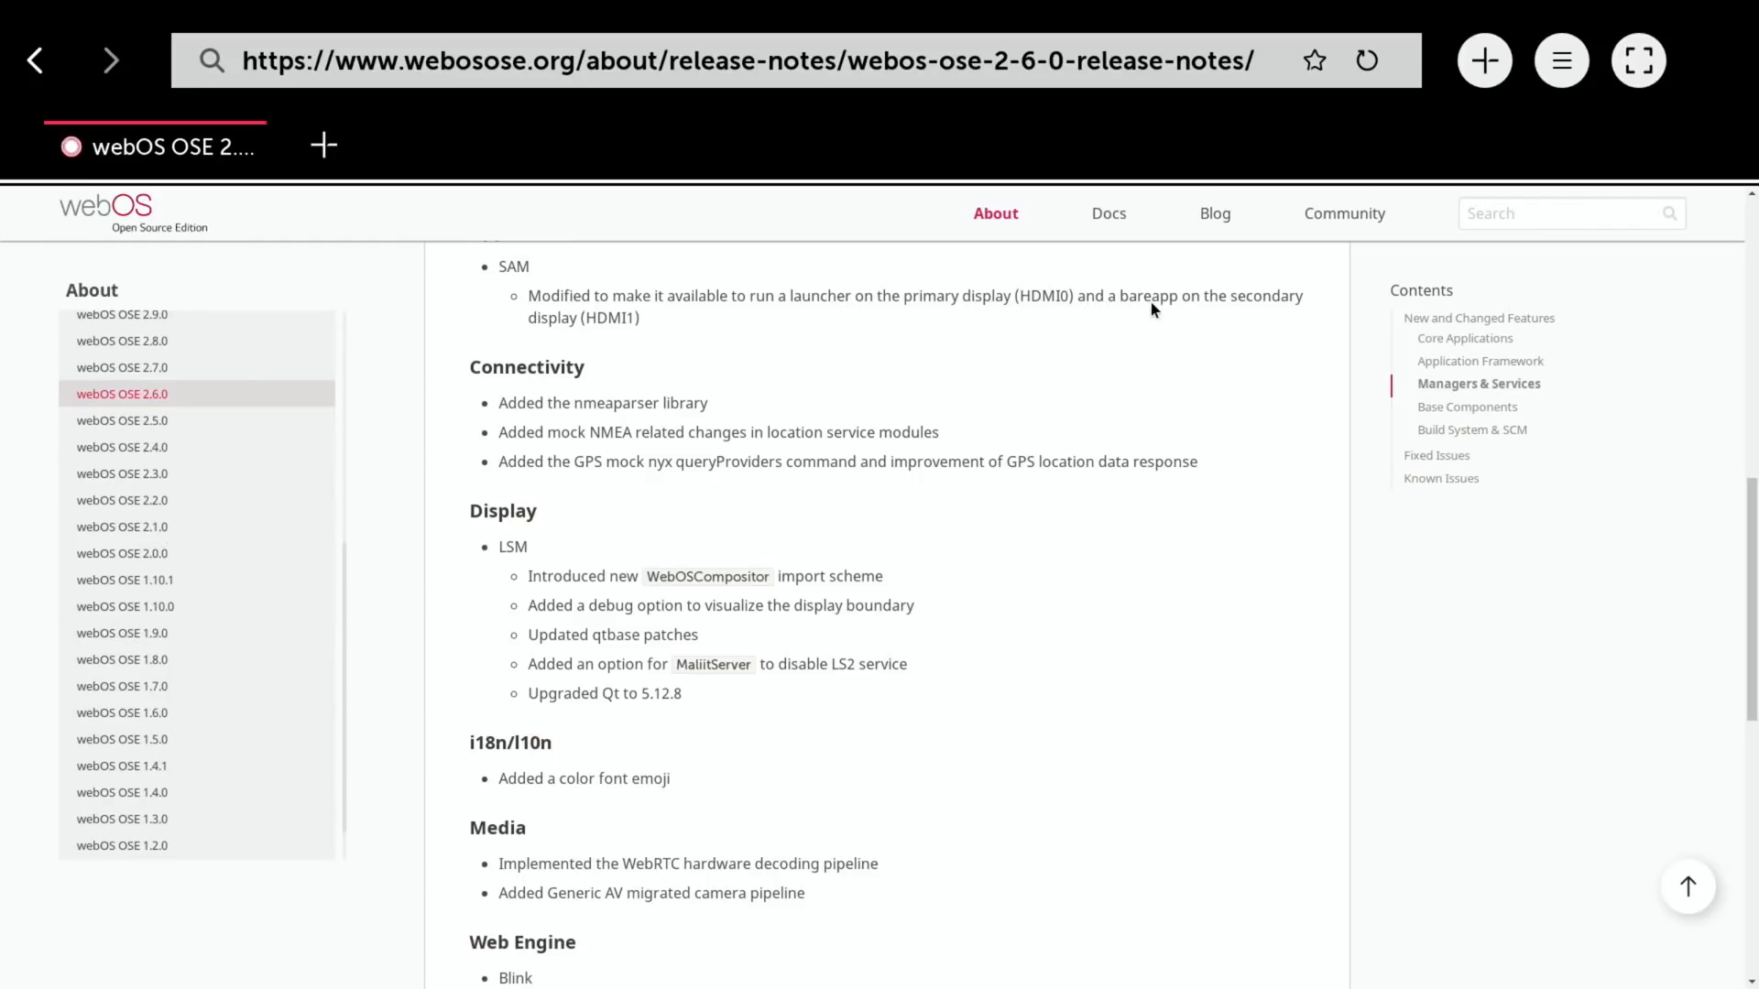
{"action": "mouse_move", "coordinate": [638, 334]}
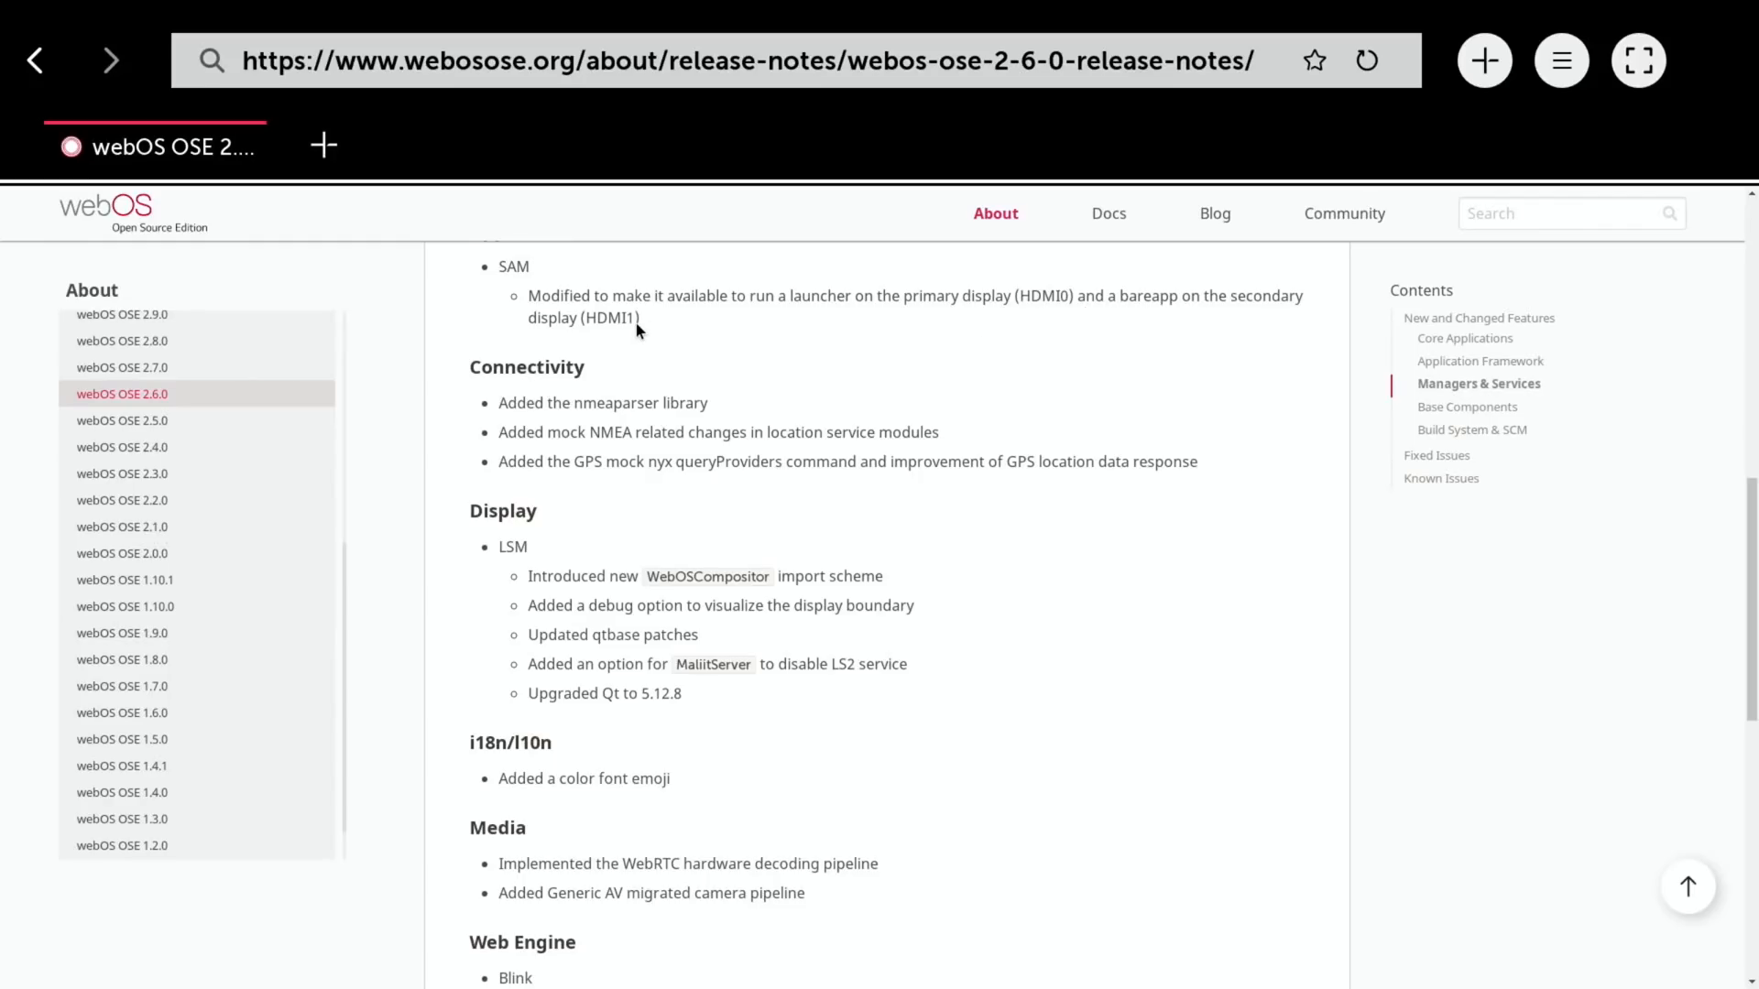
{"action": "scroll", "scroll_direction": "down", "scroll_amount": 3}
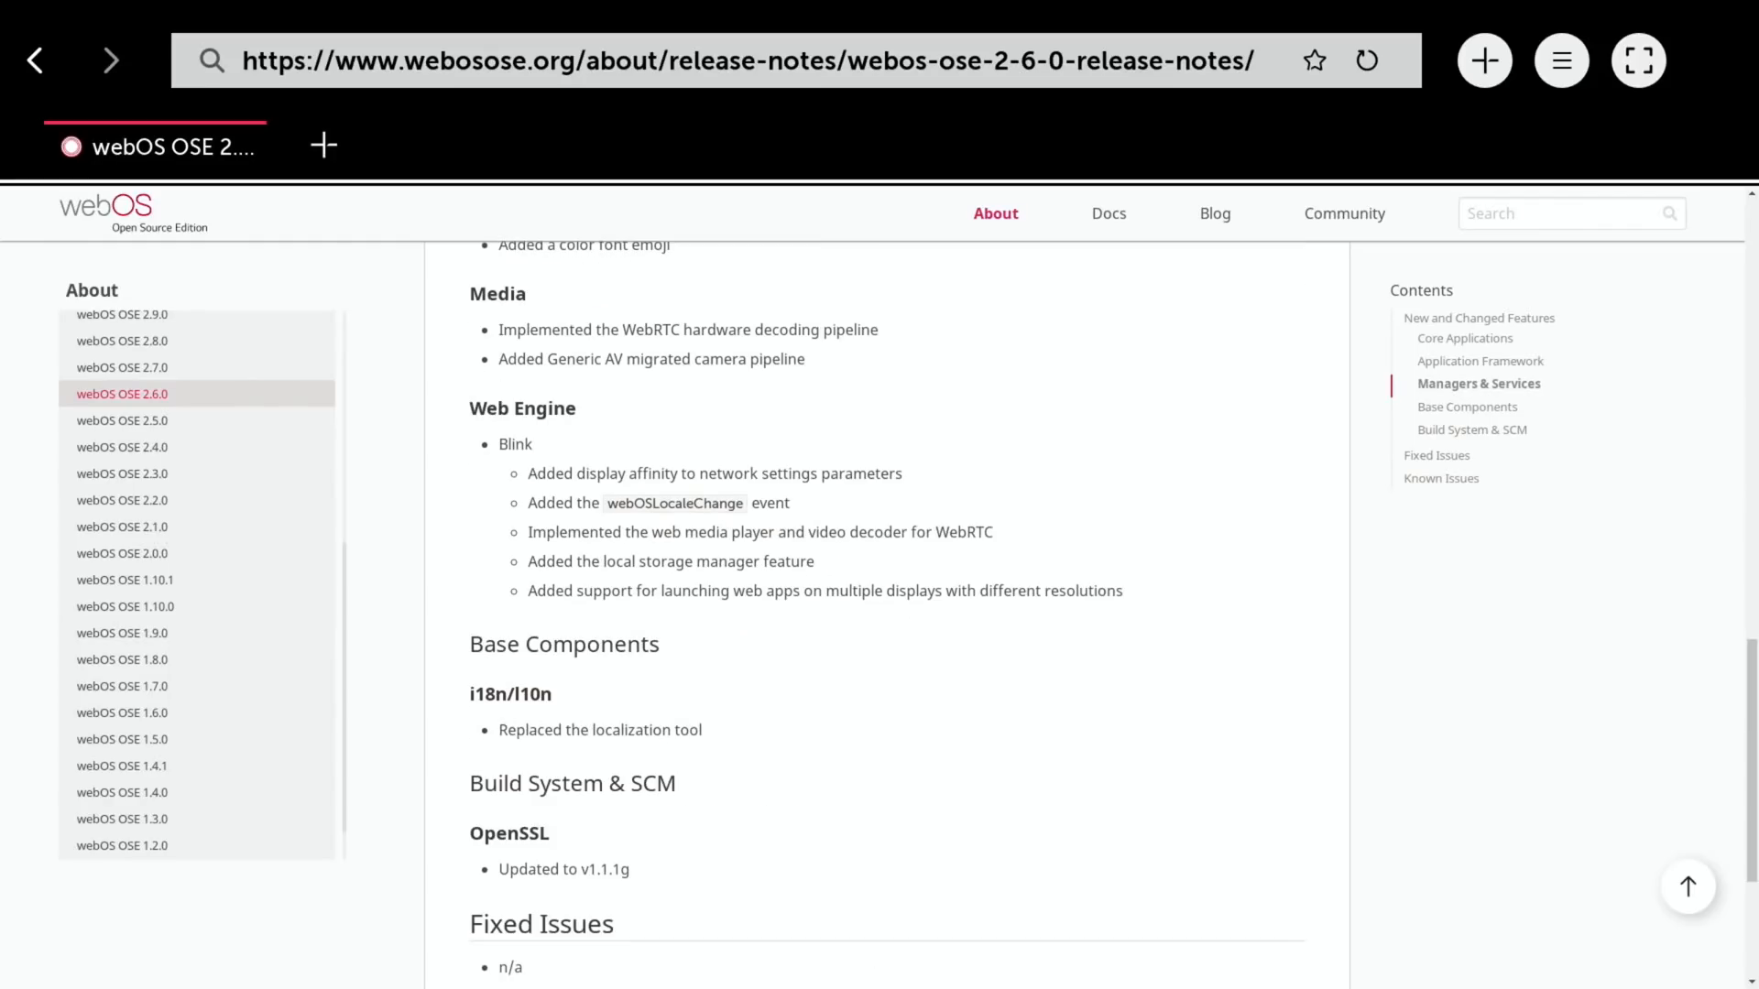
{"action": "mouse_move", "coordinate": [522, 408]}
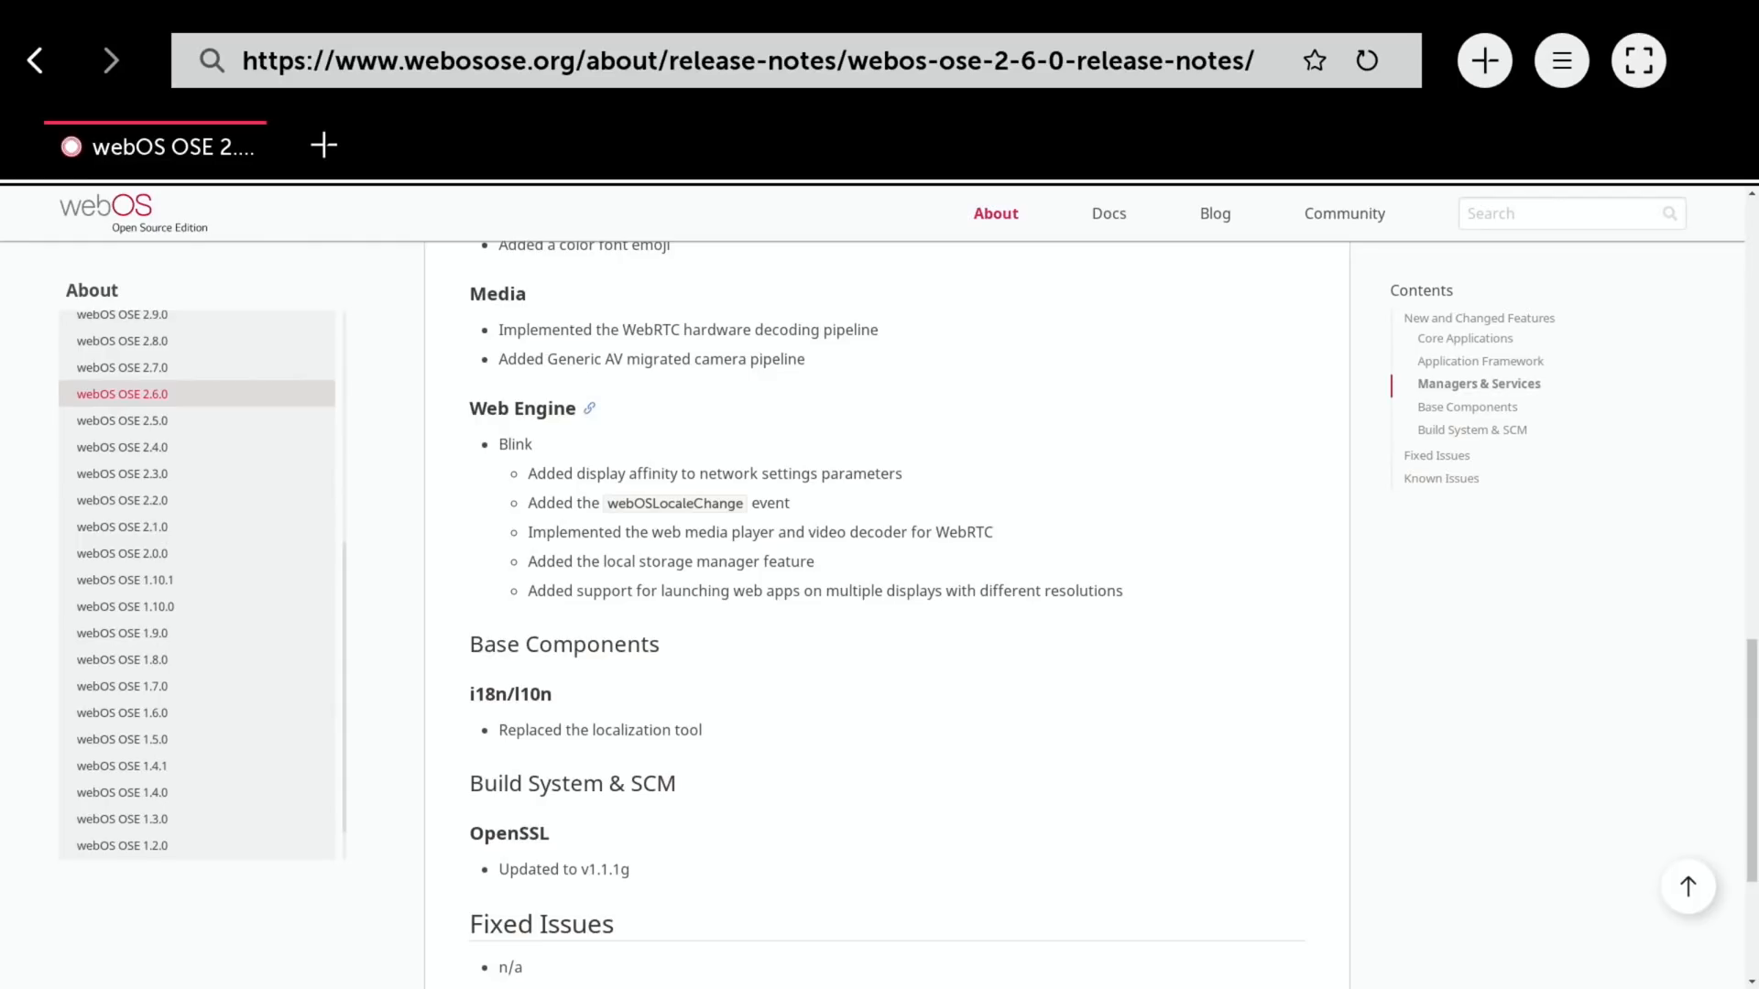
{"action": "mouse_move", "coordinate": [962, 374]}
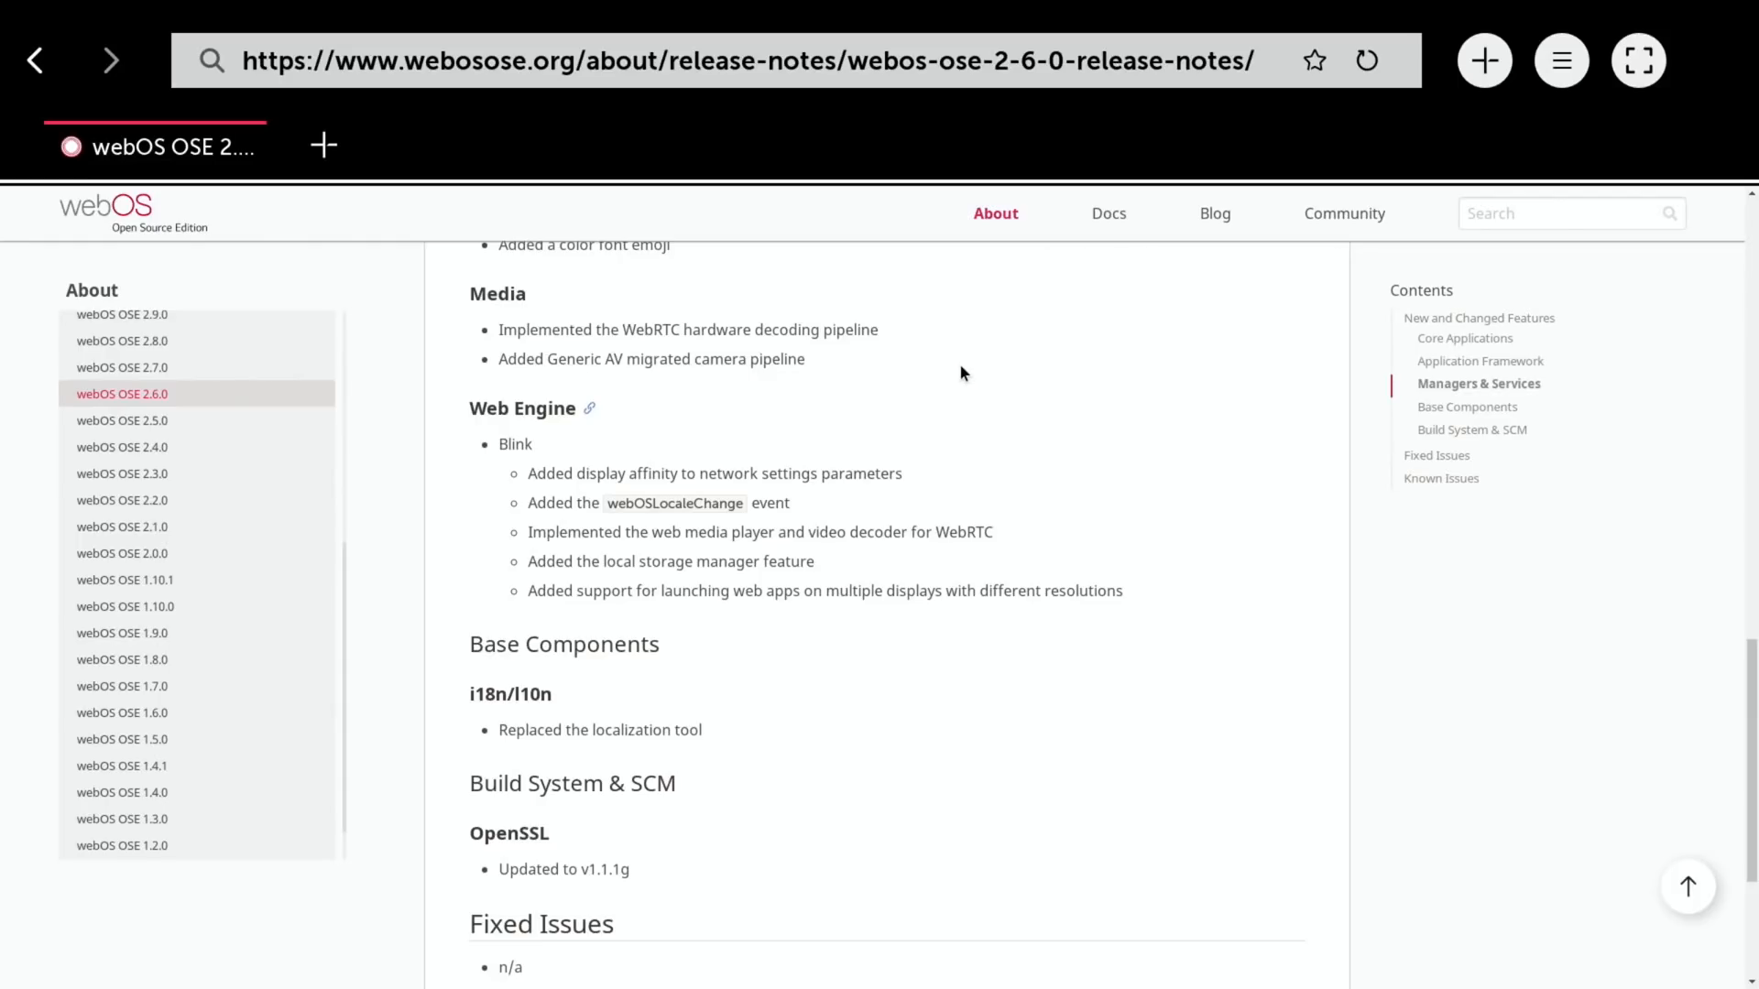
{"action": "mouse_move", "coordinate": [740, 548]}
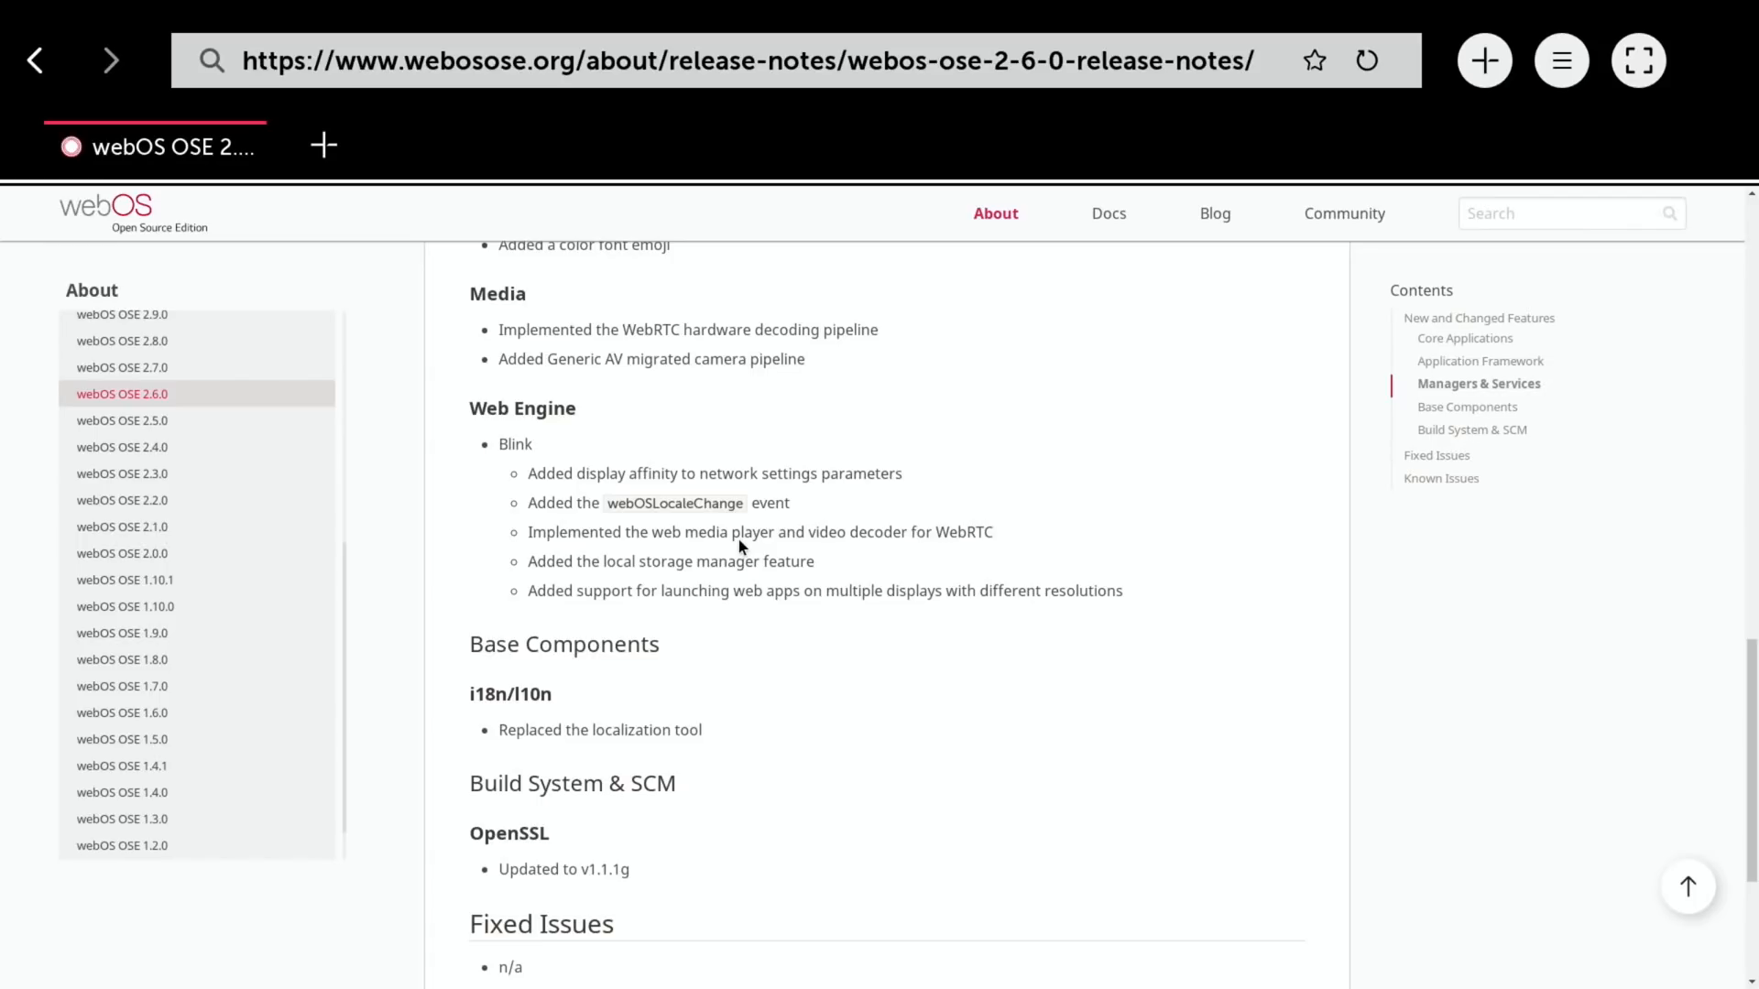
{"action": "mouse_move", "coordinate": [726, 582]}
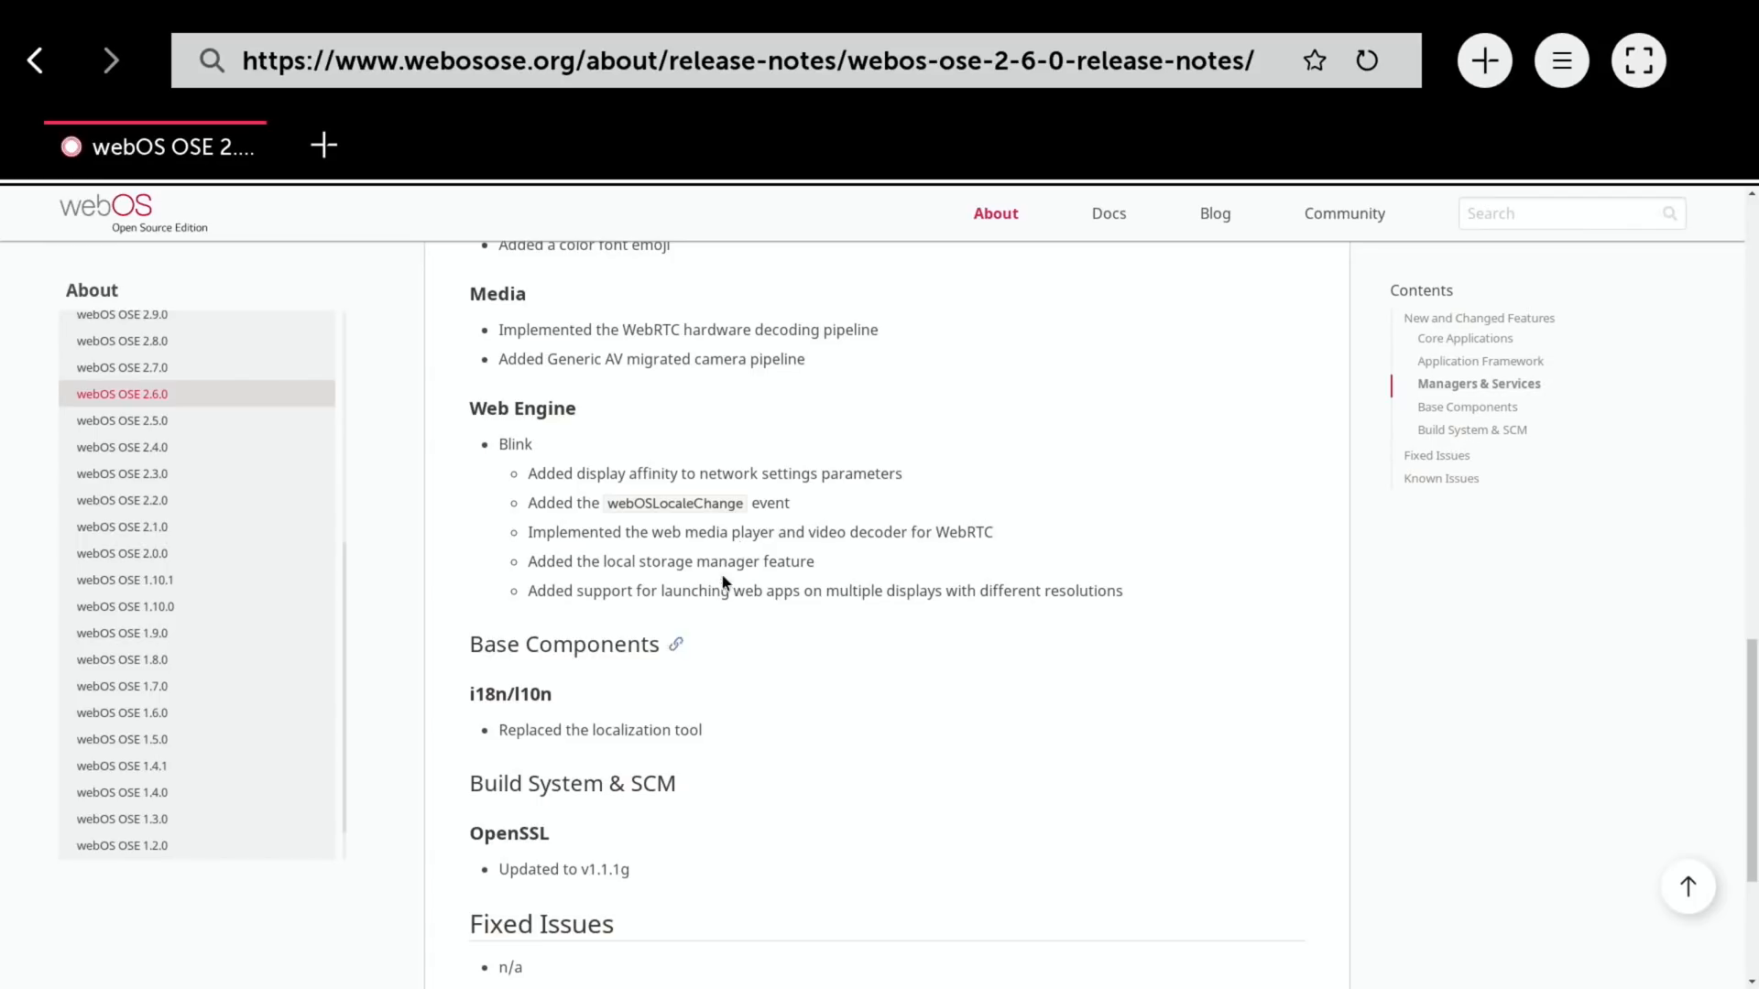
{"action": "mouse_move", "coordinate": [740, 656]}
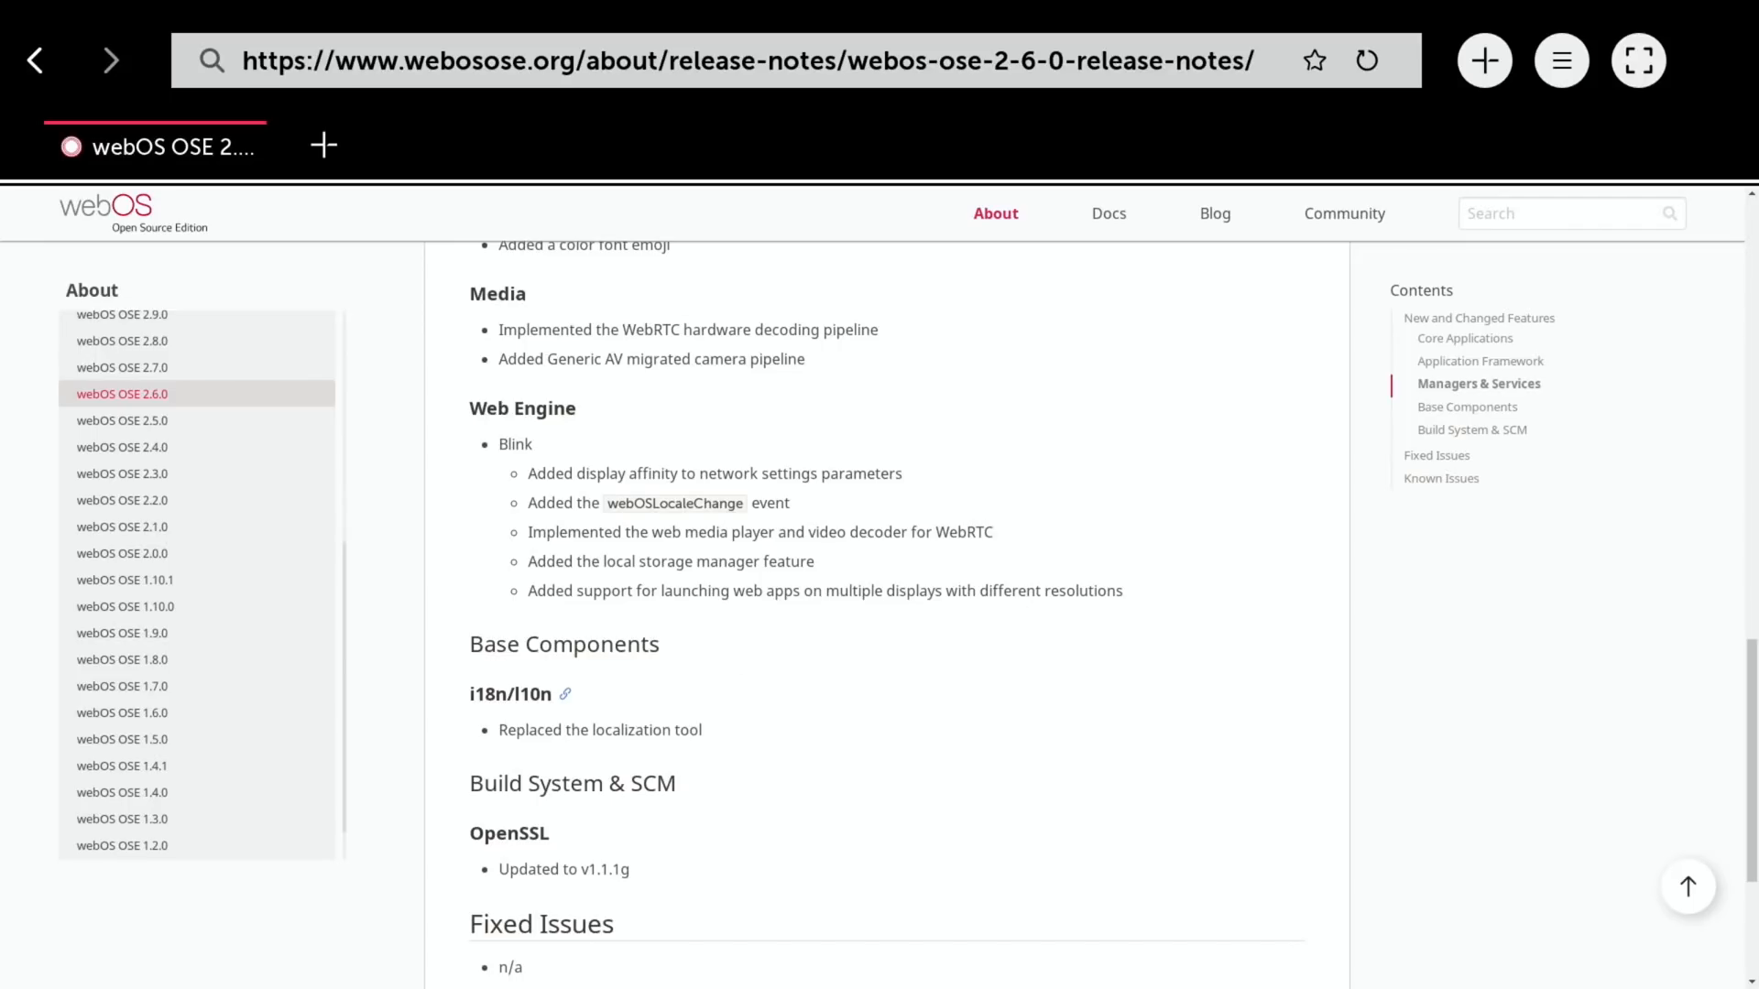
{"action": "scroll", "scroll_direction": "down", "scroll_amount": 3}
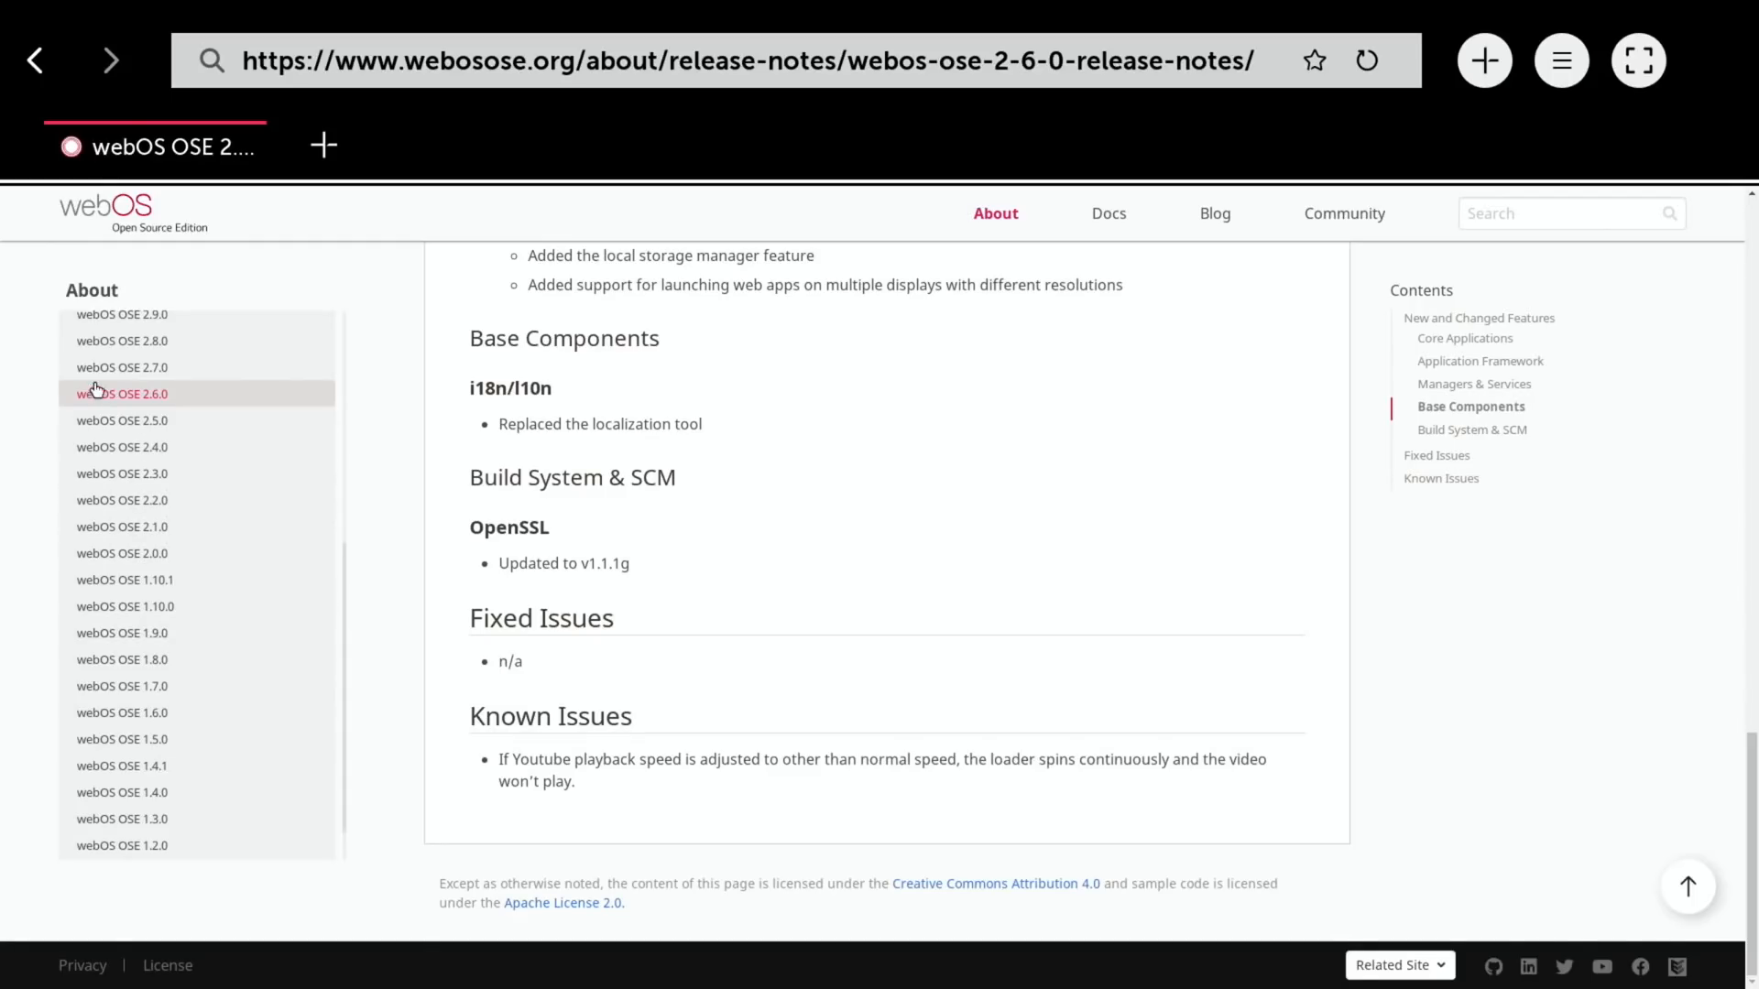
Read the 2.7.0 release notes down to Known Issues, then switch to the 2.8.0 notes
{"action": "left_click", "coordinate": [121, 367]}
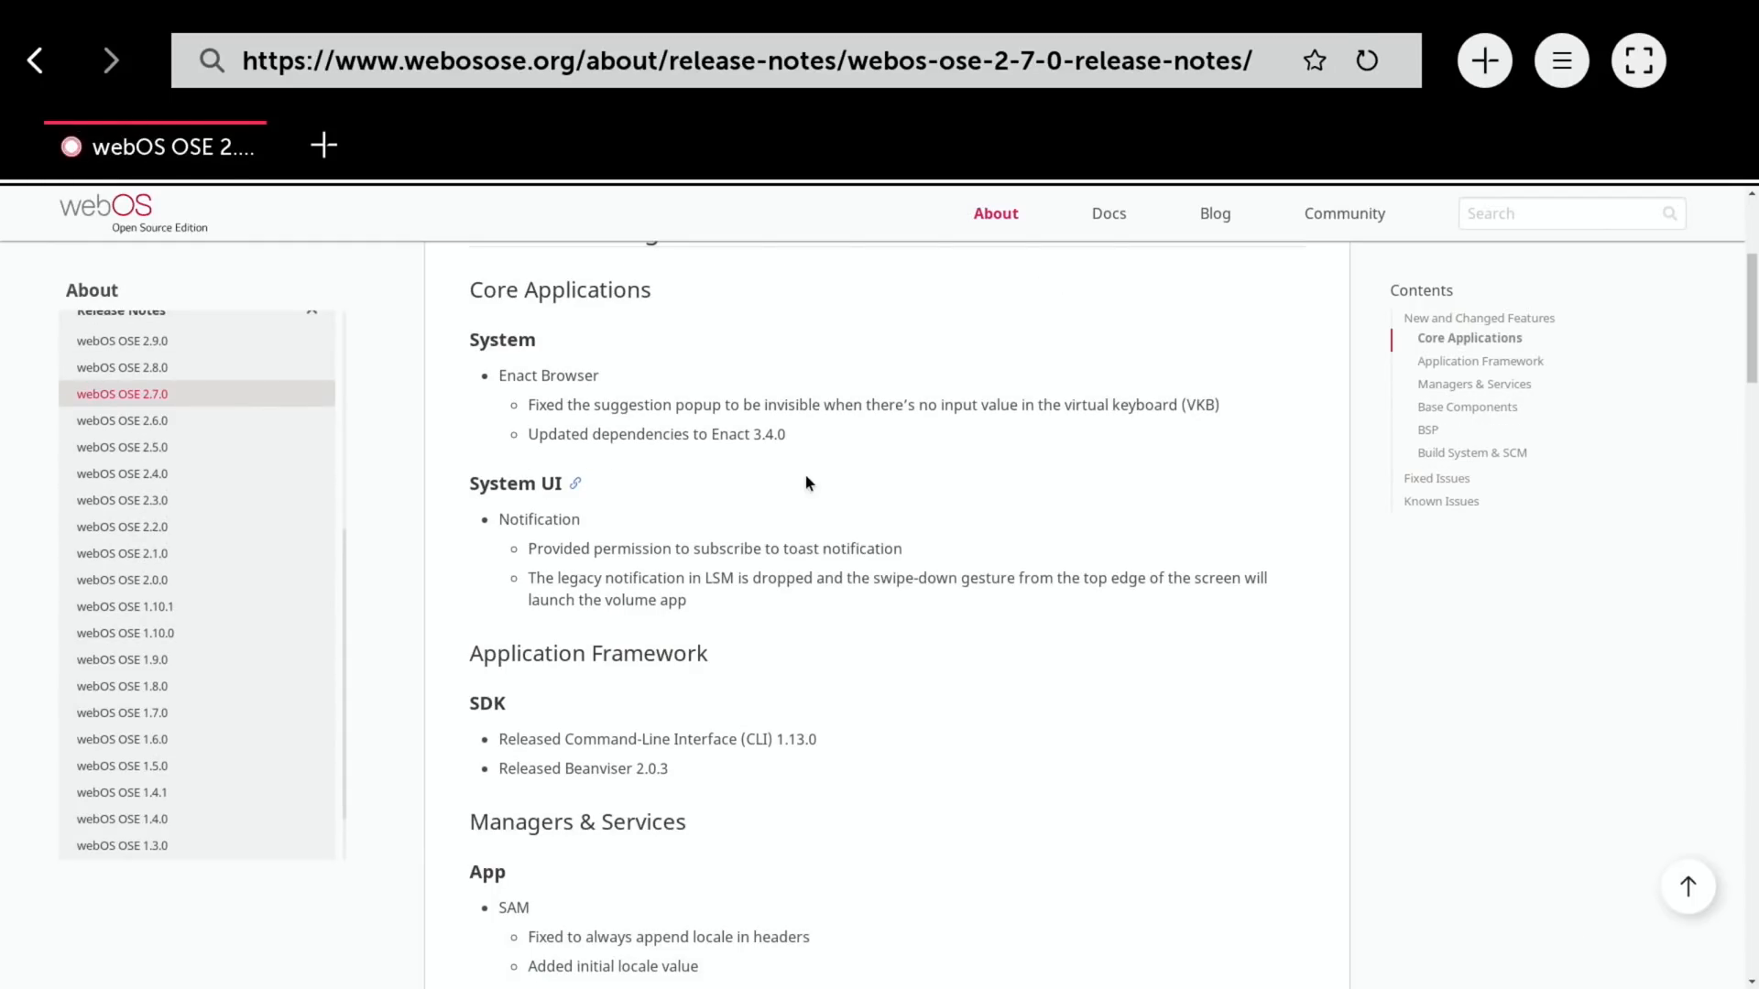
{"action": "scroll", "scroll_direction": "down", "scroll_amount": 3}
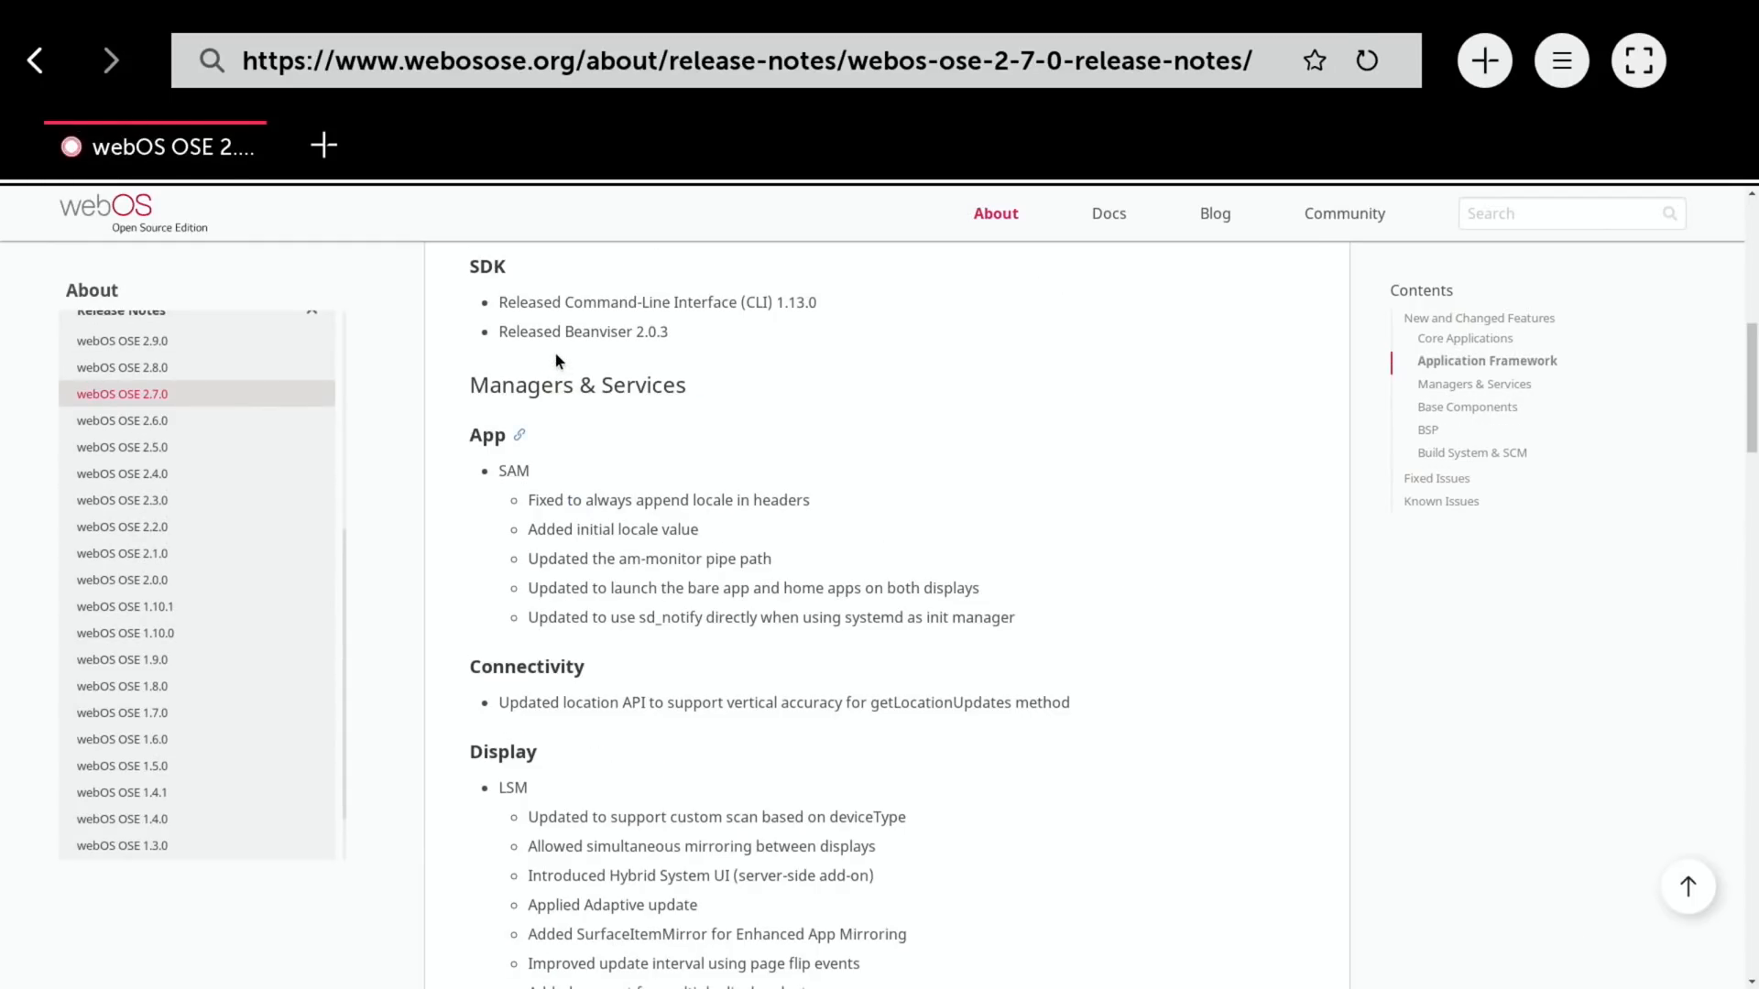
{"action": "mouse_move", "coordinate": [889, 374]}
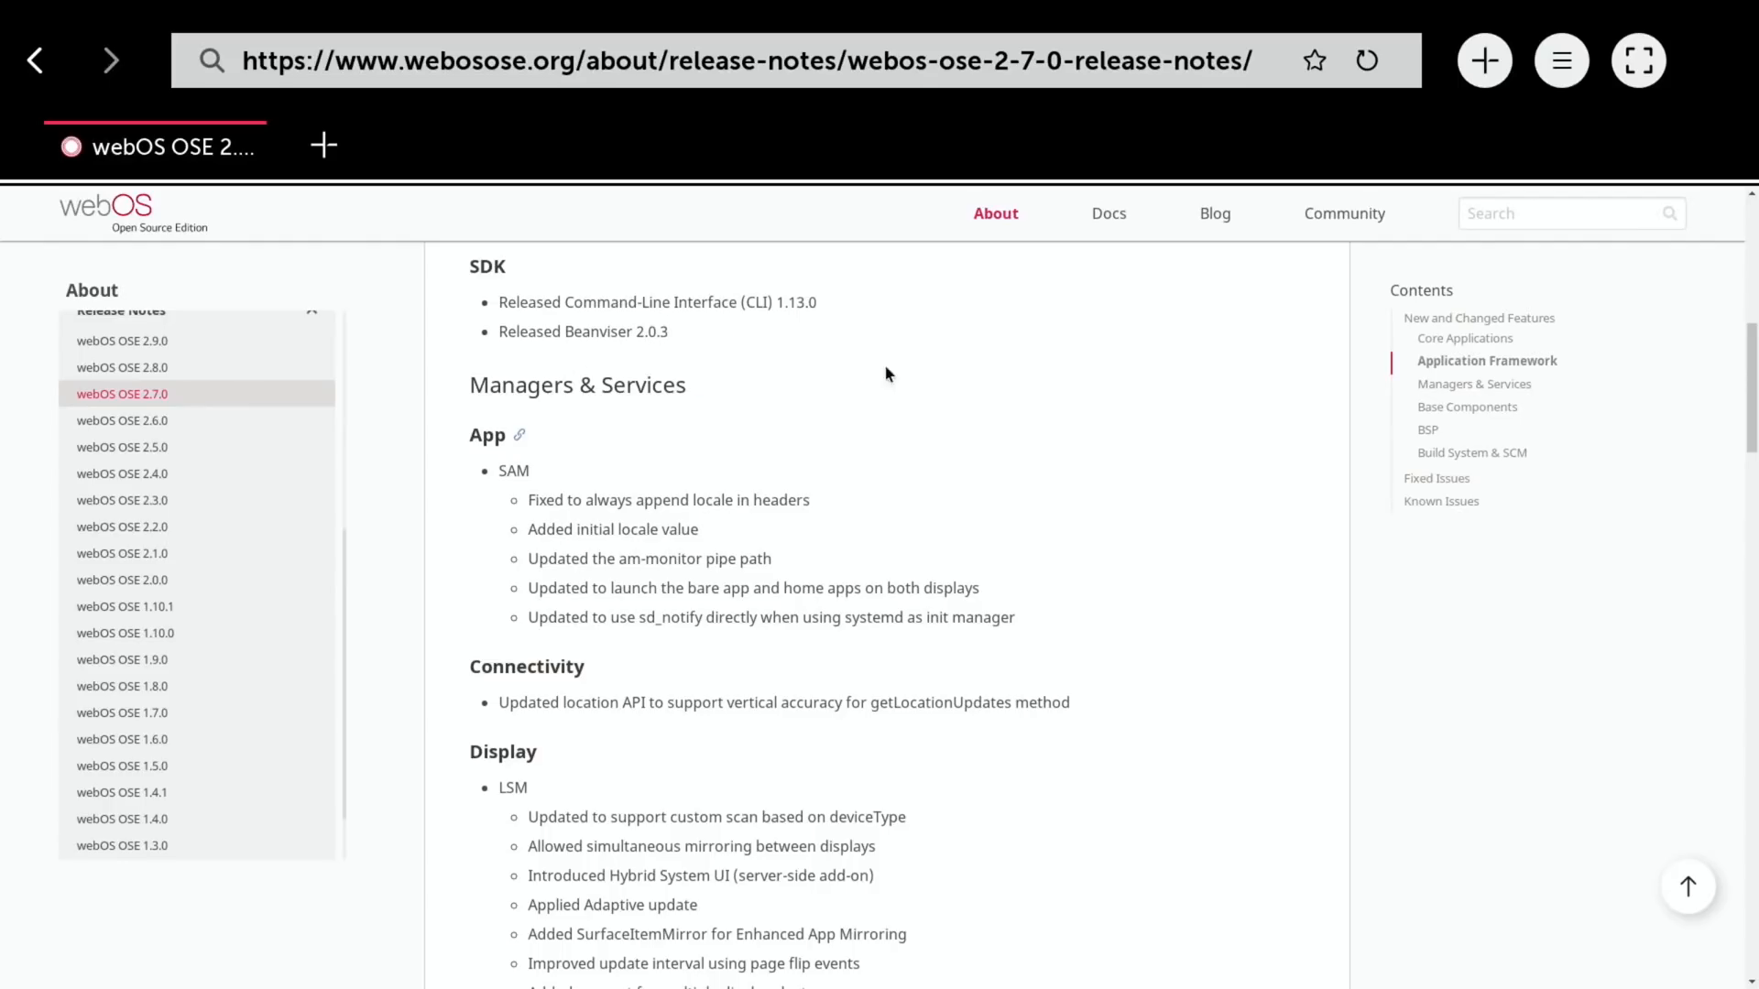
{"action": "scroll", "scroll_direction": "down", "scroll_amount": 3}
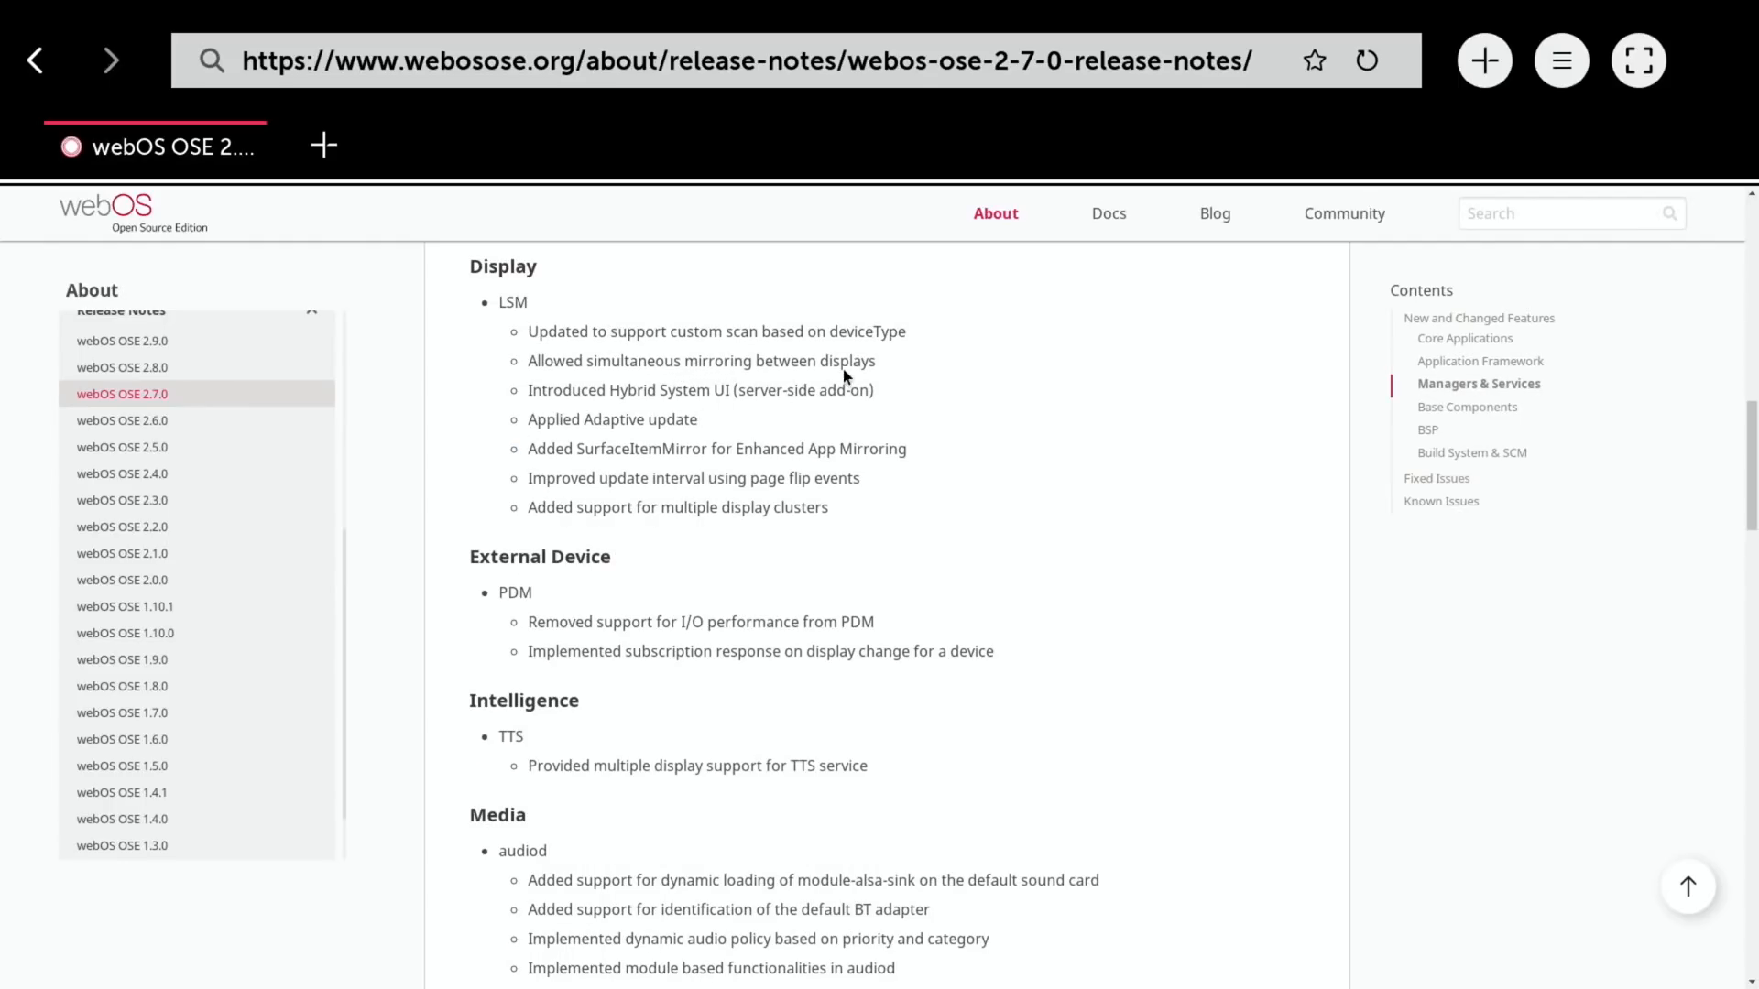
{"action": "scroll", "scroll_direction": "down", "scroll_amount": 3}
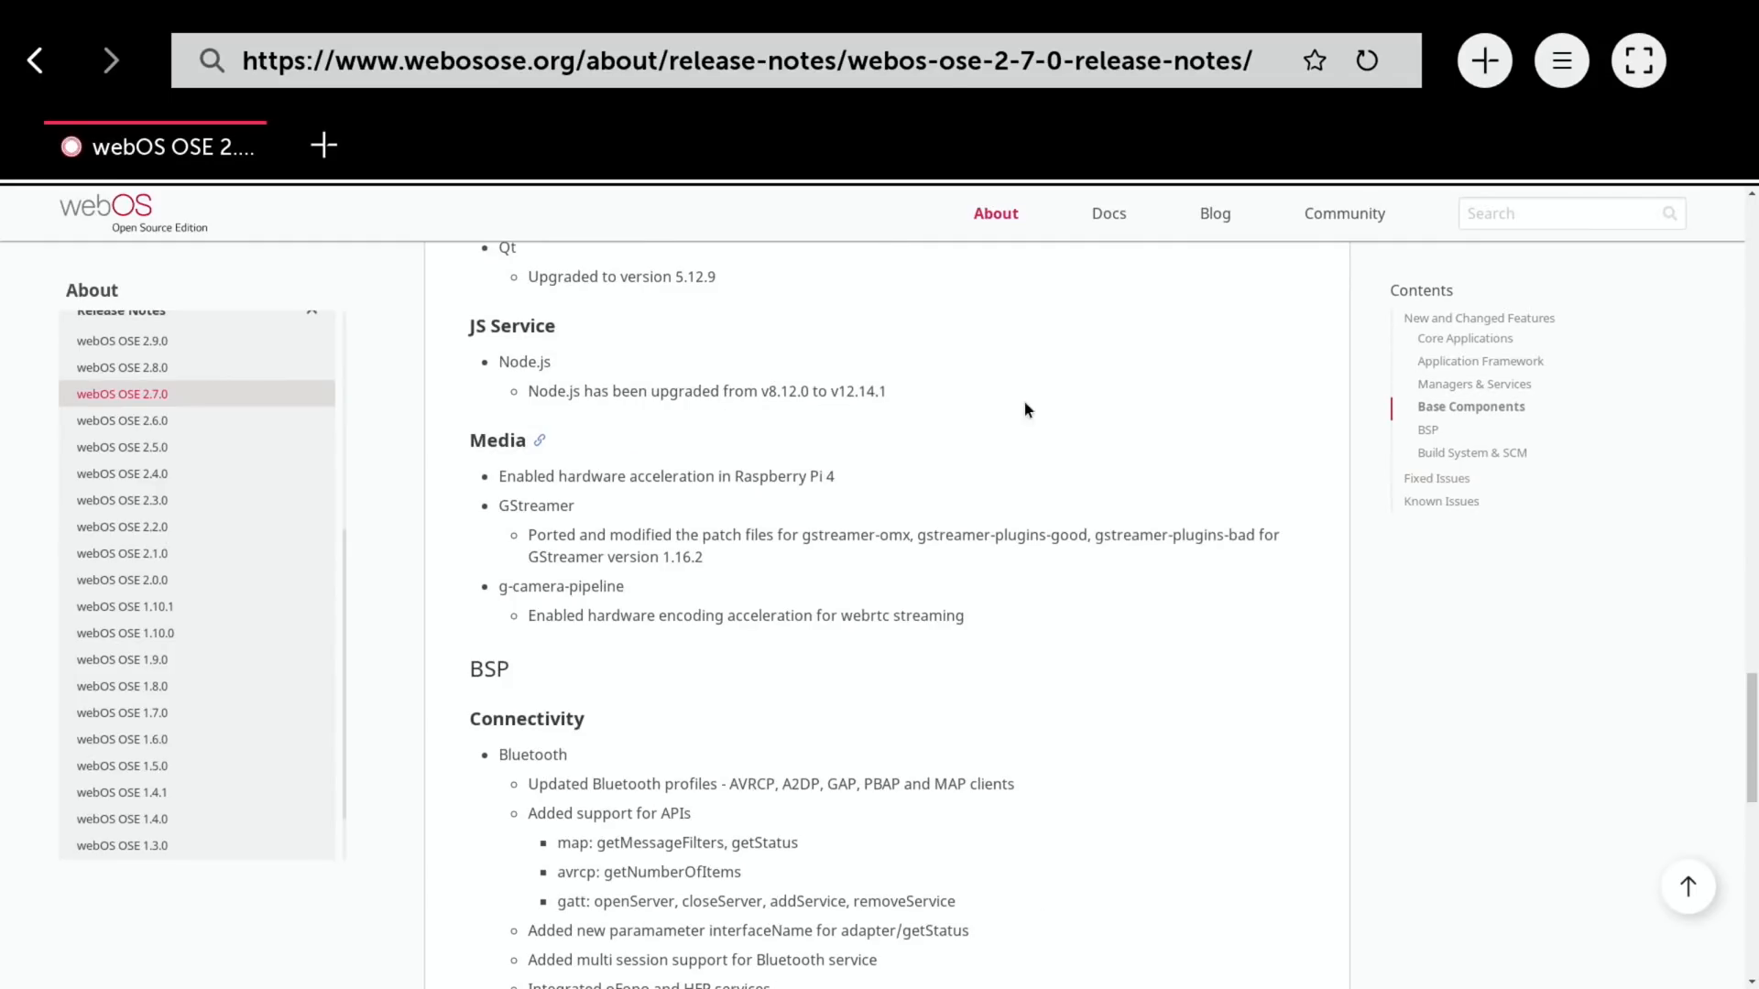
{"action": "mouse_move", "coordinate": [837, 484]}
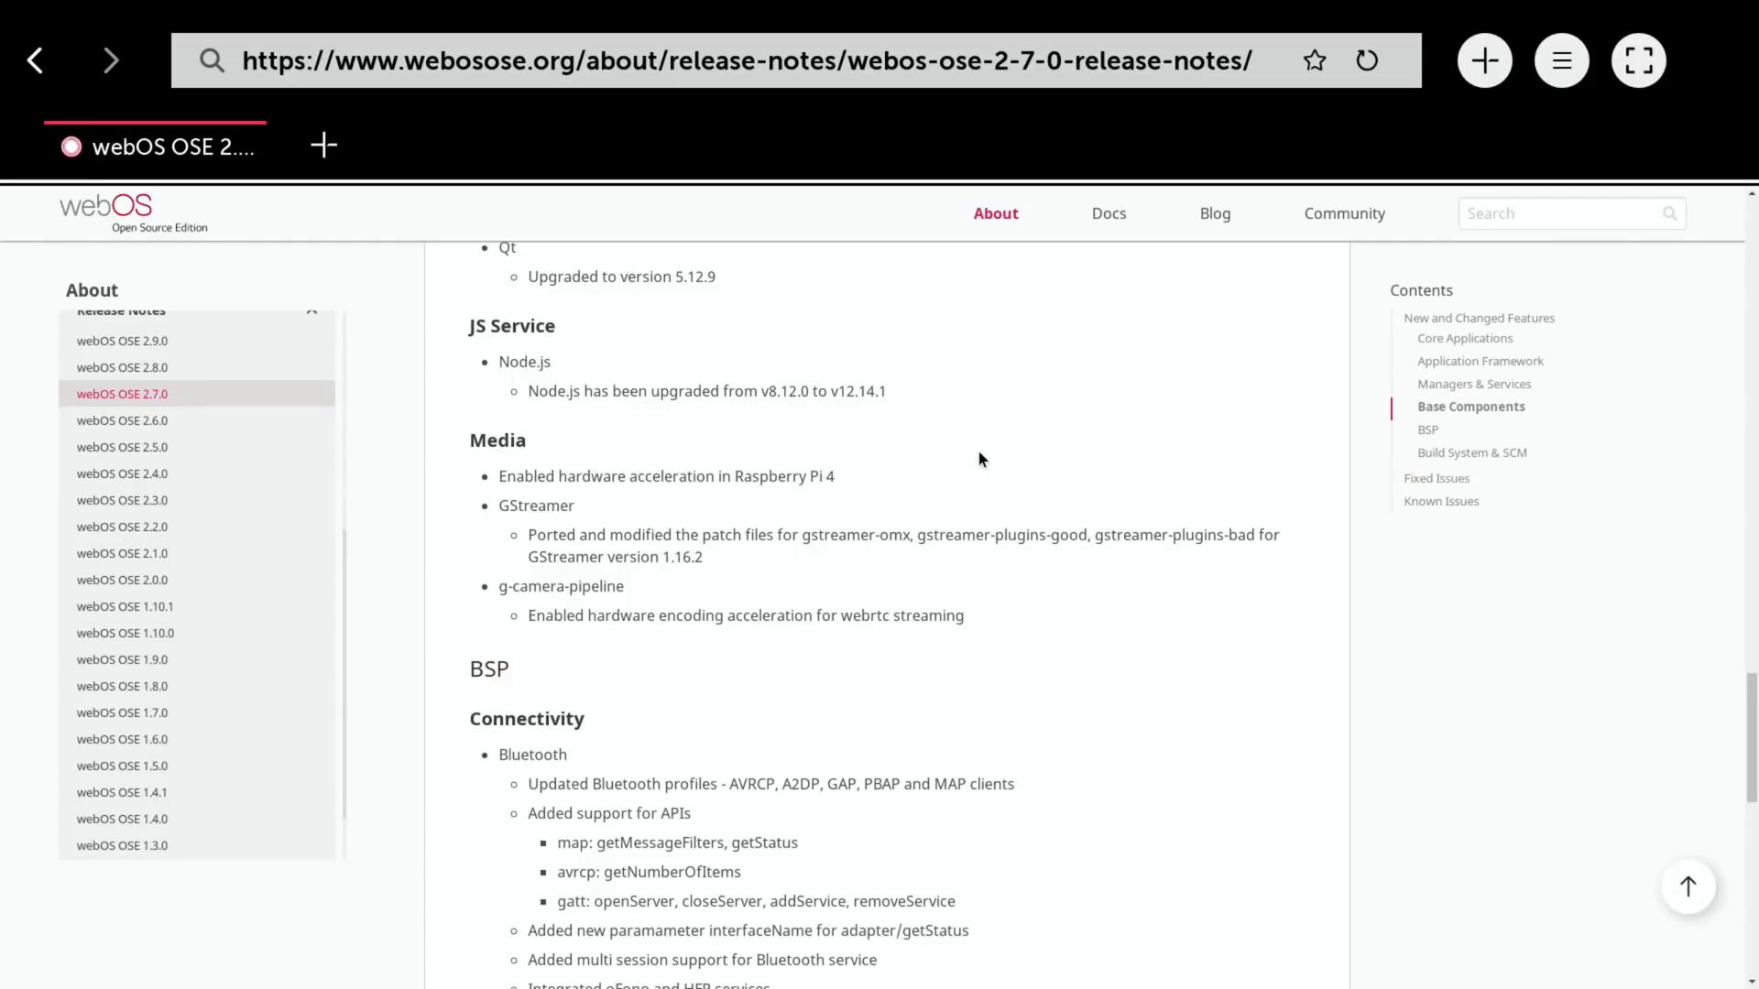
{"action": "scroll", "scroll_direction": "down", "scroll_amount": 3}
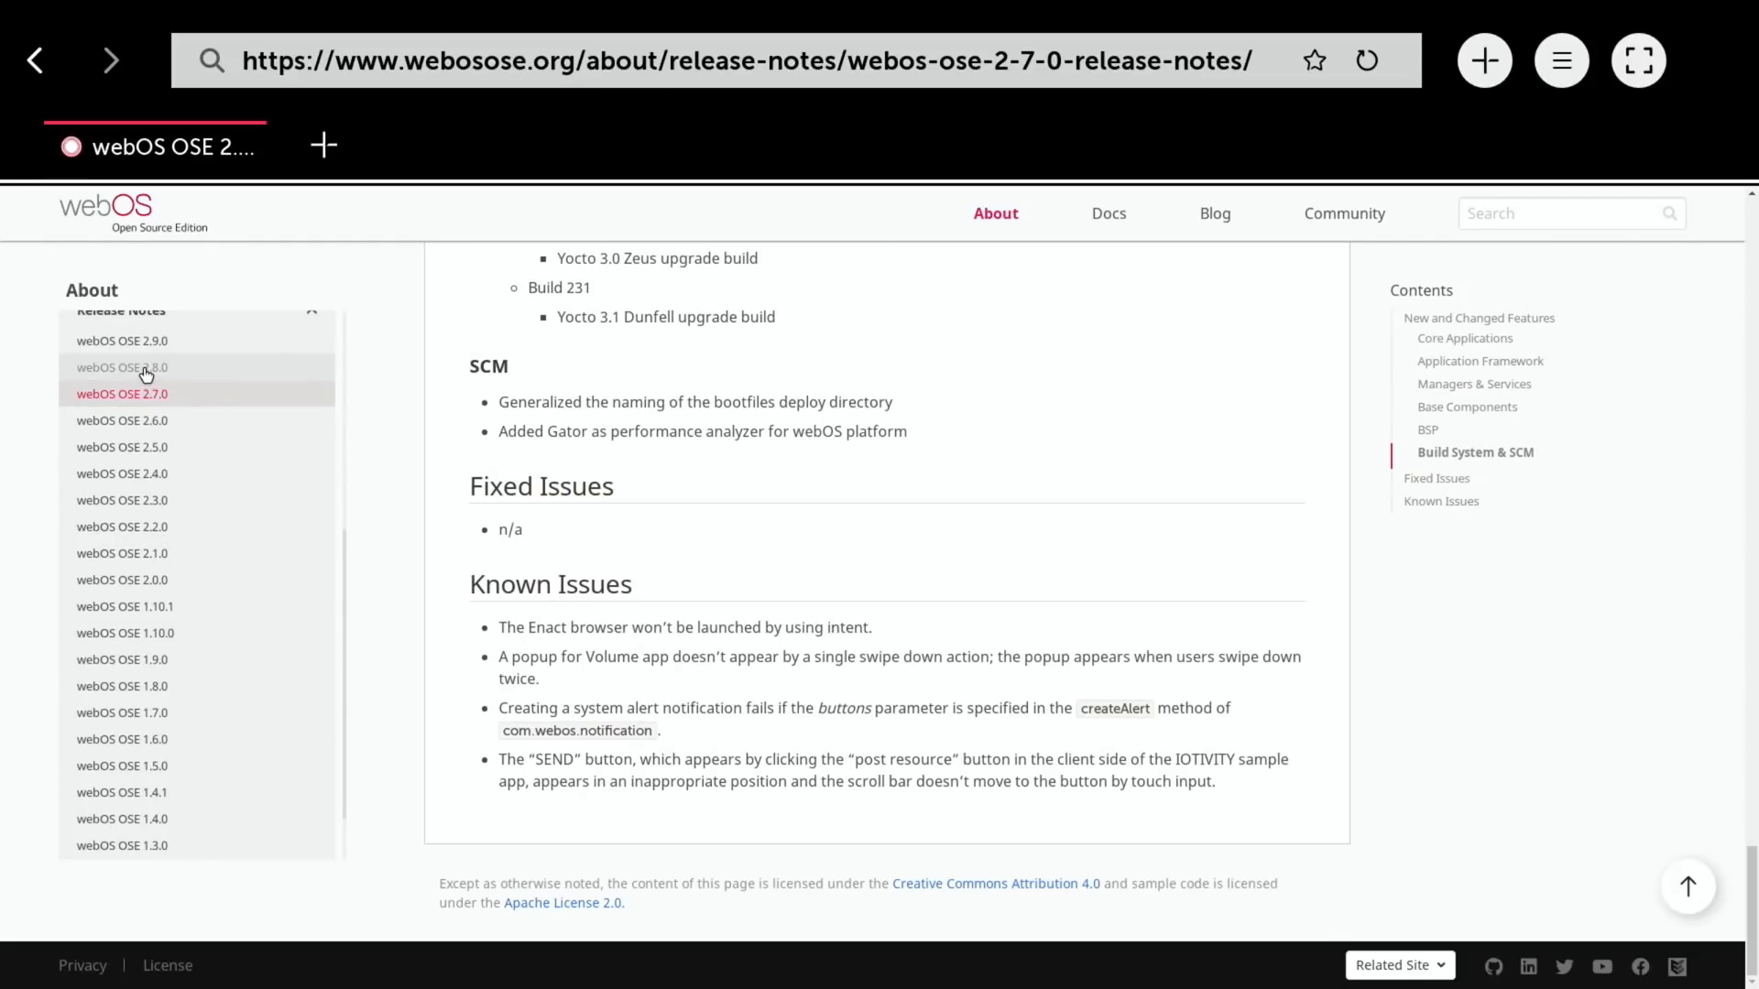
{"action": "left_click", "coordinate": [137, 368]}
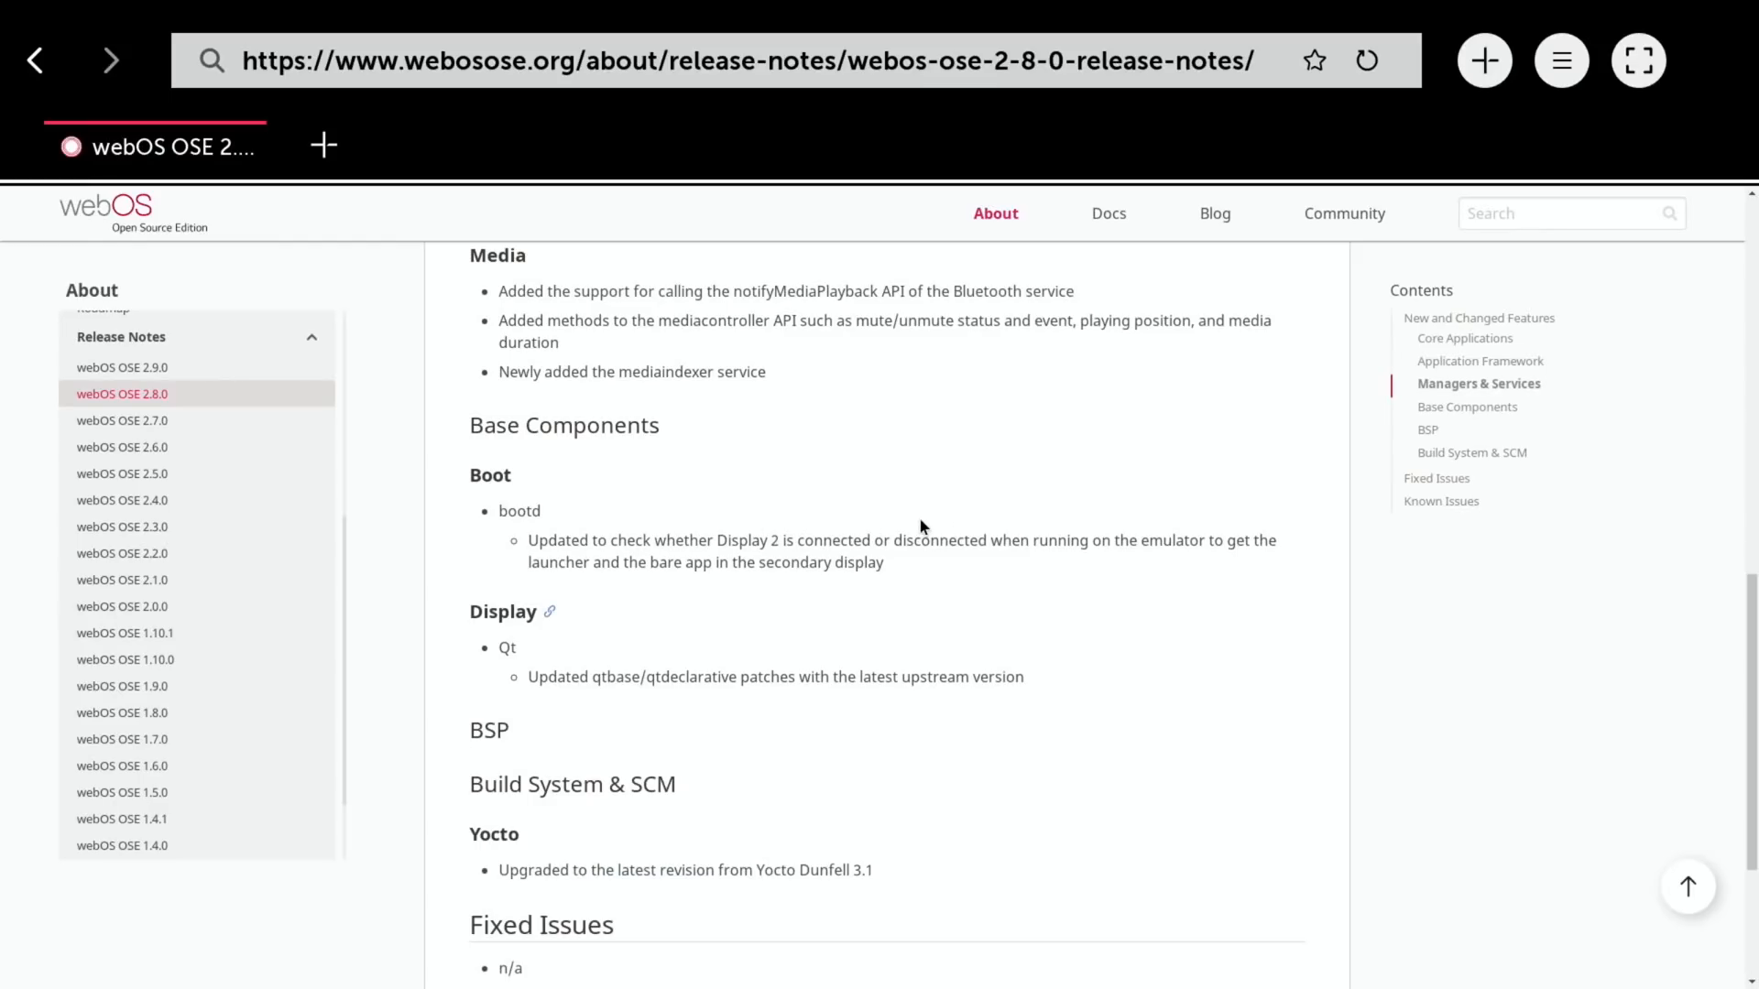
{"action": "mouse_move", "coordinate": [1155, 502]}
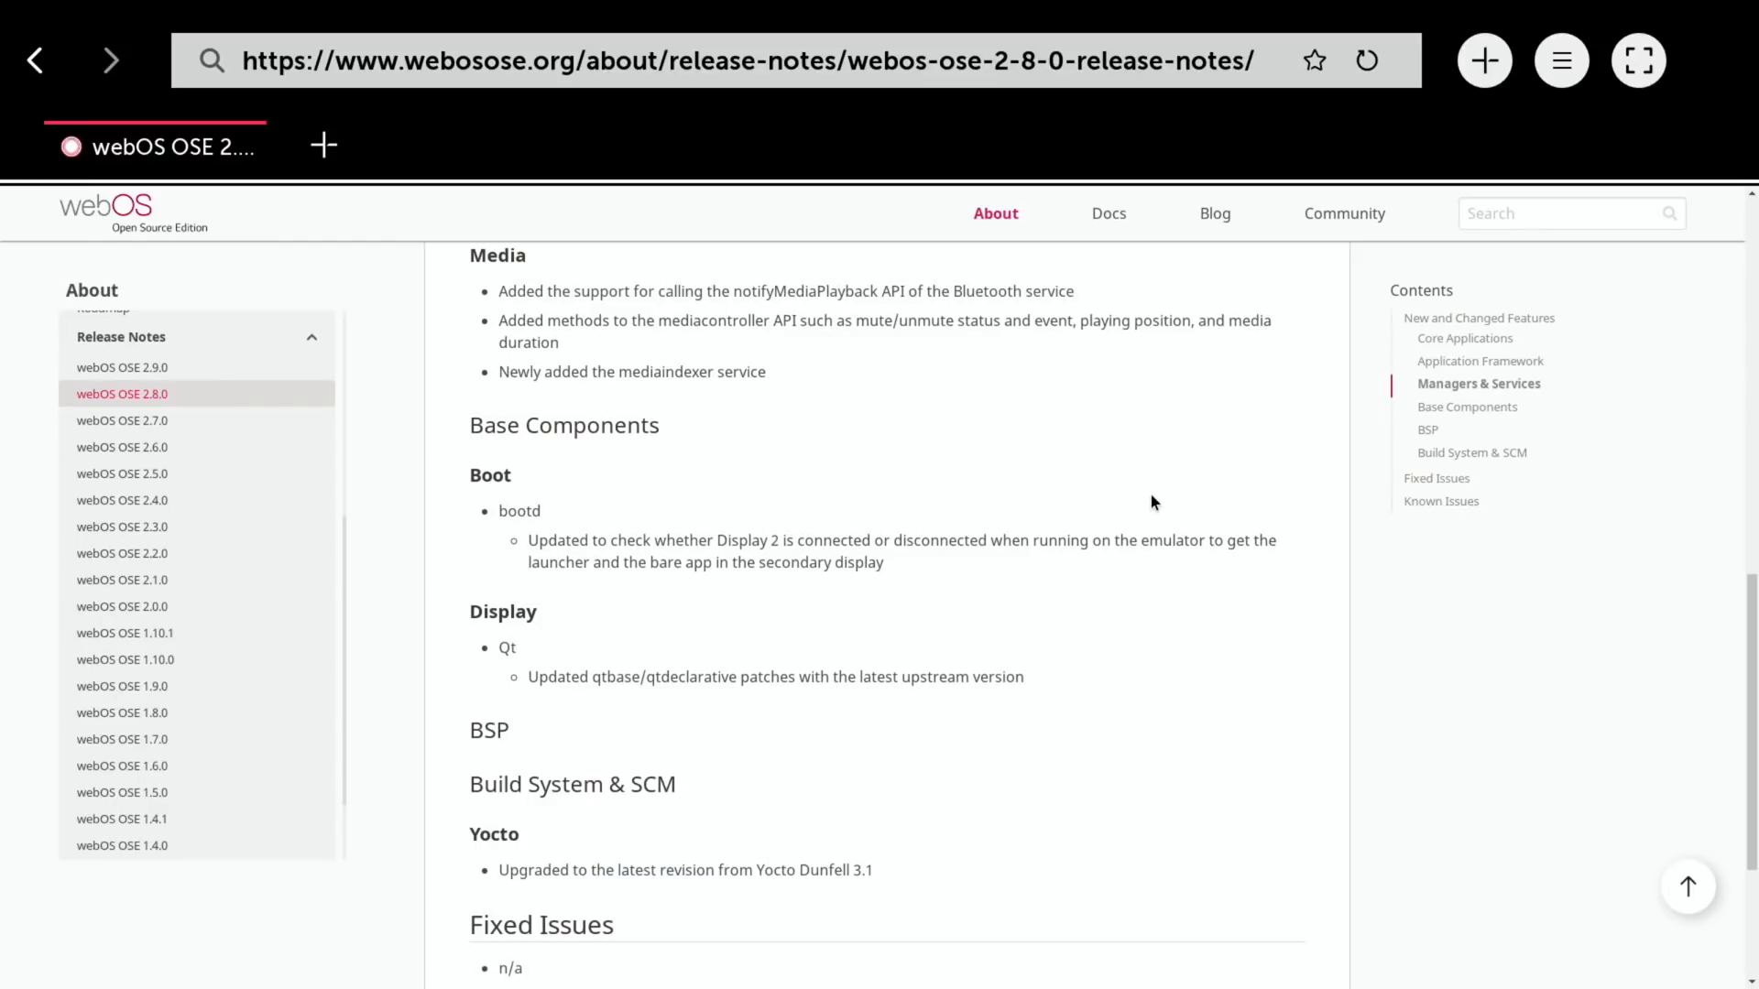
{"action": "mouse_move", "coordinate": [868, 599]}
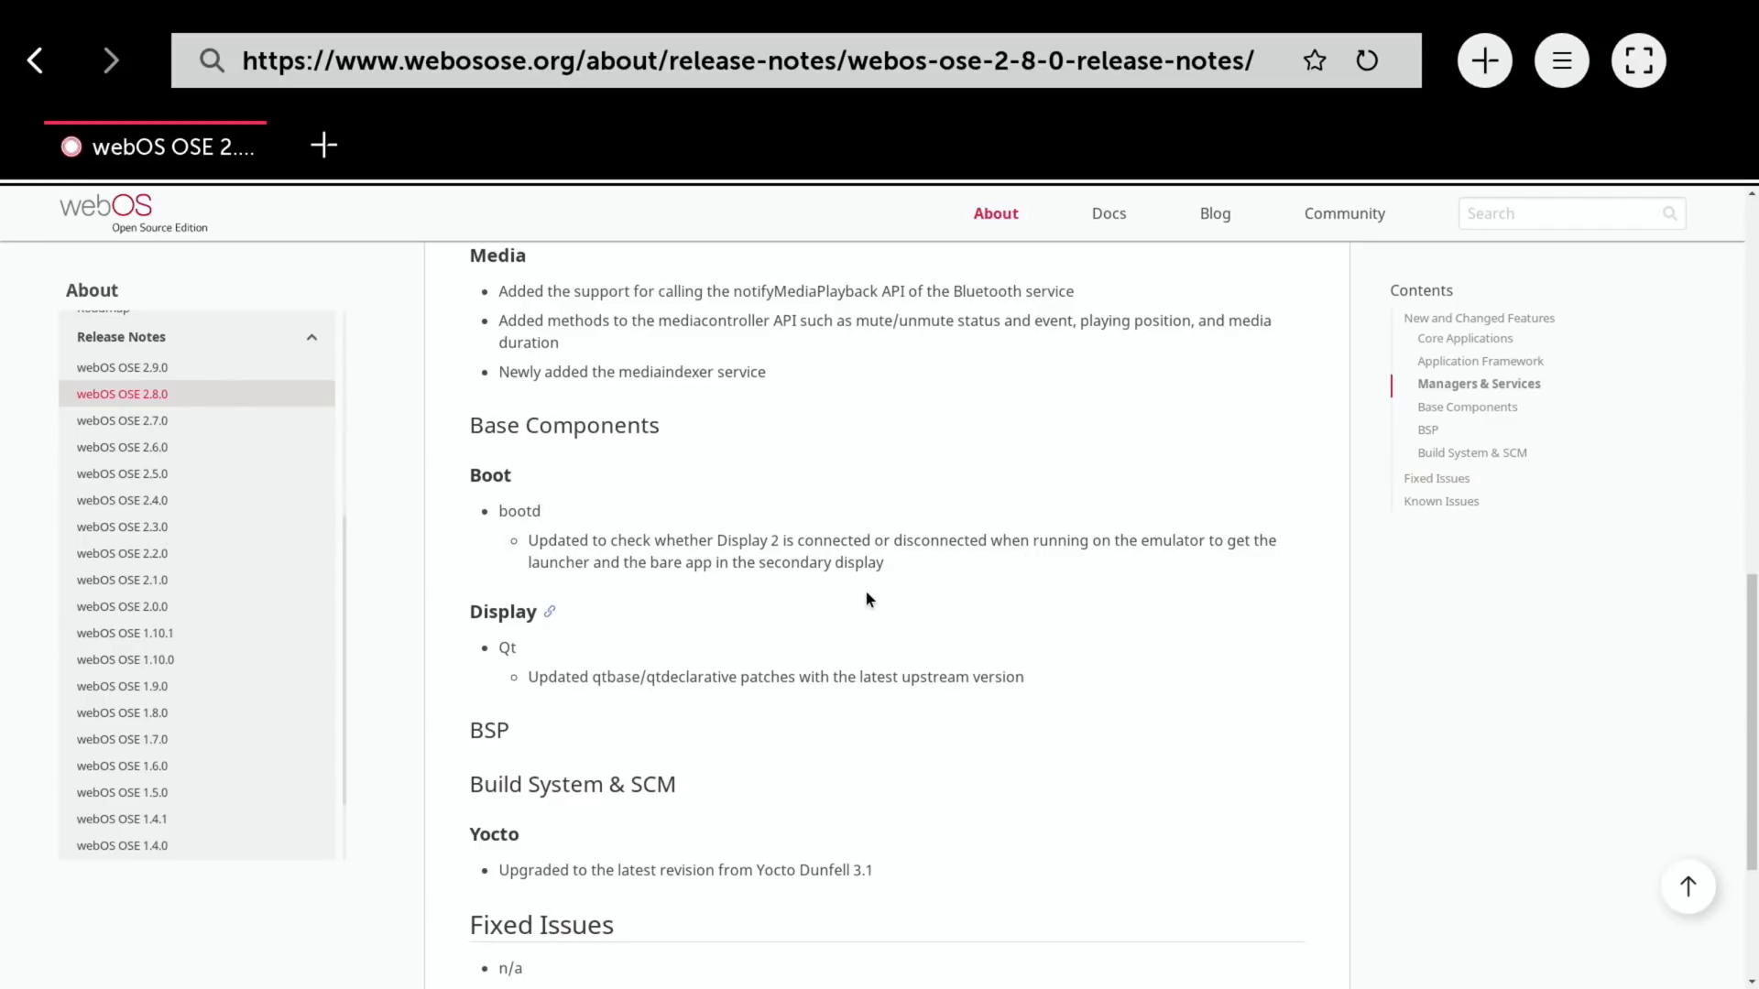
Open the webOS OSE 2.9.0 release notes and scroll down into Base Components
{"action": "left_click", "coordinate": [110, 367]}
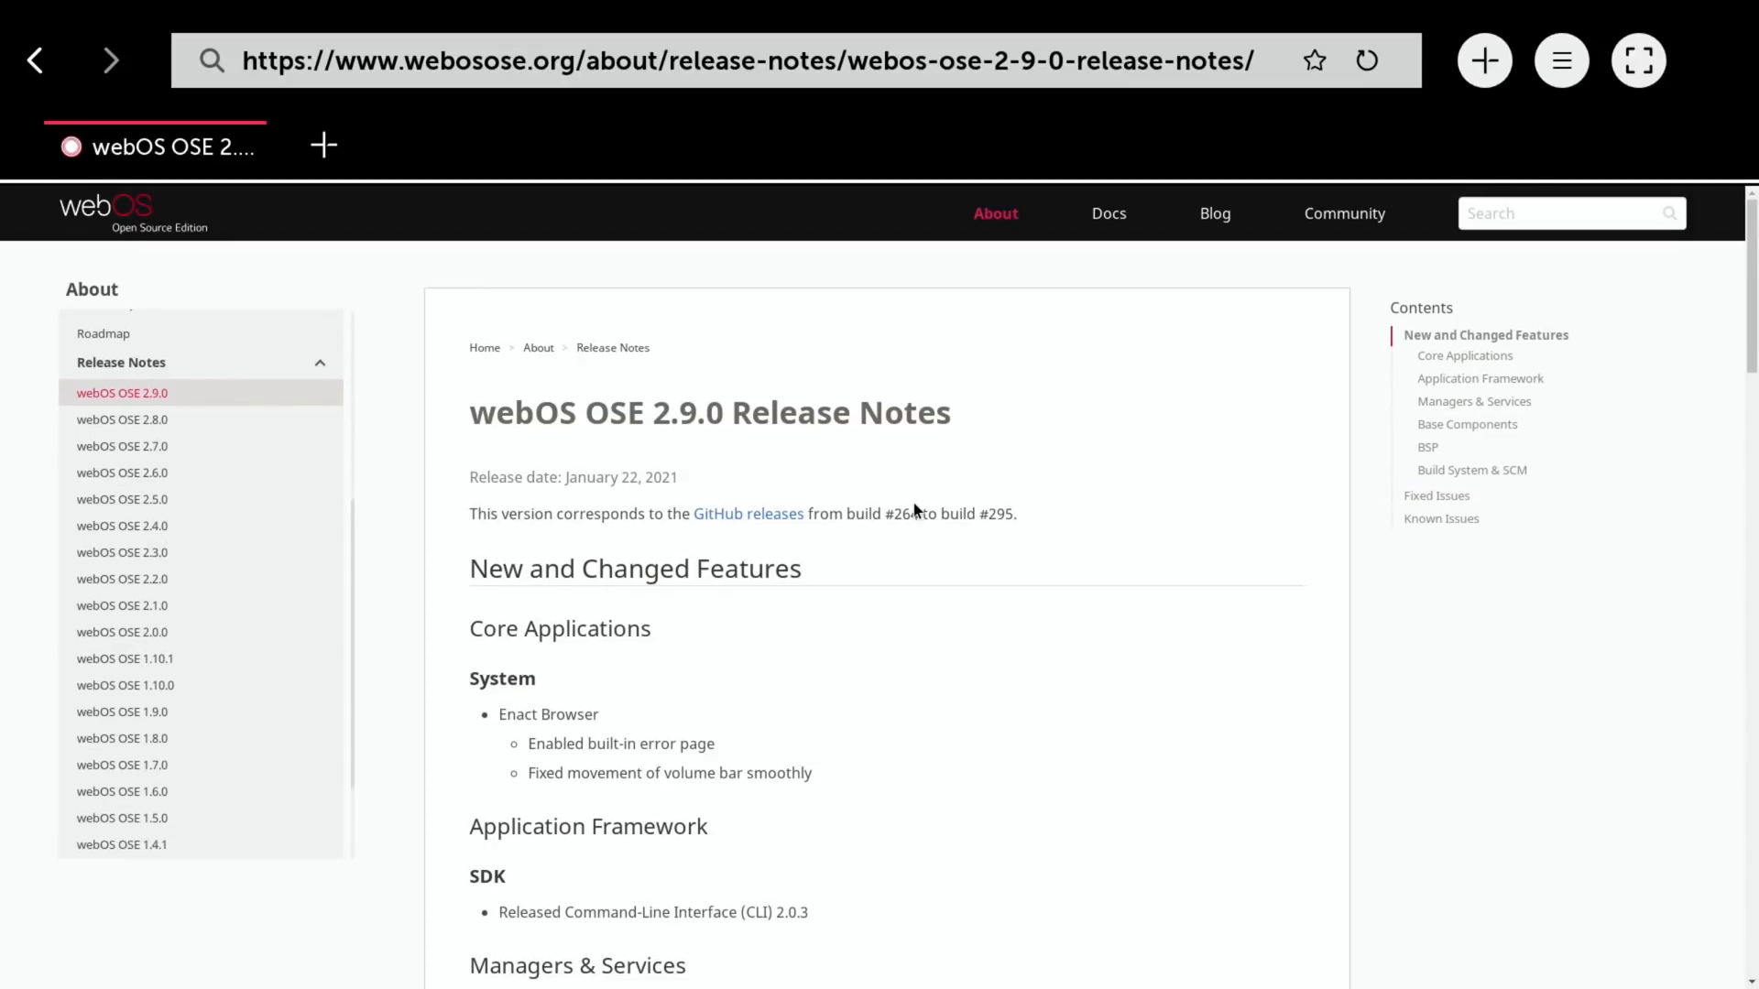
{"action": "scroll", "scroll_direction": "down", "scroll_amount": 3}
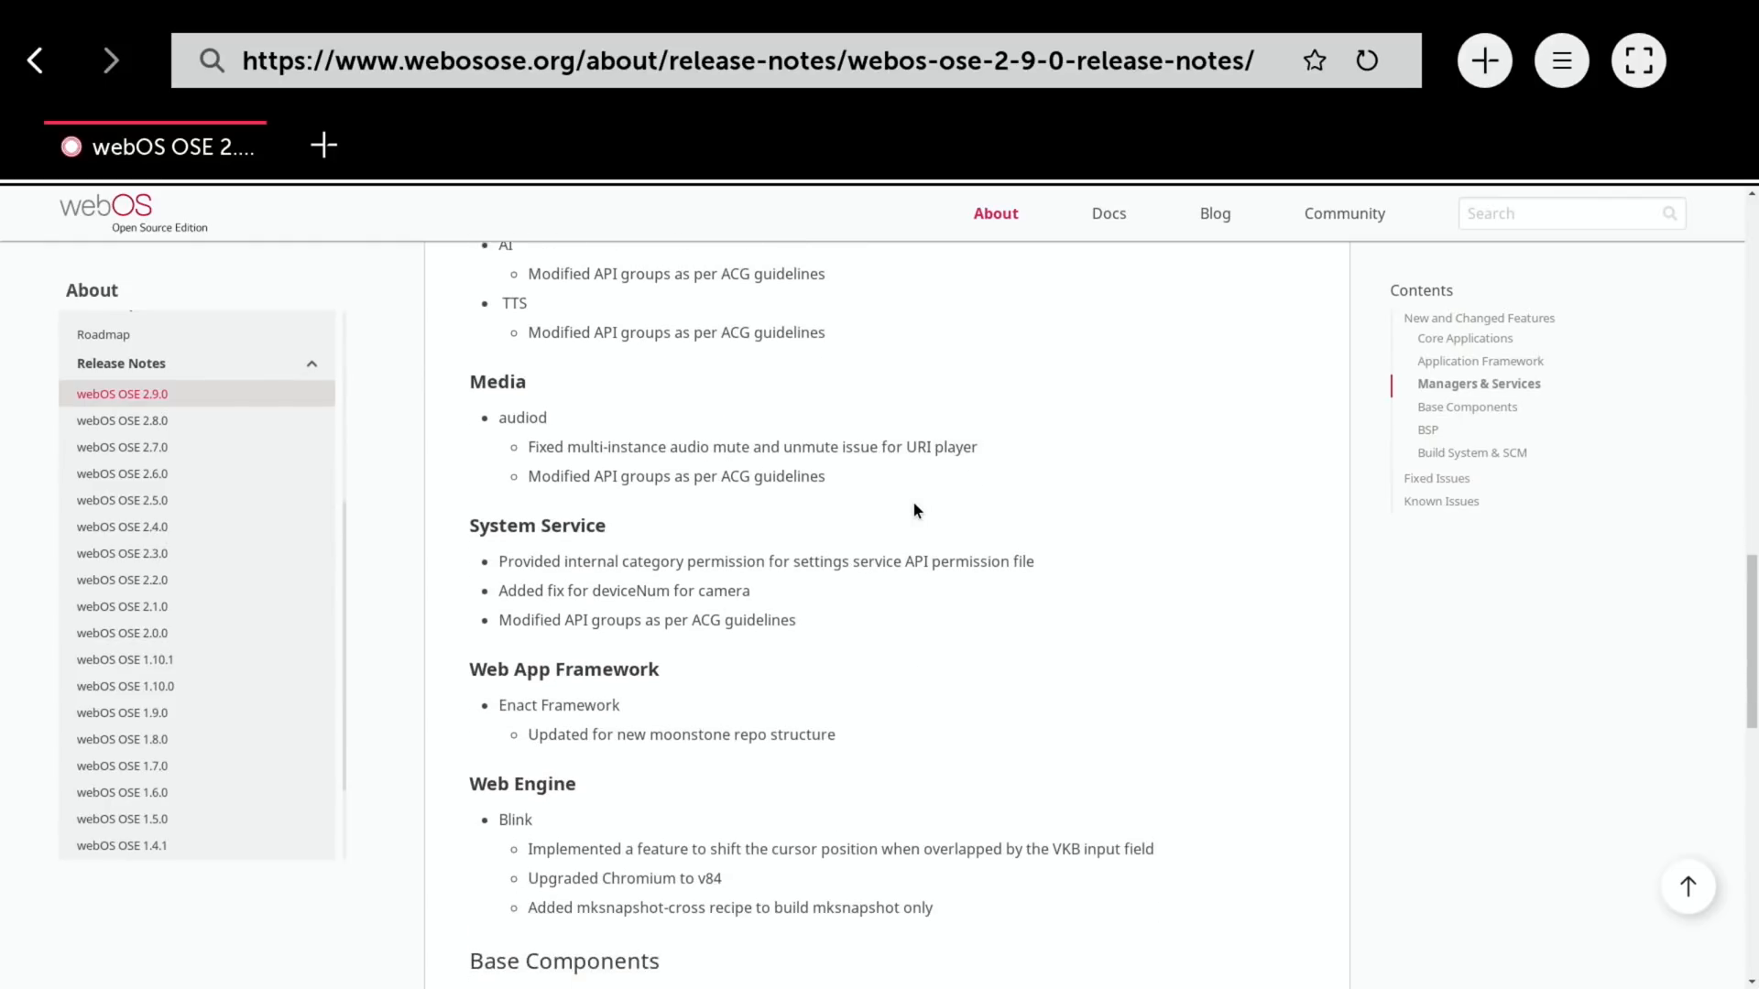
{"action": "scroll", "scroll_direction": "down", "scroll_amount": 3}
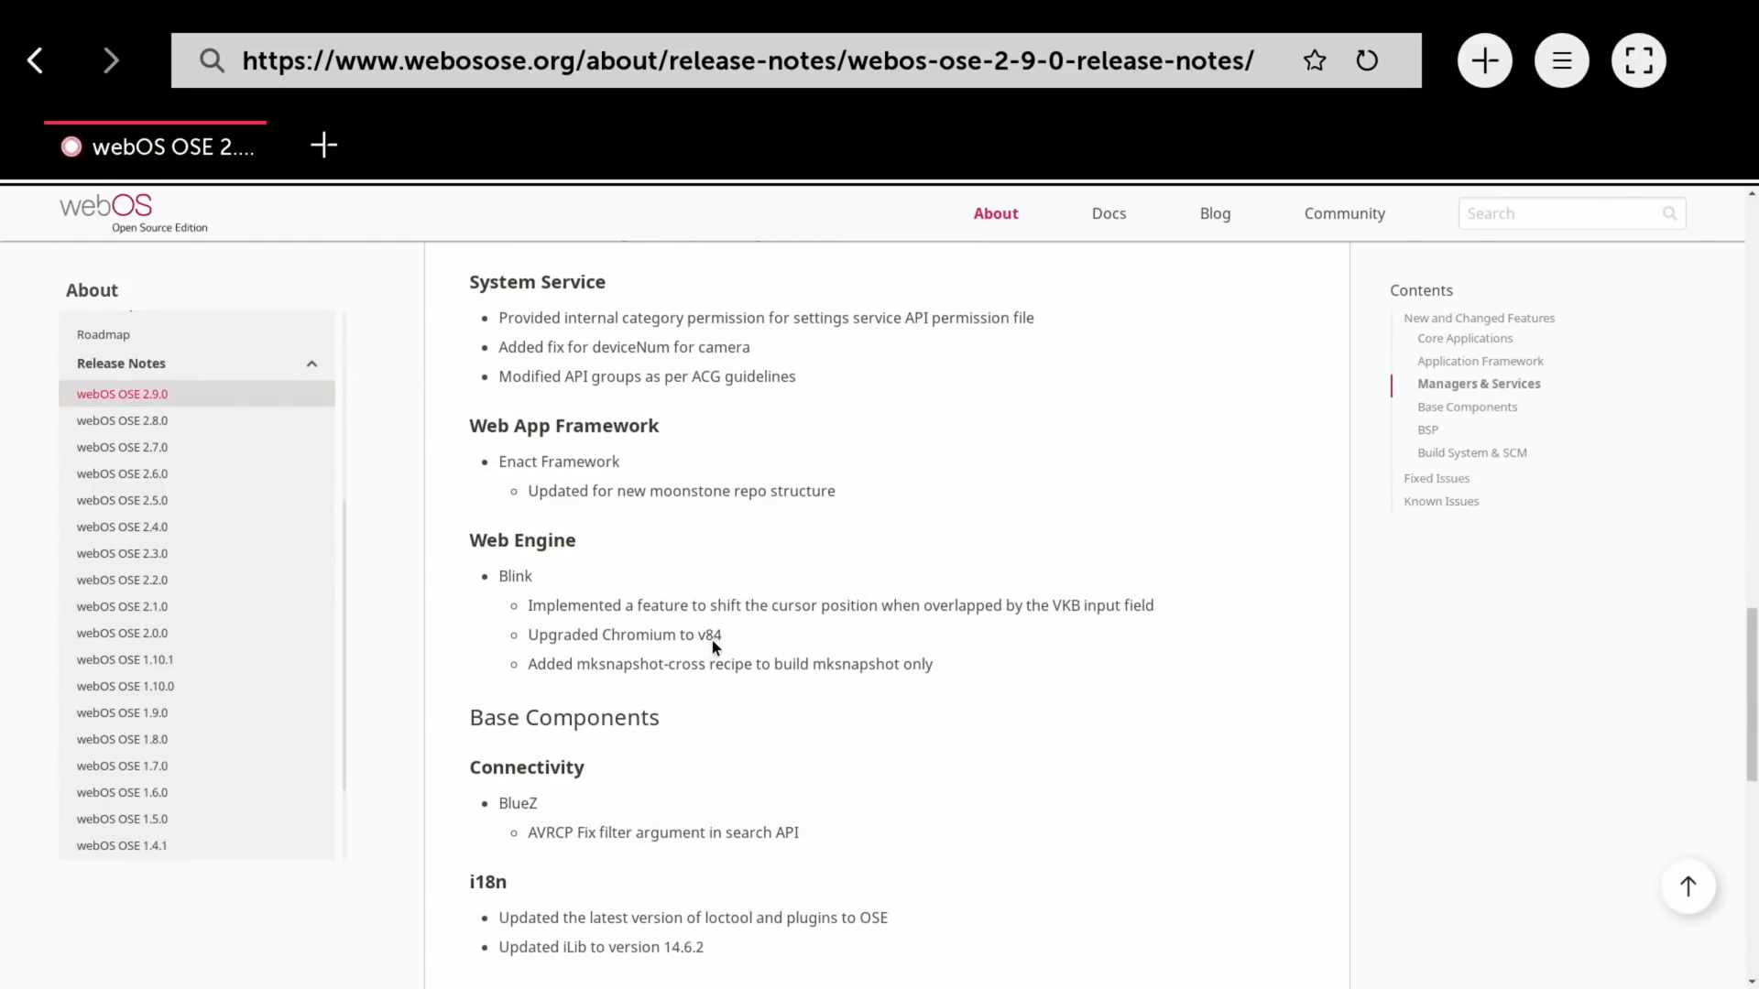
{"action": "scroll", "scroll_direction": "down", "scroll_amount": 3}
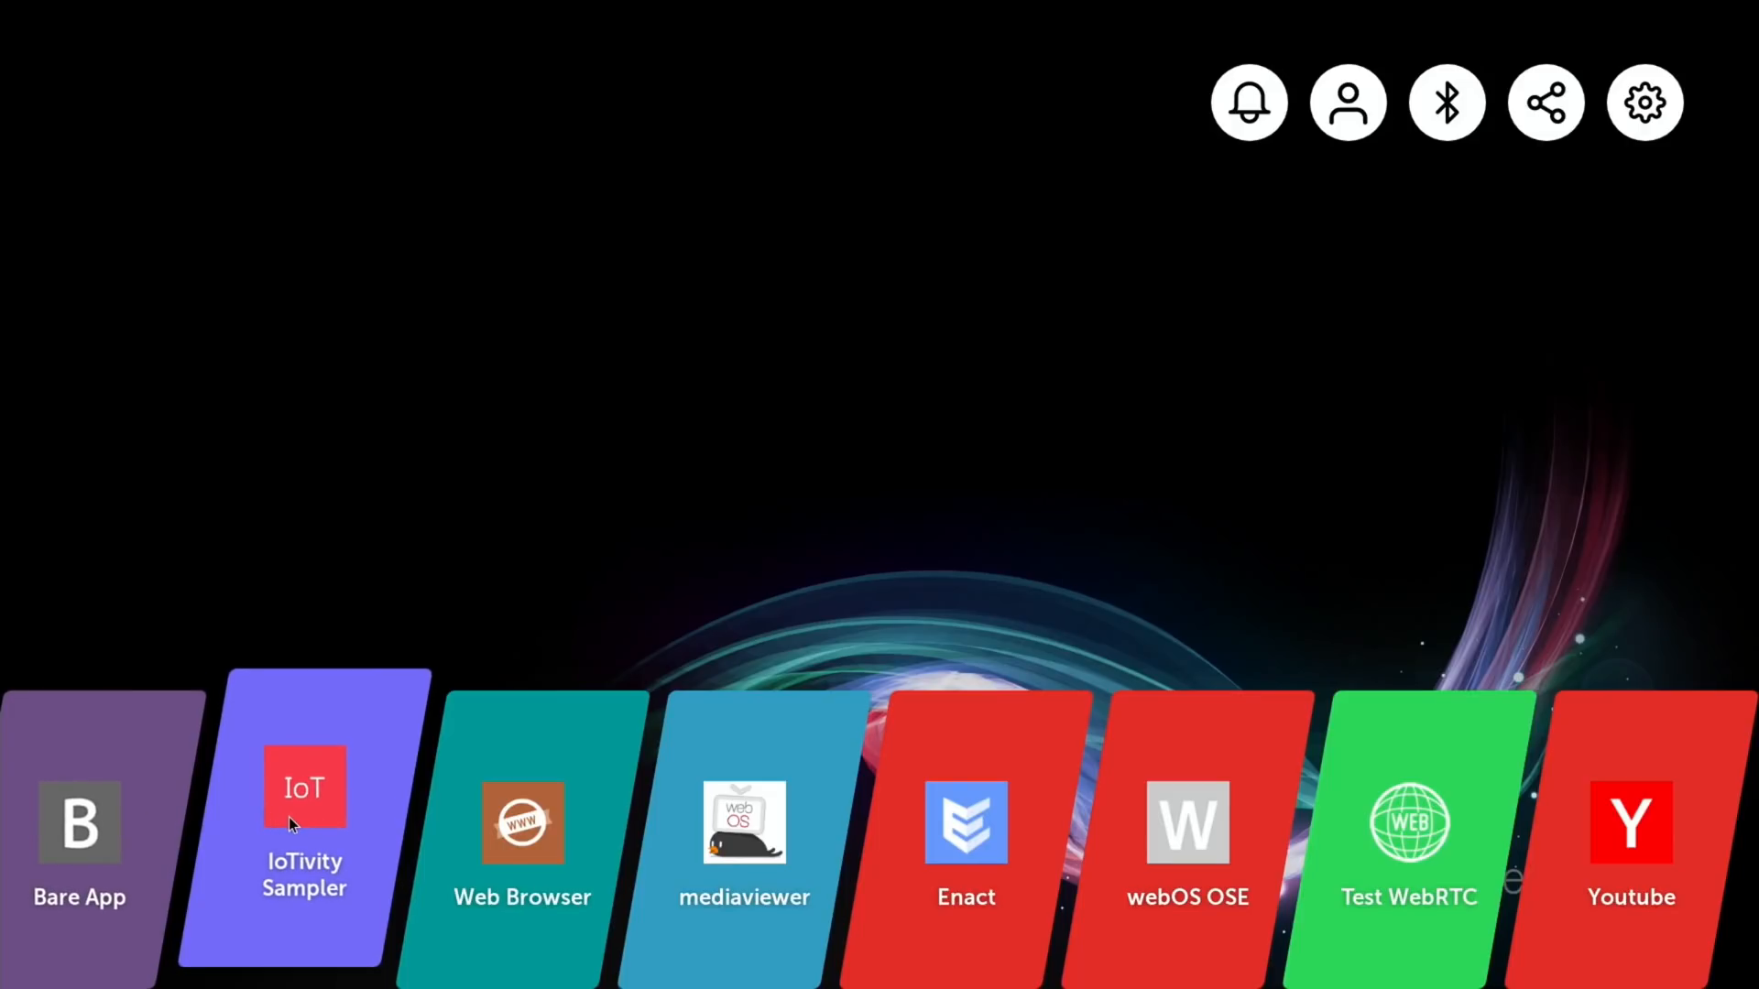
Launch the IoTivity Sampler app, try a control, then close it back to the launcher
{"action": "left_click", "coordinate": [304, 788]}
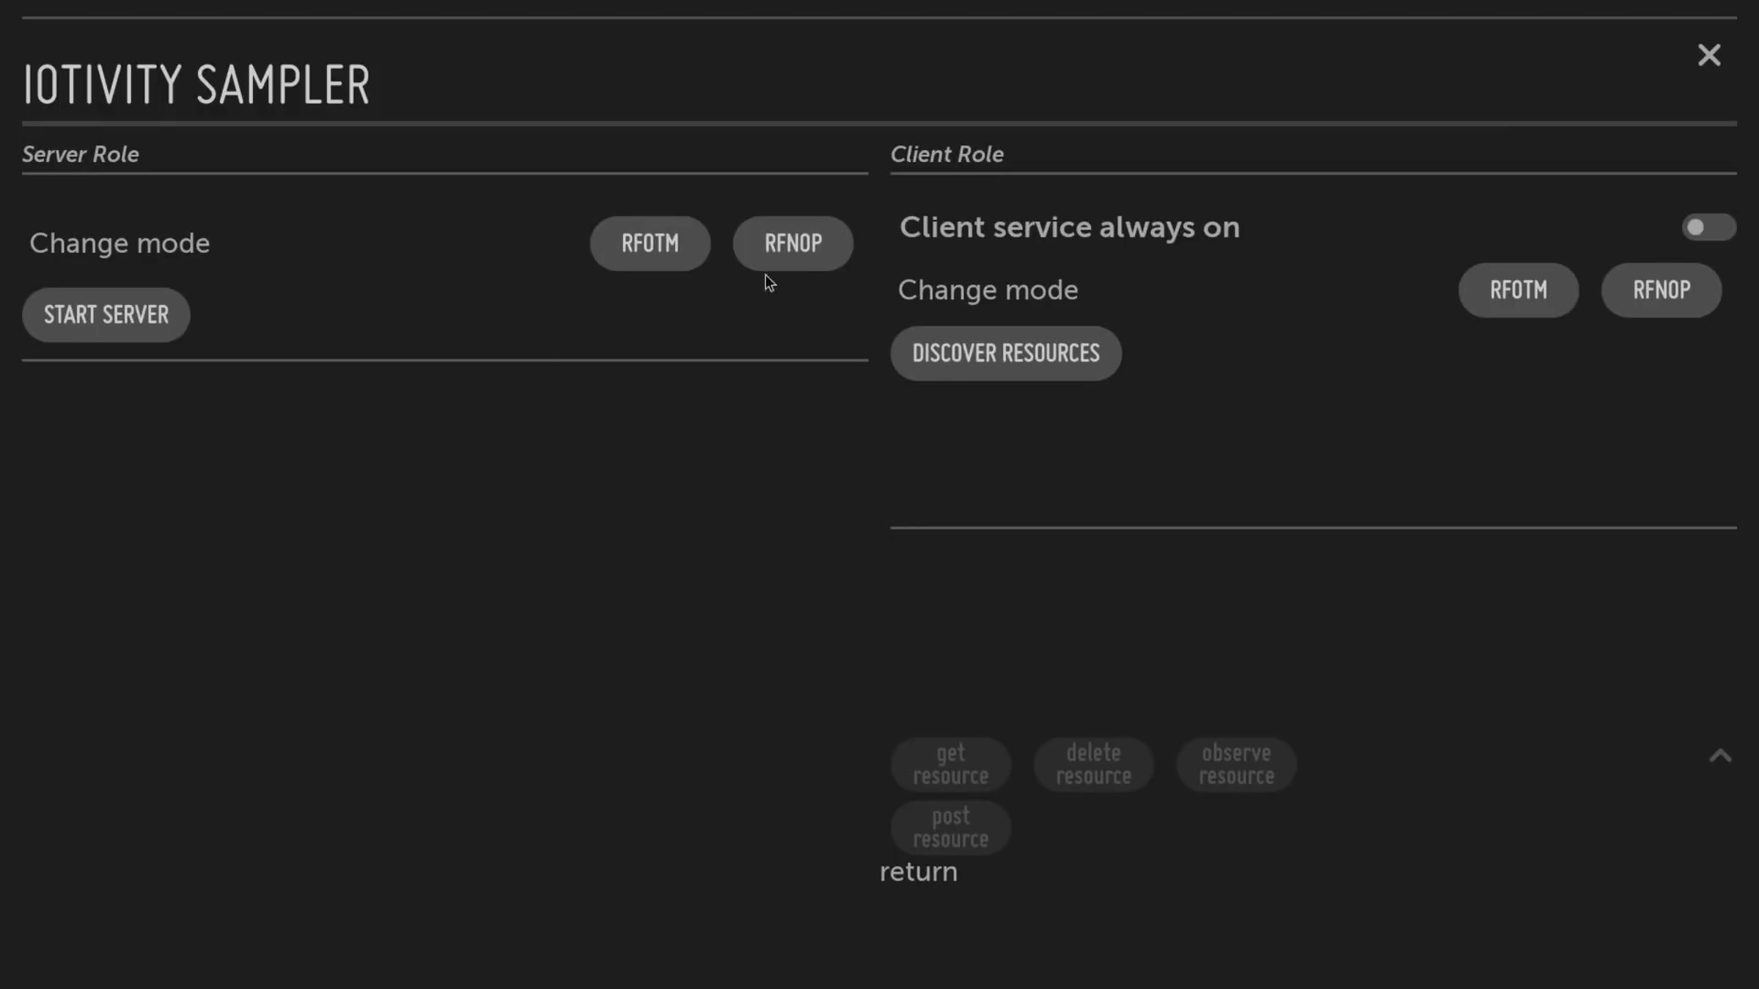
{"action": "mouse_move", "coordinate": [510, 272]}
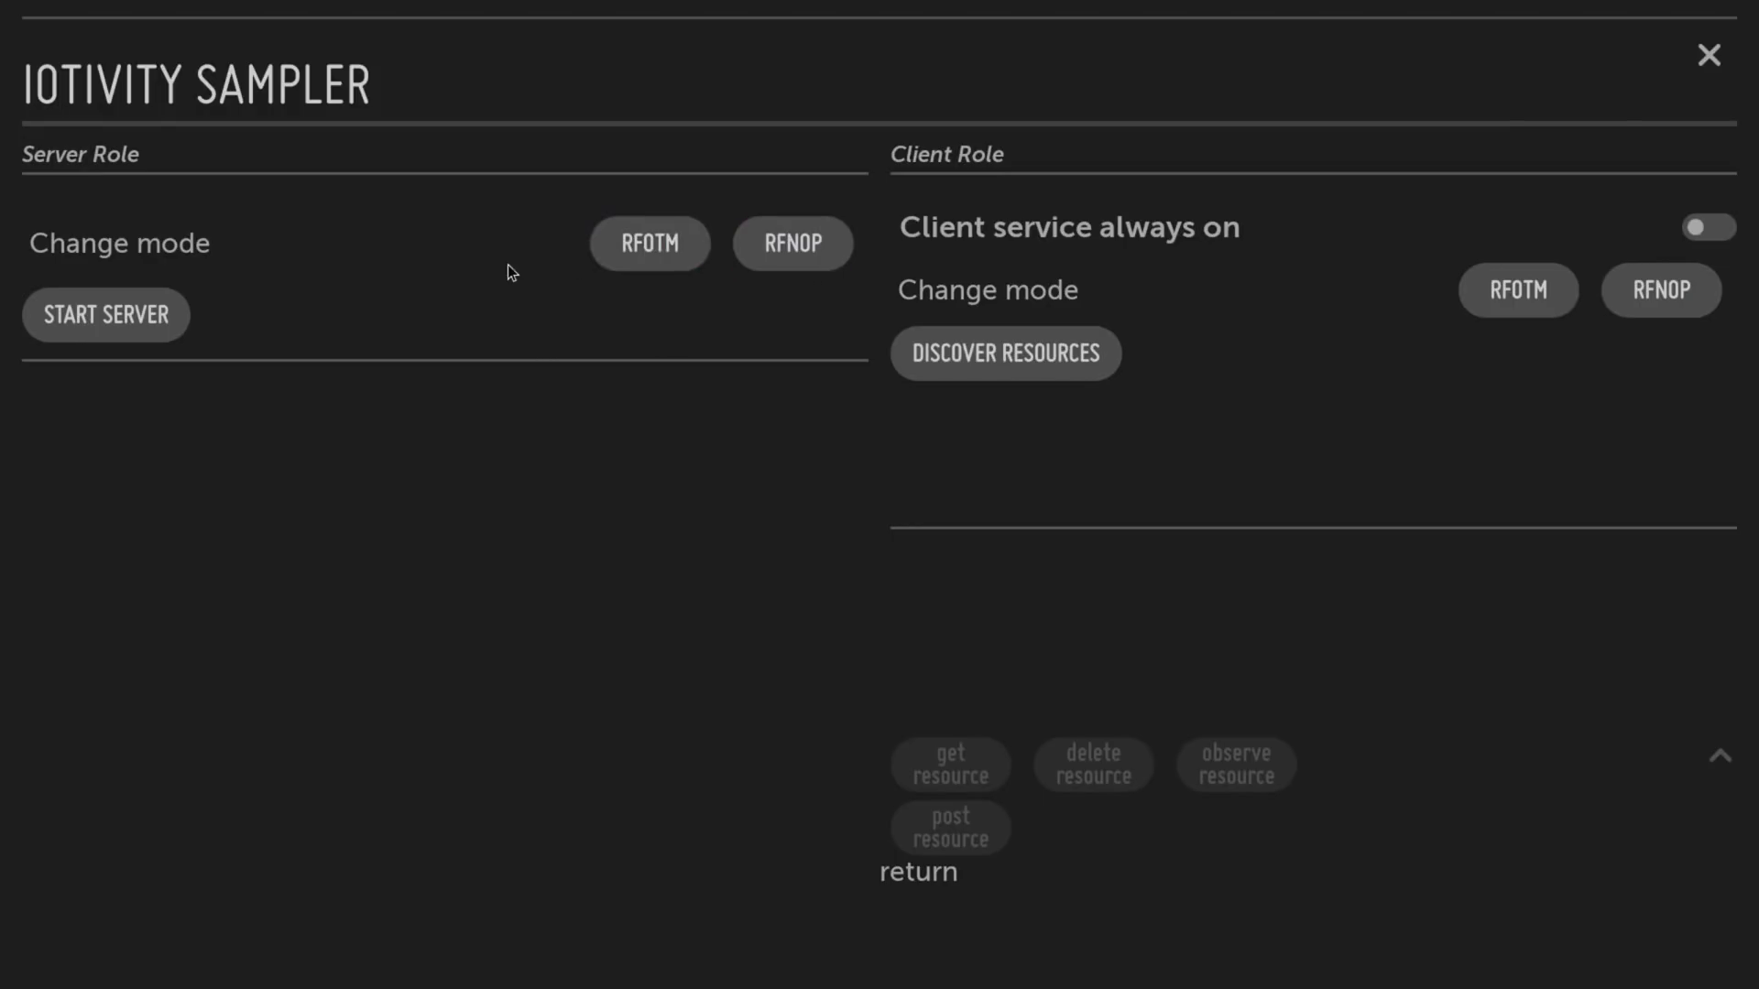
{"action": "left_click", "coordinate": [107, 316]}
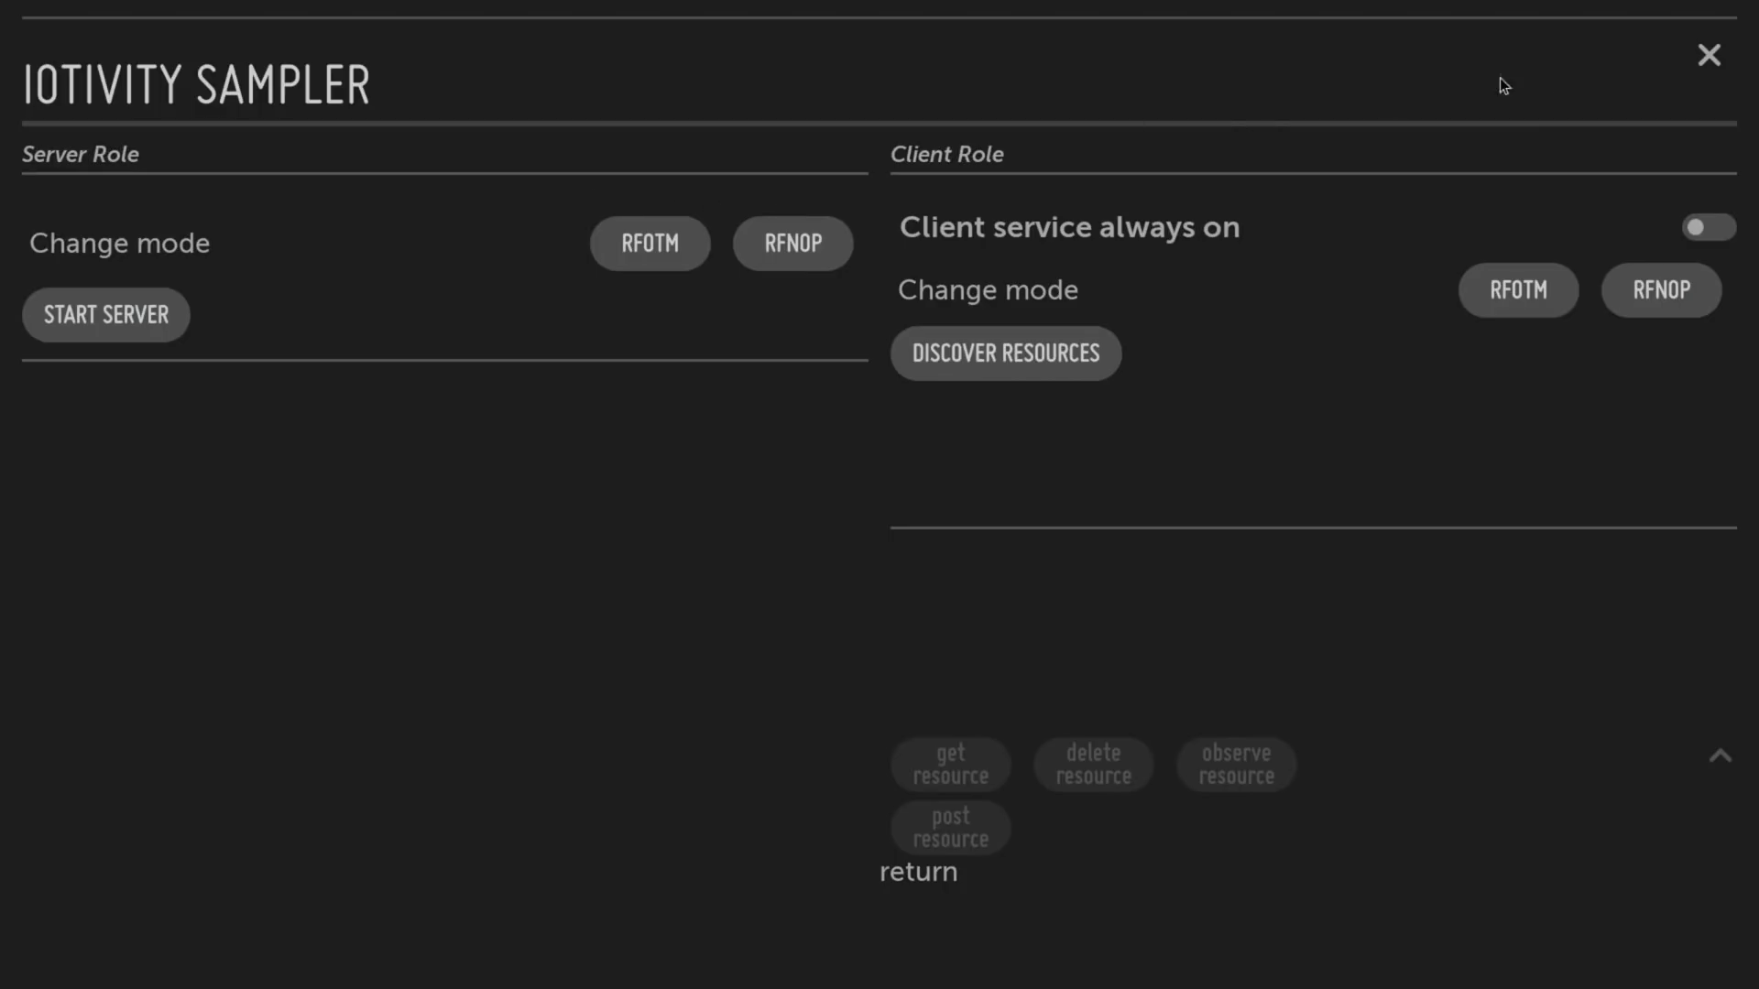
{"action": "left_click", "coordinate": [1706, 51]}
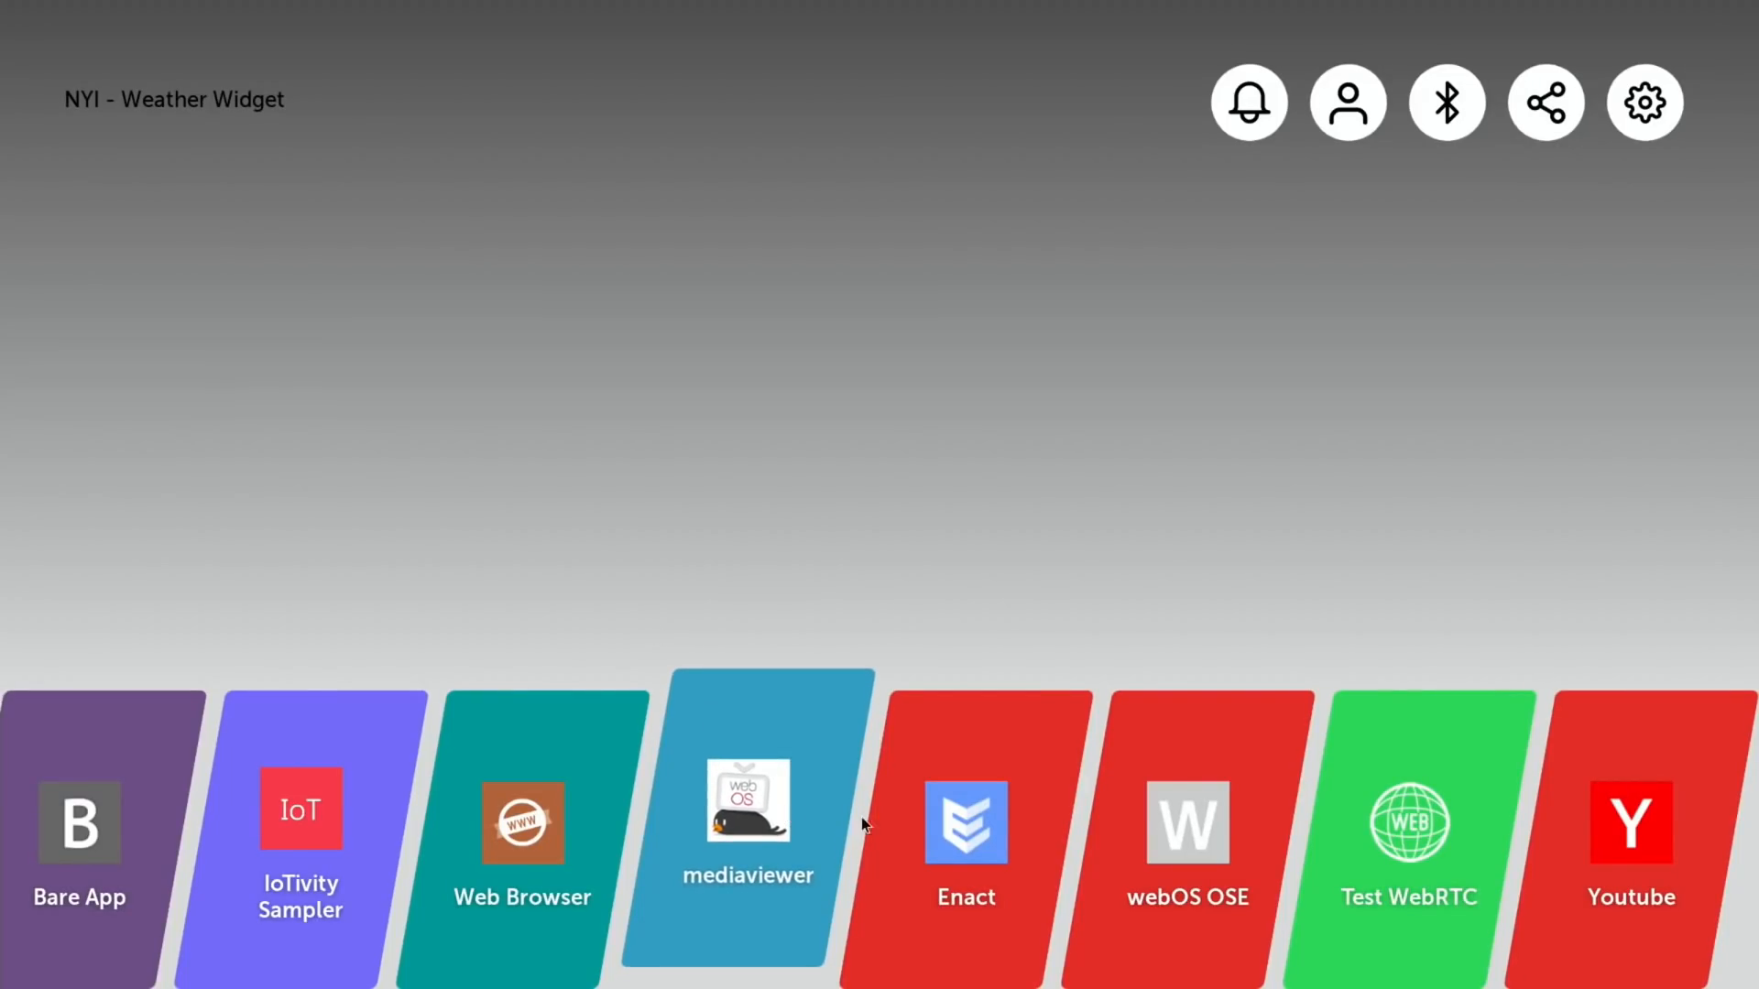
Launch the Enact app and scroll through its framework home page
{"action": "left_click", "coordinate": [967, 825]}
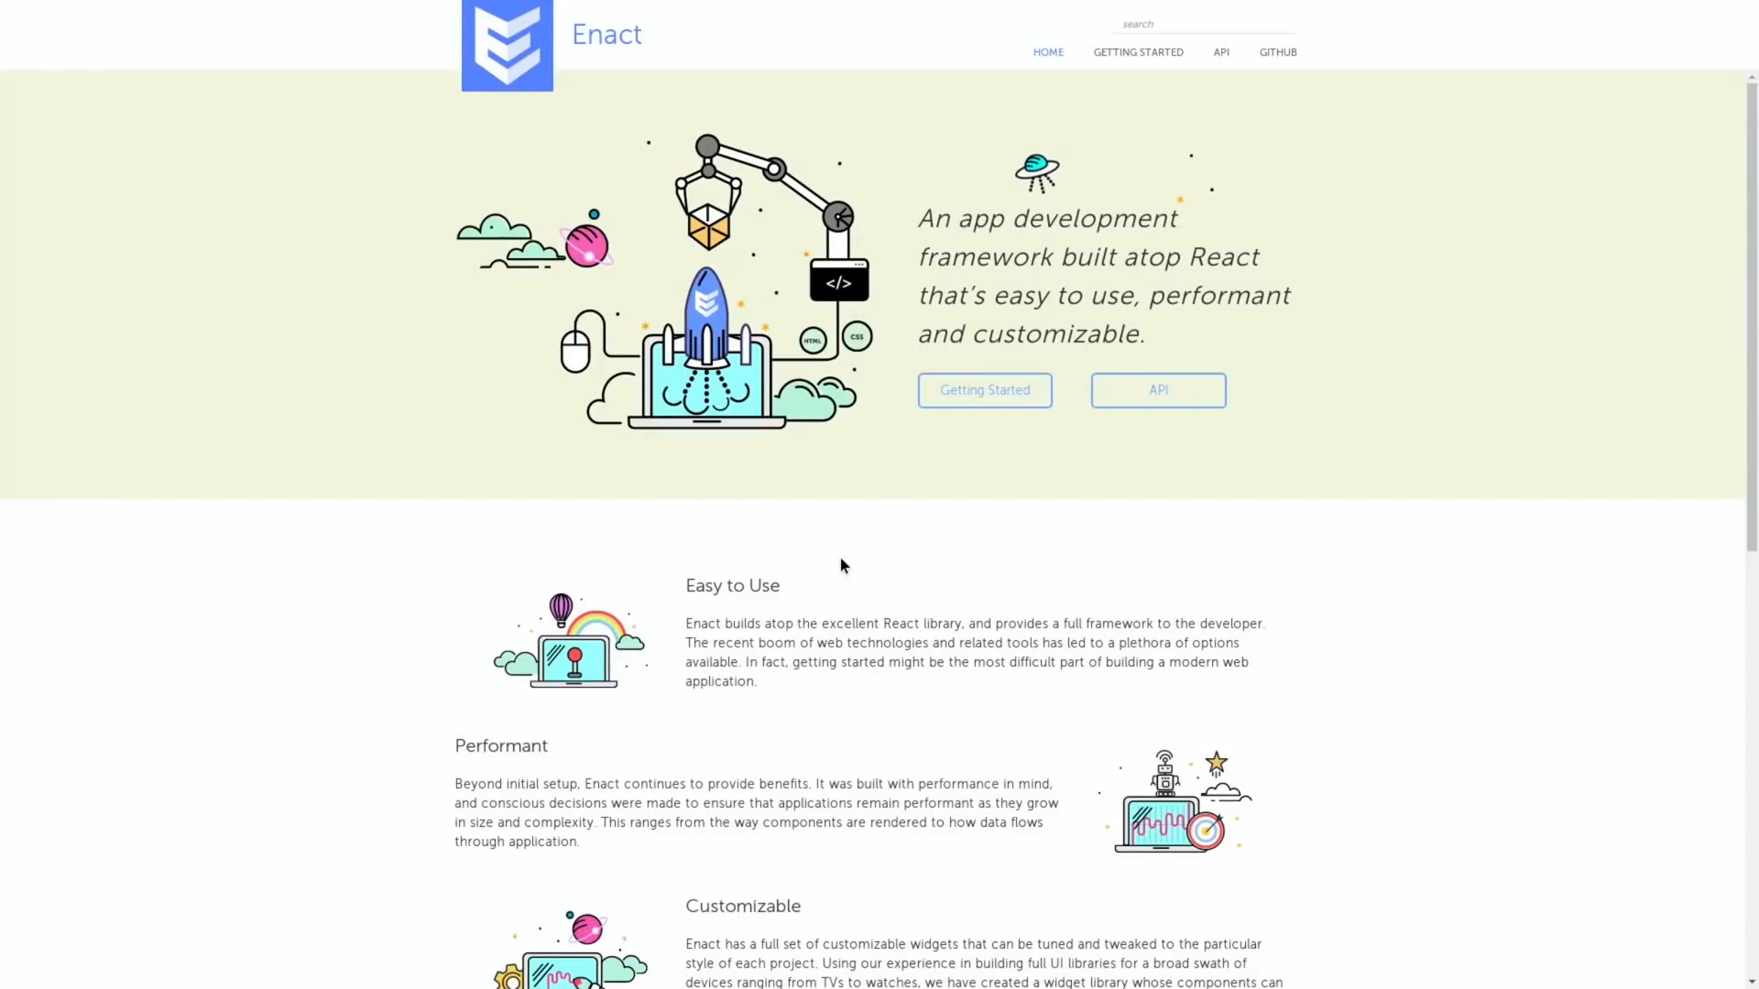
{"action": "mouse_move", "coordinate": [1191, 235]}
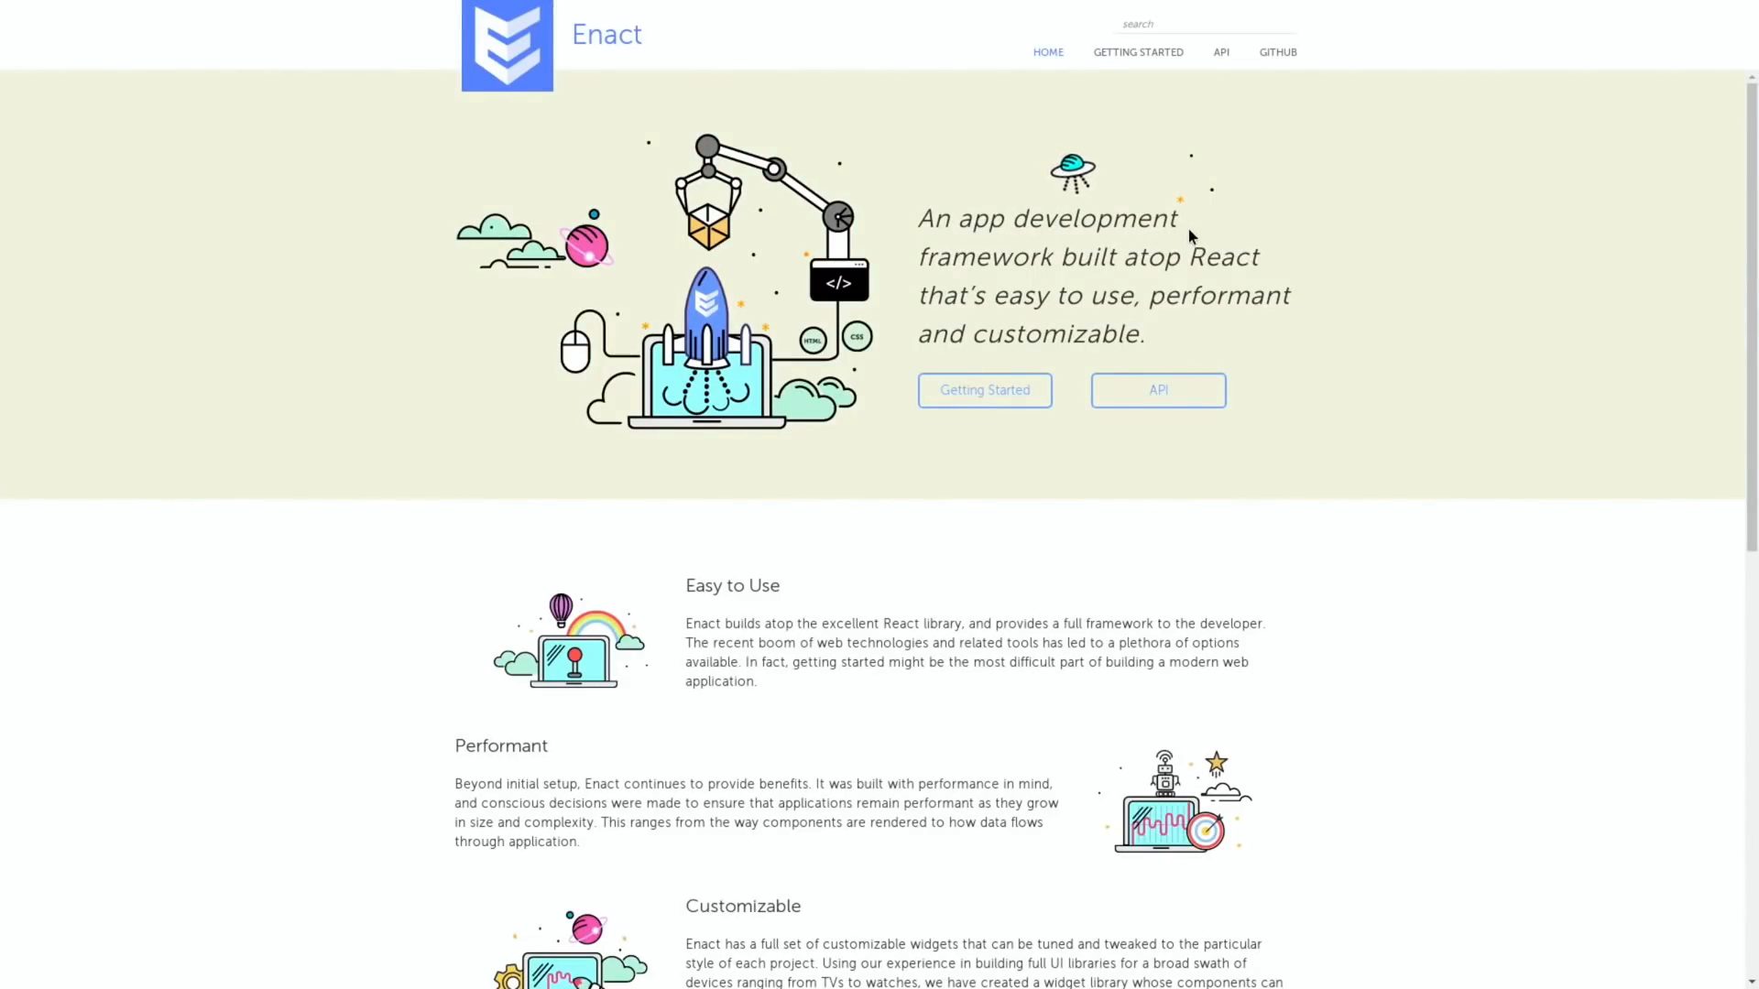
{"action": "mouse_move", "coordinate": [921, 323]}
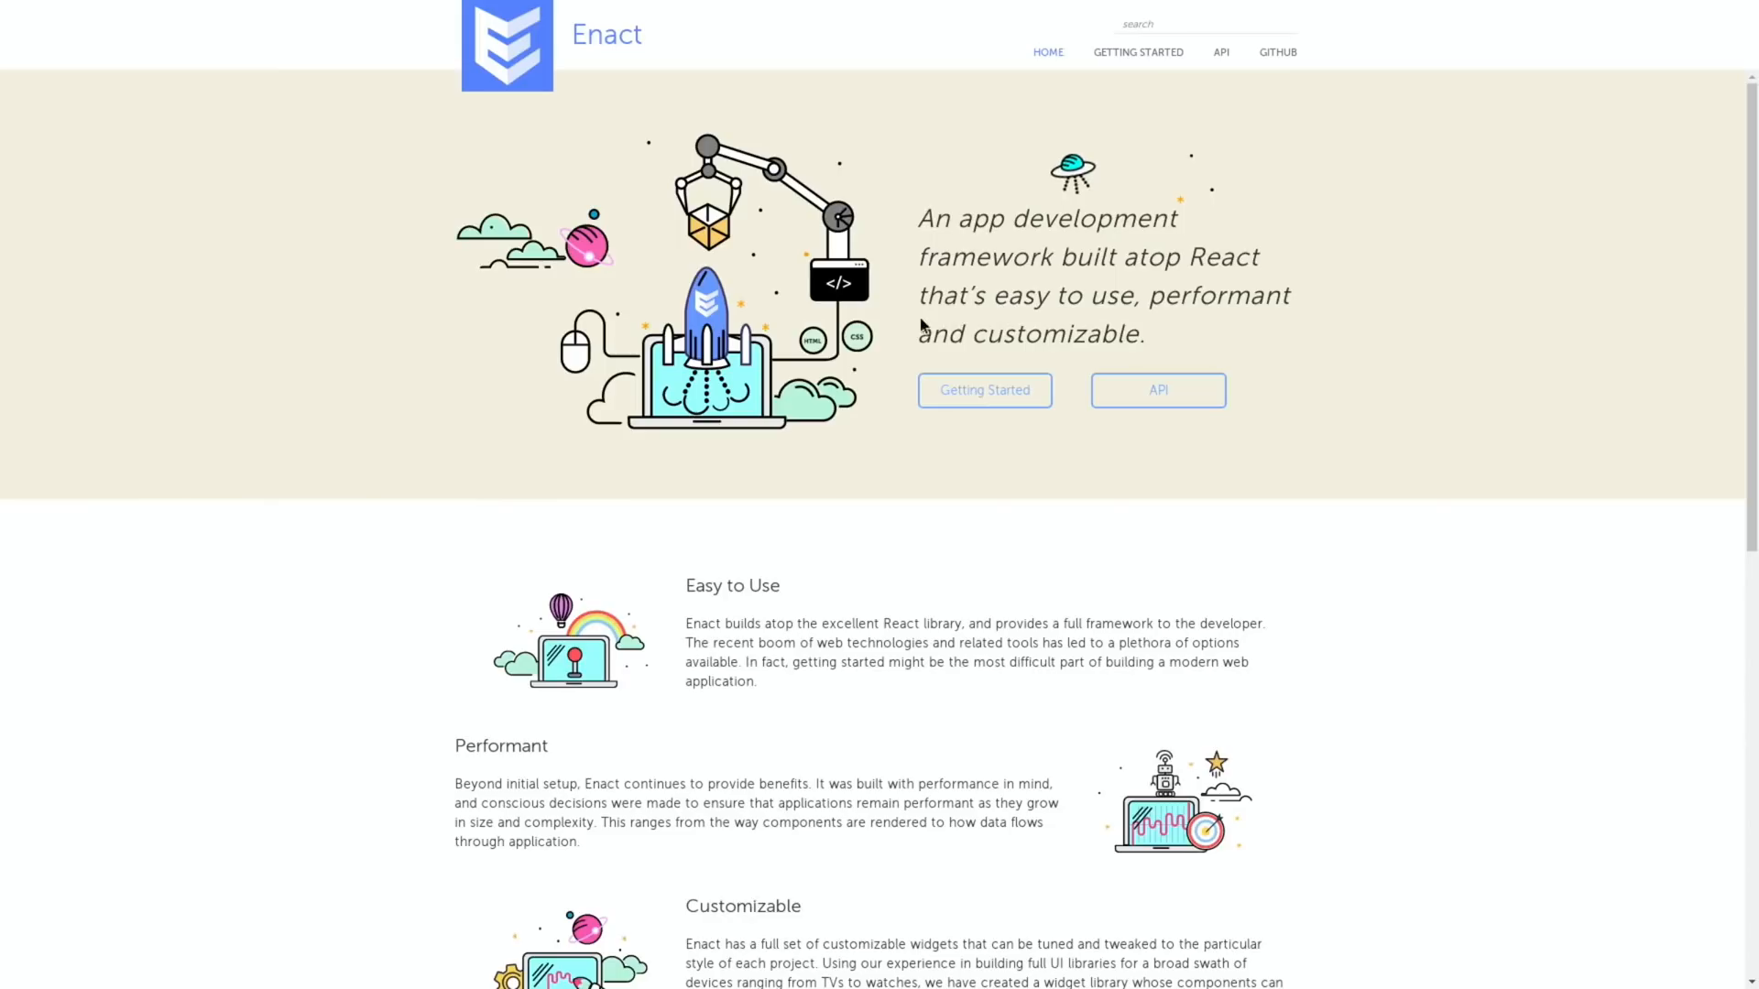
{"action": "scroll", "scroll_direction": "down", "scroll_amount": 3}
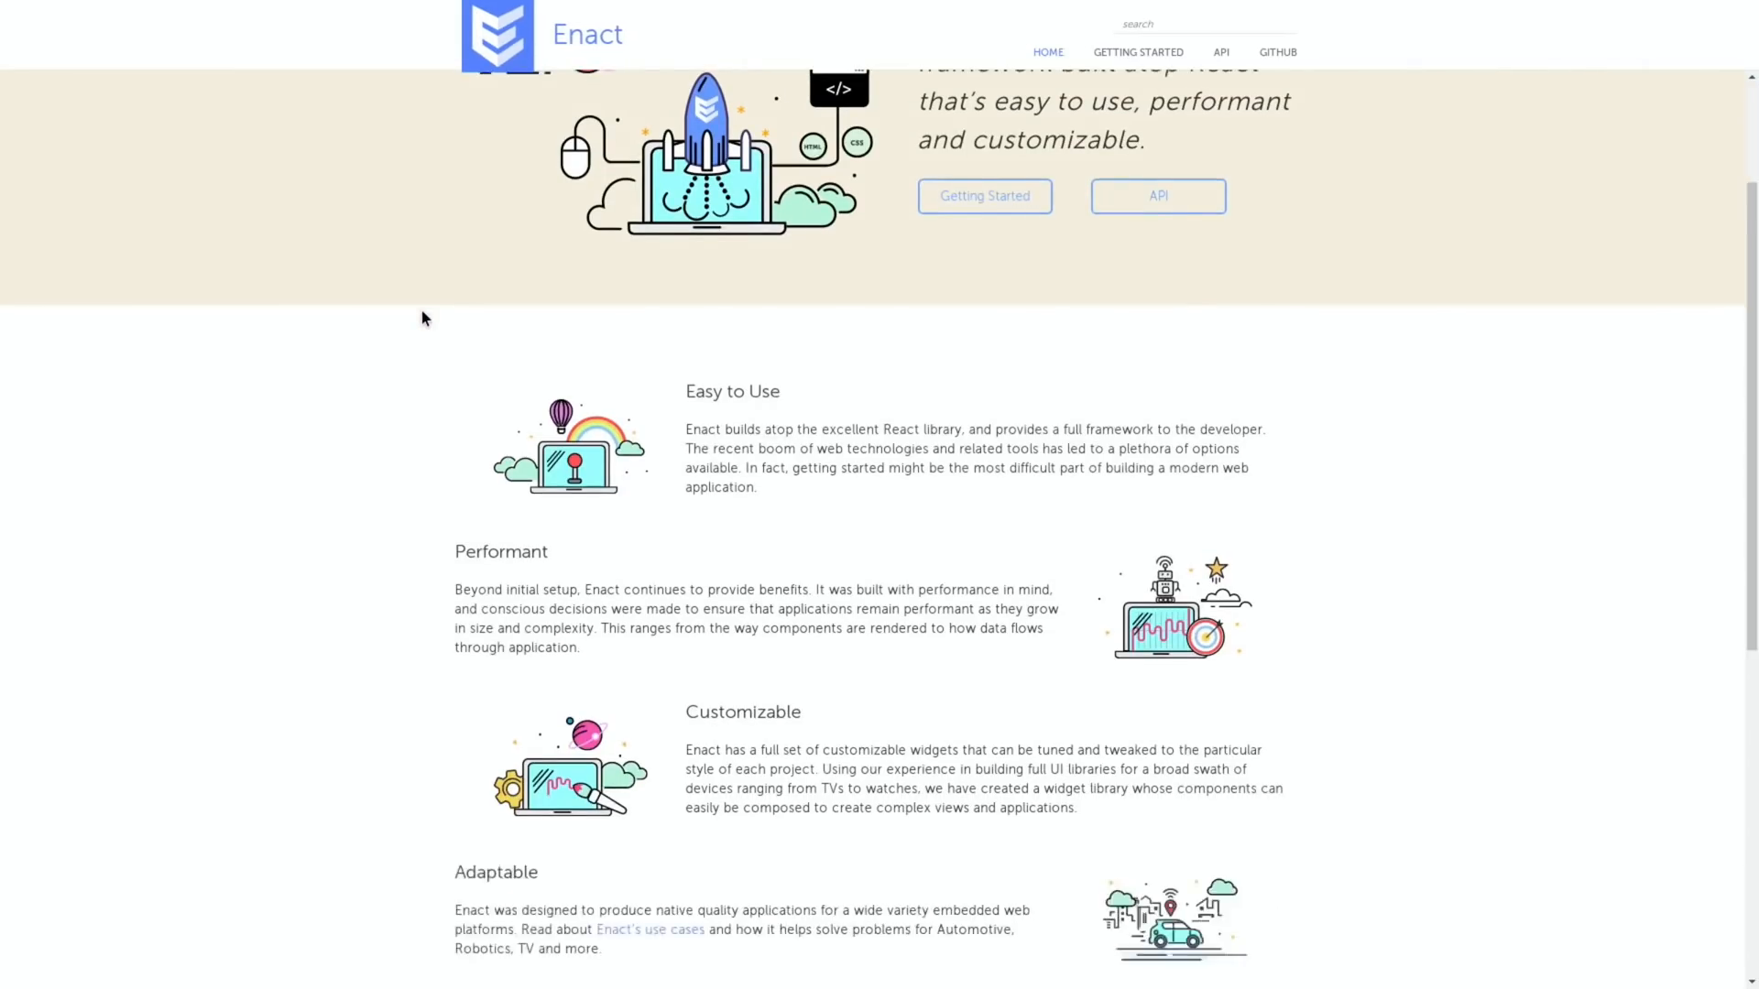
{"action": "scroll", "scroll_direction": "down", "scroll_amount": 3}
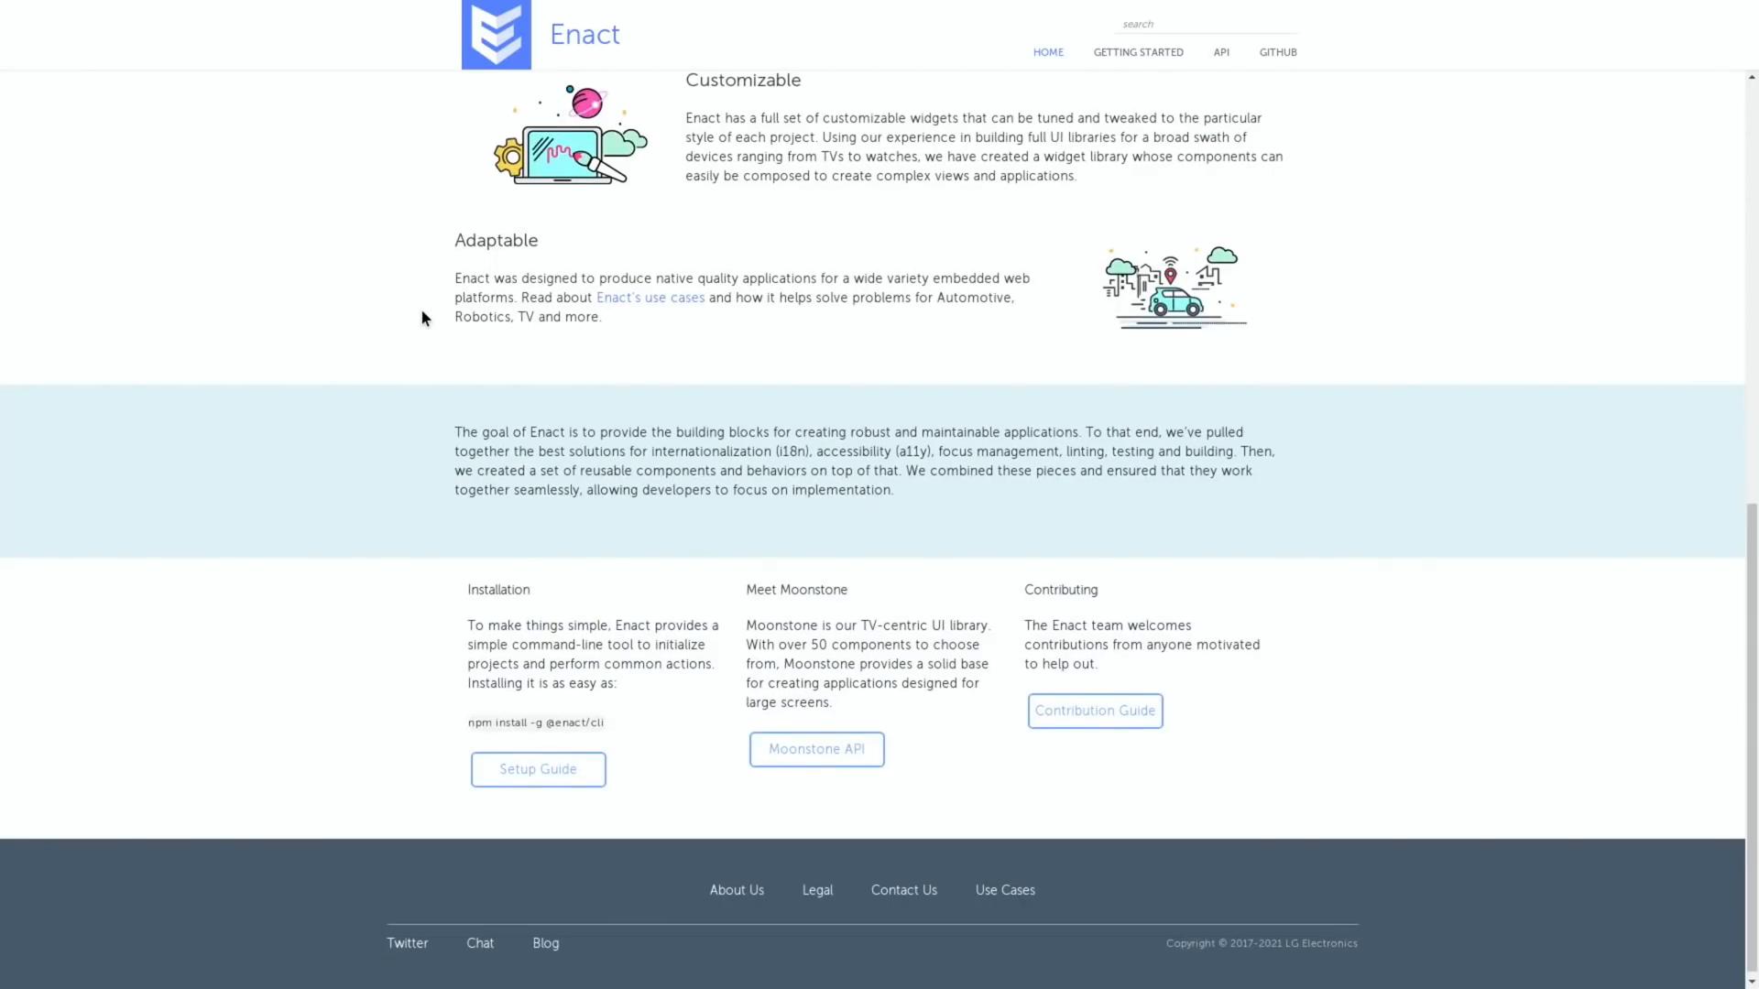
{"action": "scroll", "scroll_direction": "up", "scroll_amount": 3}
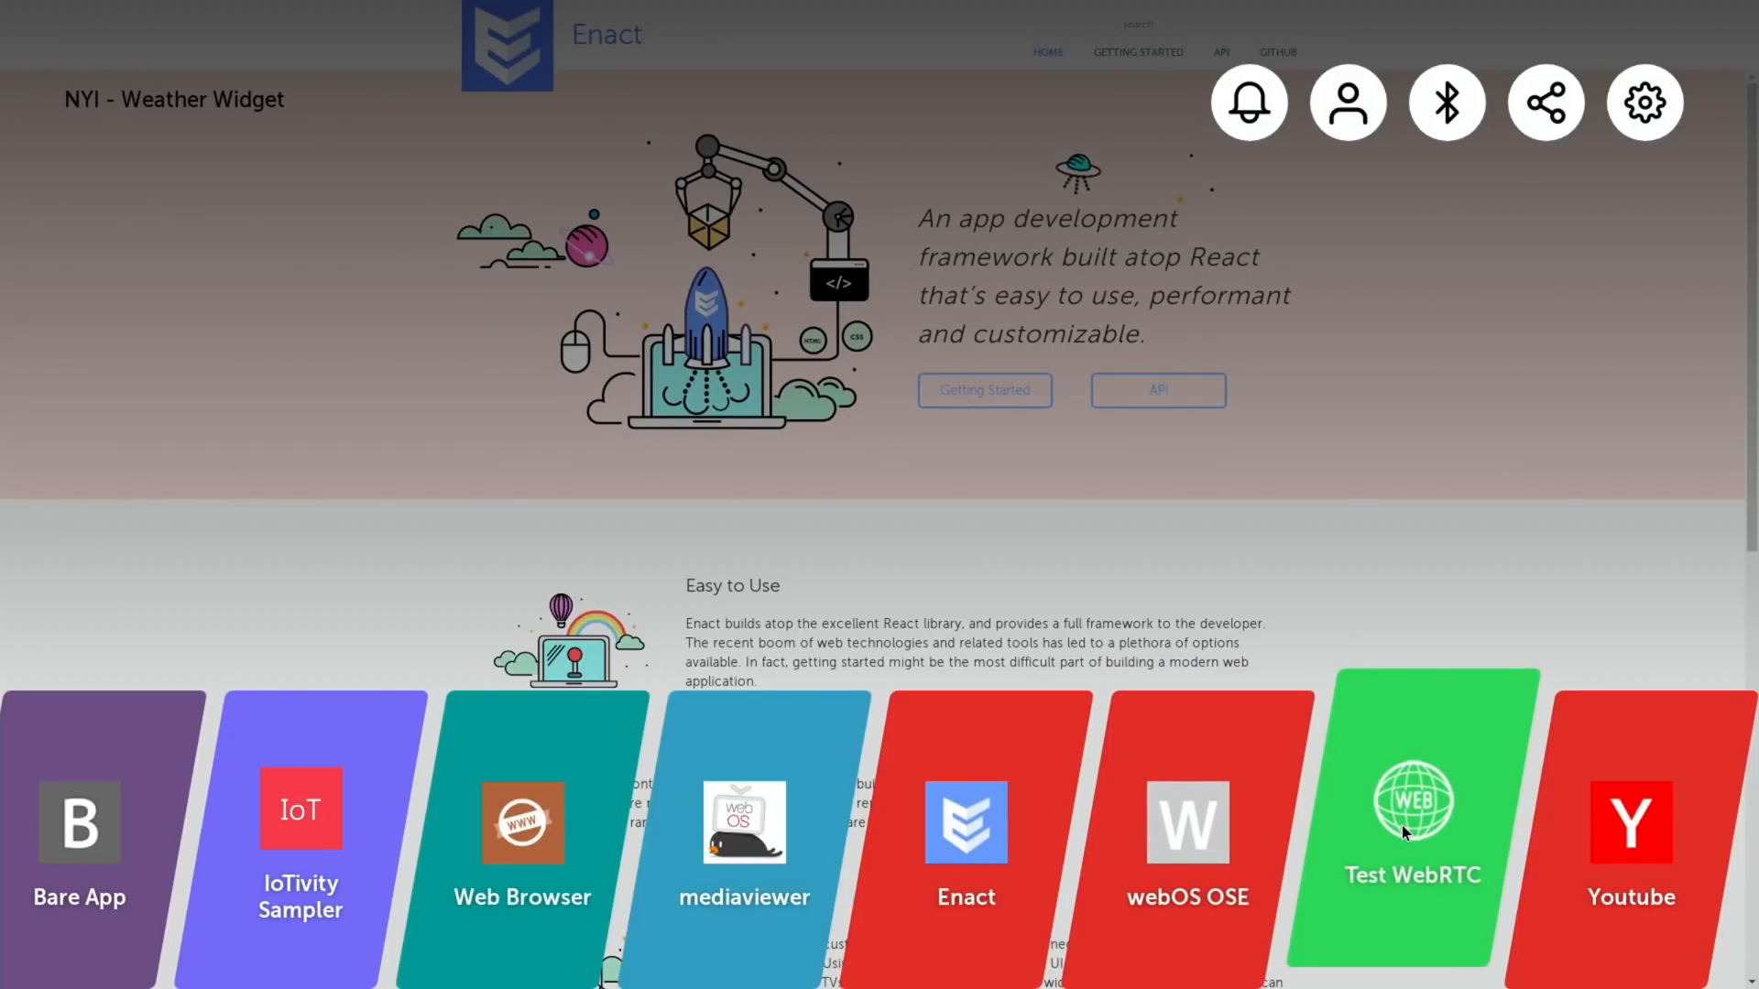
Launch Test WebRTC and check the General page of system Settings
{"action": "left_click", "coordinate": [1408, 817]}
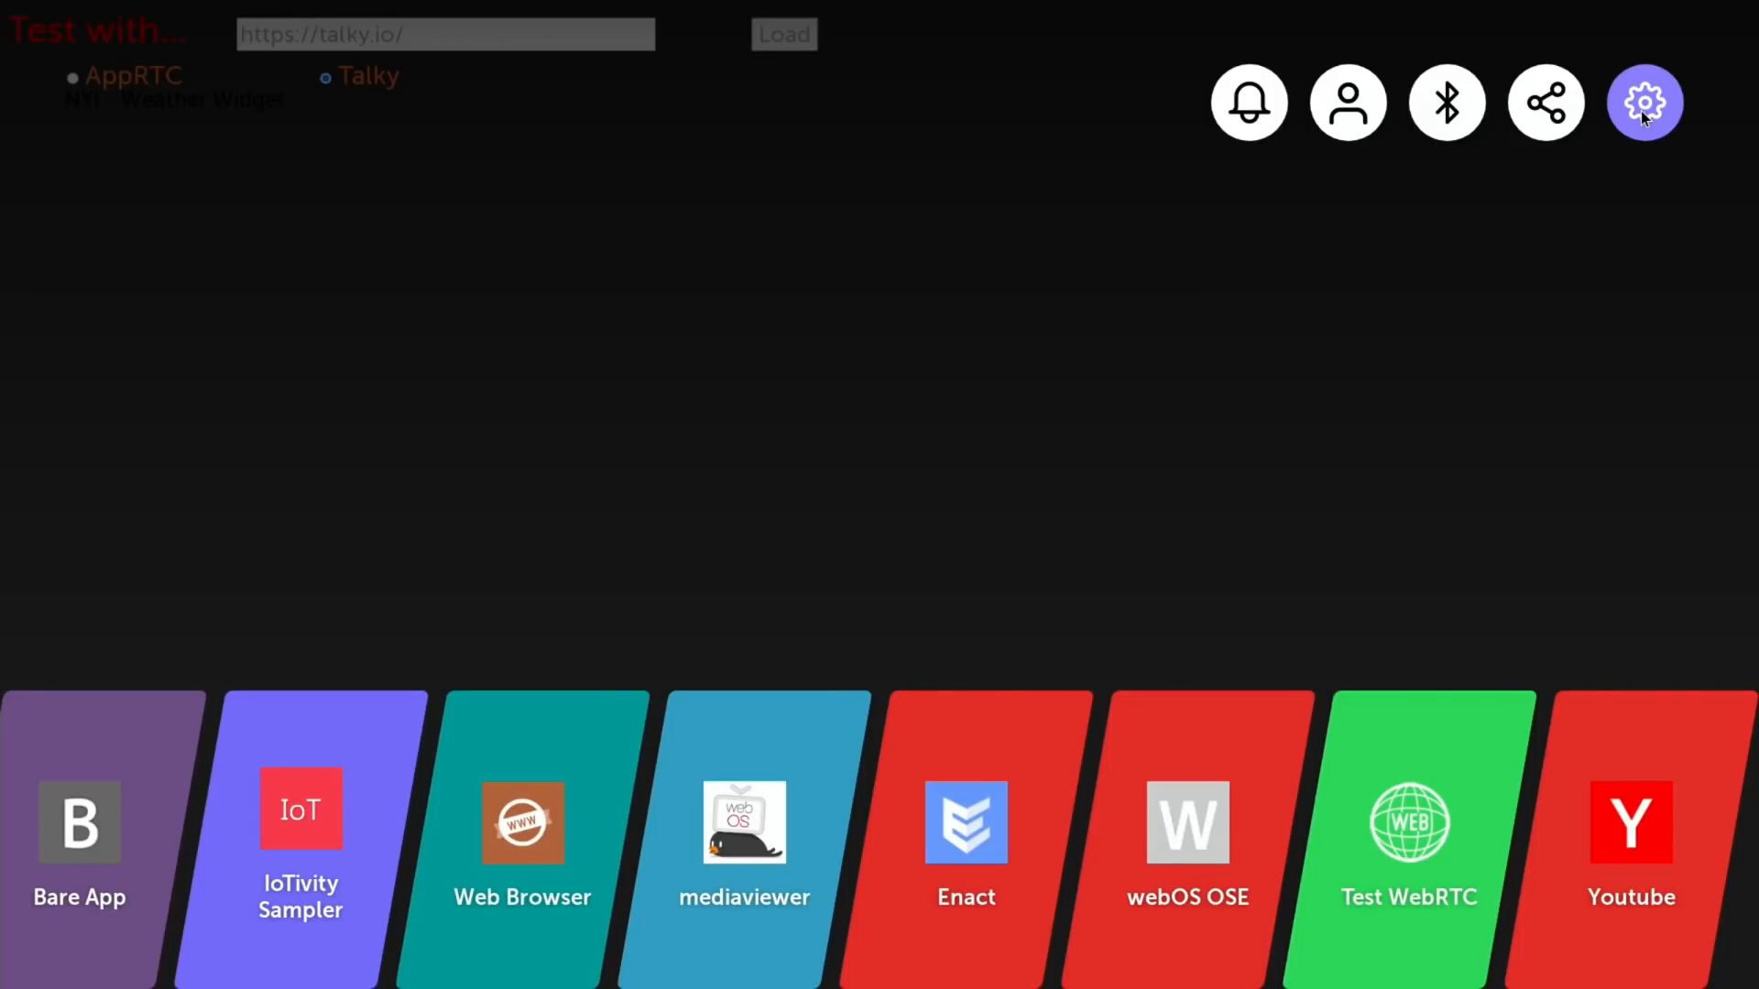
{"action": "left_click", "coordinate": [1646, 101]}
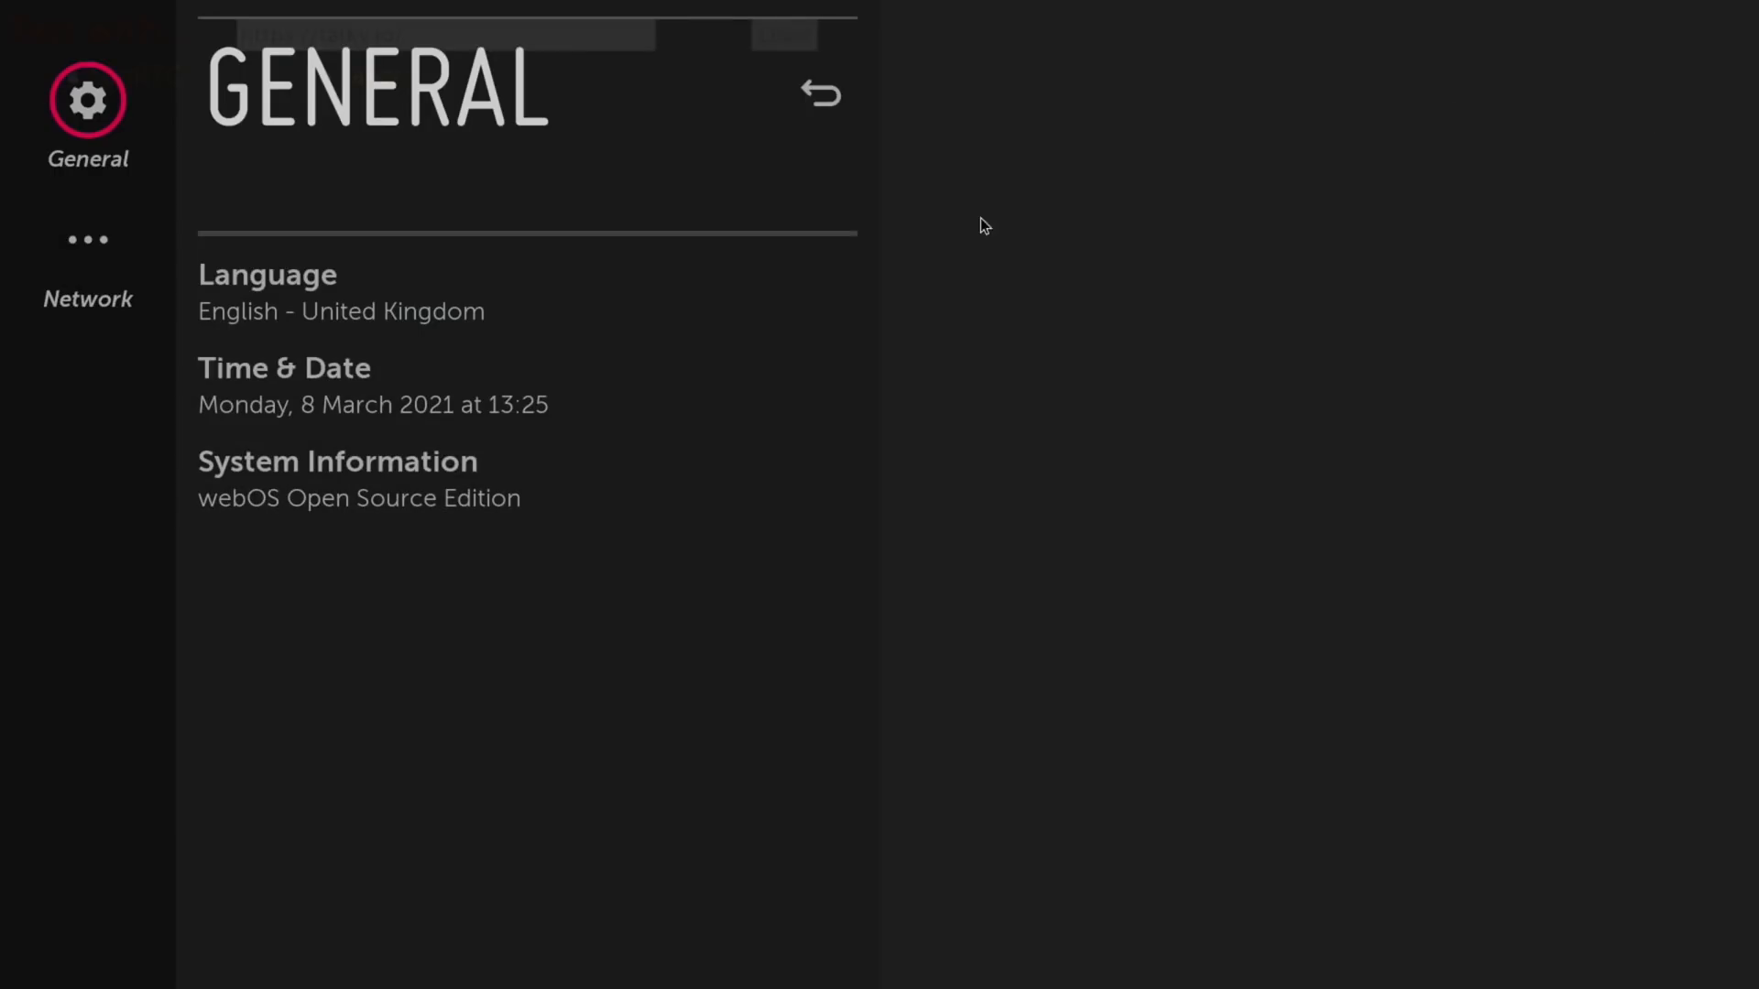
{"action": "mouse_move", "coordinate": [312, 308]}
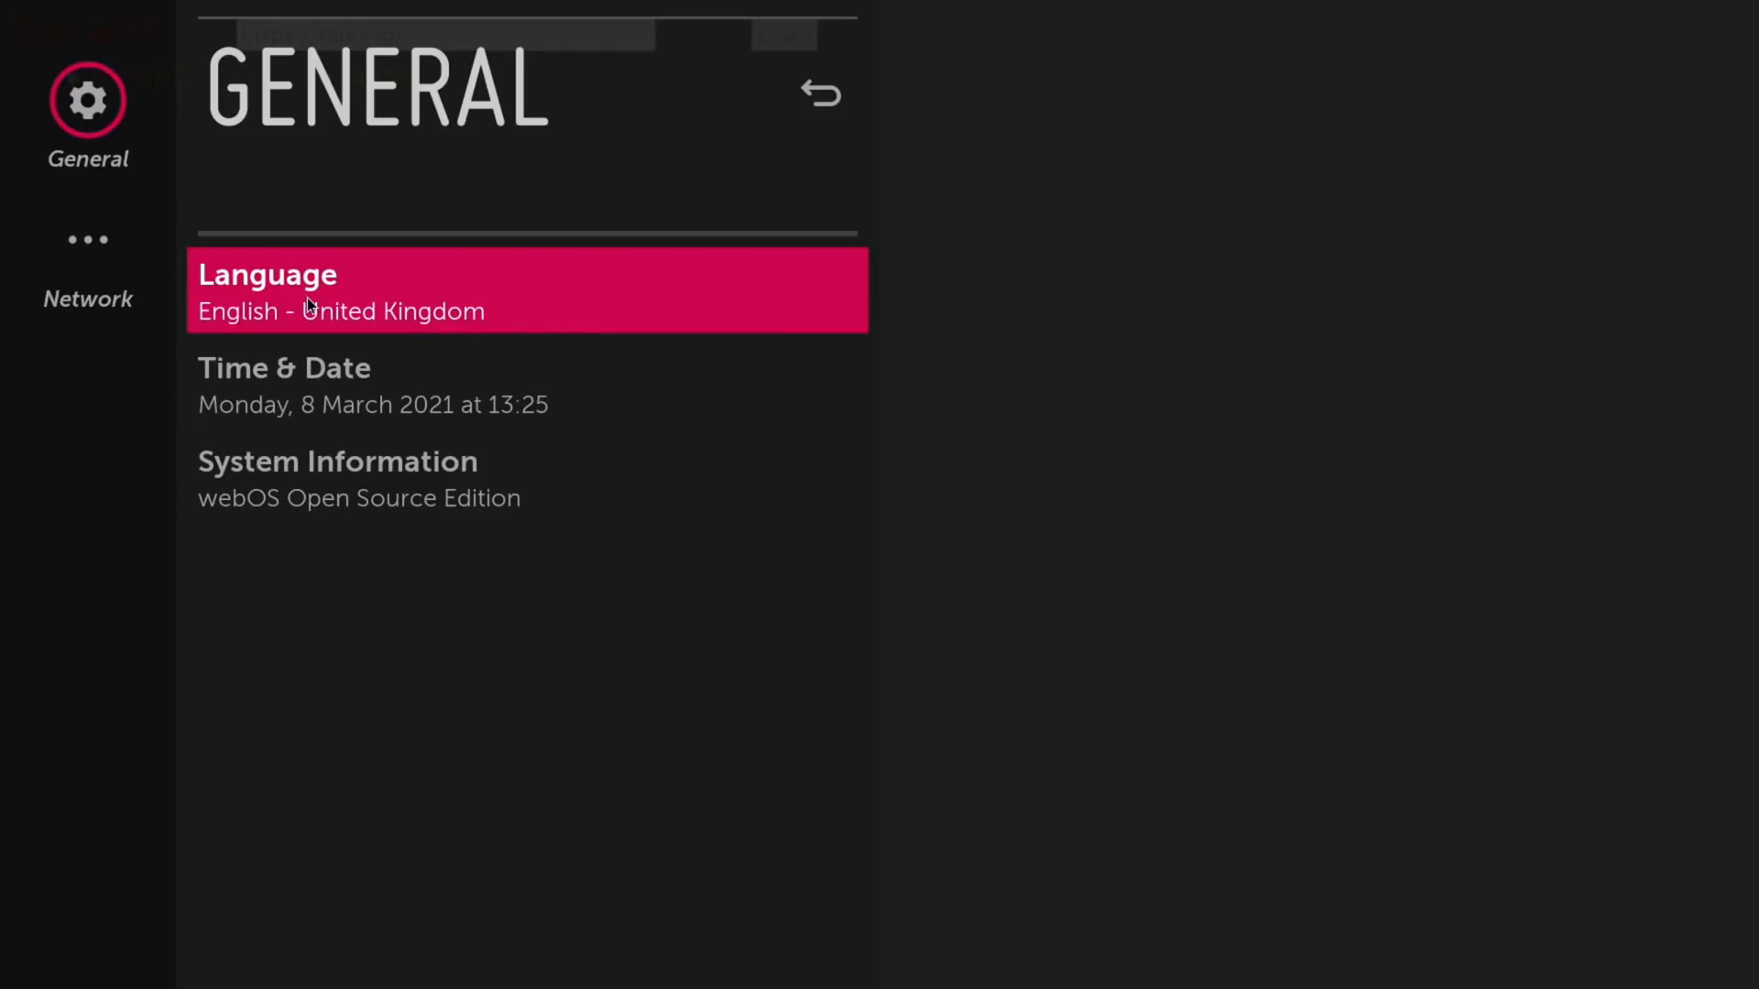
{"action": "mouse_move", "coordinate": [158, 282]}
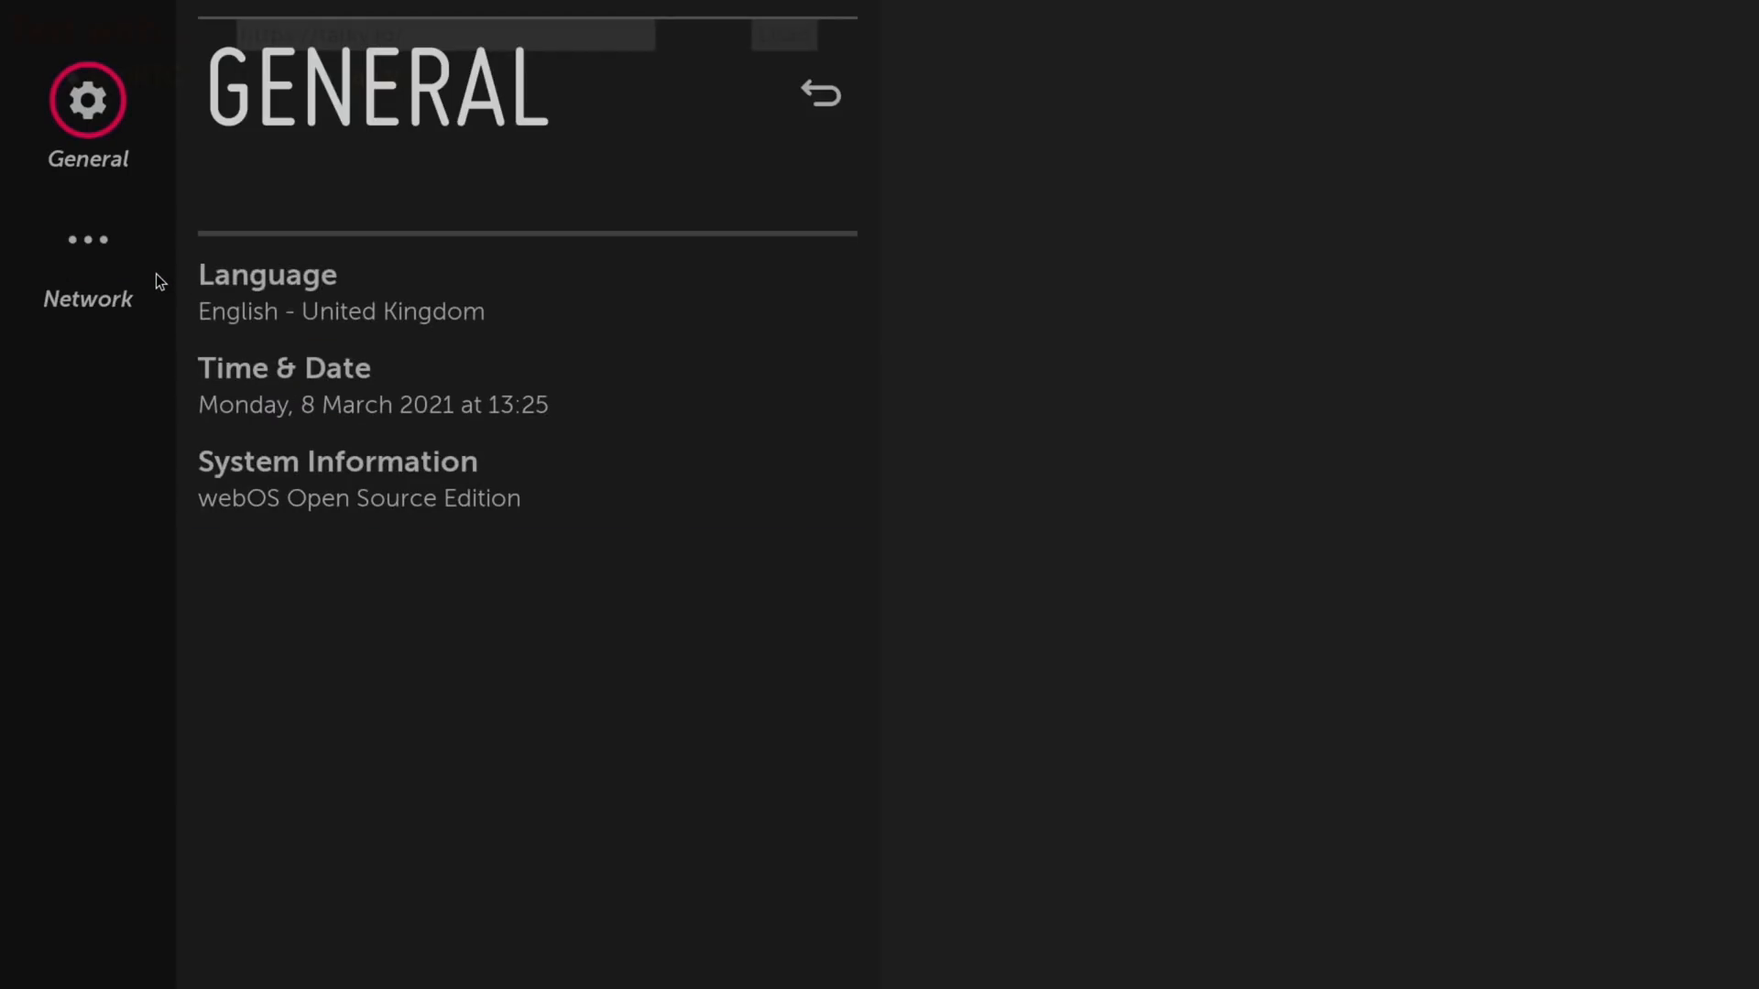
{"action": "left_click", "coordinate": [88, 240]}
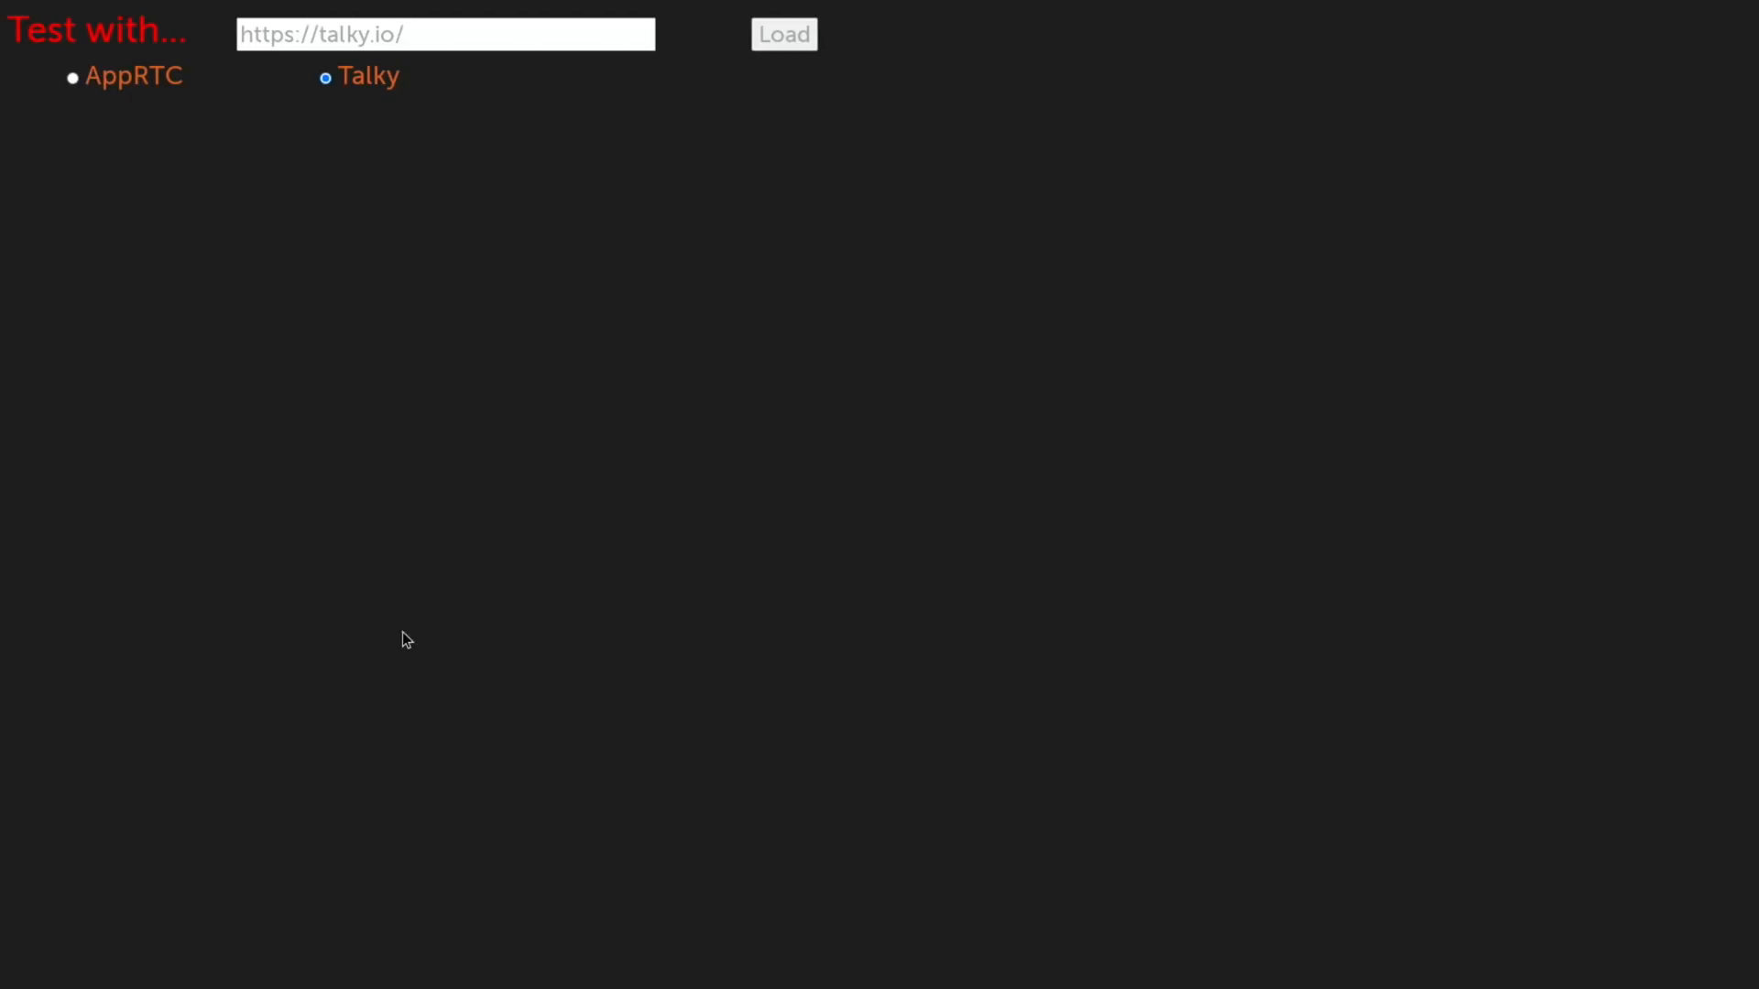
{"action": "mouse_move", "coordinate": [447, 799]}
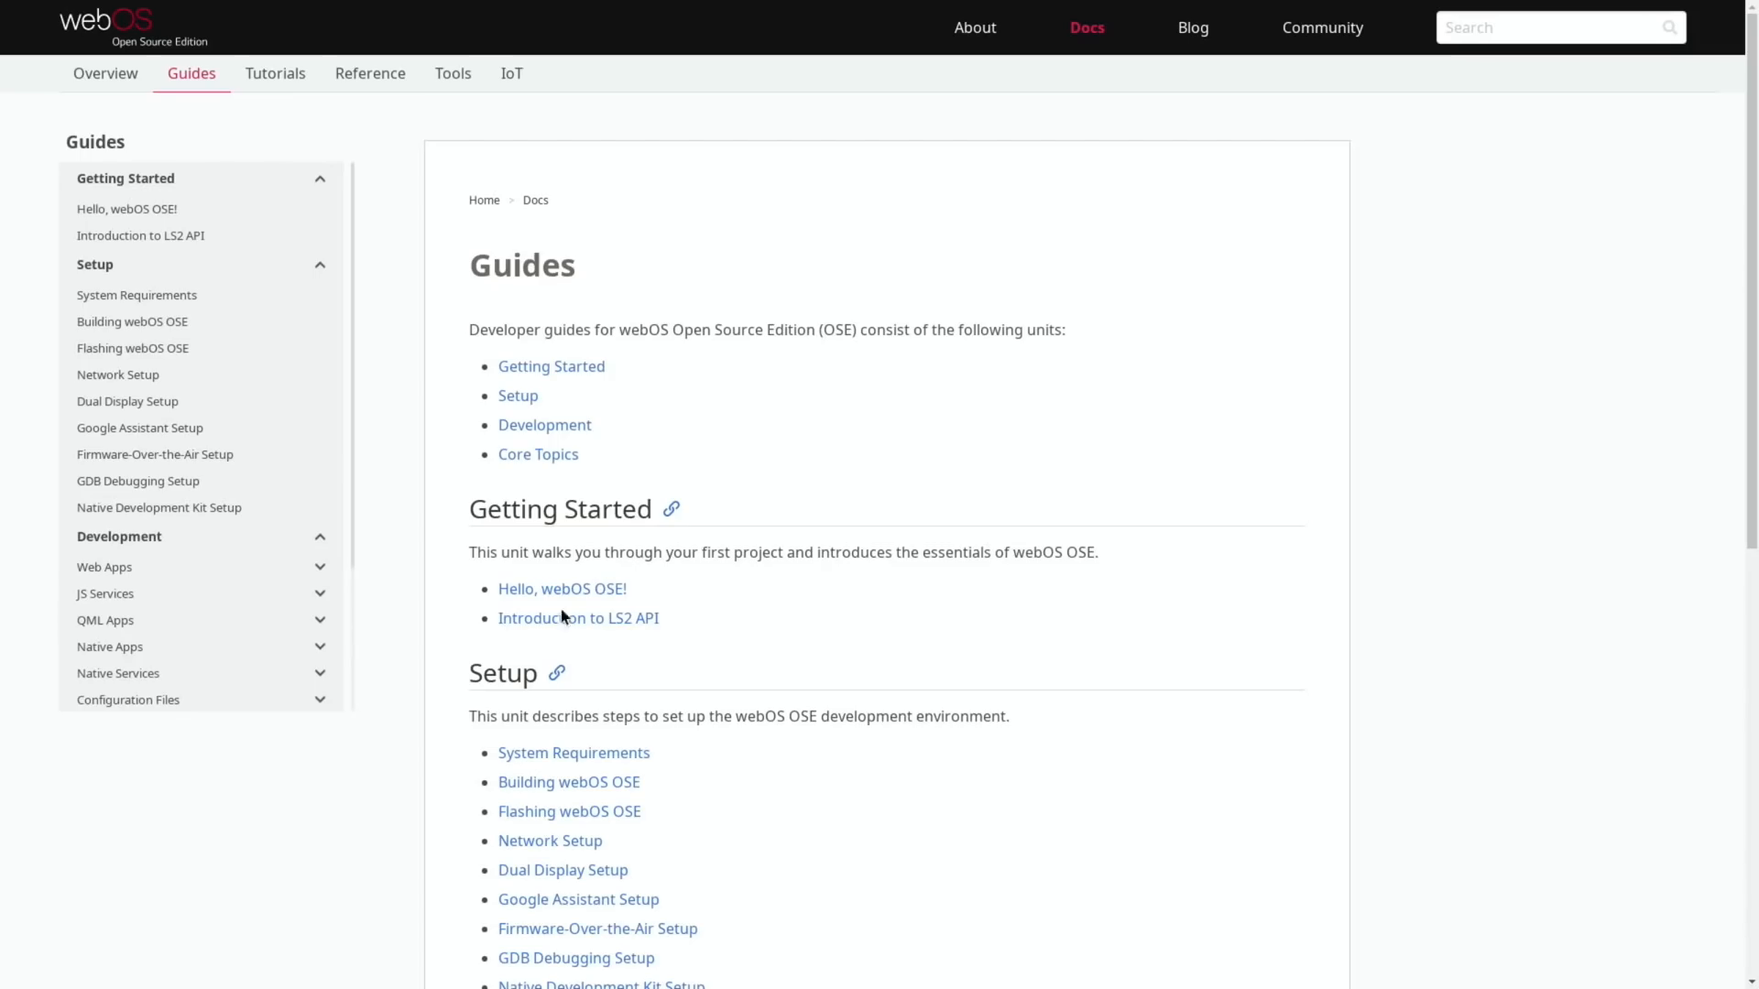
Browse the docs Overview, then the Guides and Tutorials sections
{"action": "scroll", "scroll_direction": "down", "scroll_amount": 3}
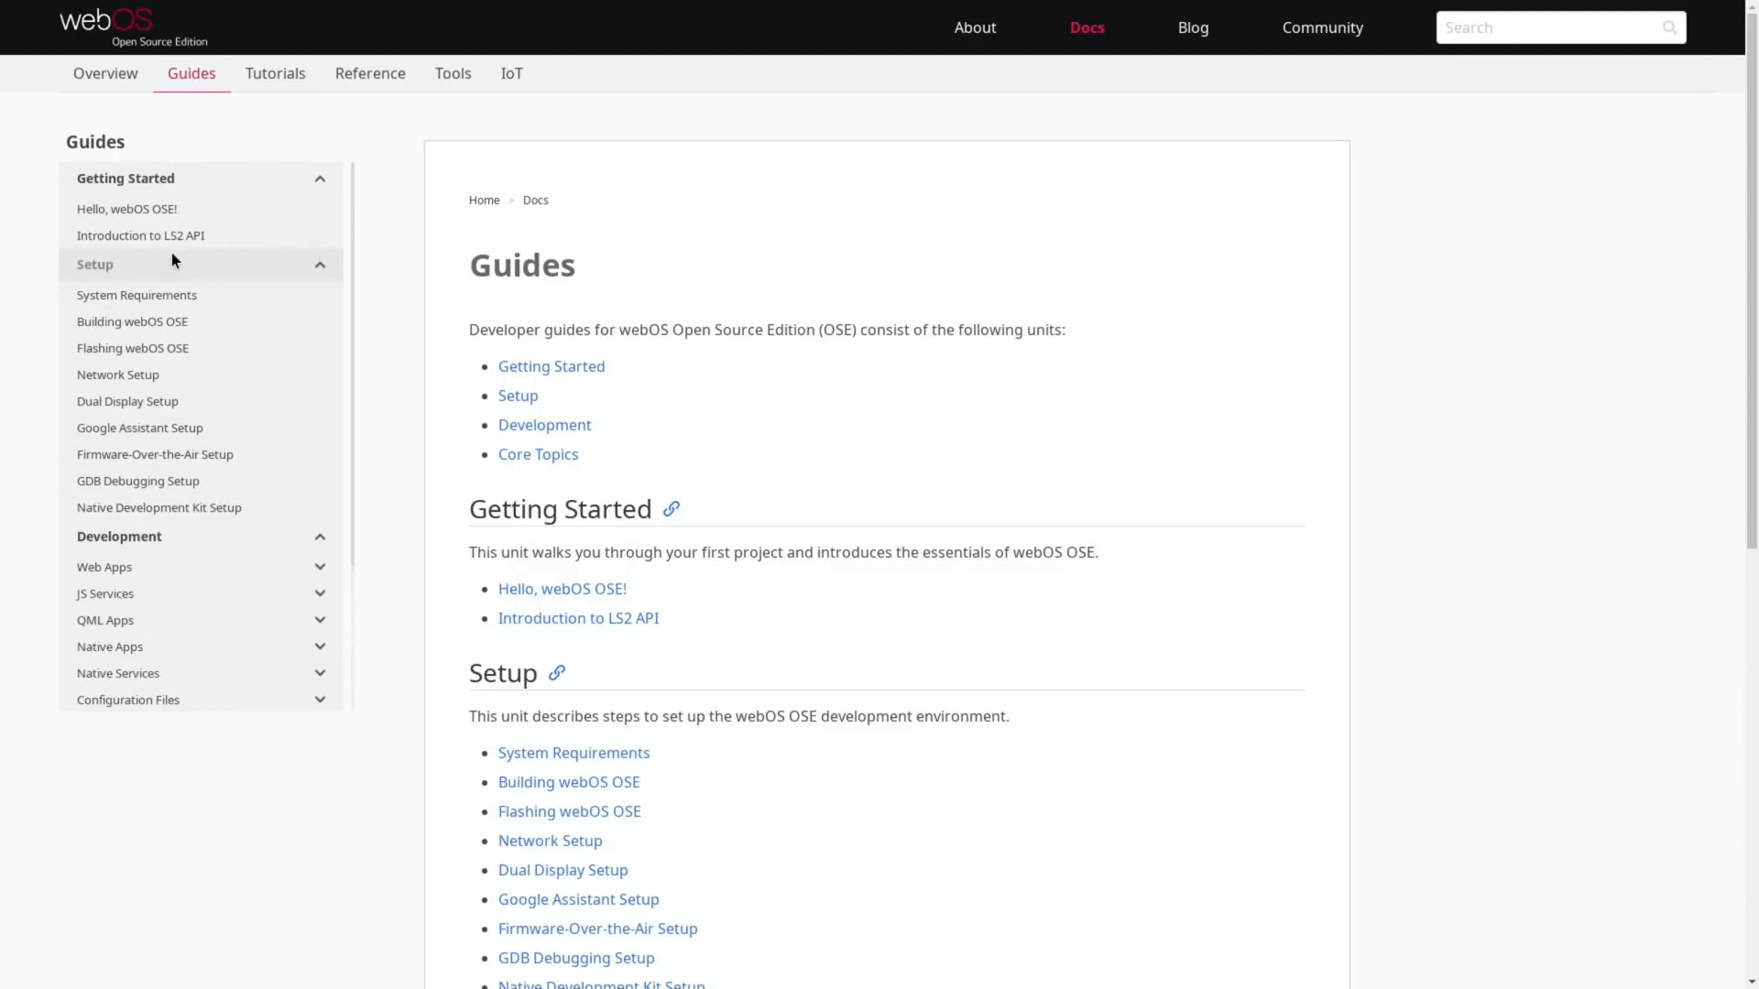
{"action": "left_click", "coordinate": [104, 73]}
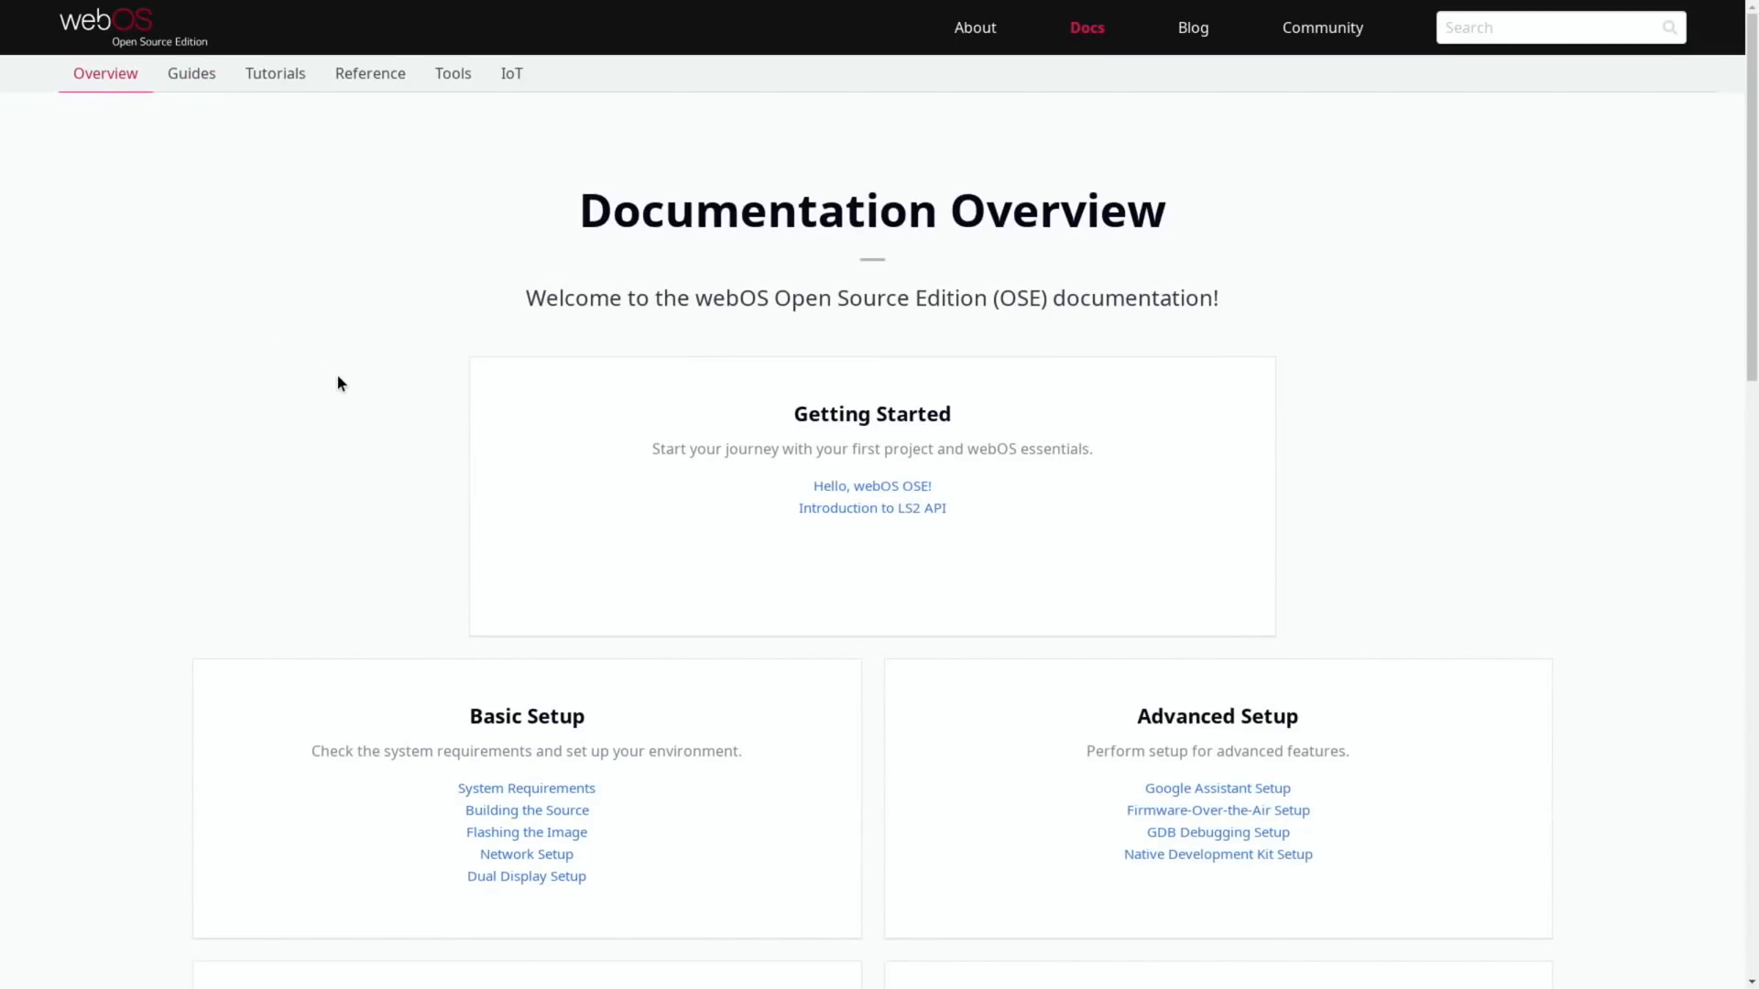
{"action": "mouse_move", "coordinate": [396, 429]}
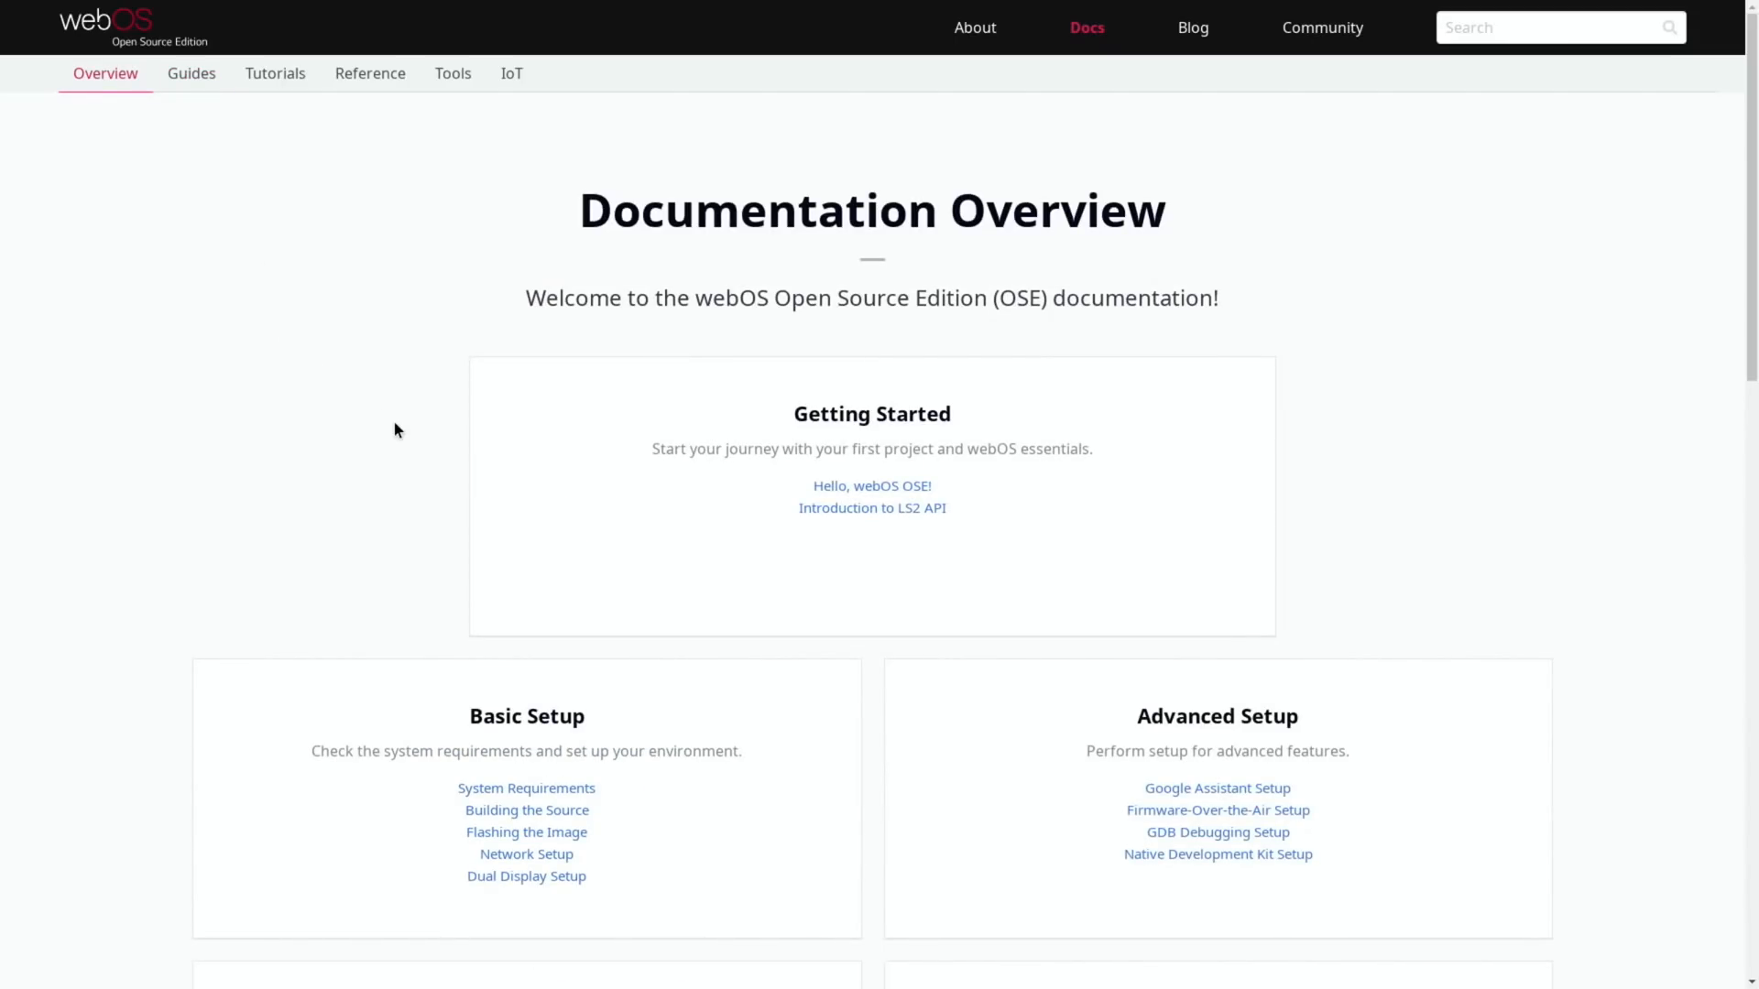
{"action": "mouse_move", "coordinate": [191, 154]}
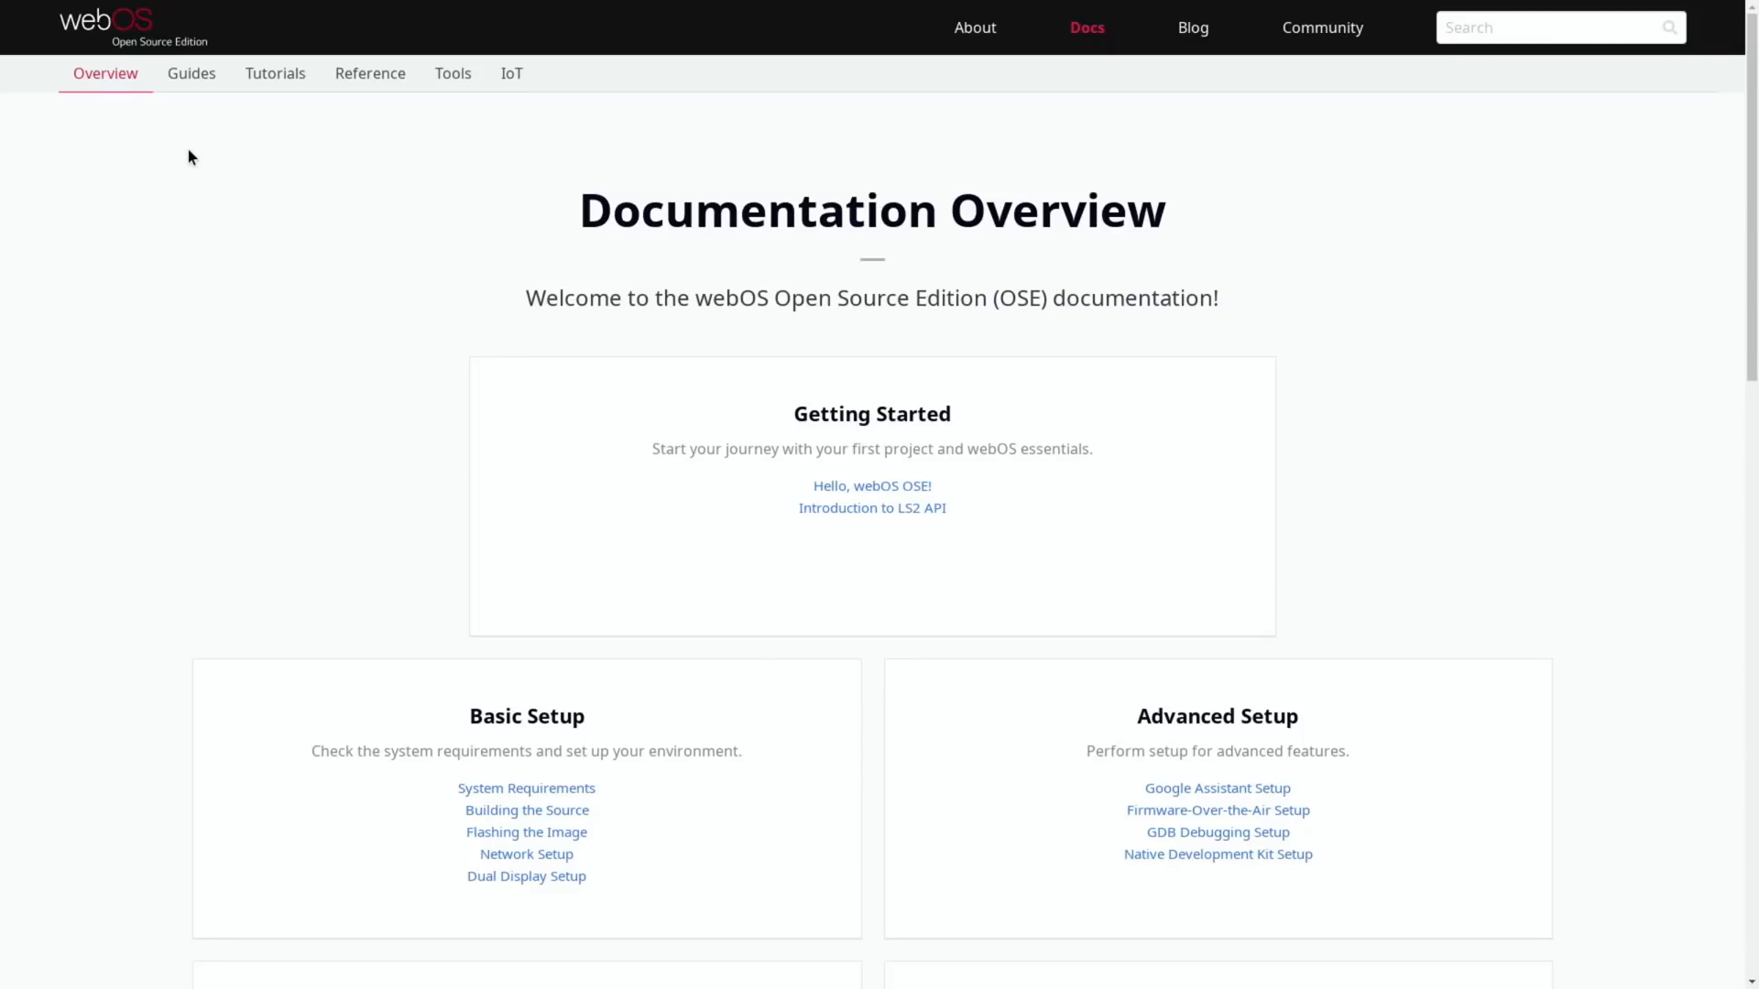
{"action": "mouse_move", "coordinate": [189, 77]}
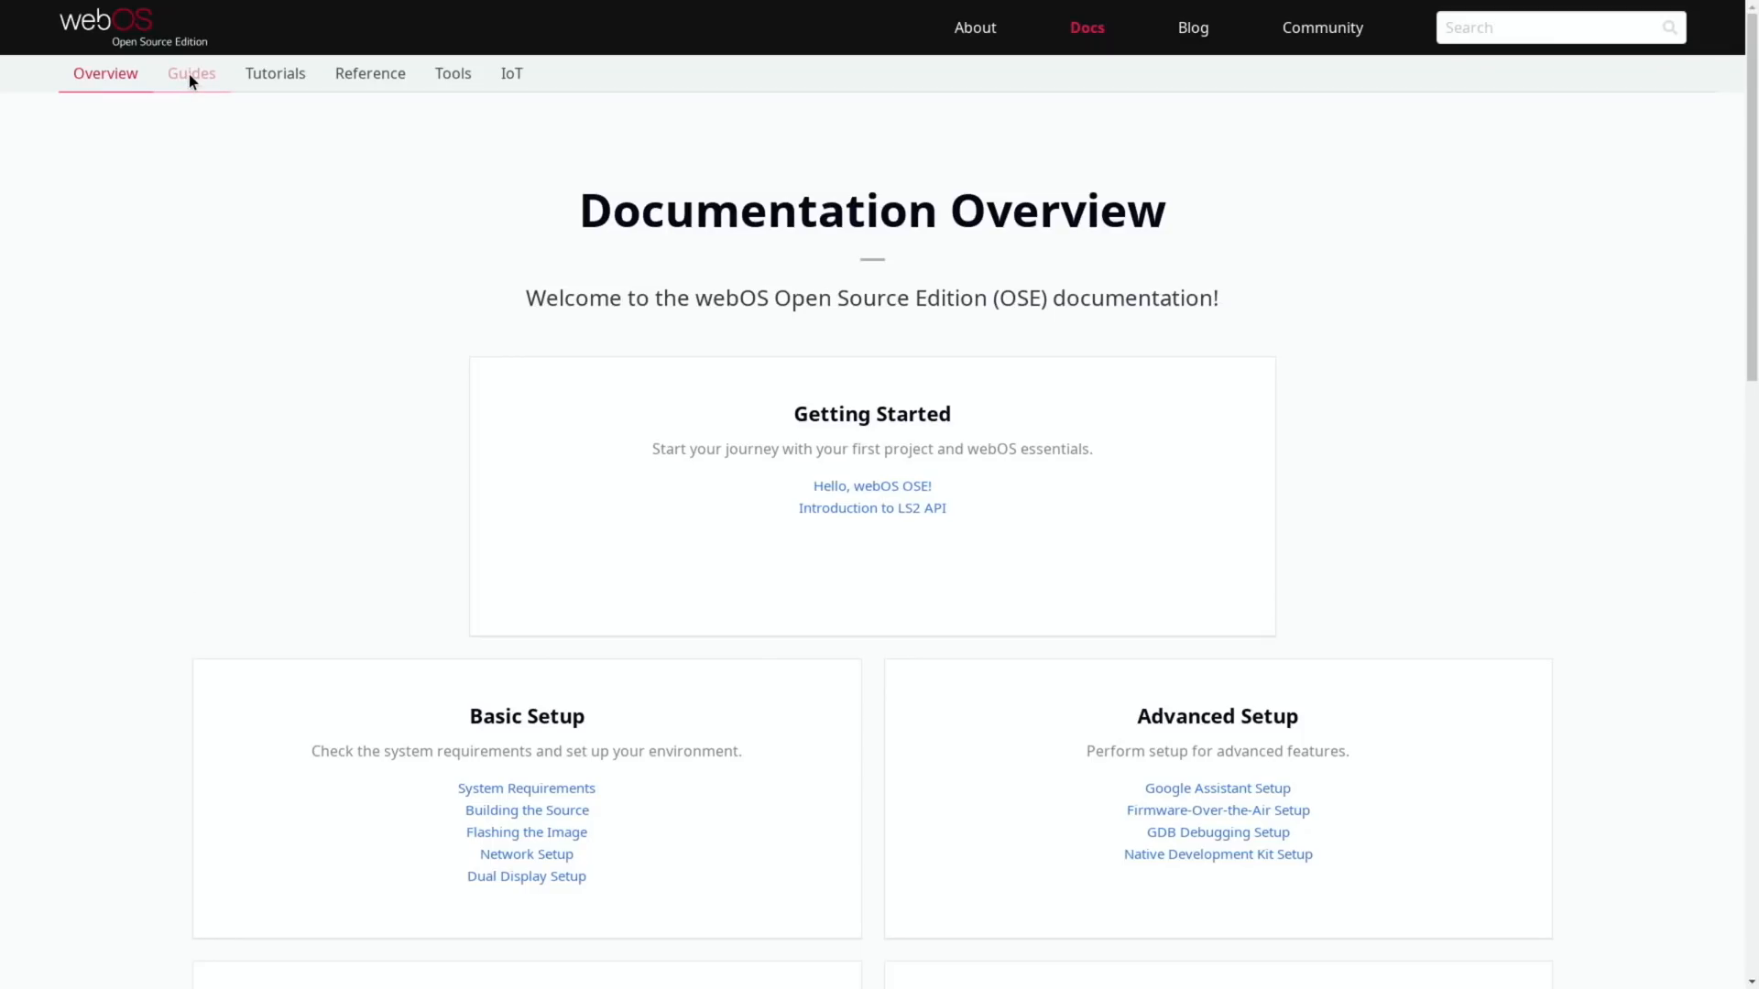
{"action": "left_click", "coordinate": [191, 73]}
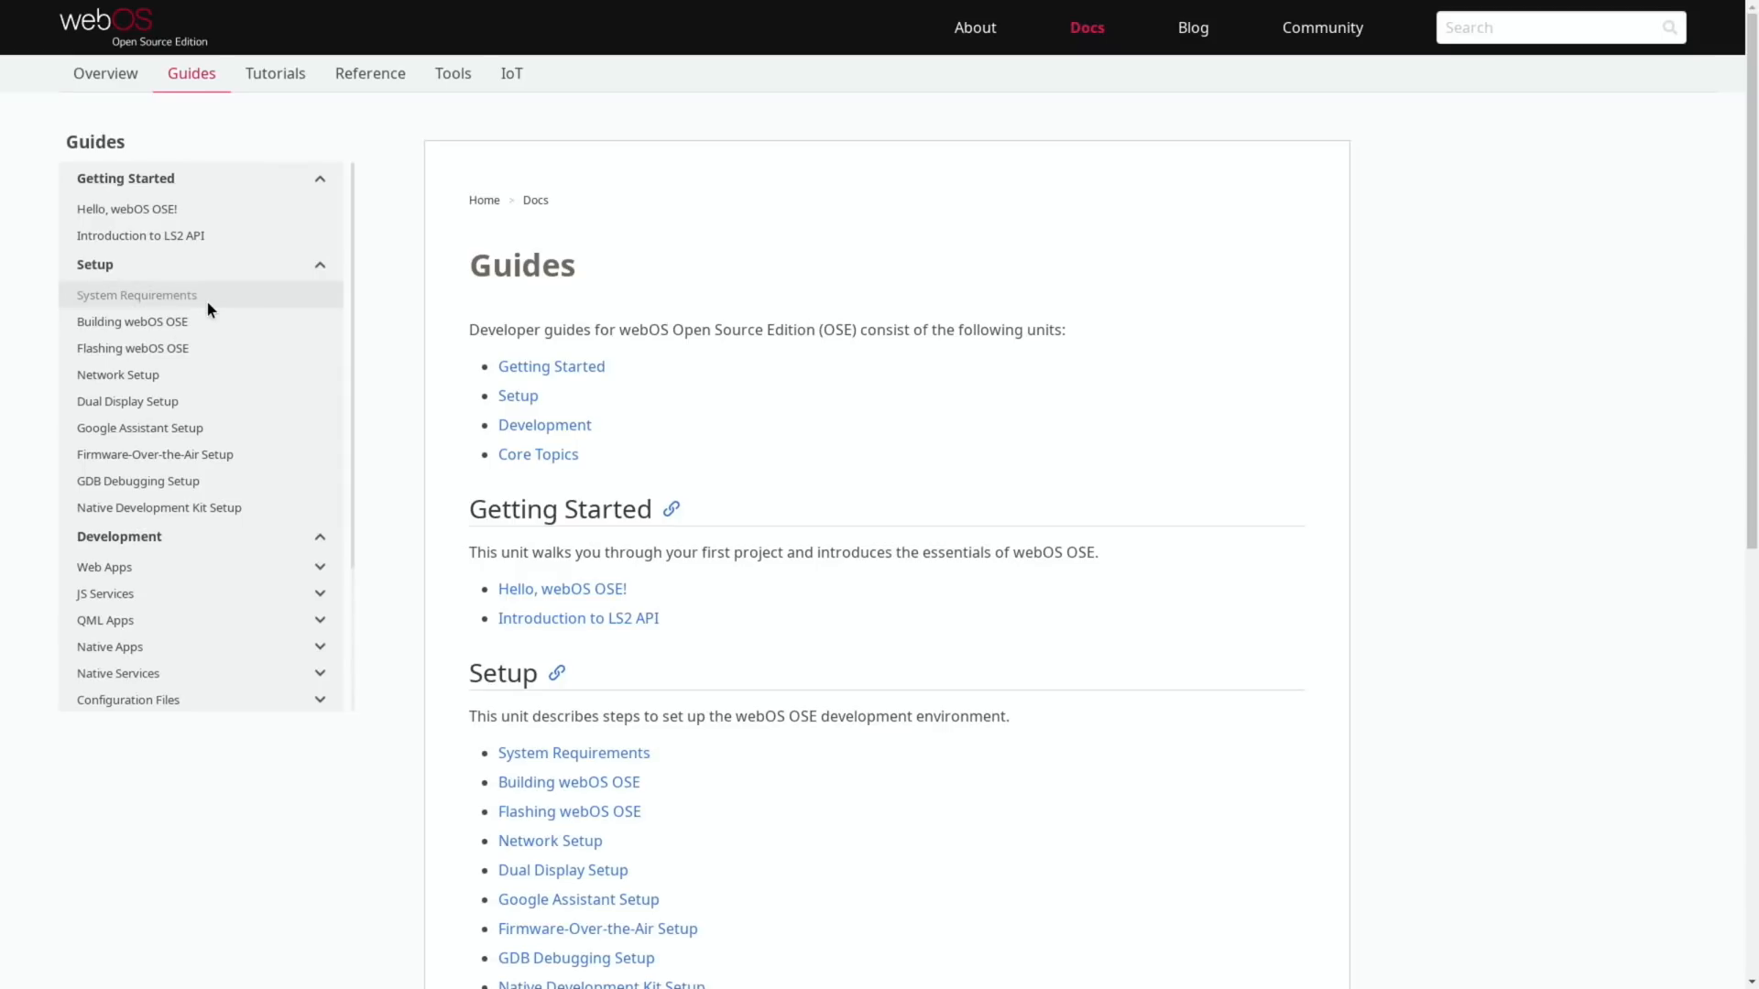
{"action": "mouse_move", "coordinate": [119, 429]}
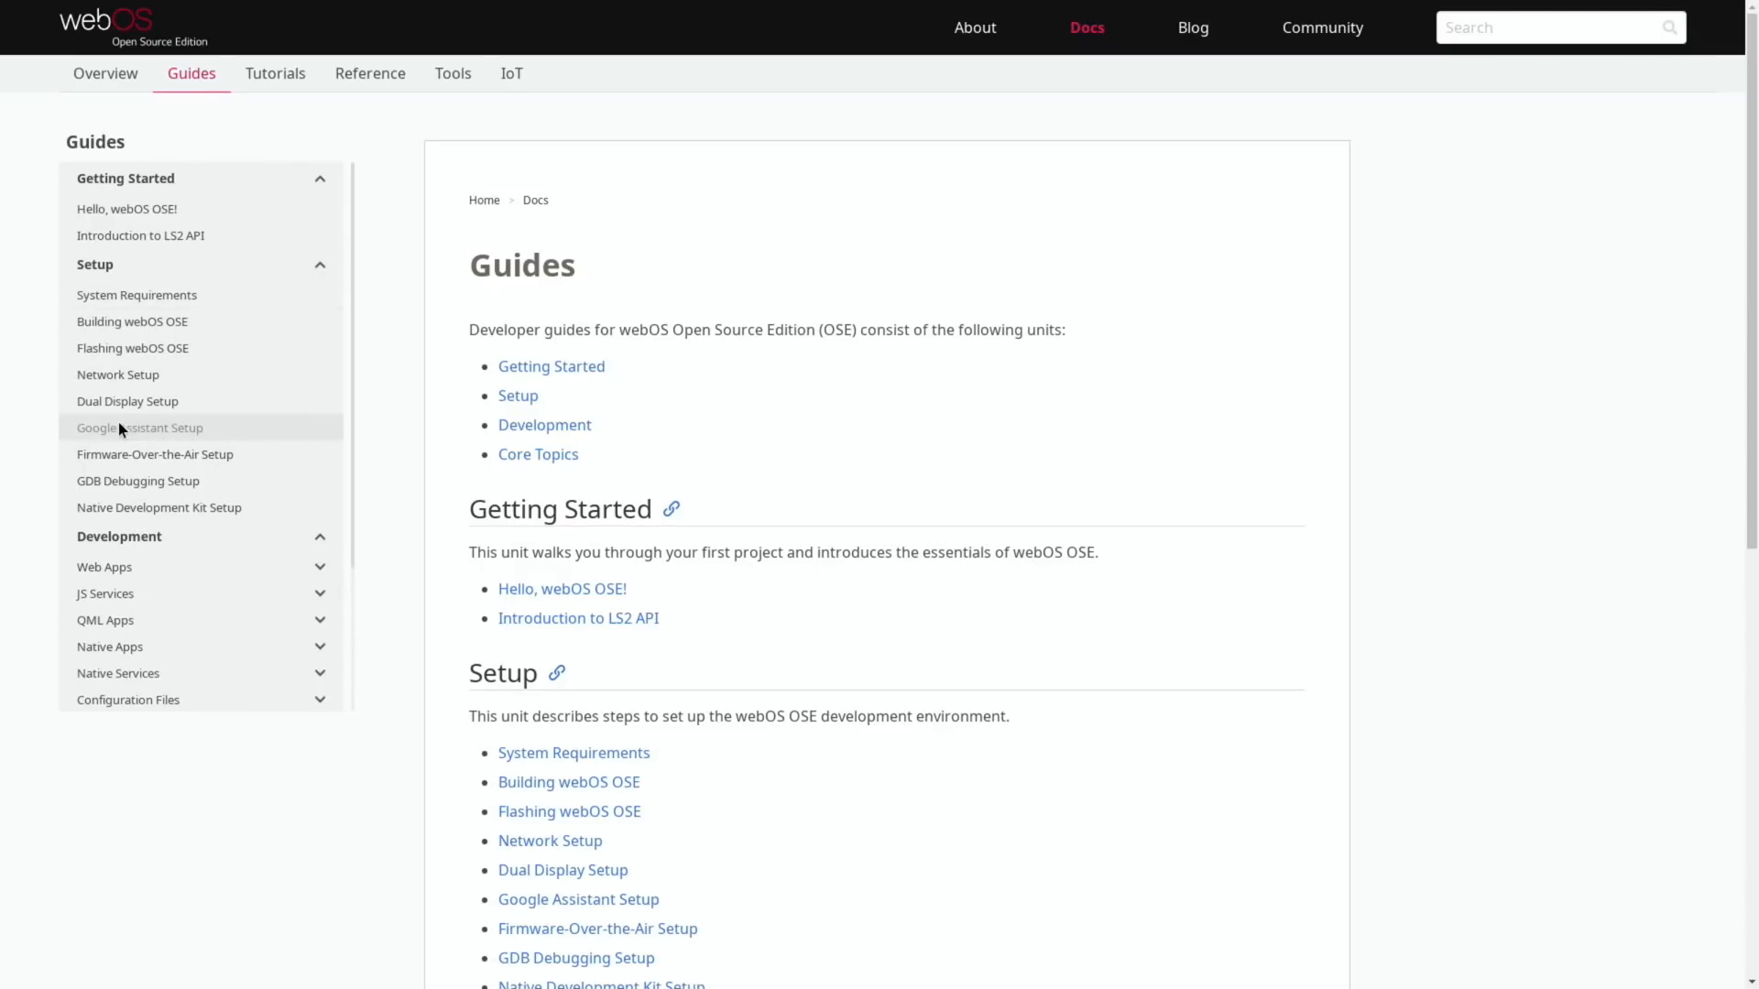
{"action": "mouse_move", "coordinate": [138, 429]}
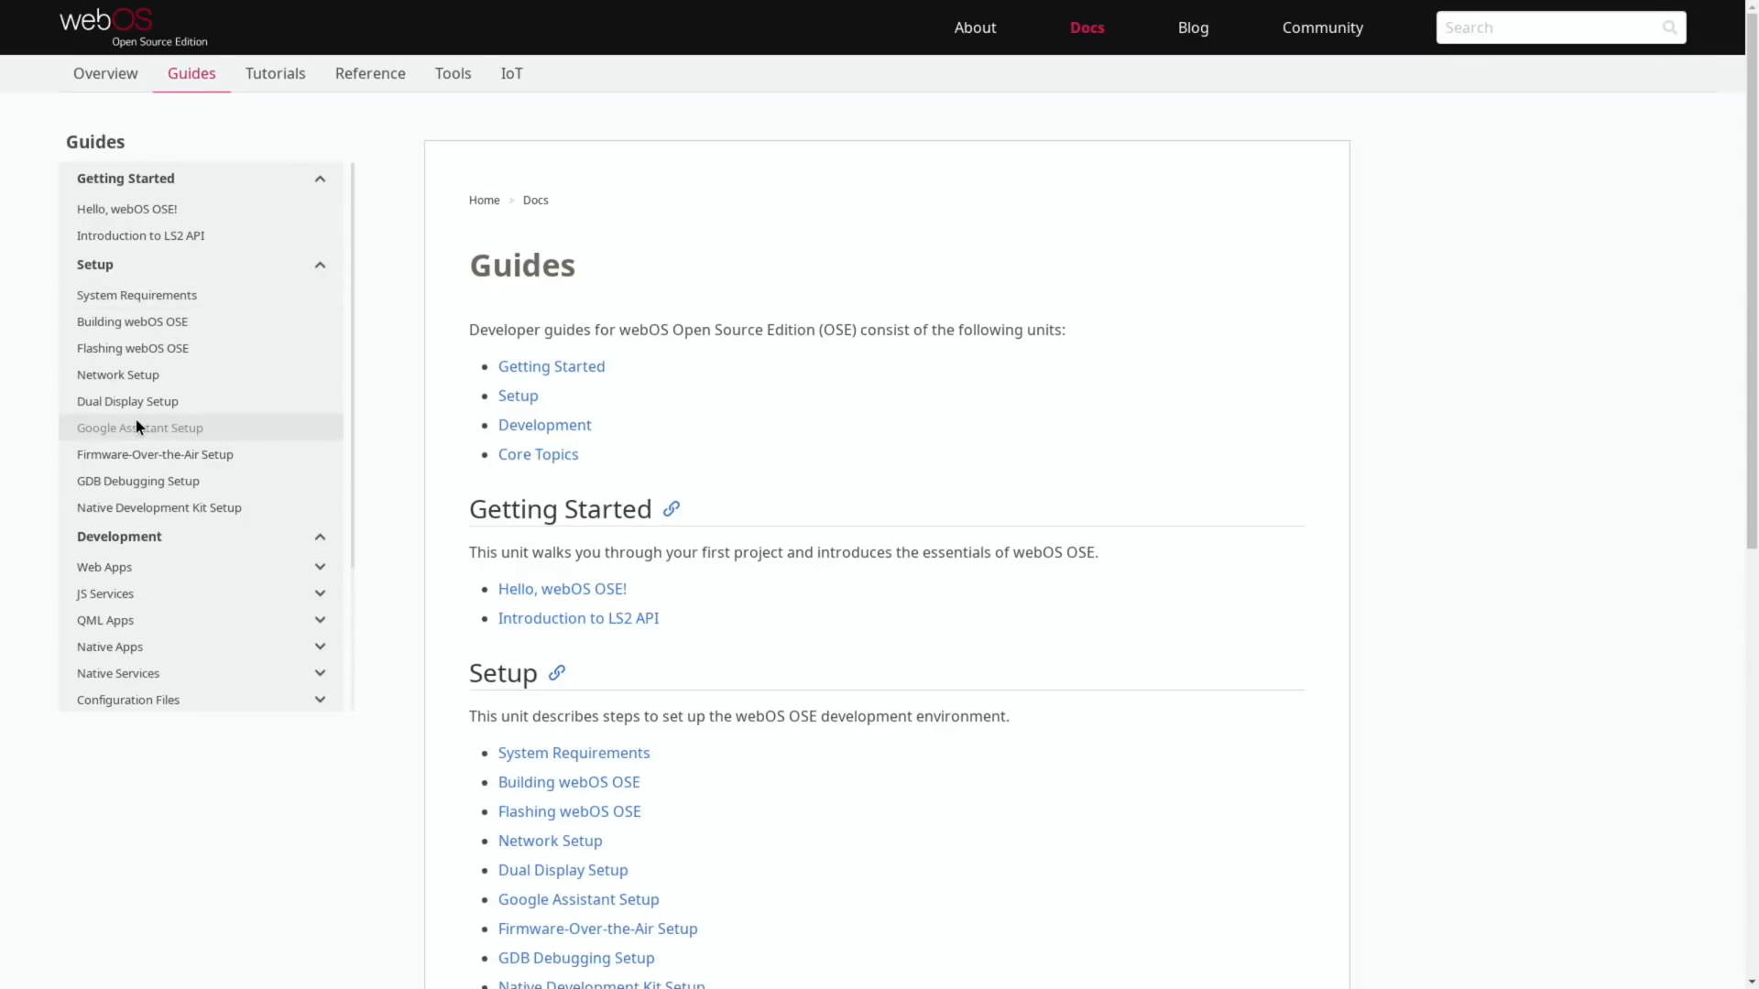
{"action": "mouse_move", "coordinate": [114, 308]}
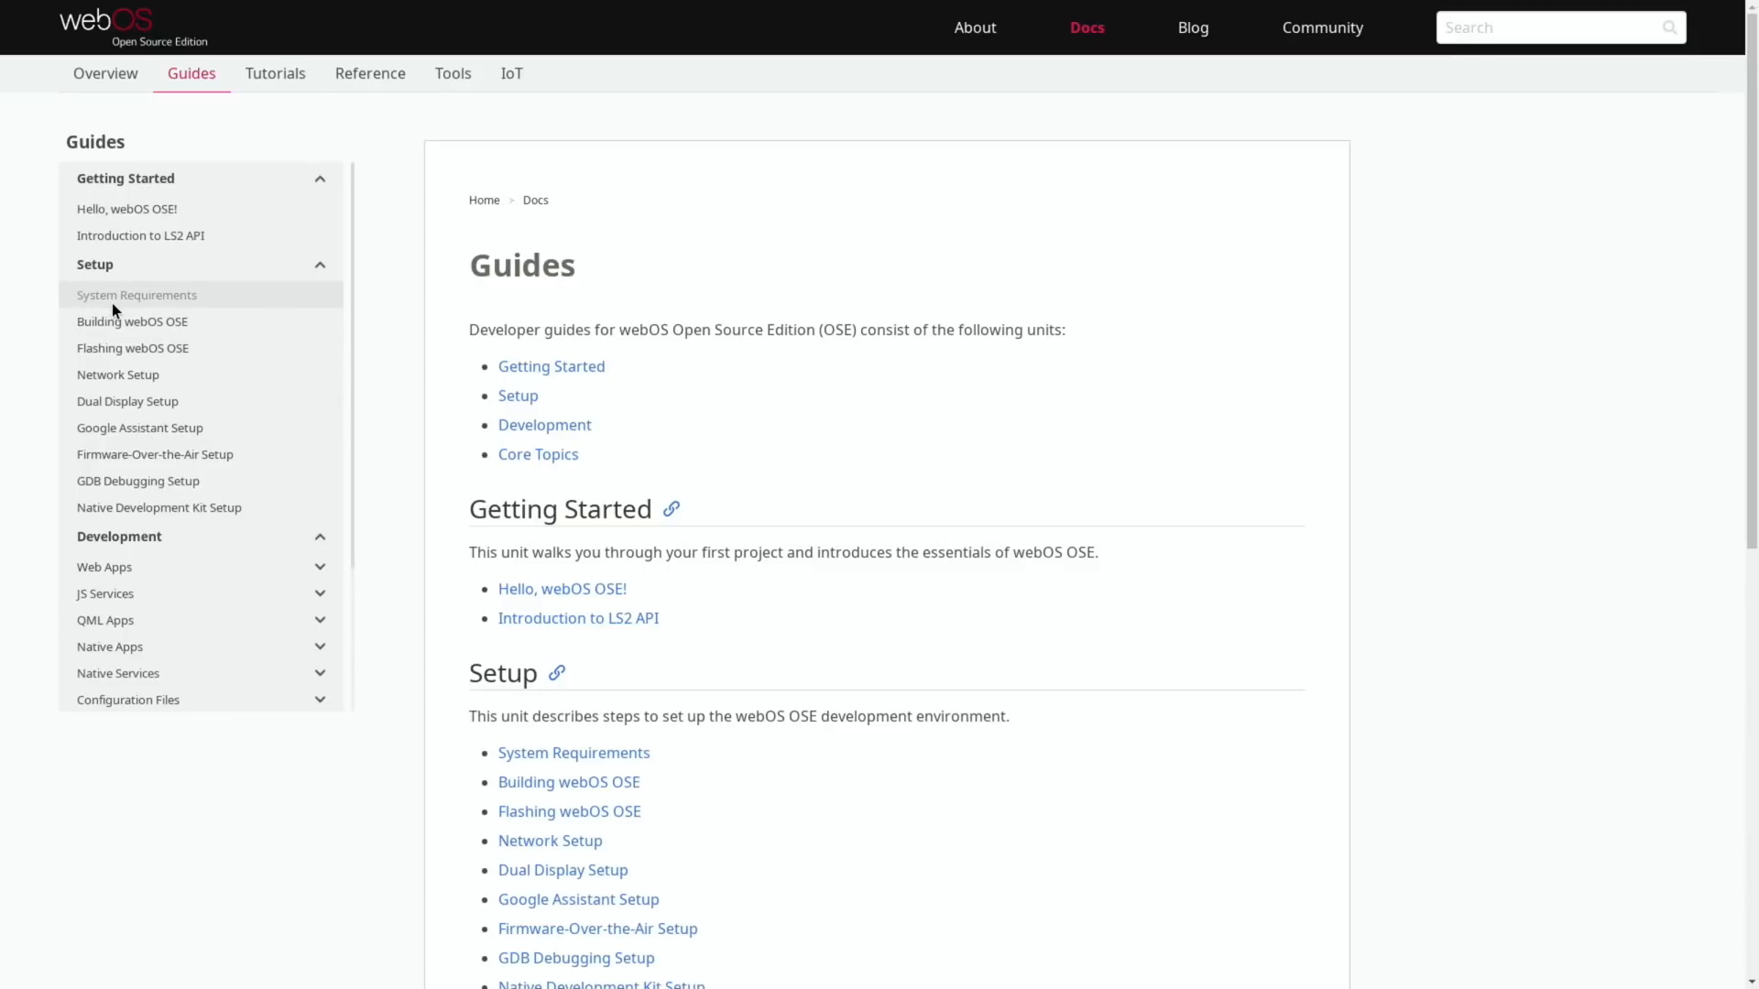
{"action": "left_click", "coordinate": [275, 74]}
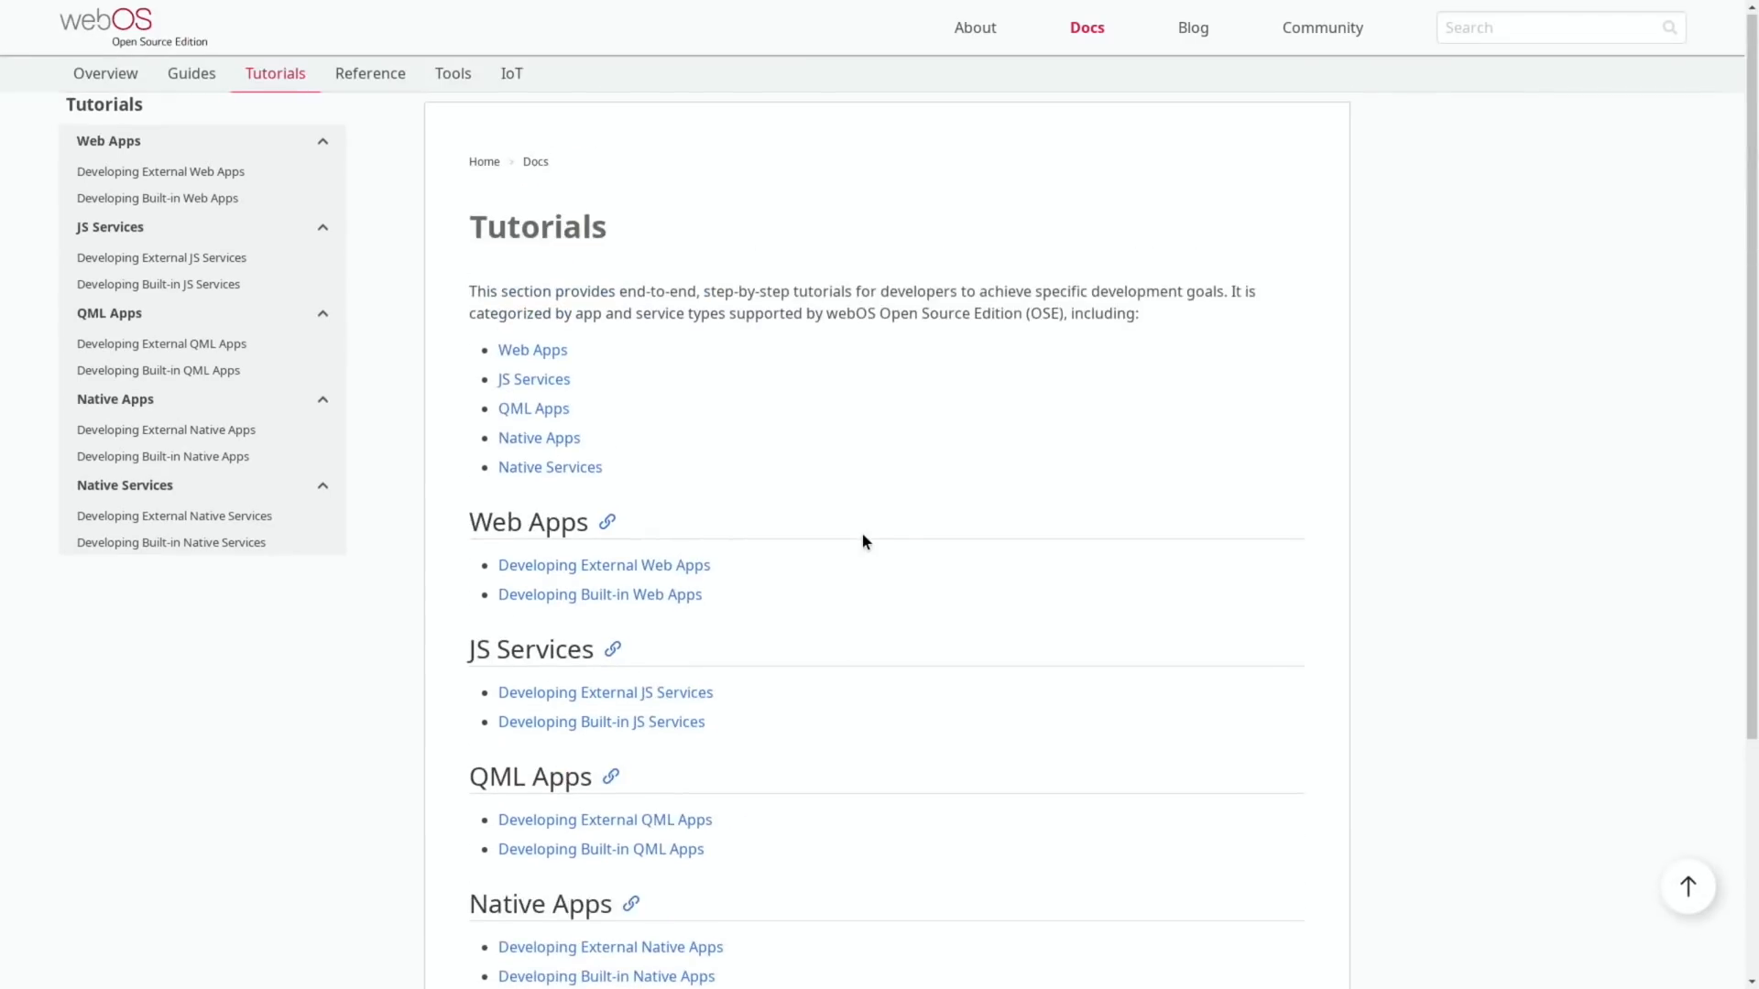
Continue through the Reference and Tools sections and land on the IoT documentation
{"action": "left_click", "coordinate": [370, 74]}
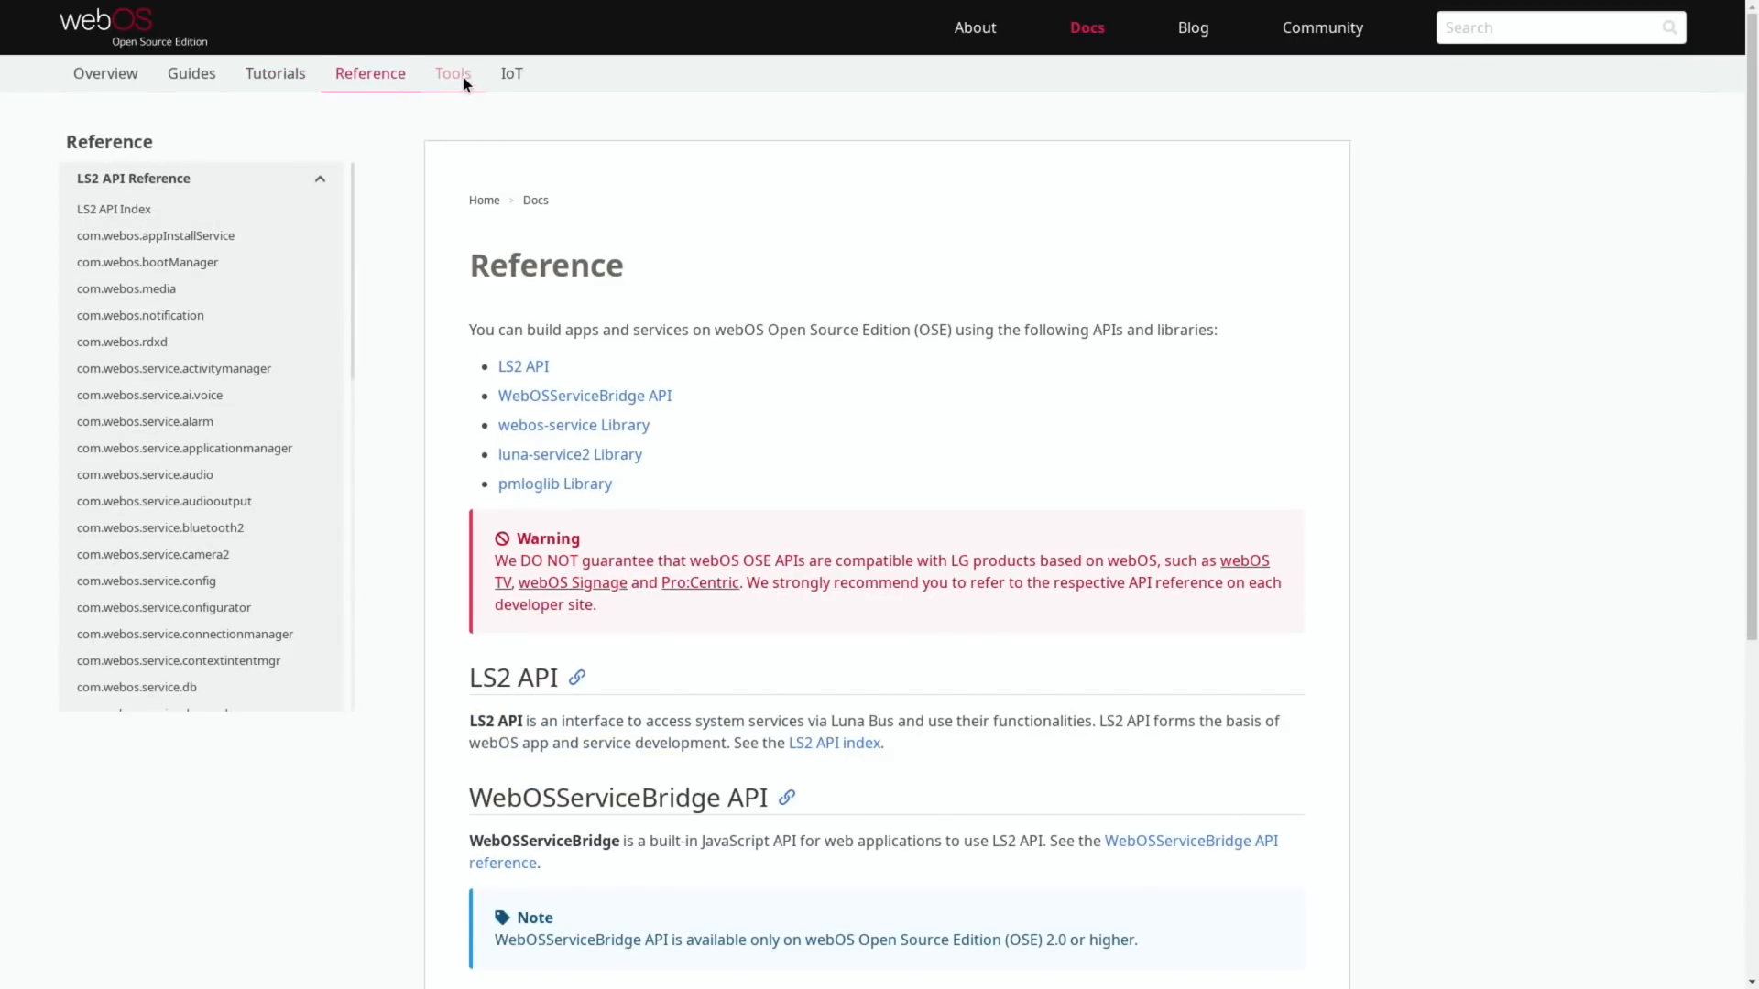
{"action": "left_click", "coordinate": [454, 73]}
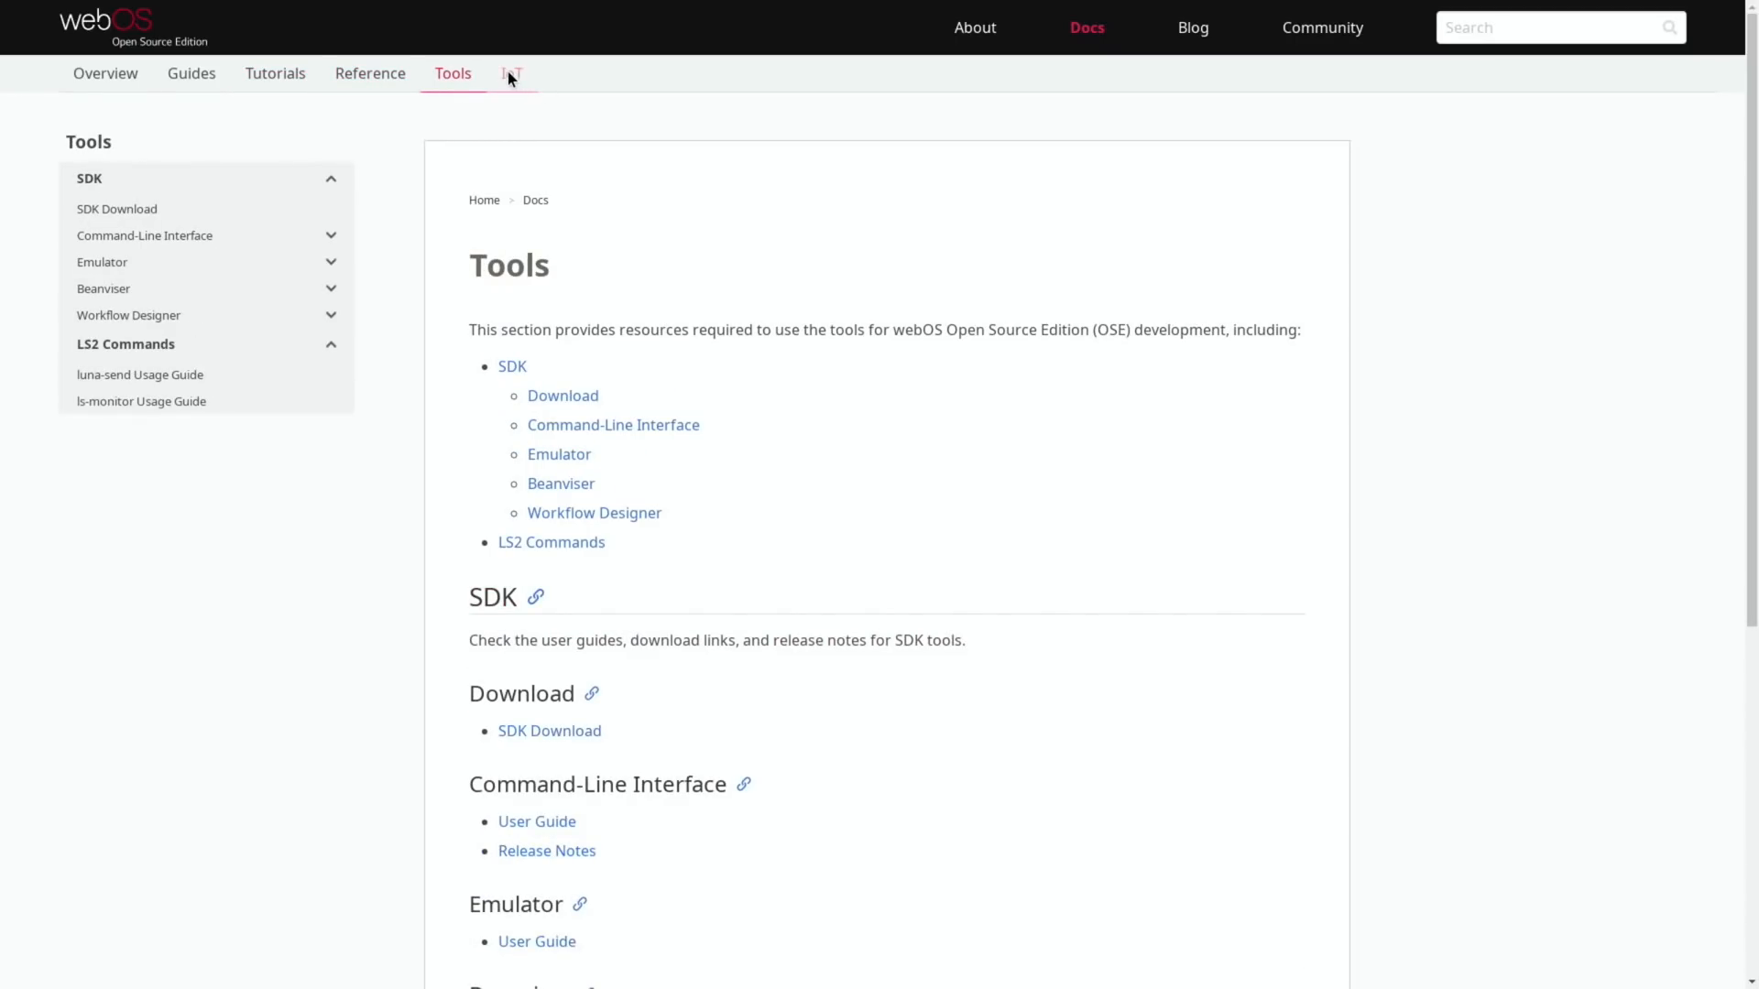
{"action": "left_click", "coordinate": [510, 74]}
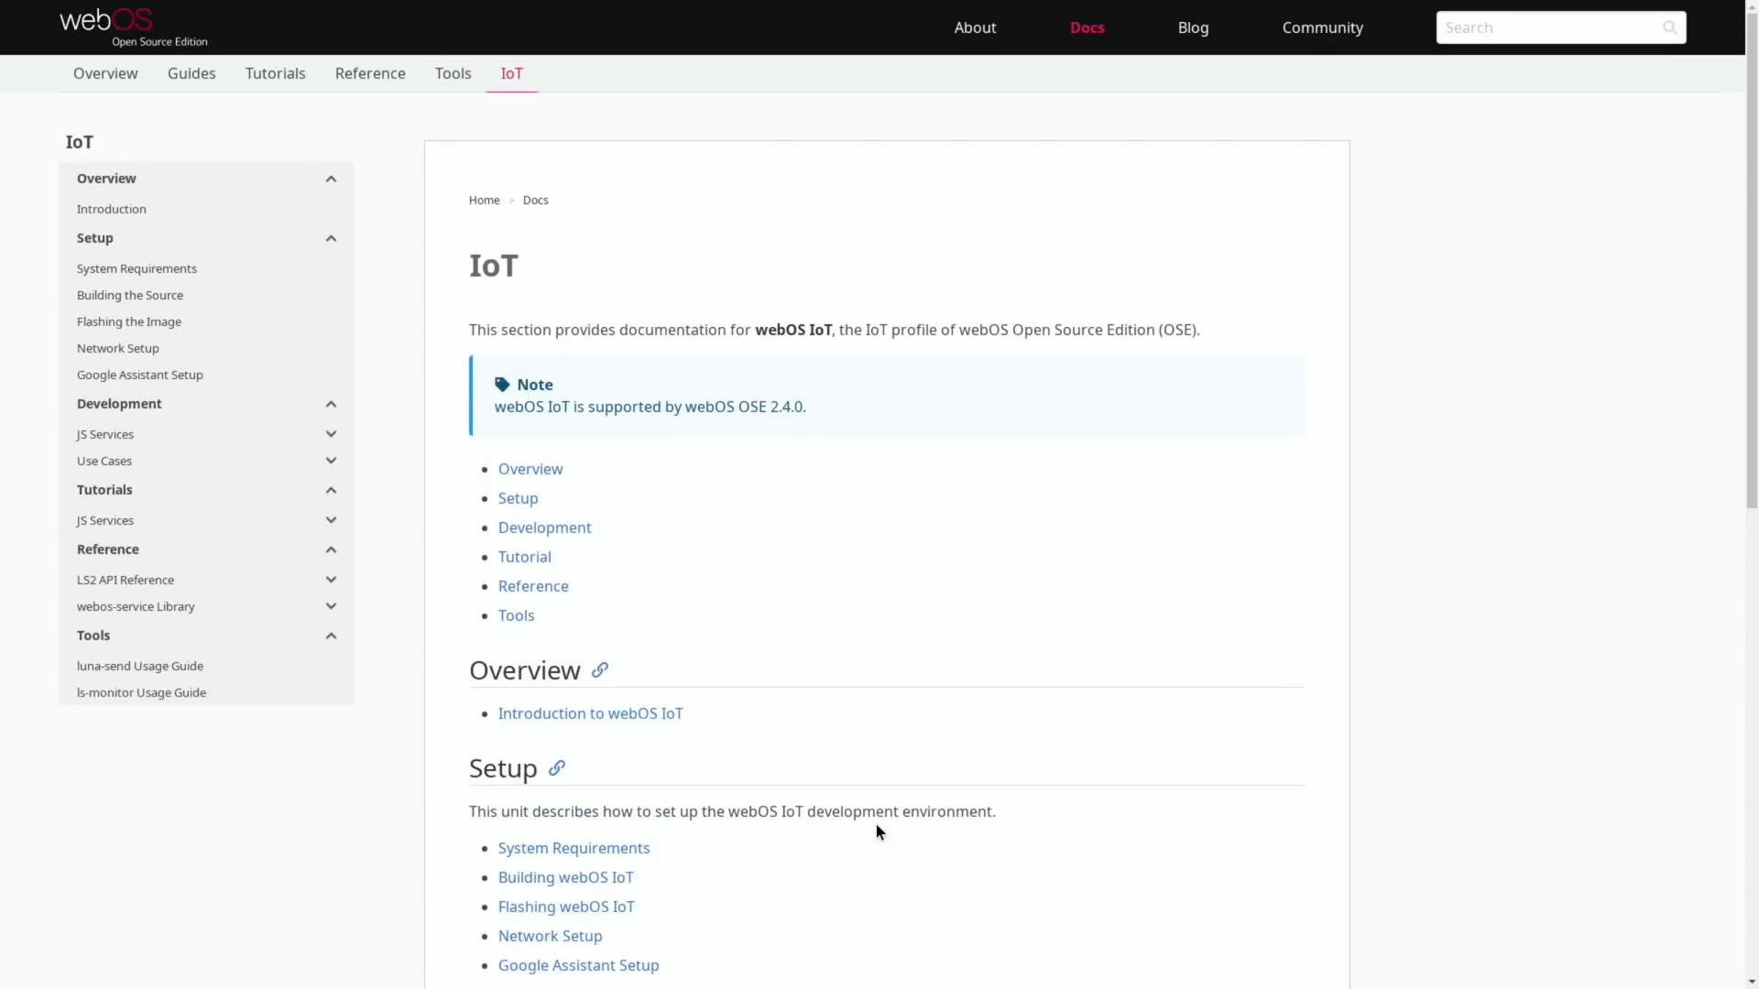
{"action": "mouse_move", "coordinate": [907, 442]}
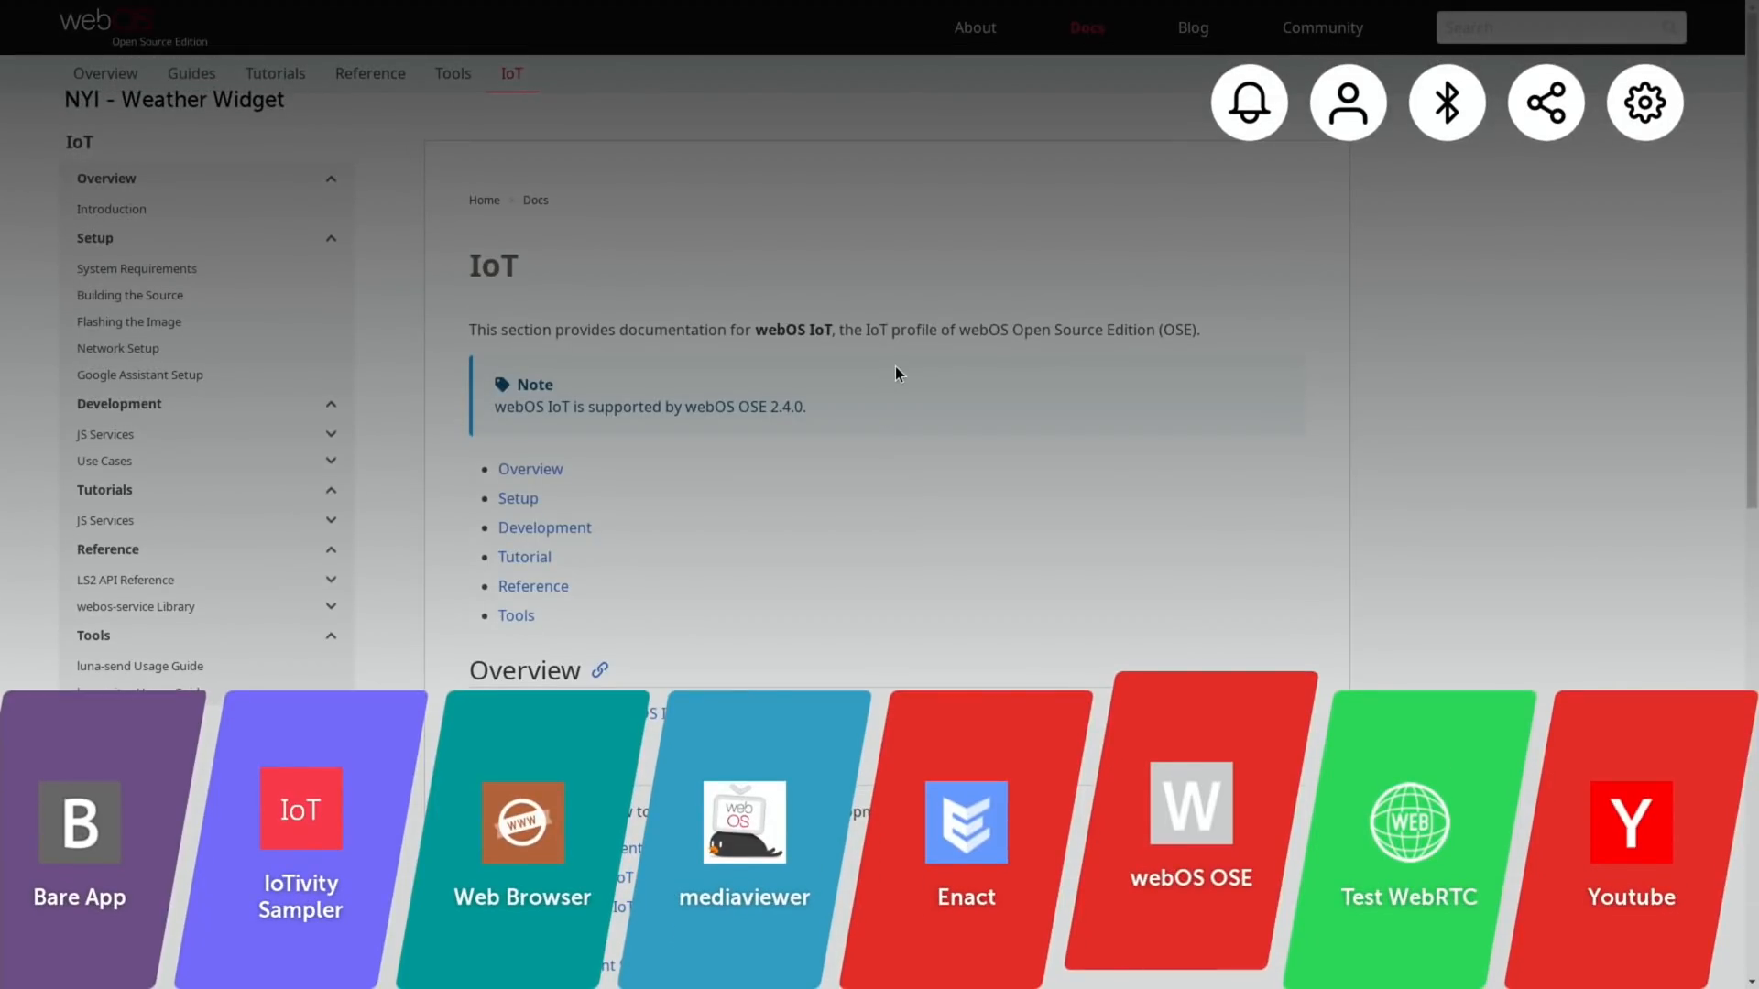
{"action": "mouse_move", "coordinate": [1215, 846]}
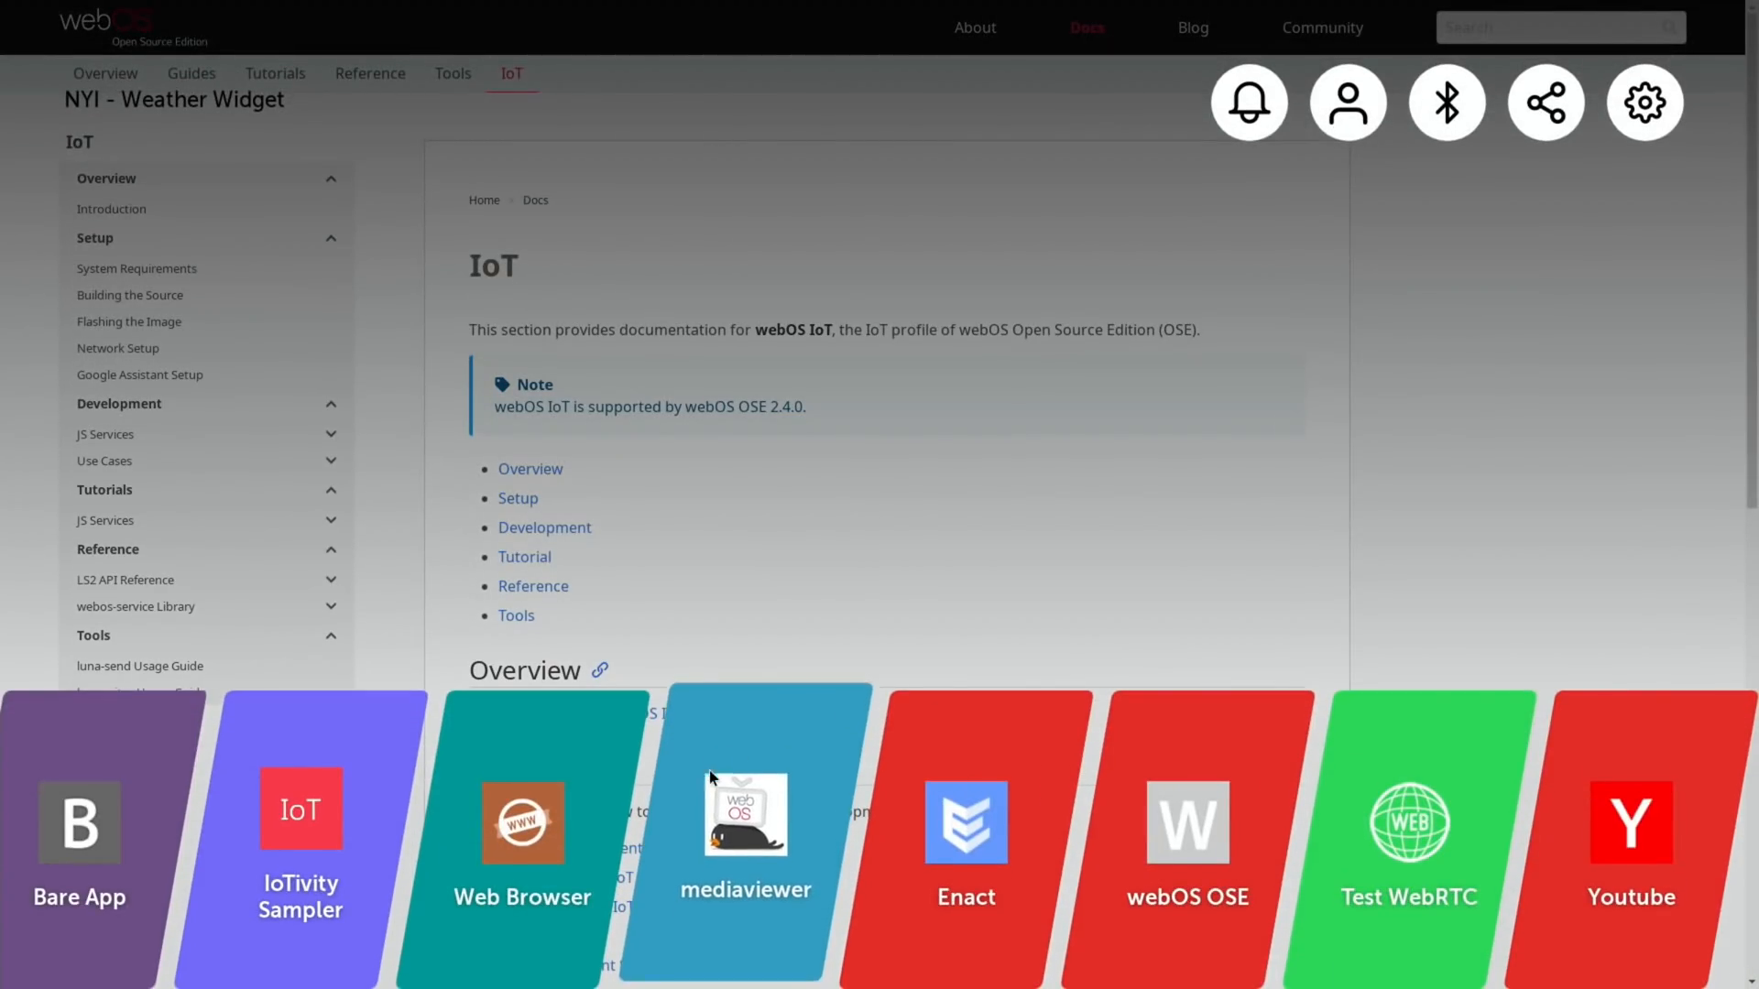
Launch Web Browser, search Google for 'youtube' and open the 4K UHD HDR demo clips video
{"action": "left_click", "coordinate": [524, 824]}
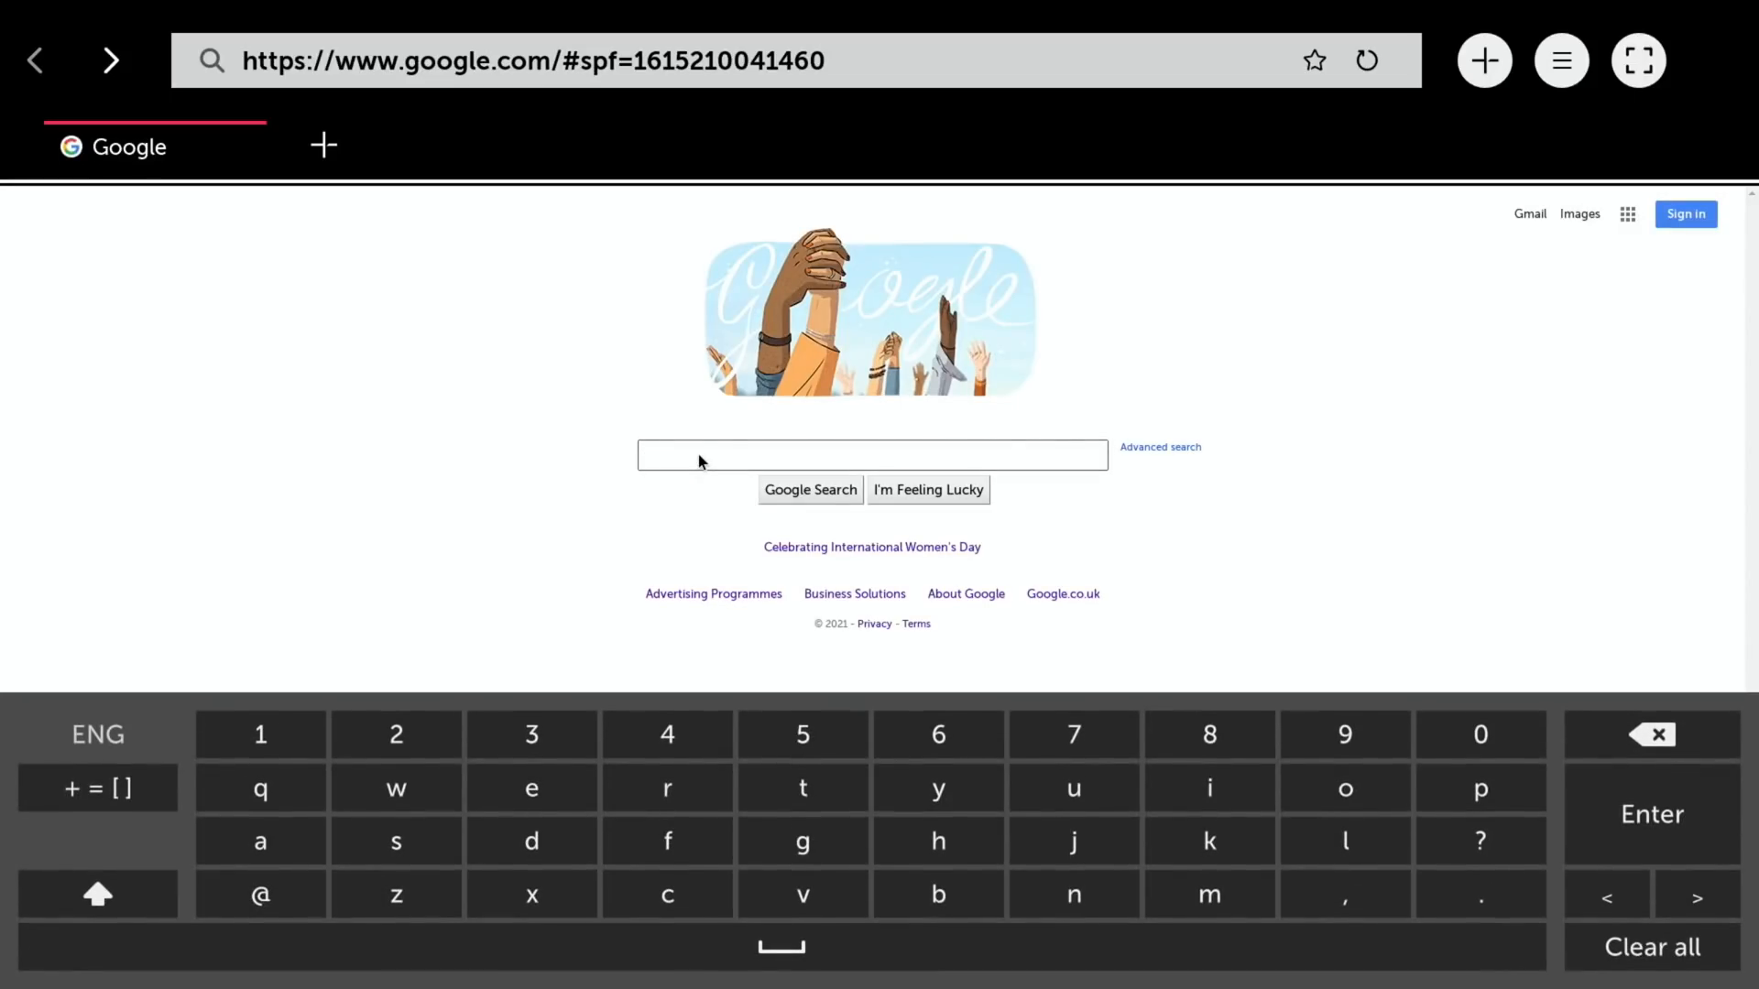
{"action": "type", "text": "youtube leepspvideo hdr"}
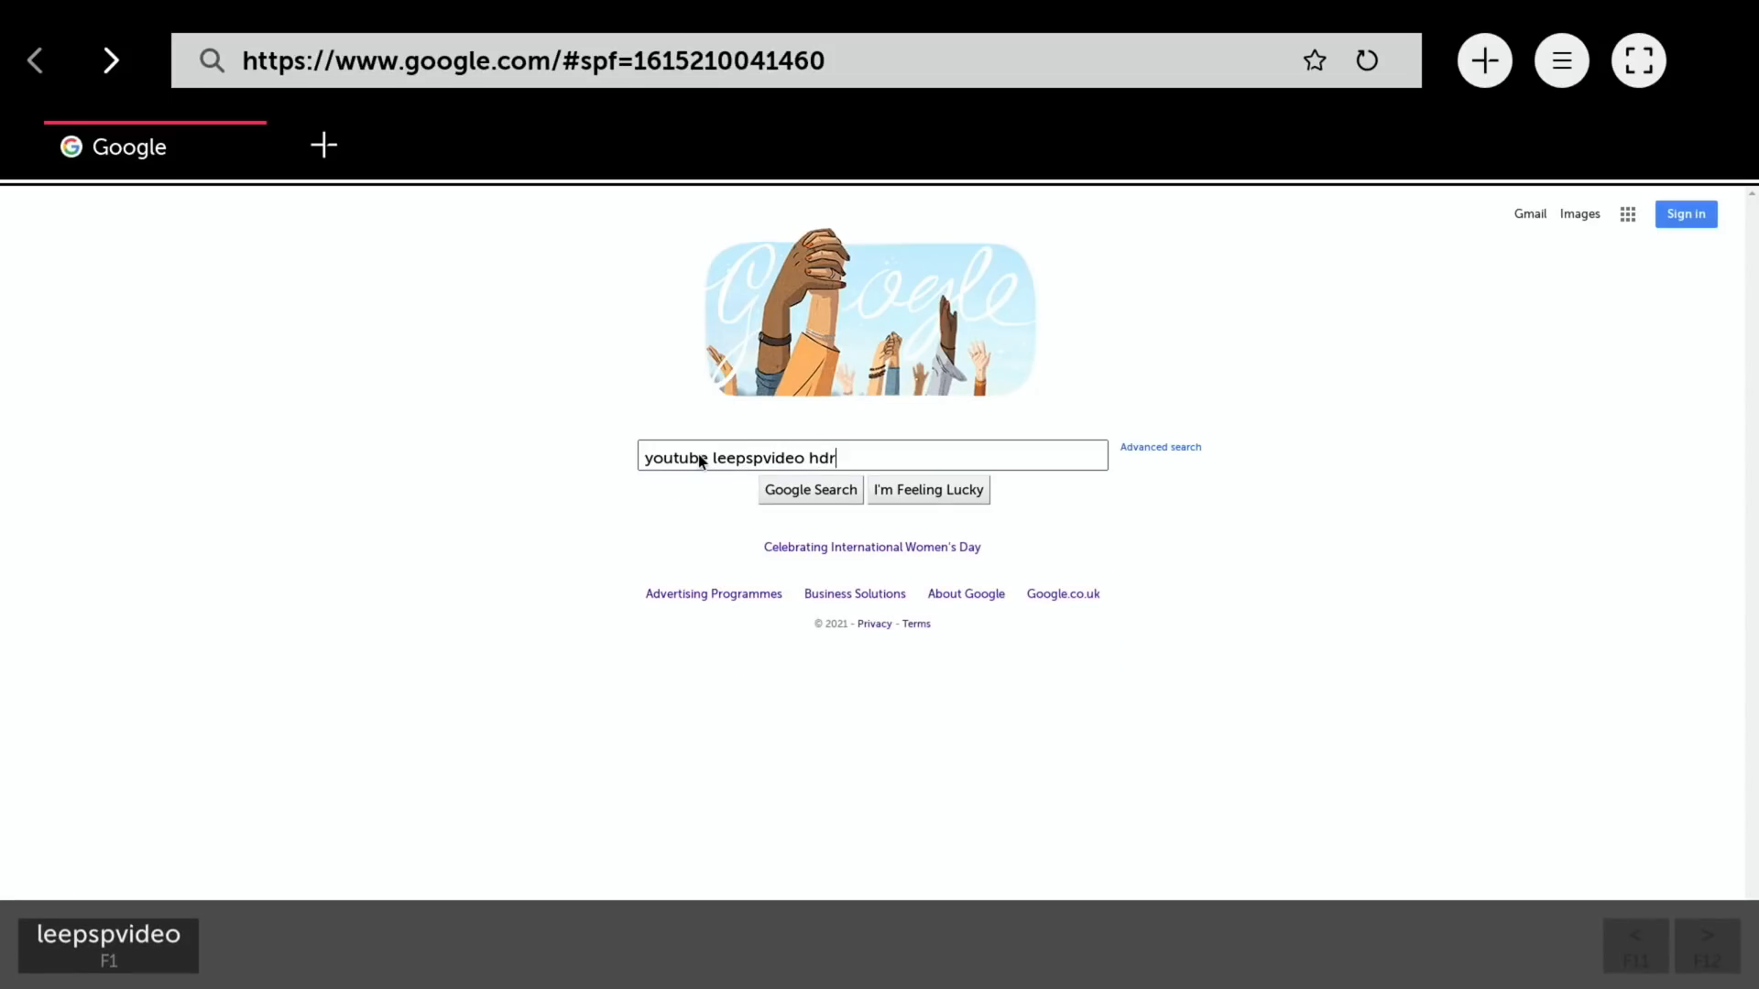
{"action": "left_click", "coordinate": [810, 490]}
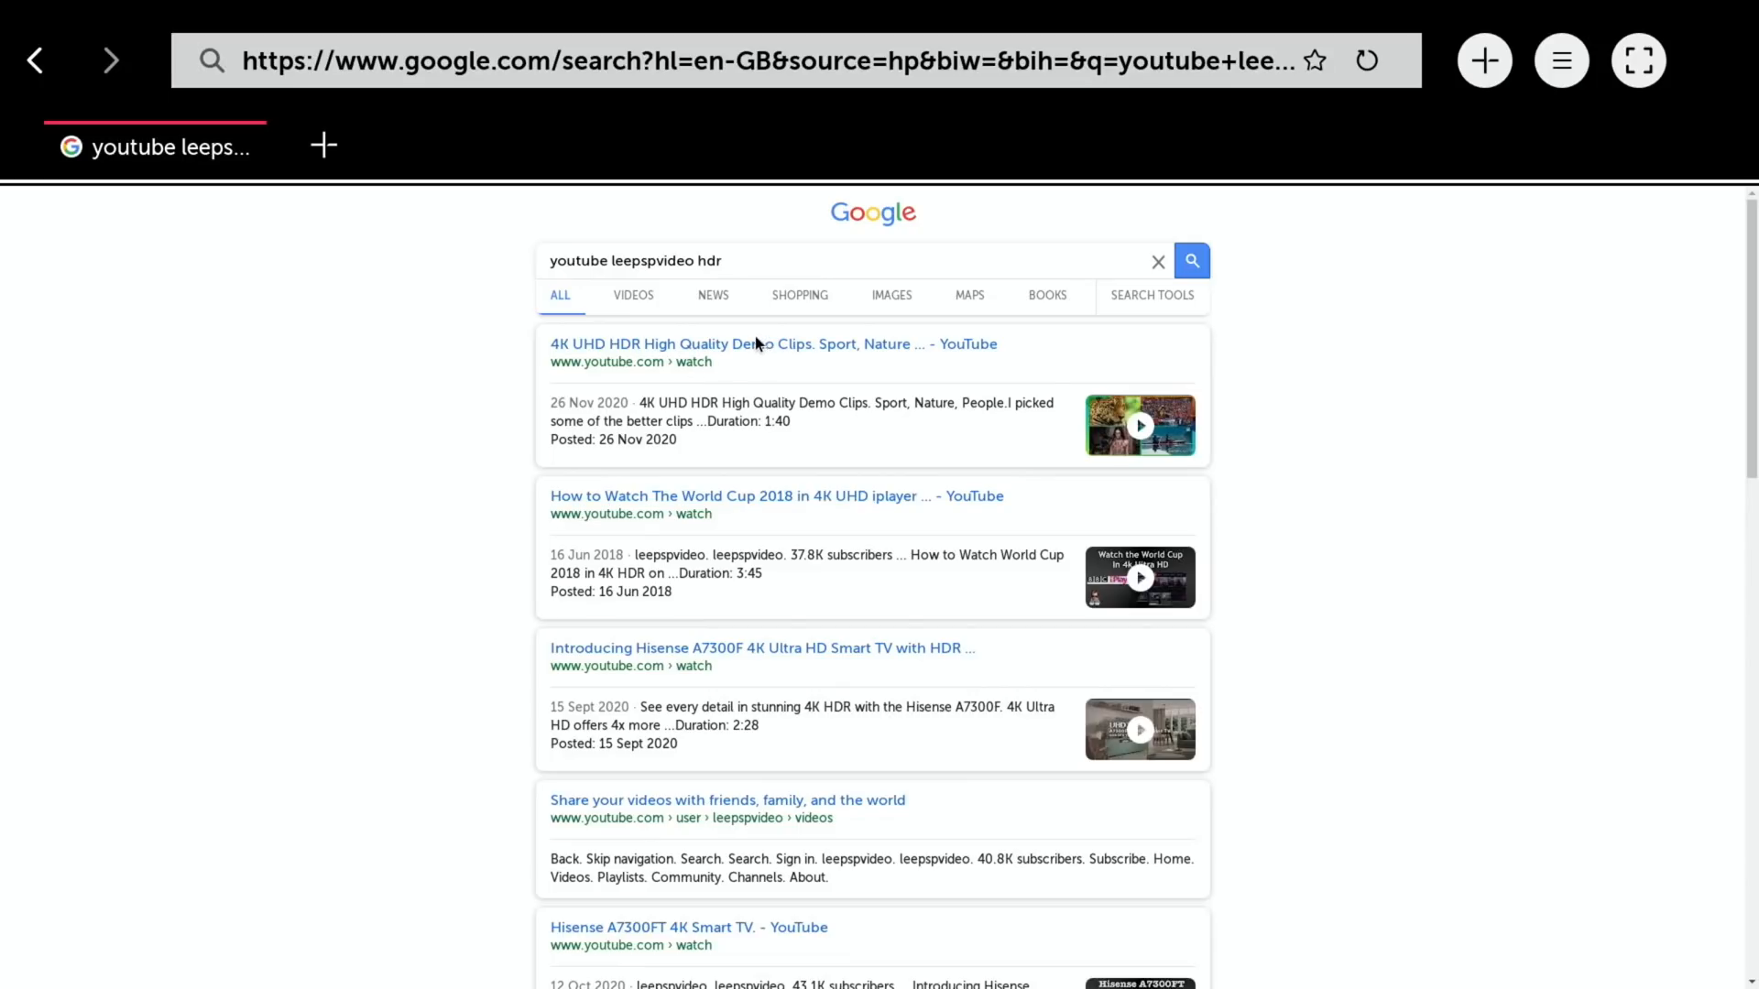
{"action": "left_click", "coordinate": [773, 344]}
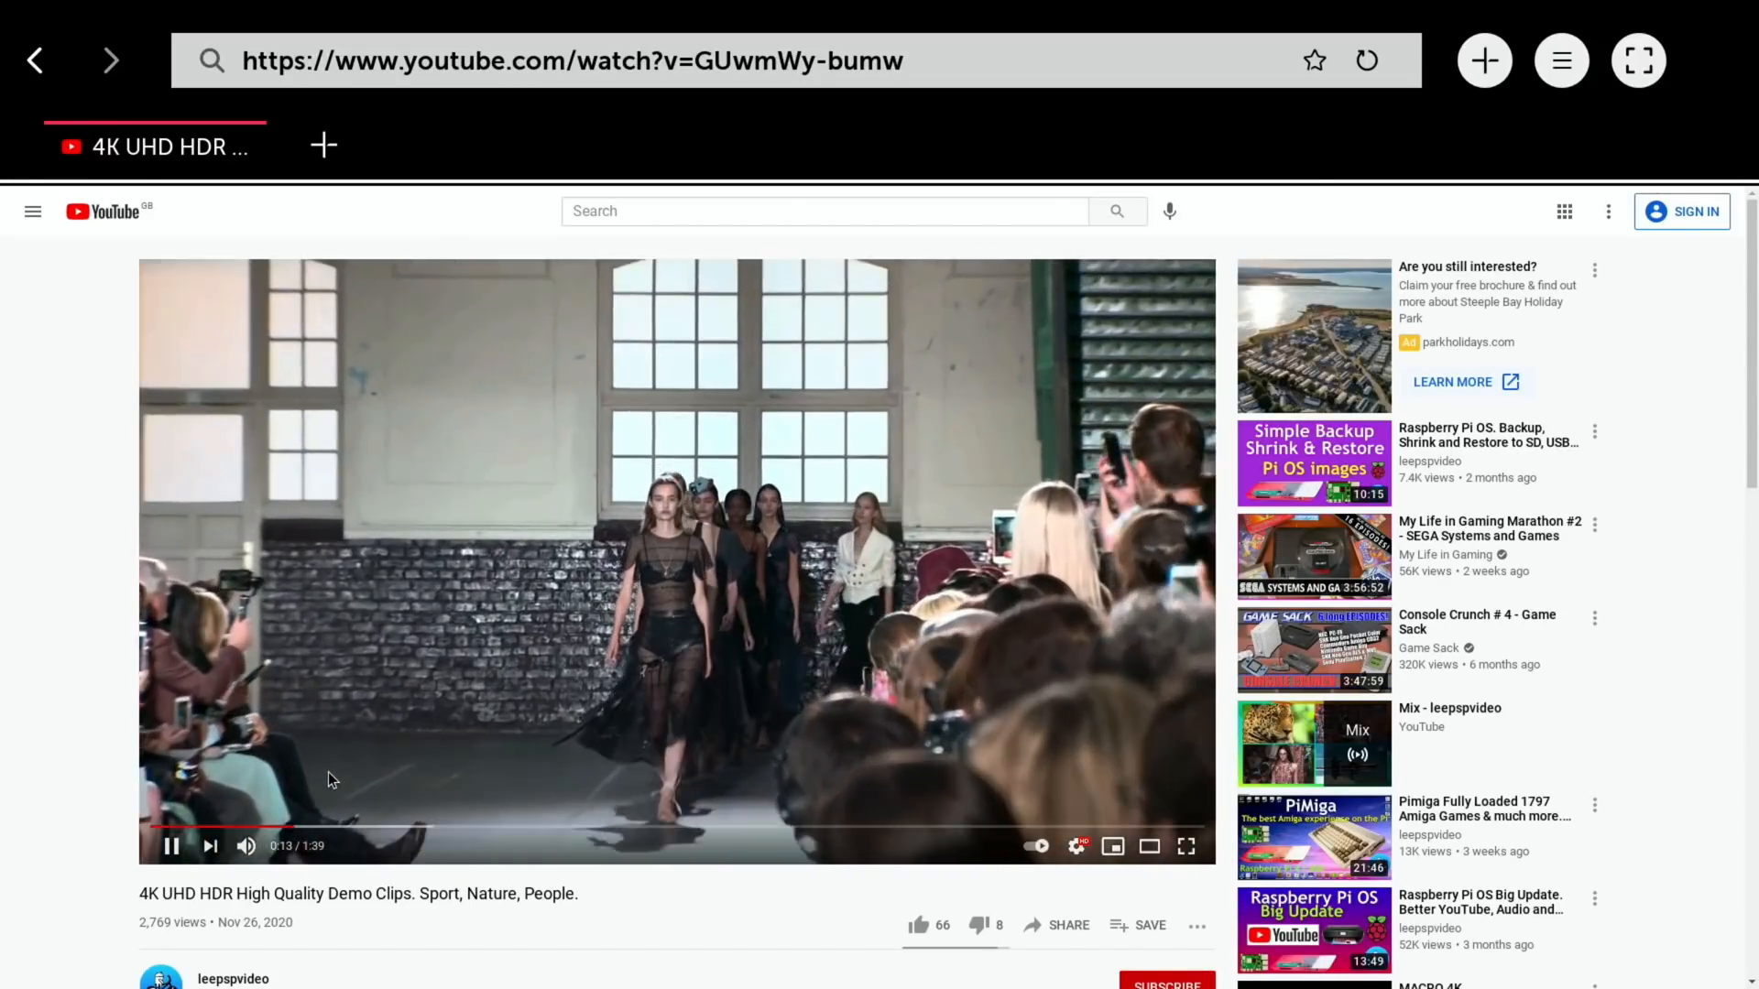
{"action": "mouse_move", "coordinate": [245, 850]}
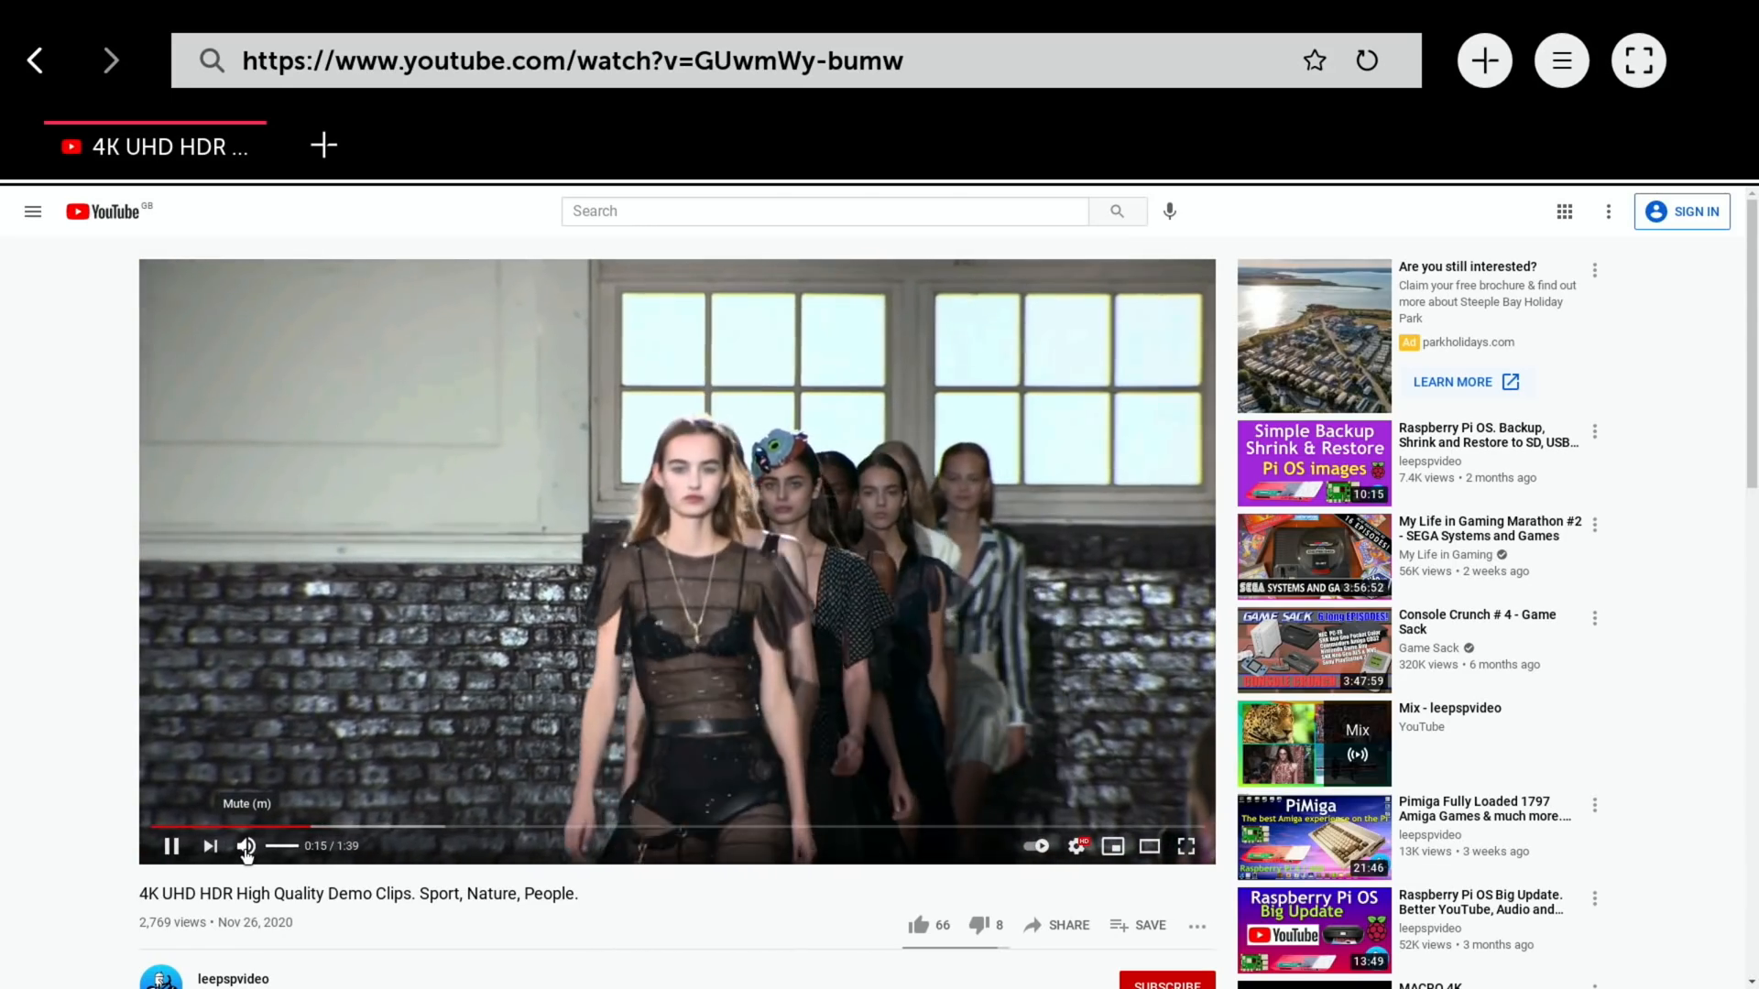
Mute the video and show its Stats for nerds overlay
{"action": "left_click", "coordinate": [245, 847]}
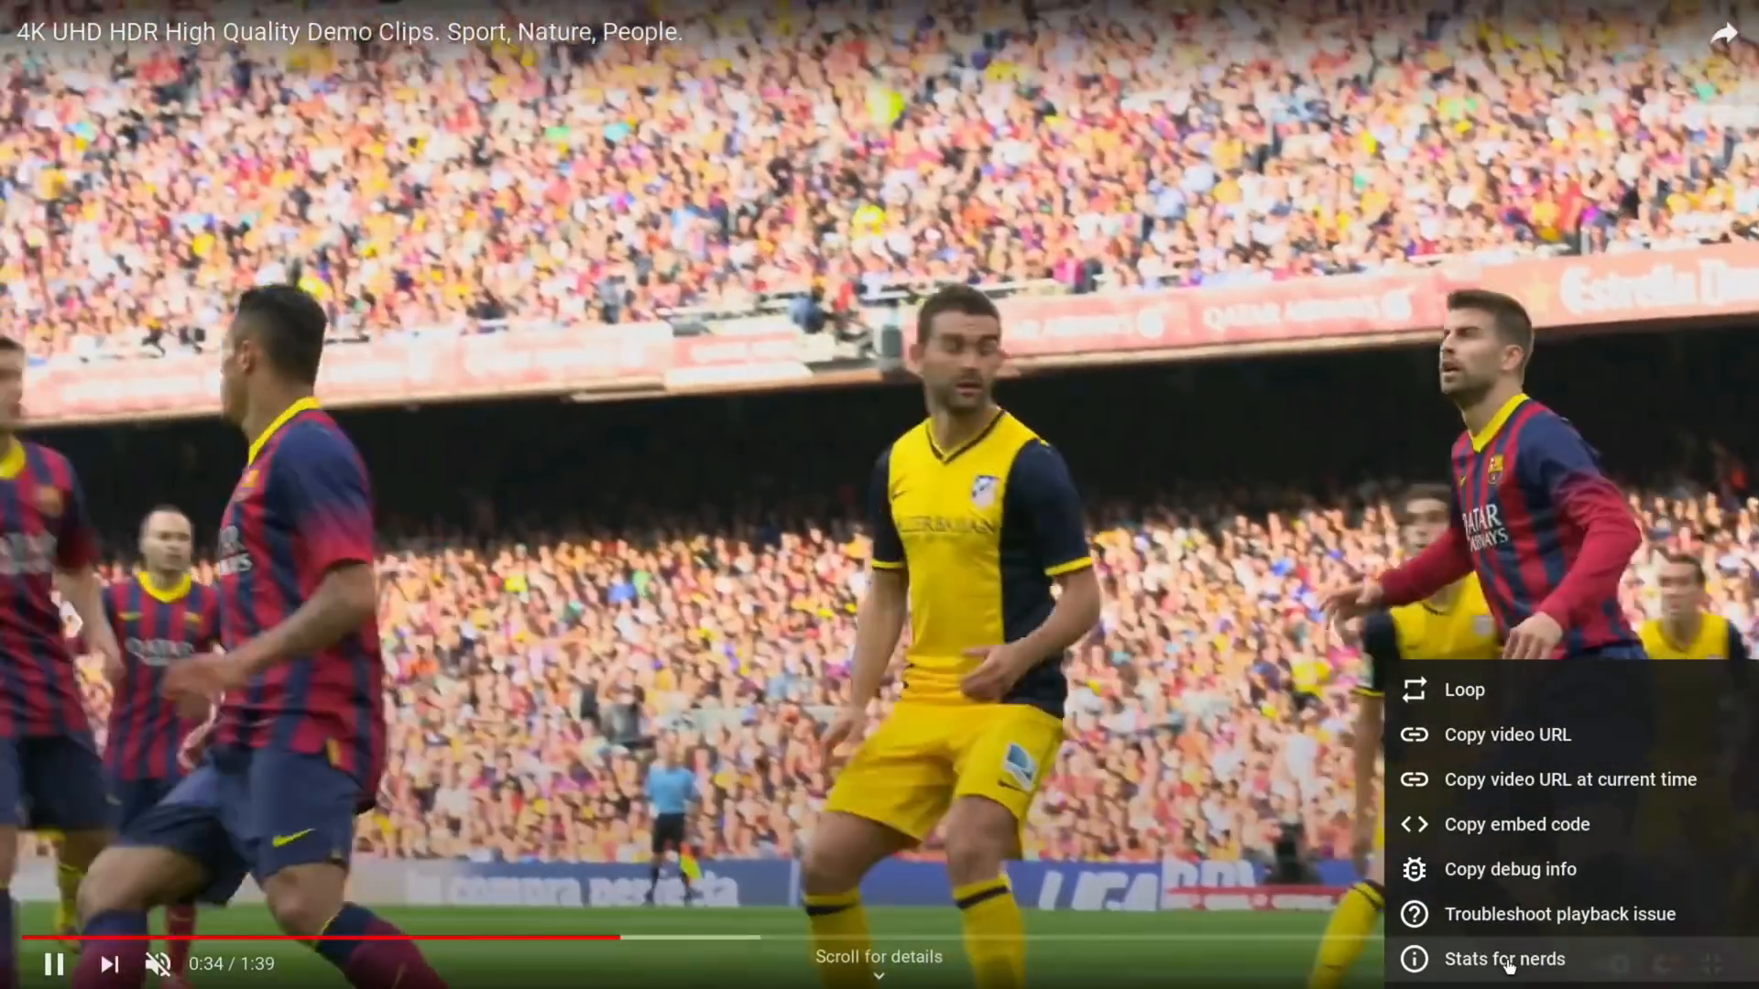
{"action": "left_click", "coordinate": [1506, 958]}
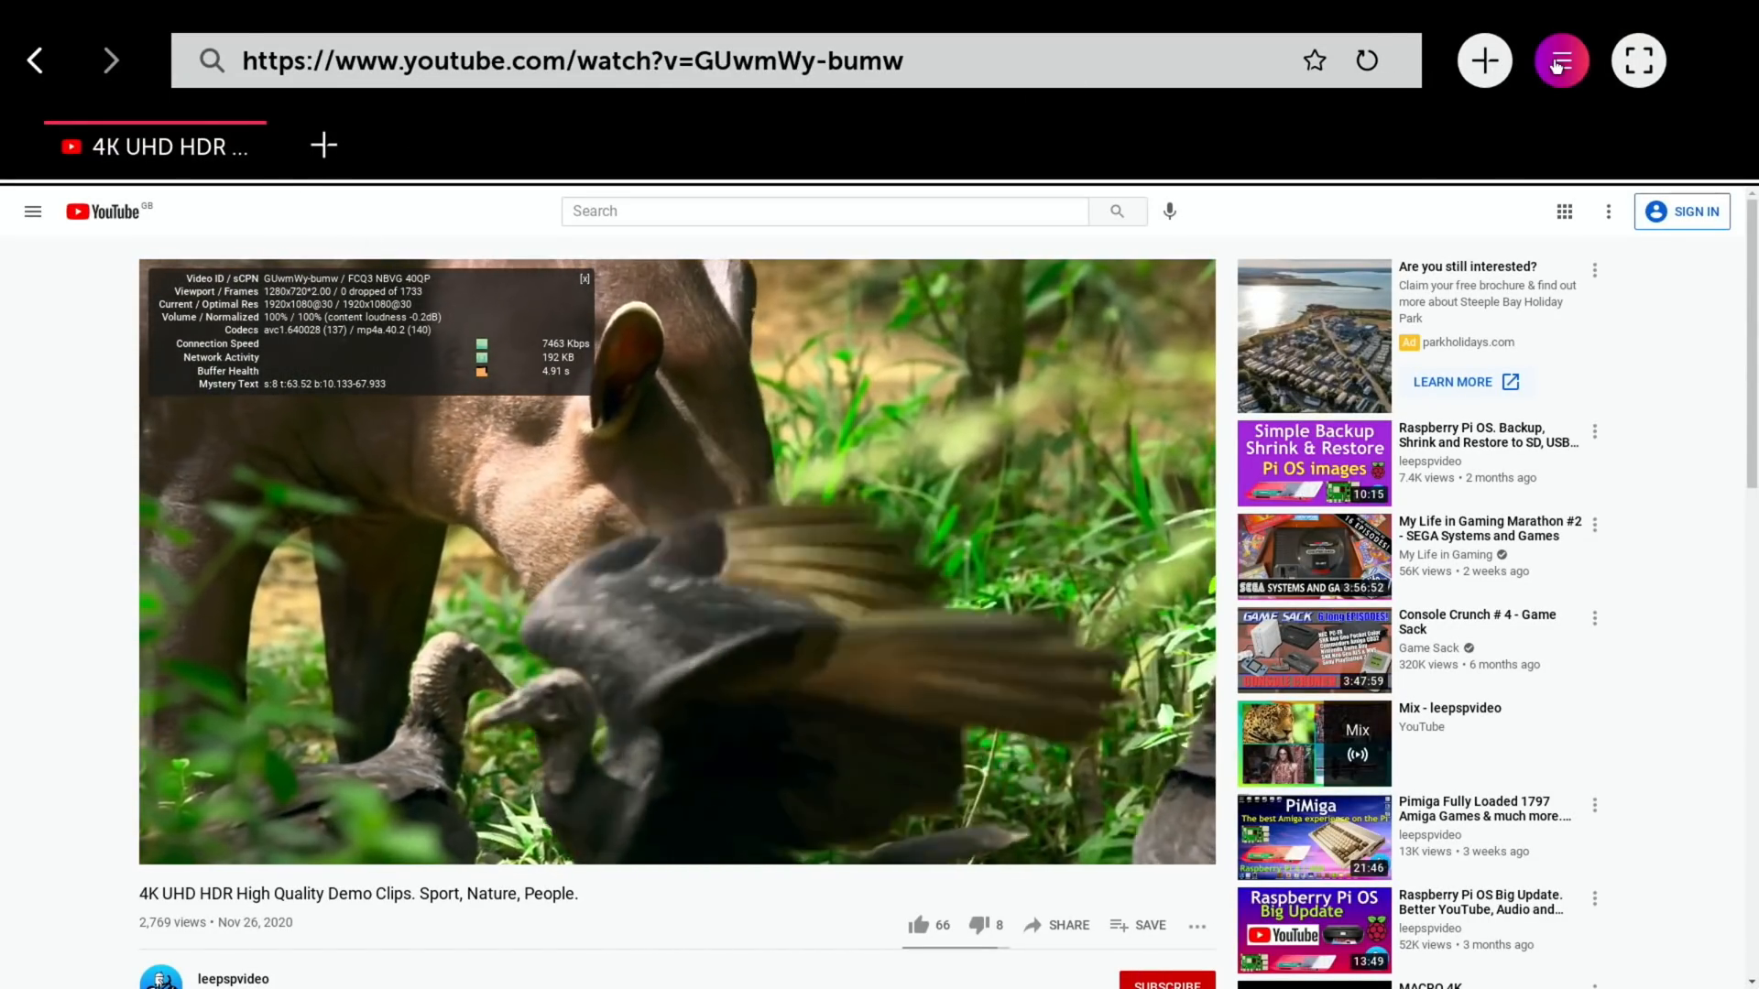
View today's browsing history from the browser menu, scroll it, then return to the video page
{"action": "left_click", "coordinate": [1561, 58]}
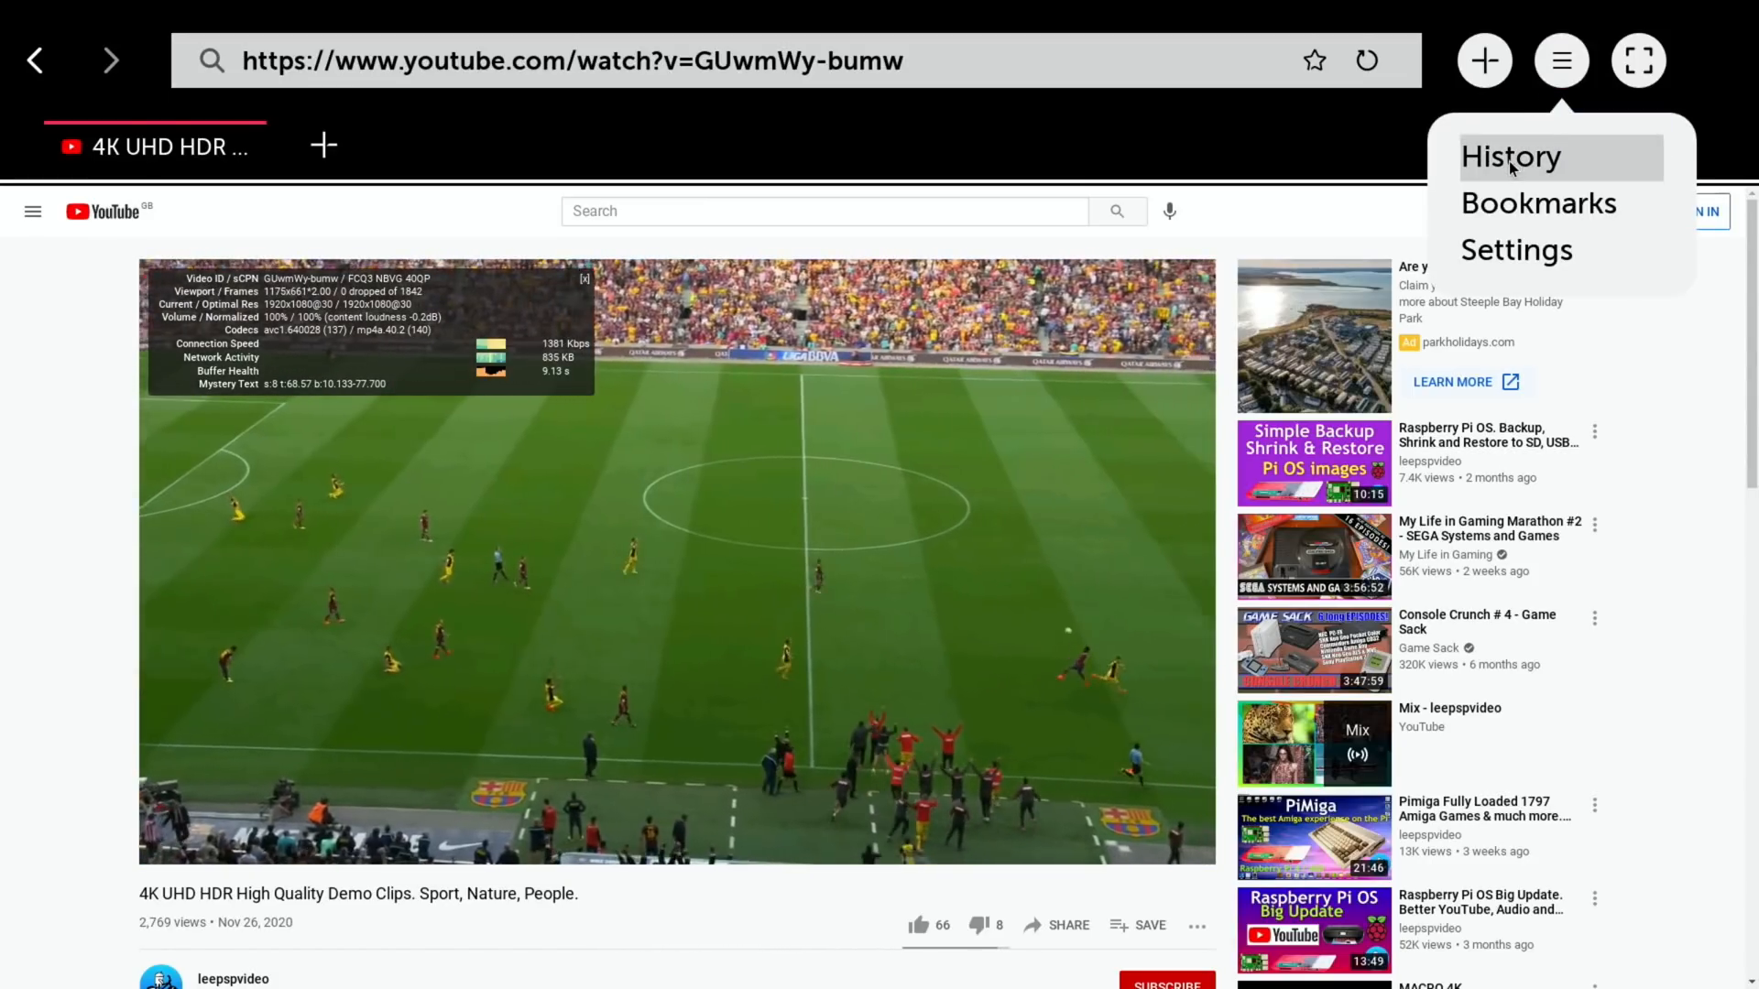
{"action": "left_click", "coordinate": [1510, 158]}
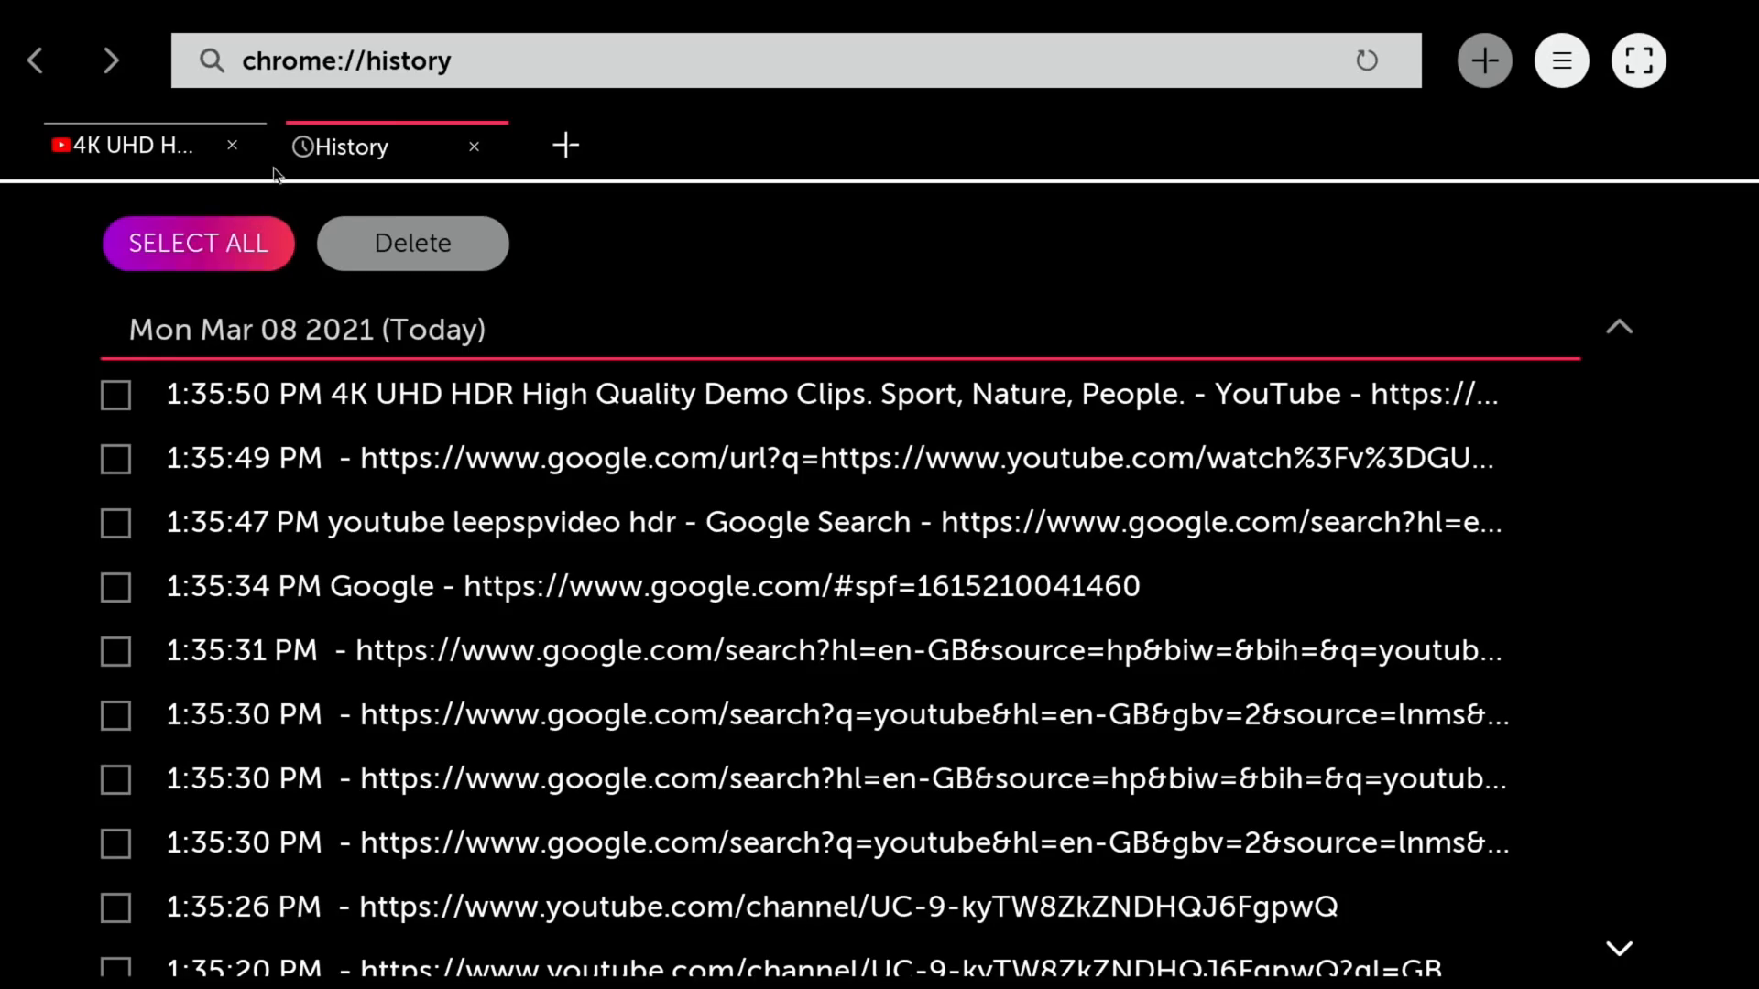
{"action": "scroll", "scroll_direction": "down", "scroll_amount": 3}
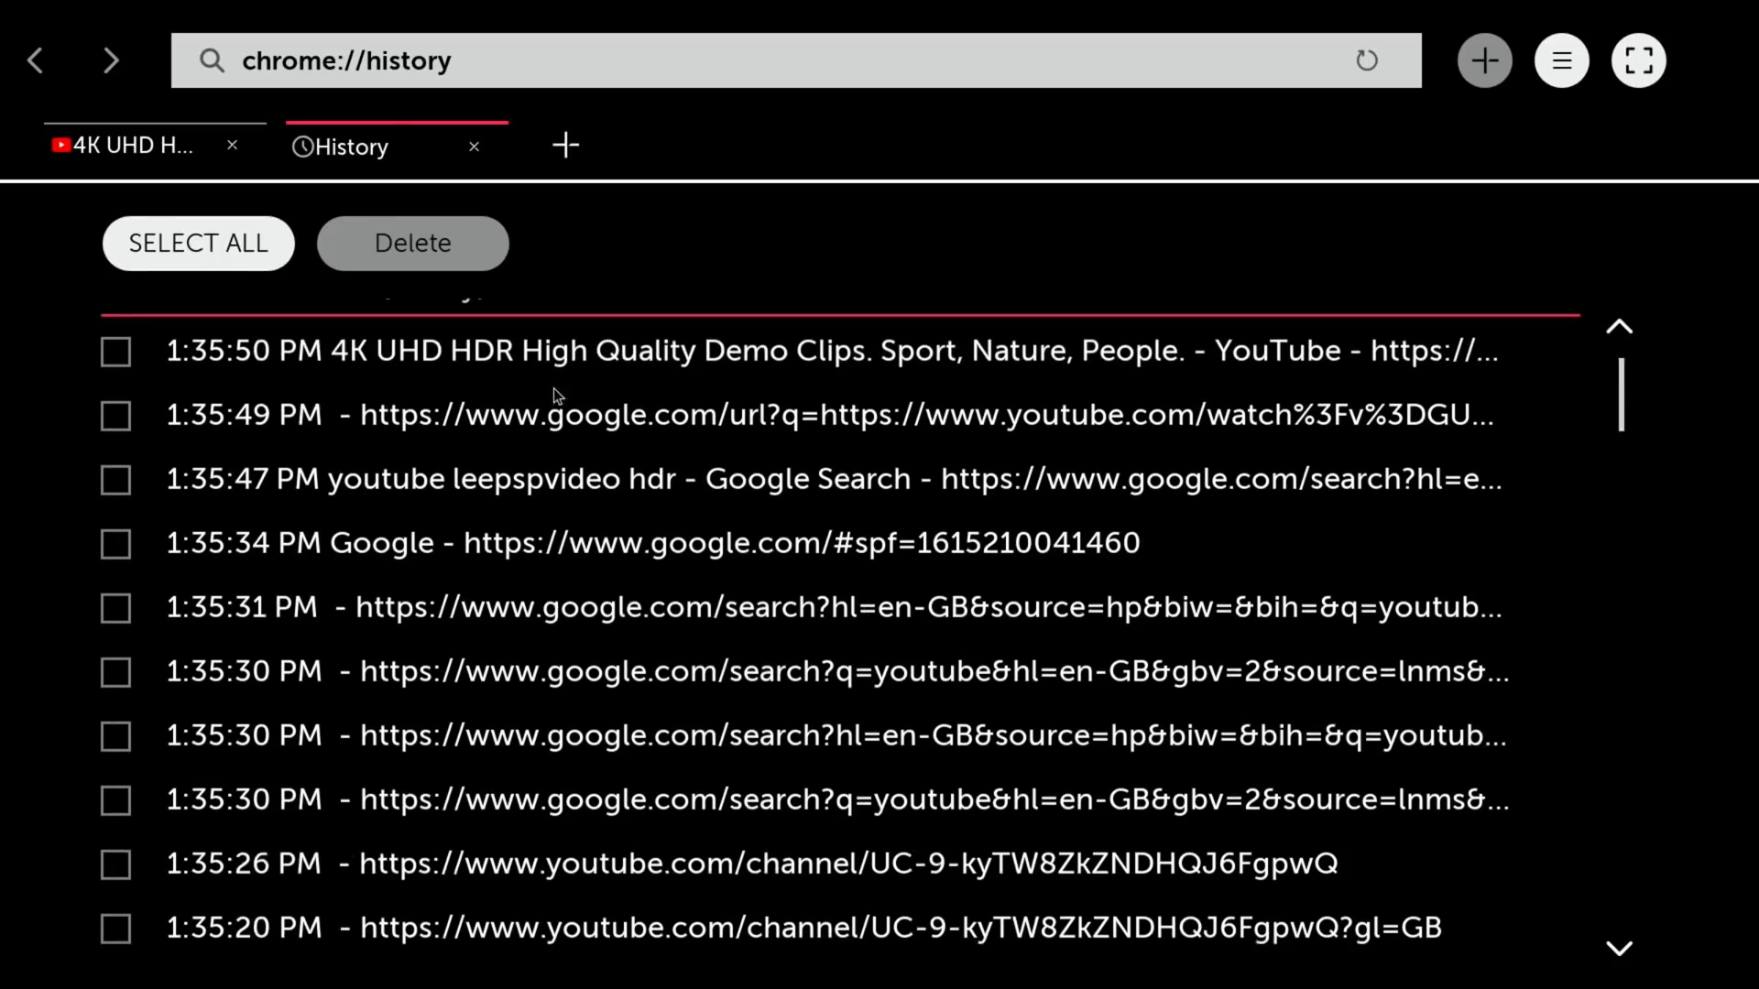
{"action": "scroll", "scroll_direction": "down", "scroll_amount": 3}
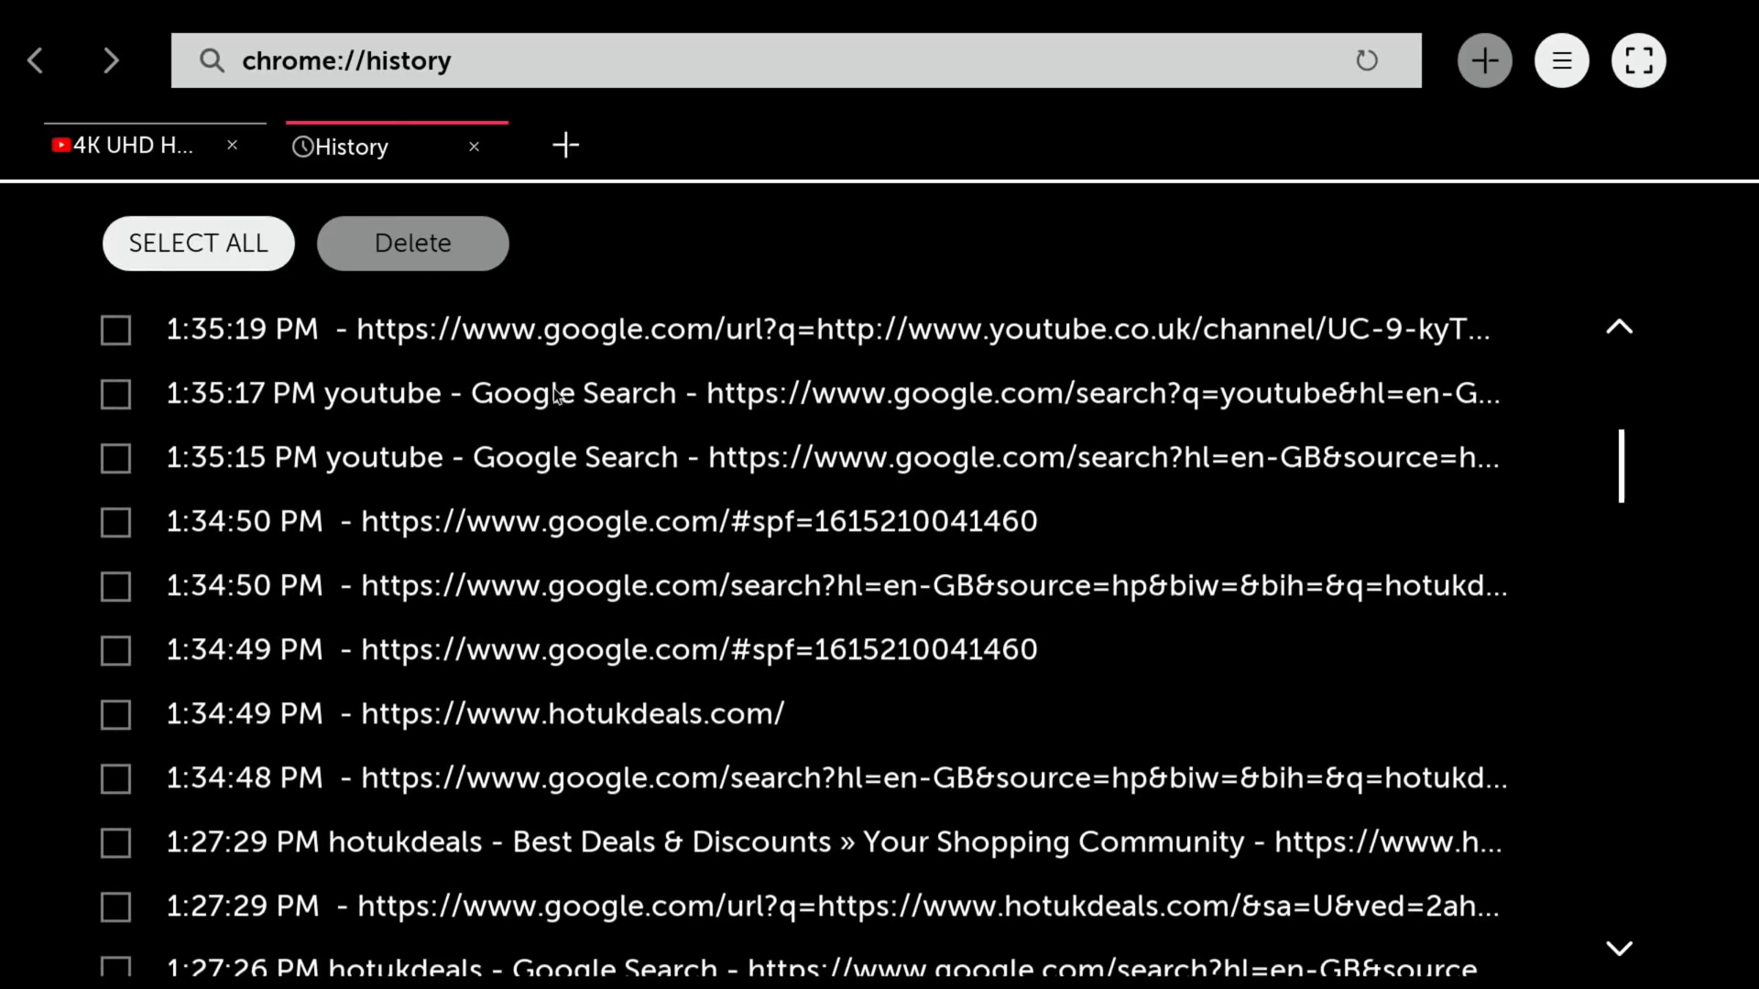
{"action": "scroll", "scroll_direction": "down", "scroll_amount": 3}
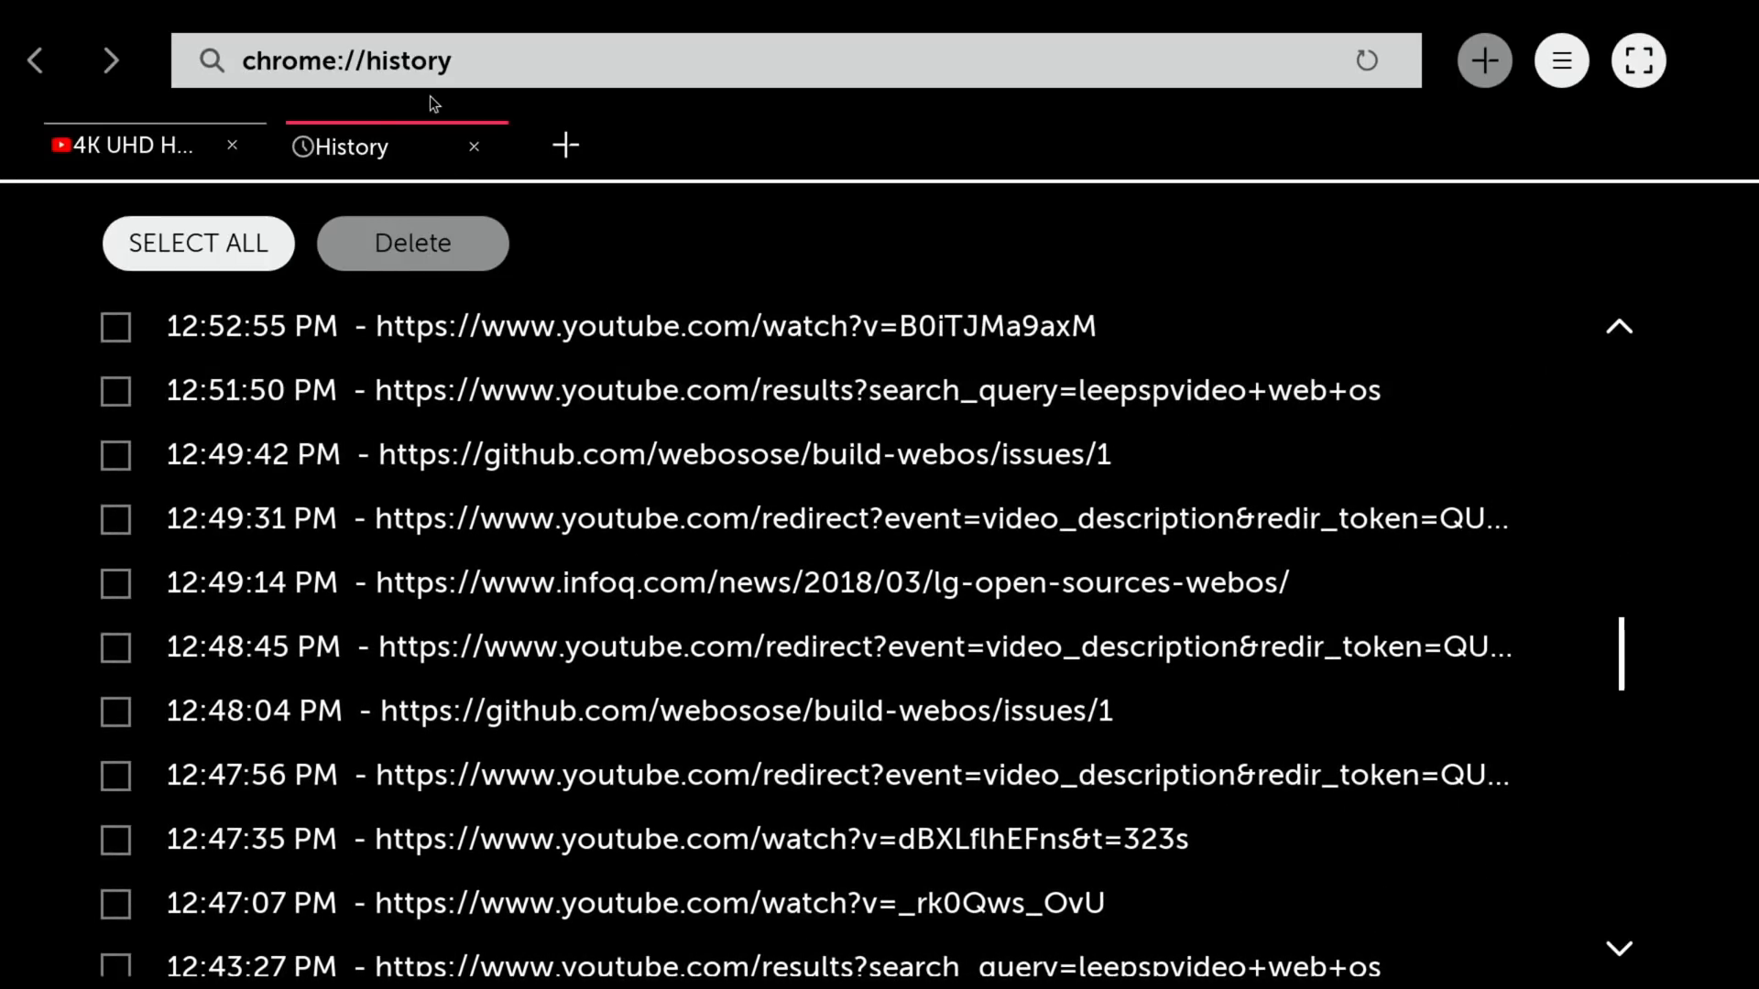
{"action": "left_click", "coordinate": [119, 147]}
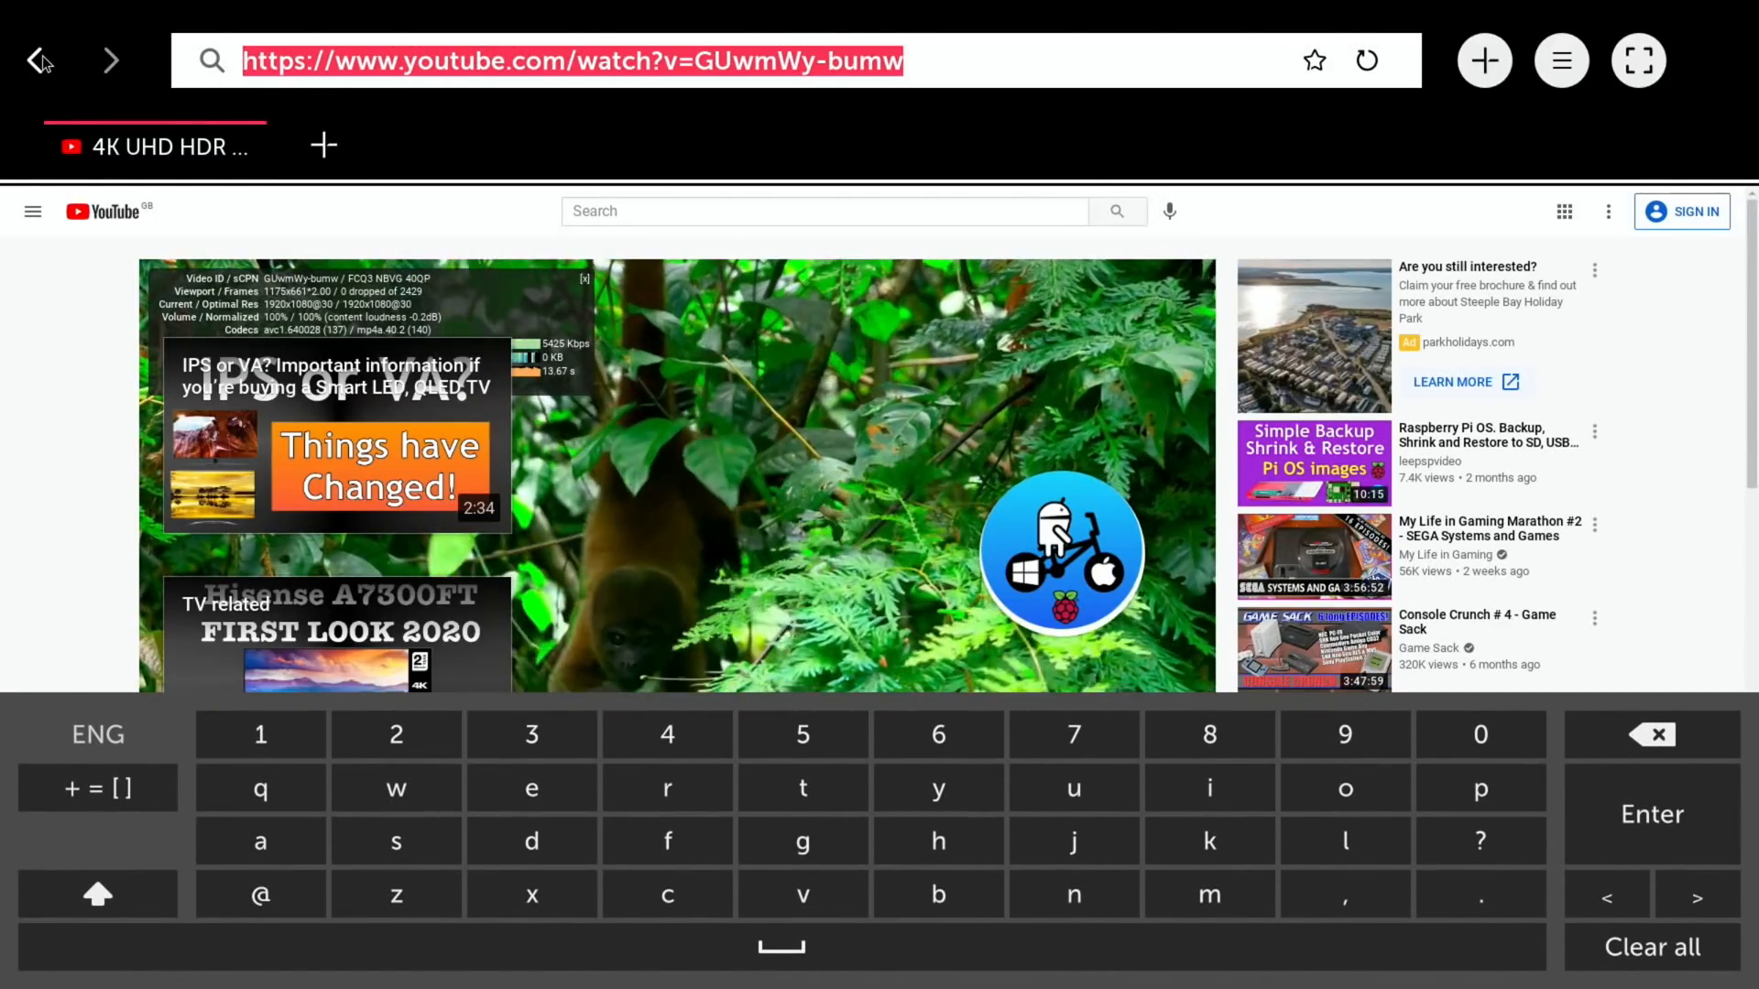
Search 'ipla', open the BBC iPlayer result and play the Match of the Day 2 episode
{"action": "type", "text": "iplayer"}
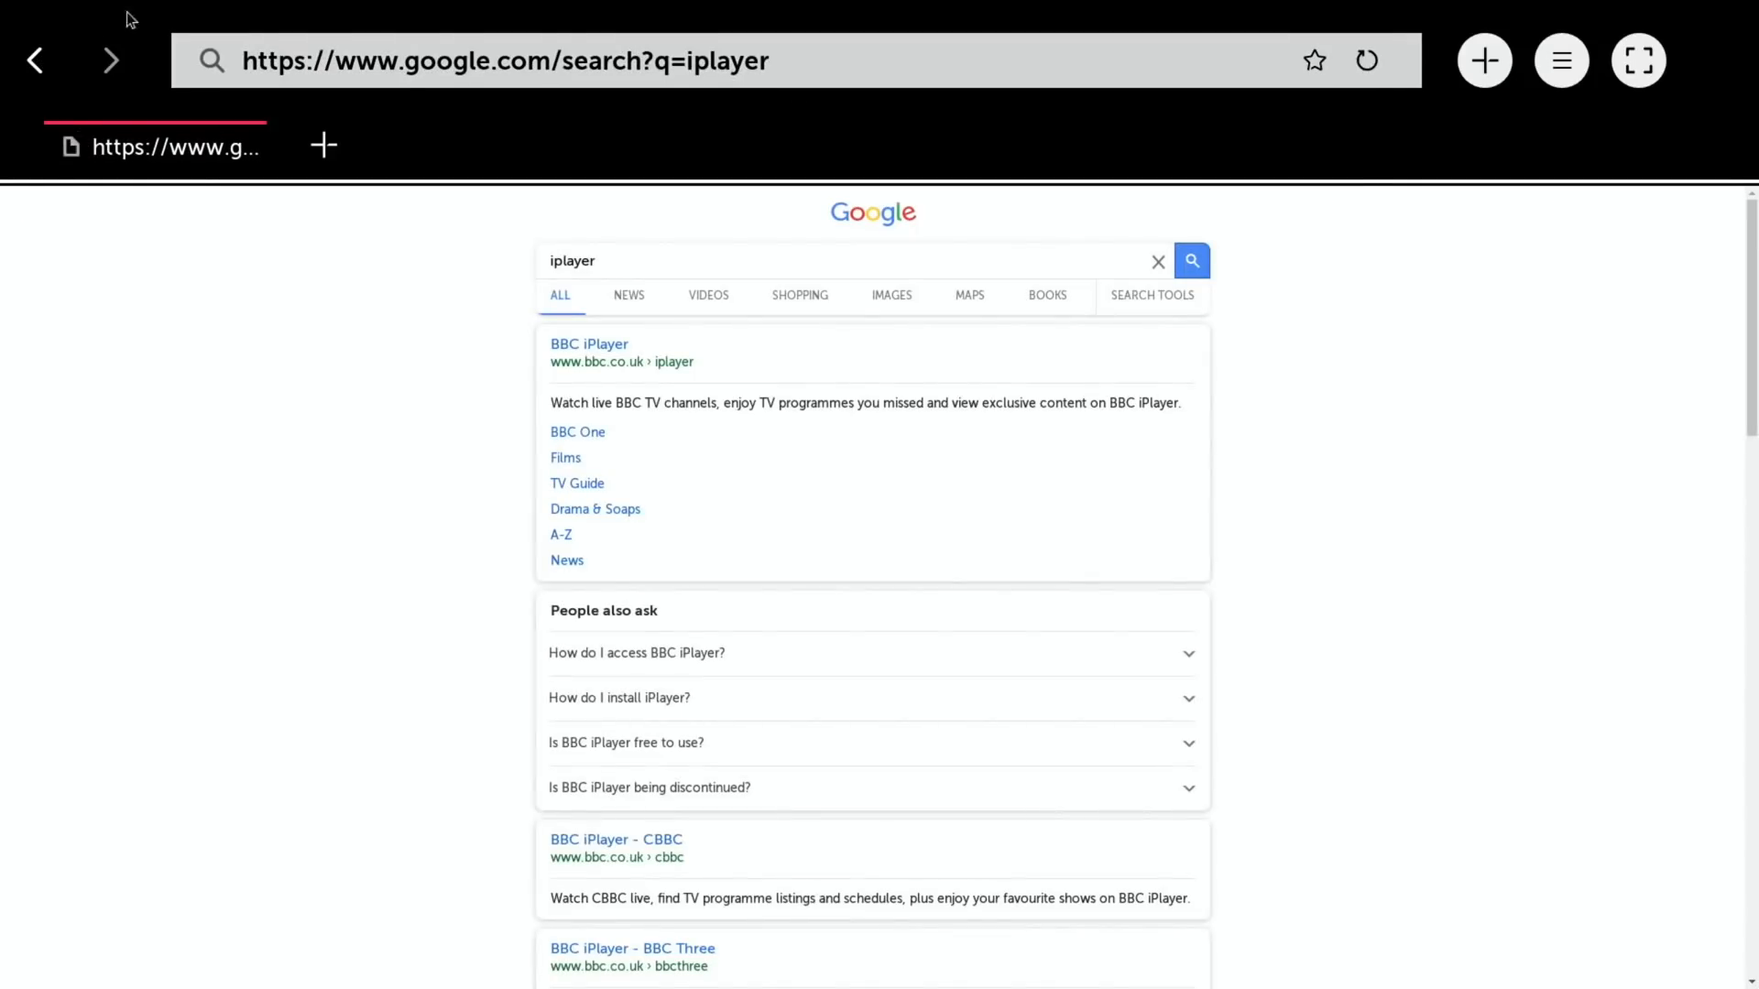
{"action": "left_click", "coordinate": [589, 345]}
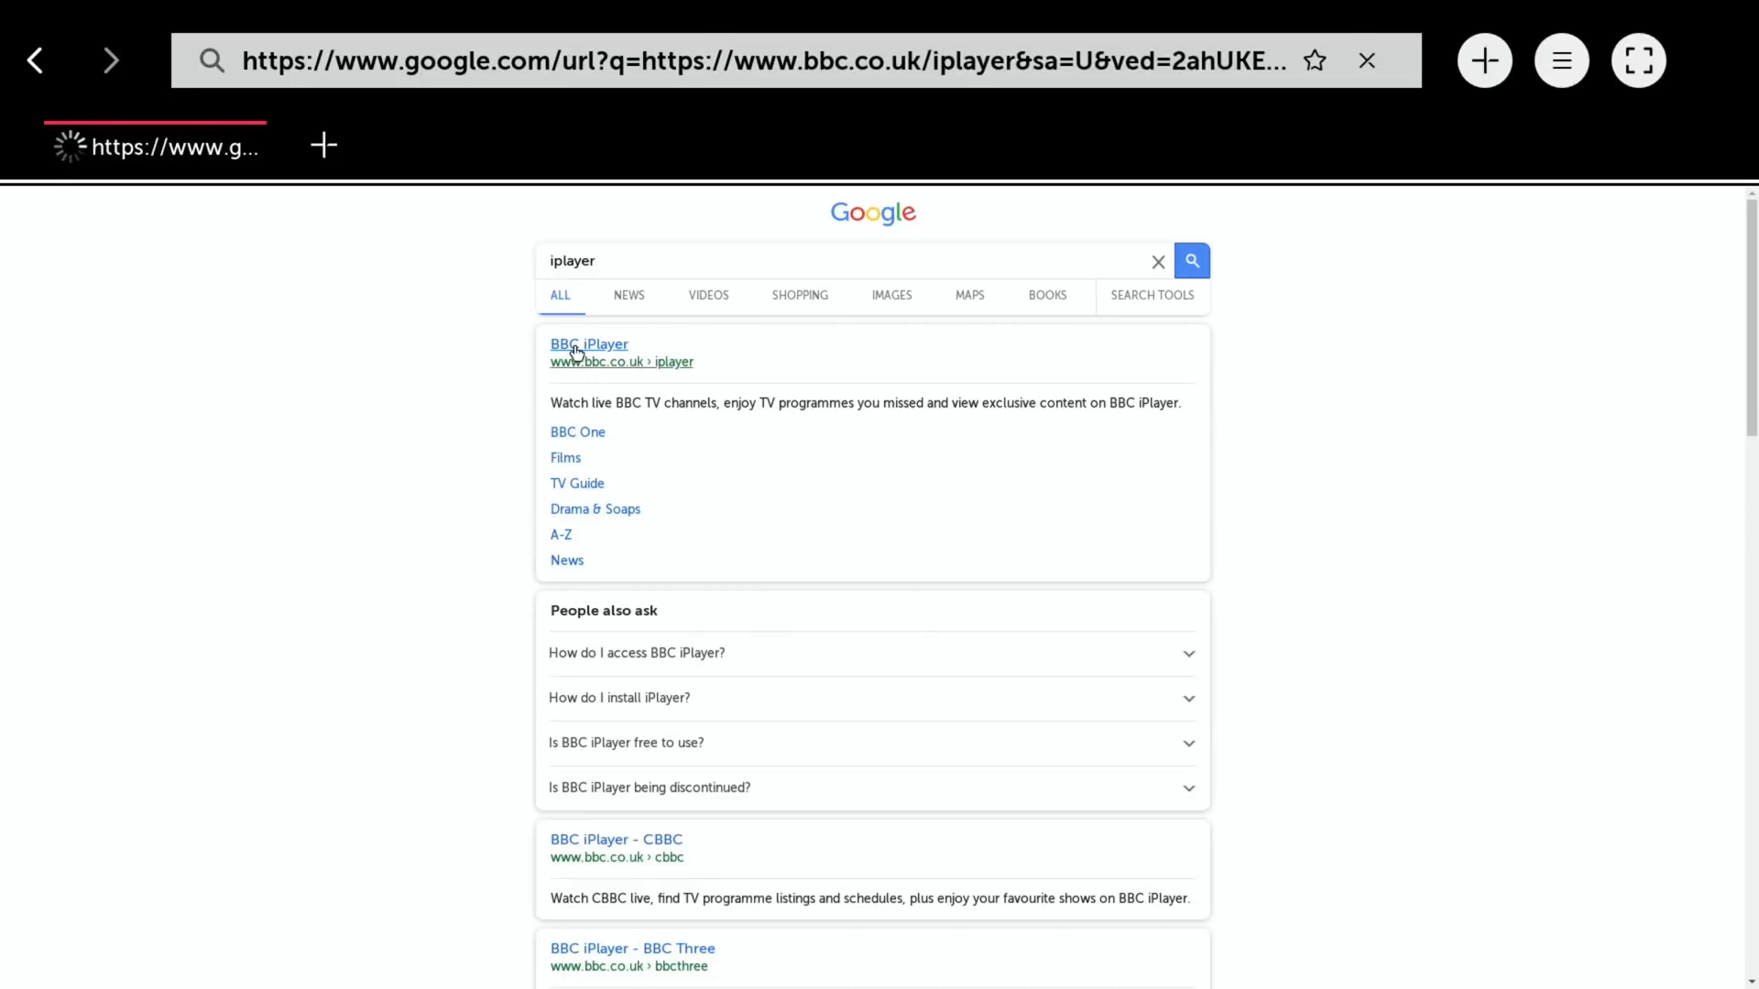
{"action": "left_click", "coordinate": [588, 344]}
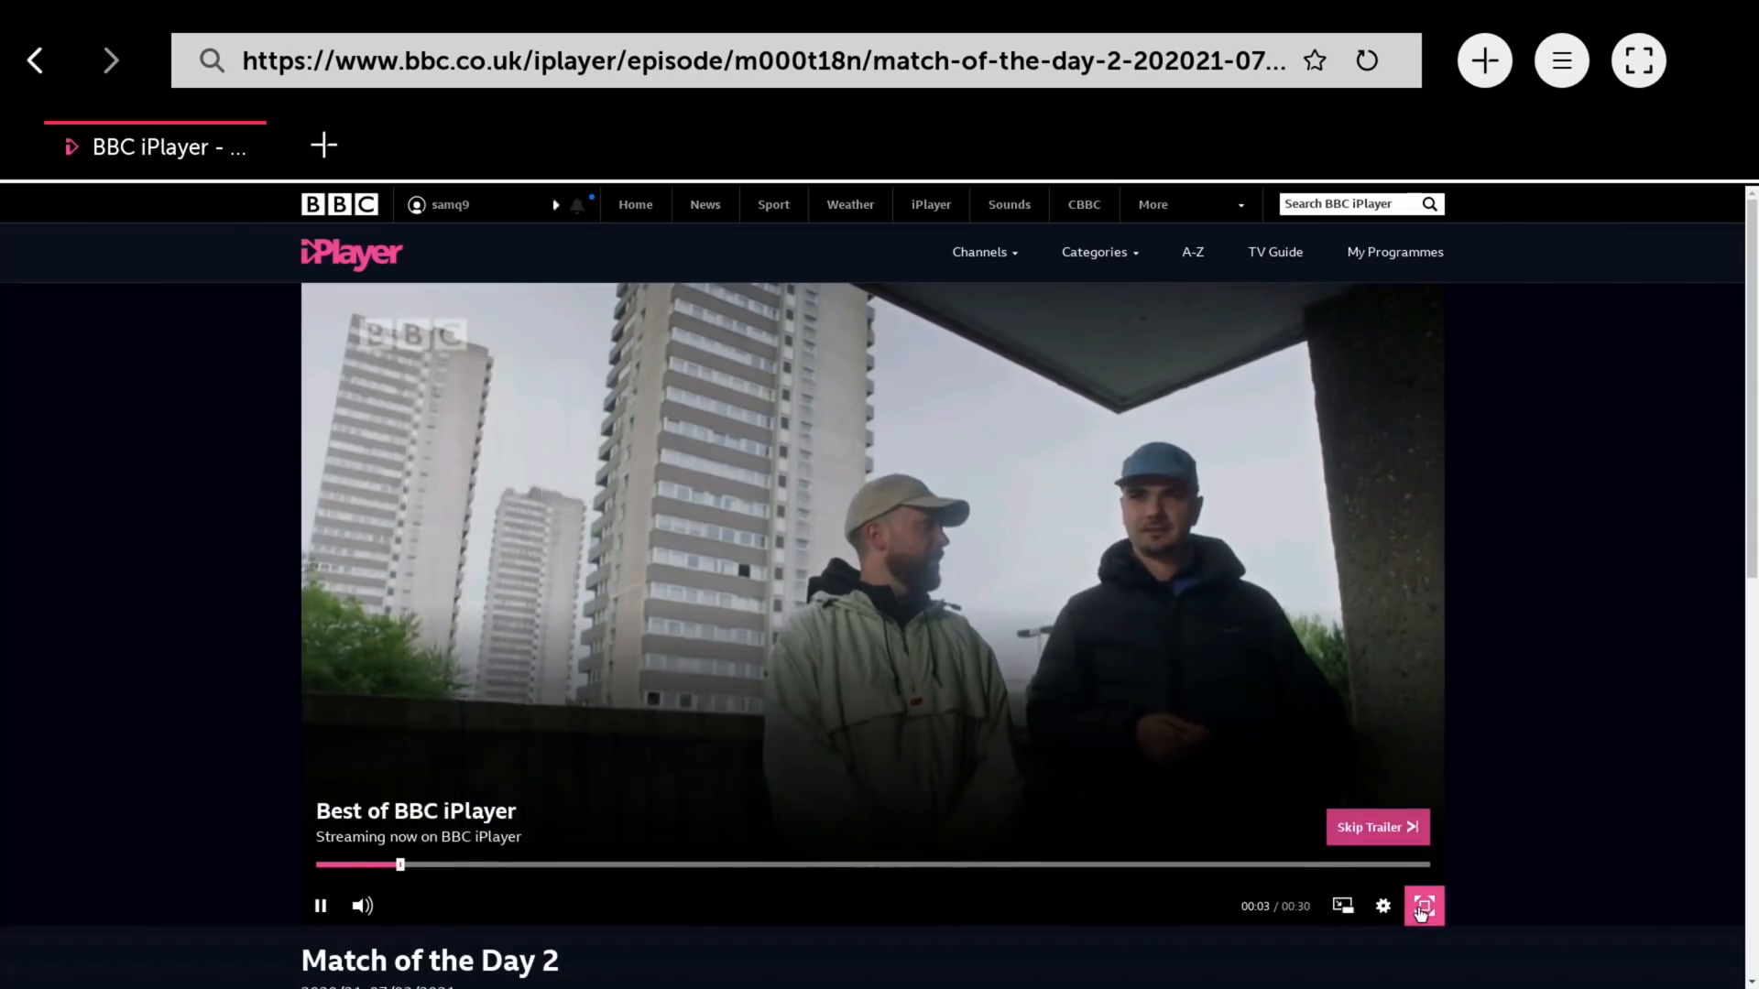
{"action": "left_click", "coordinate": [1423, 905]}
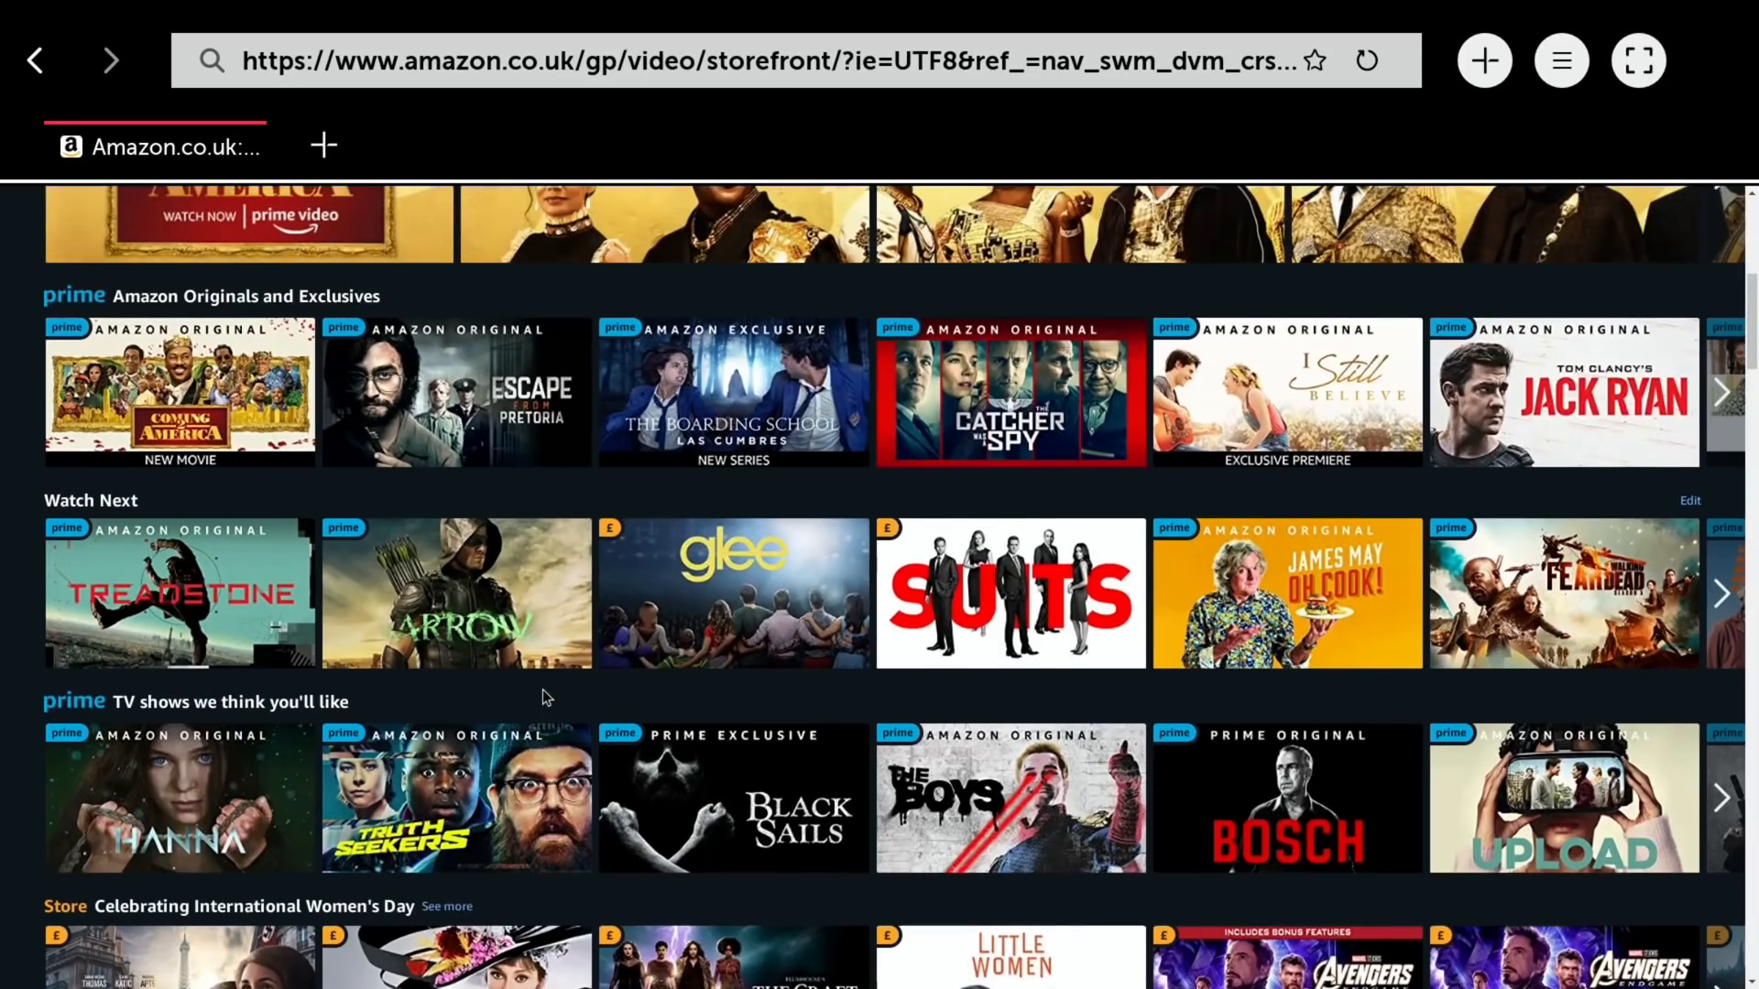
{"action": "scroll", "scroll_direction": "up", "scroll_amount": 3}
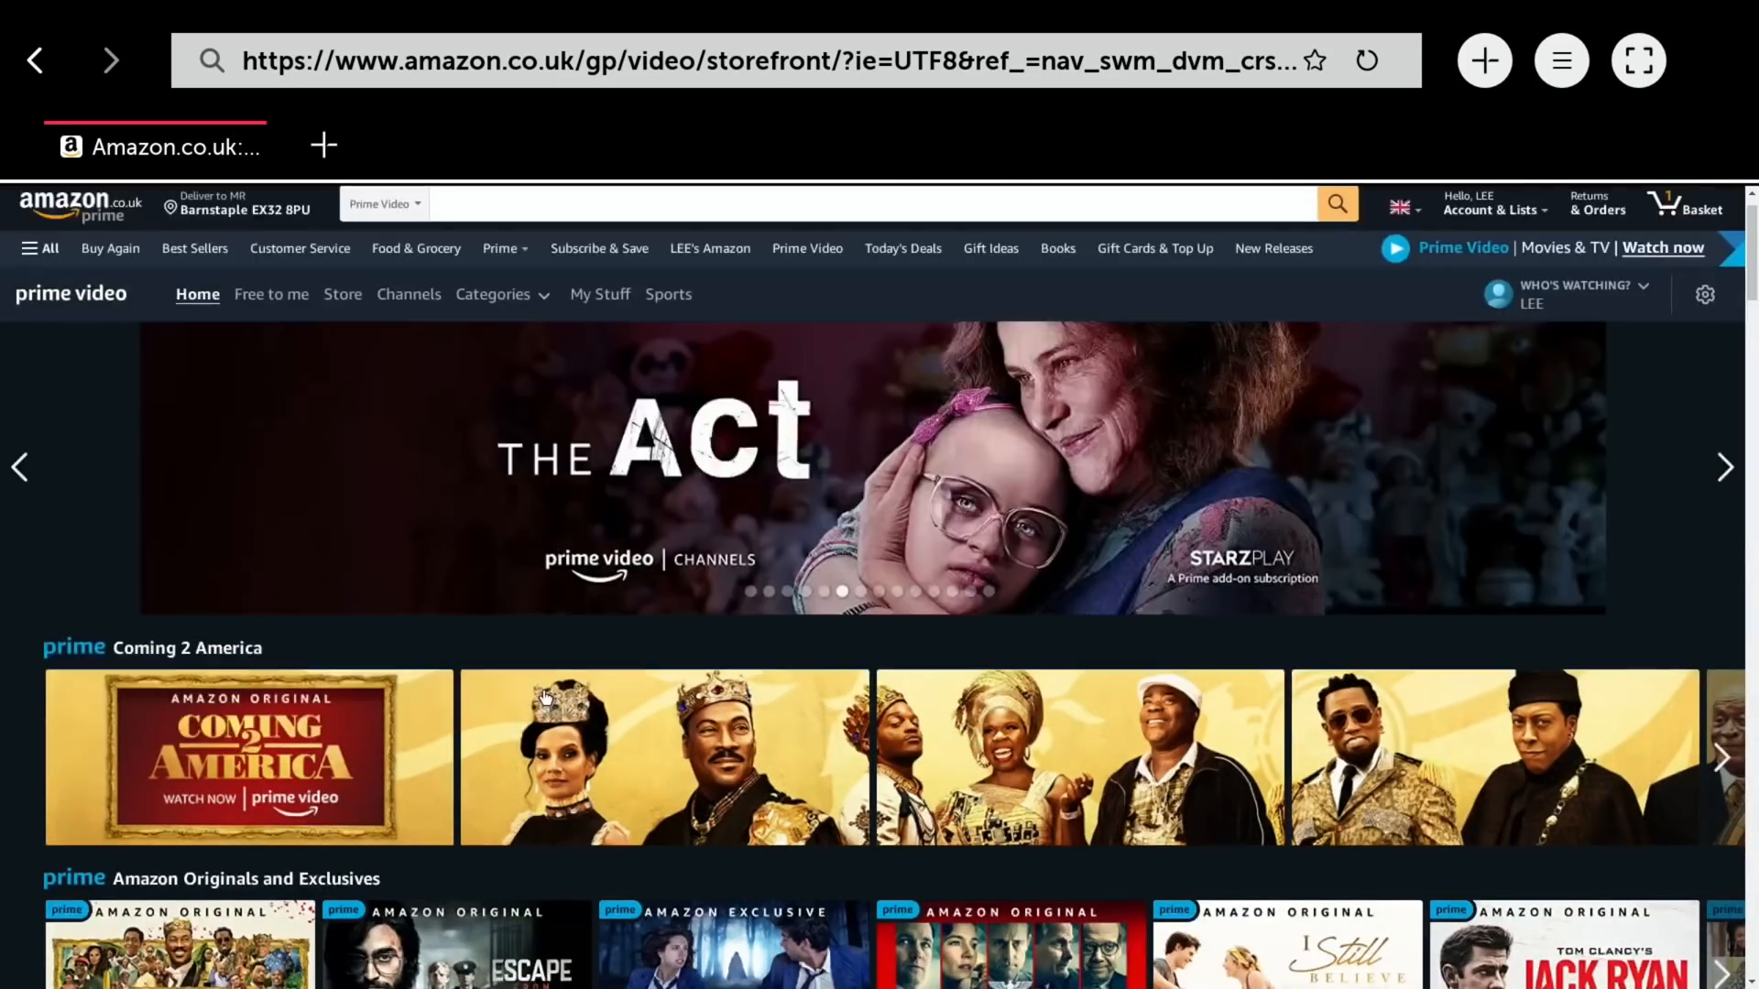
{"action": "scroll", "scroll_direction": "down", "scroll_amount": 3}
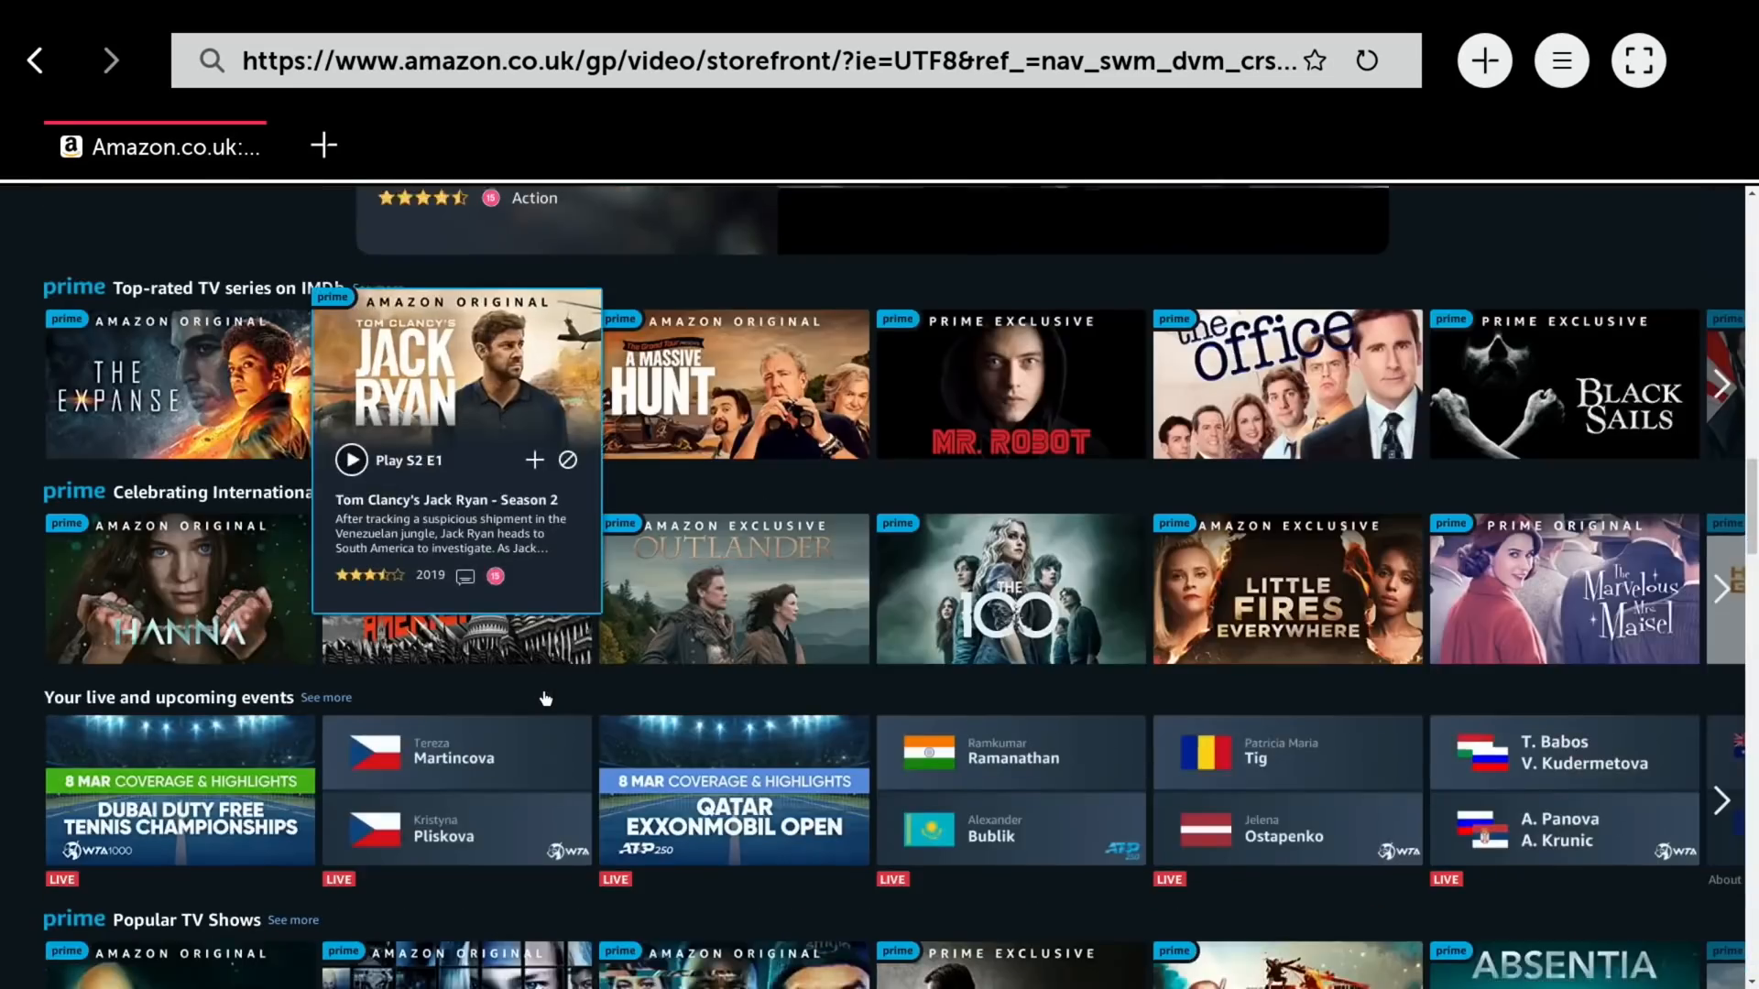